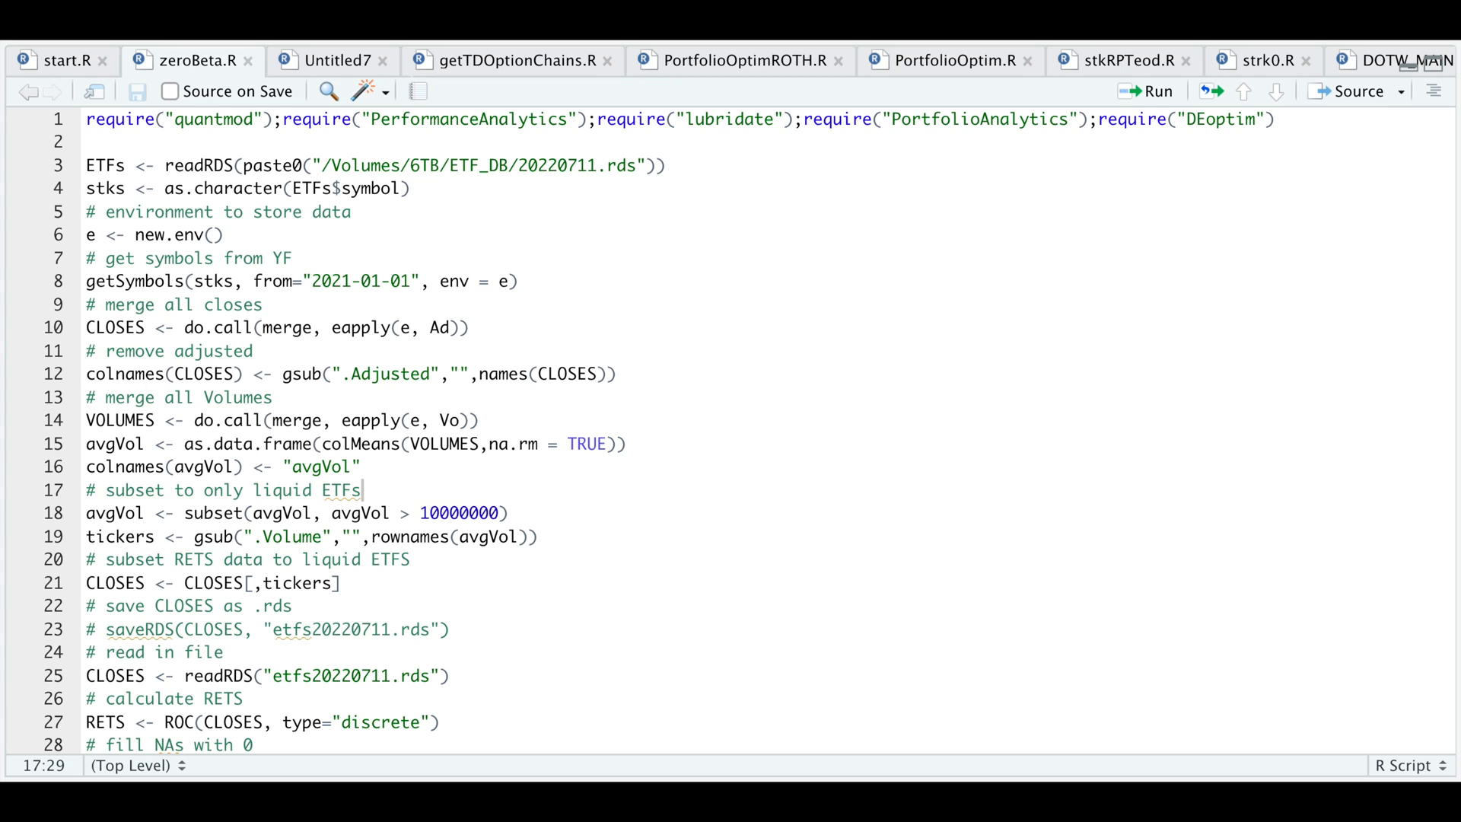
- Run the dateRanges line and print the four half-year ranges, 20210101/20210630 through 20220701/20221230
click(86, 119)
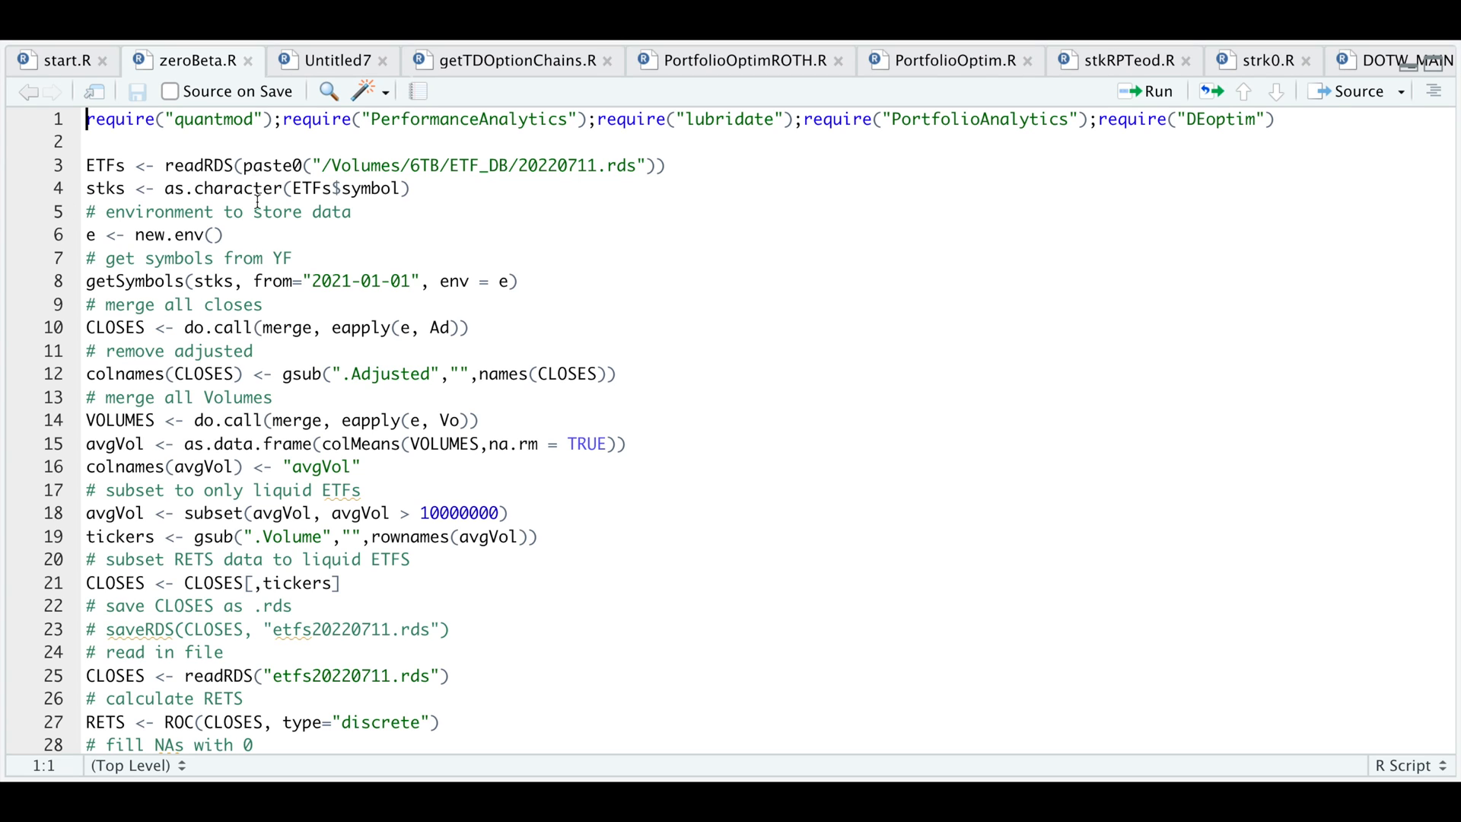
mouse_move(472, 200)
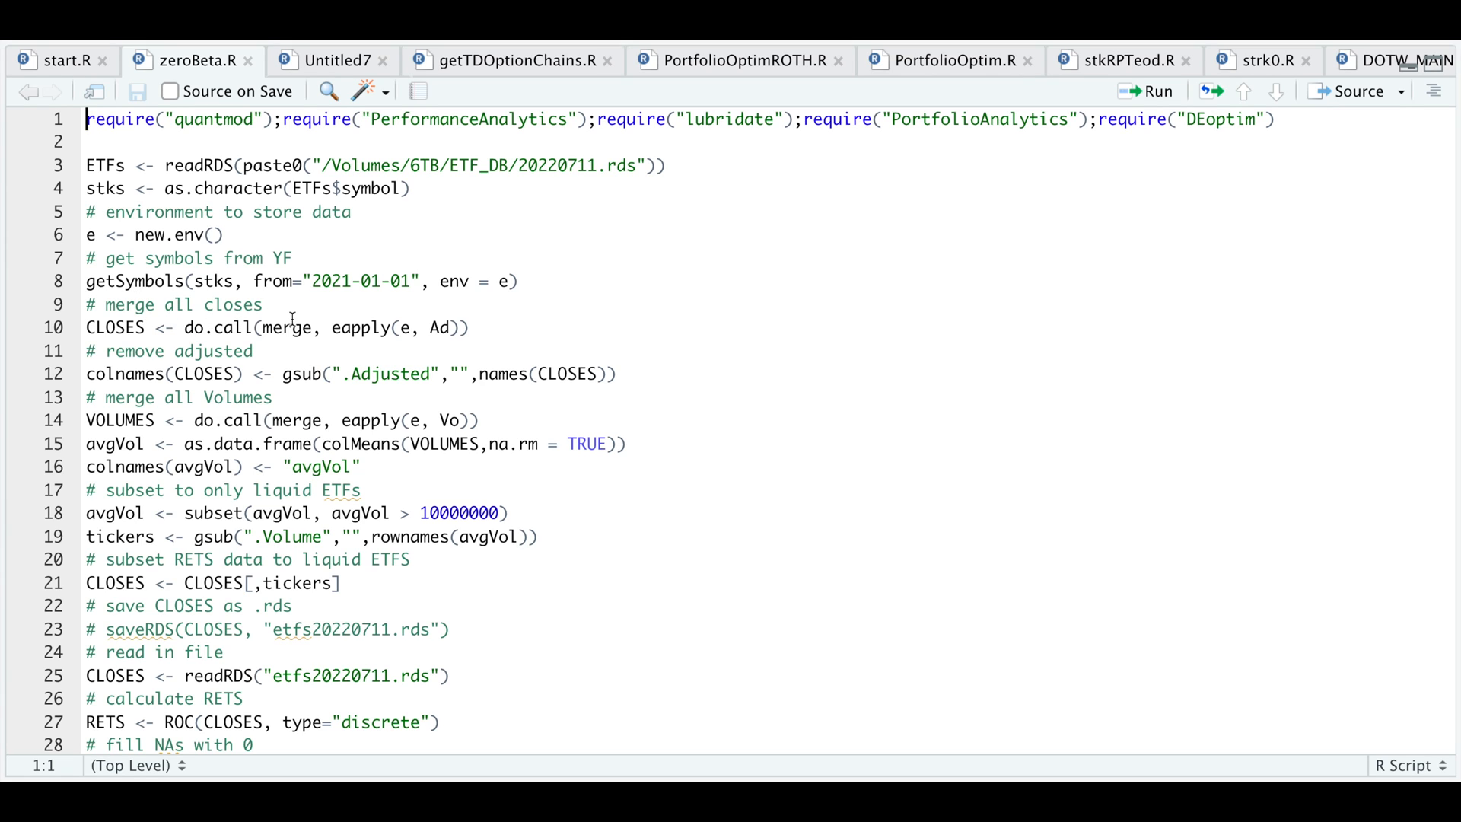
mouse_move(361, 392)
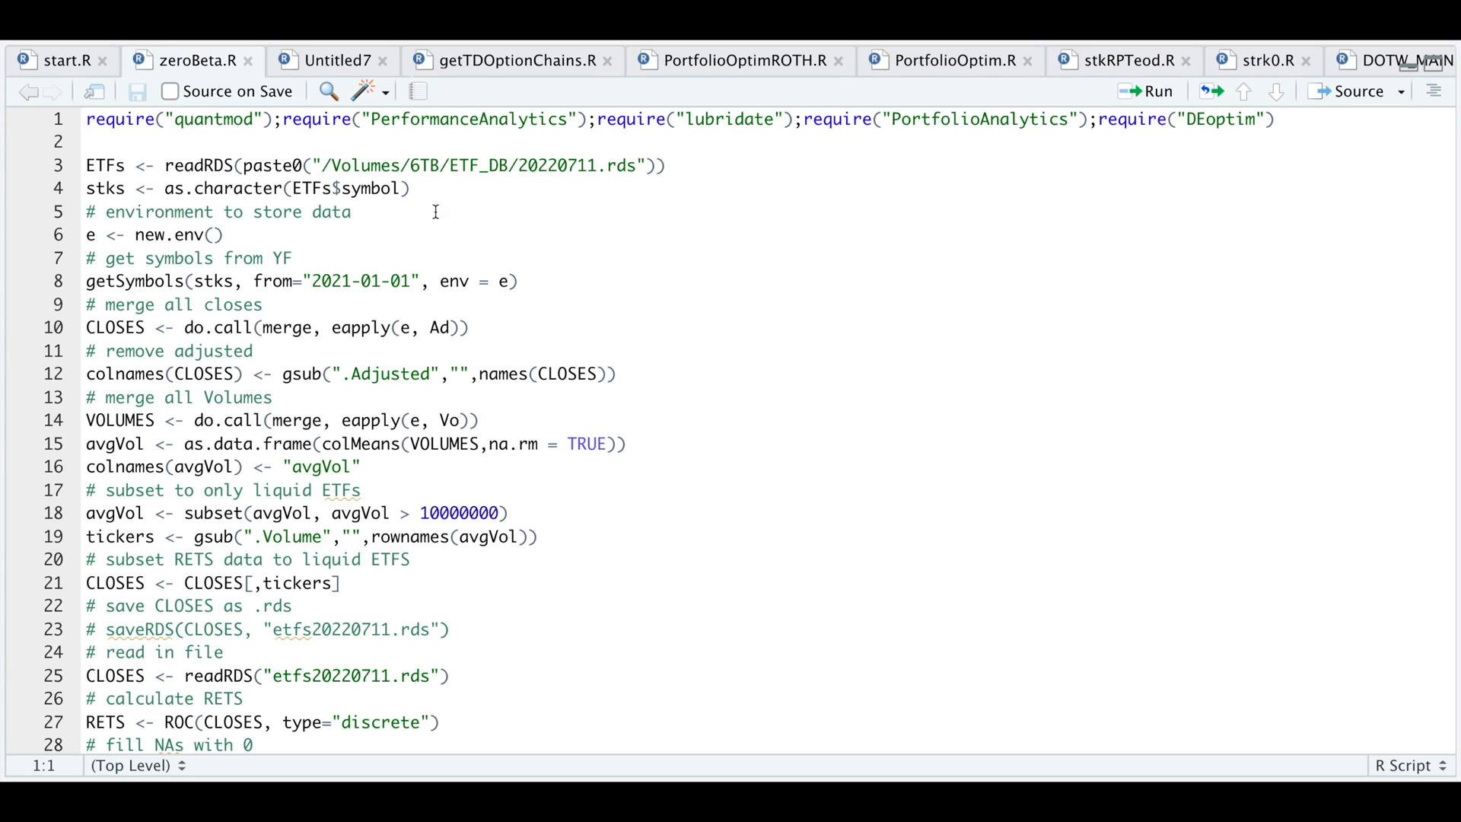
mouse_move(316, 422)
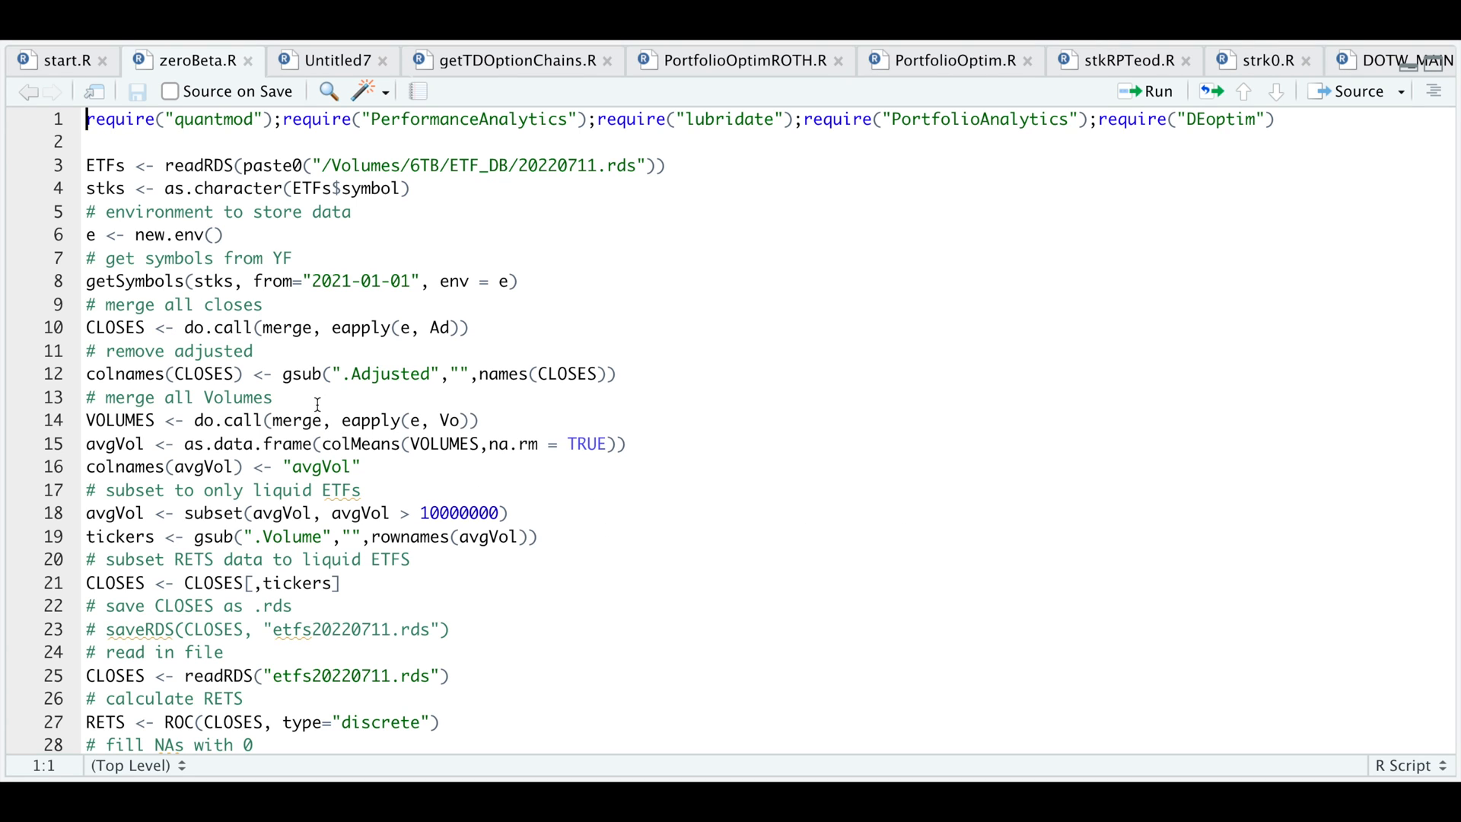
mouse_move(395, 422)
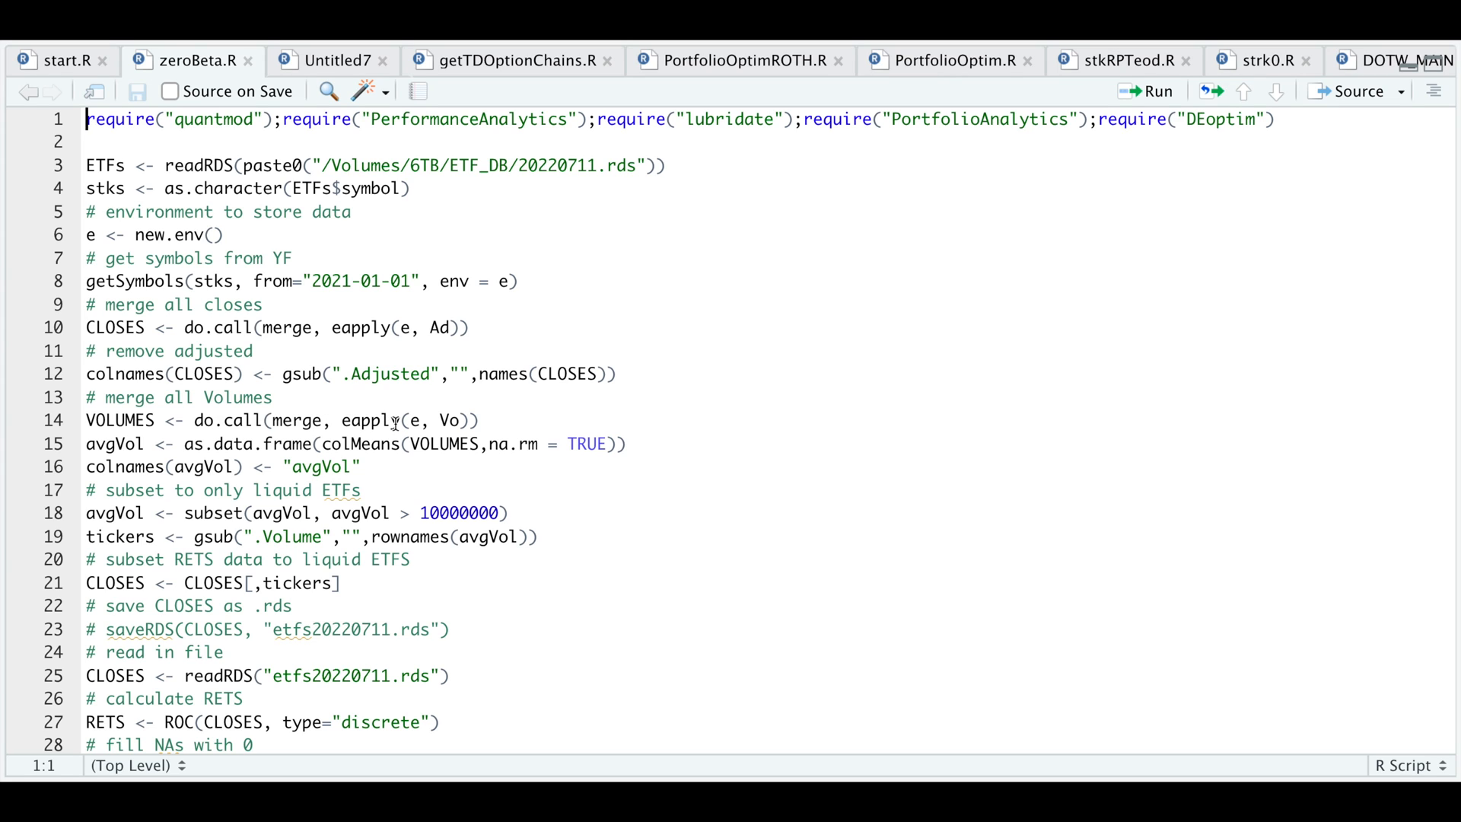
mouse_move(407, 456)
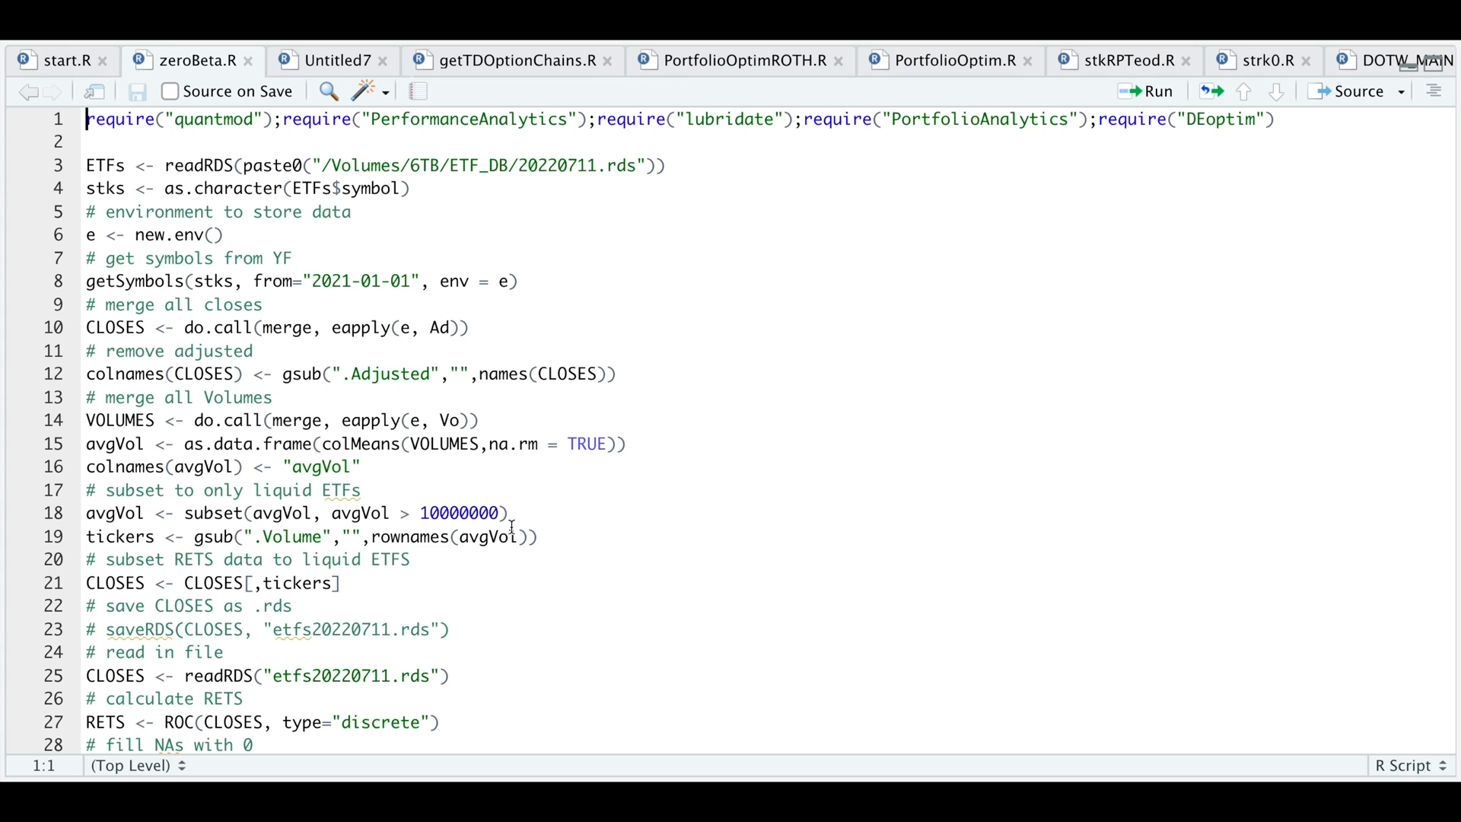
mouse_move(477, 549)
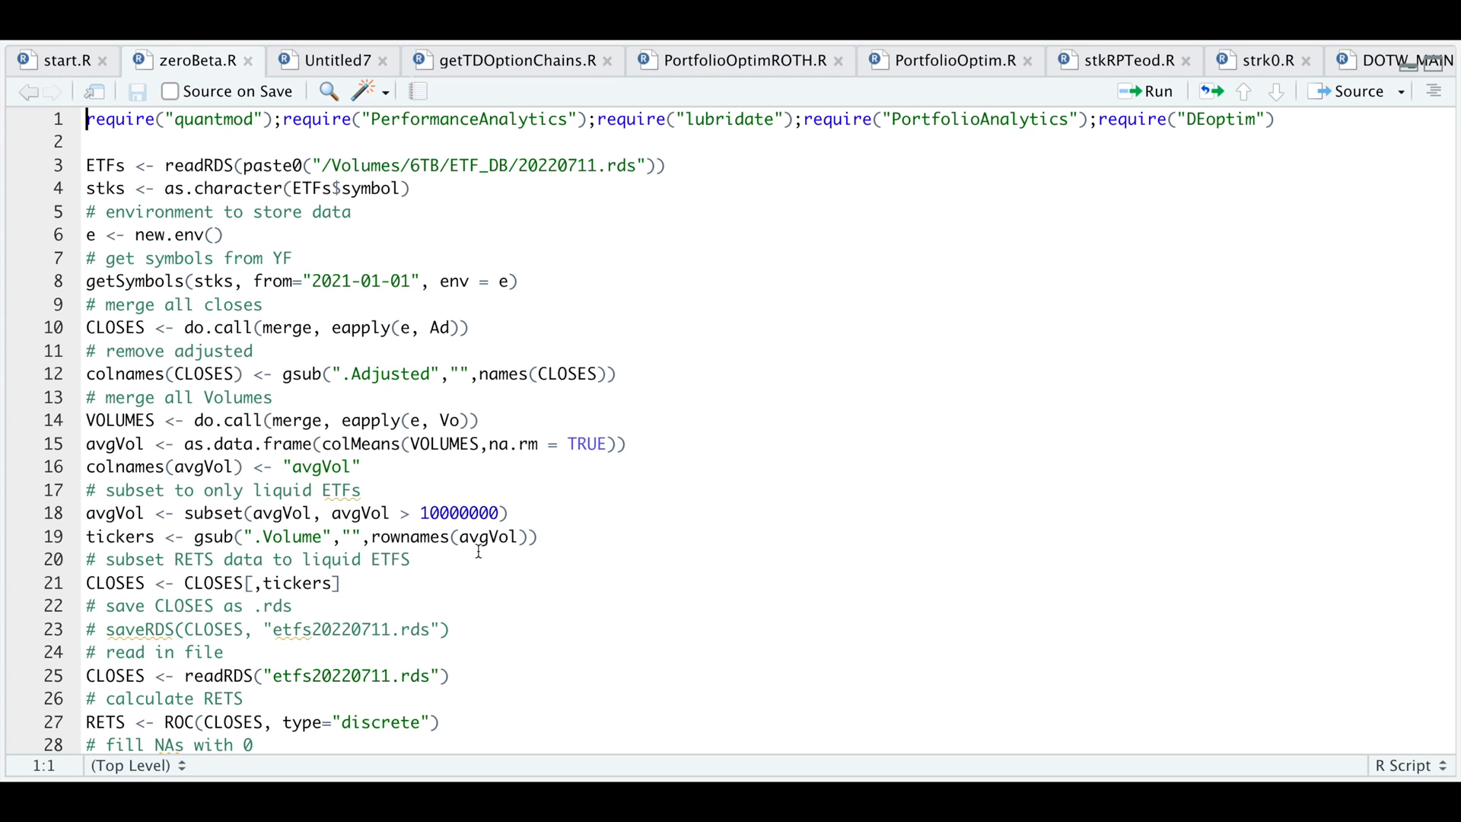
mouse_move(485, 512)
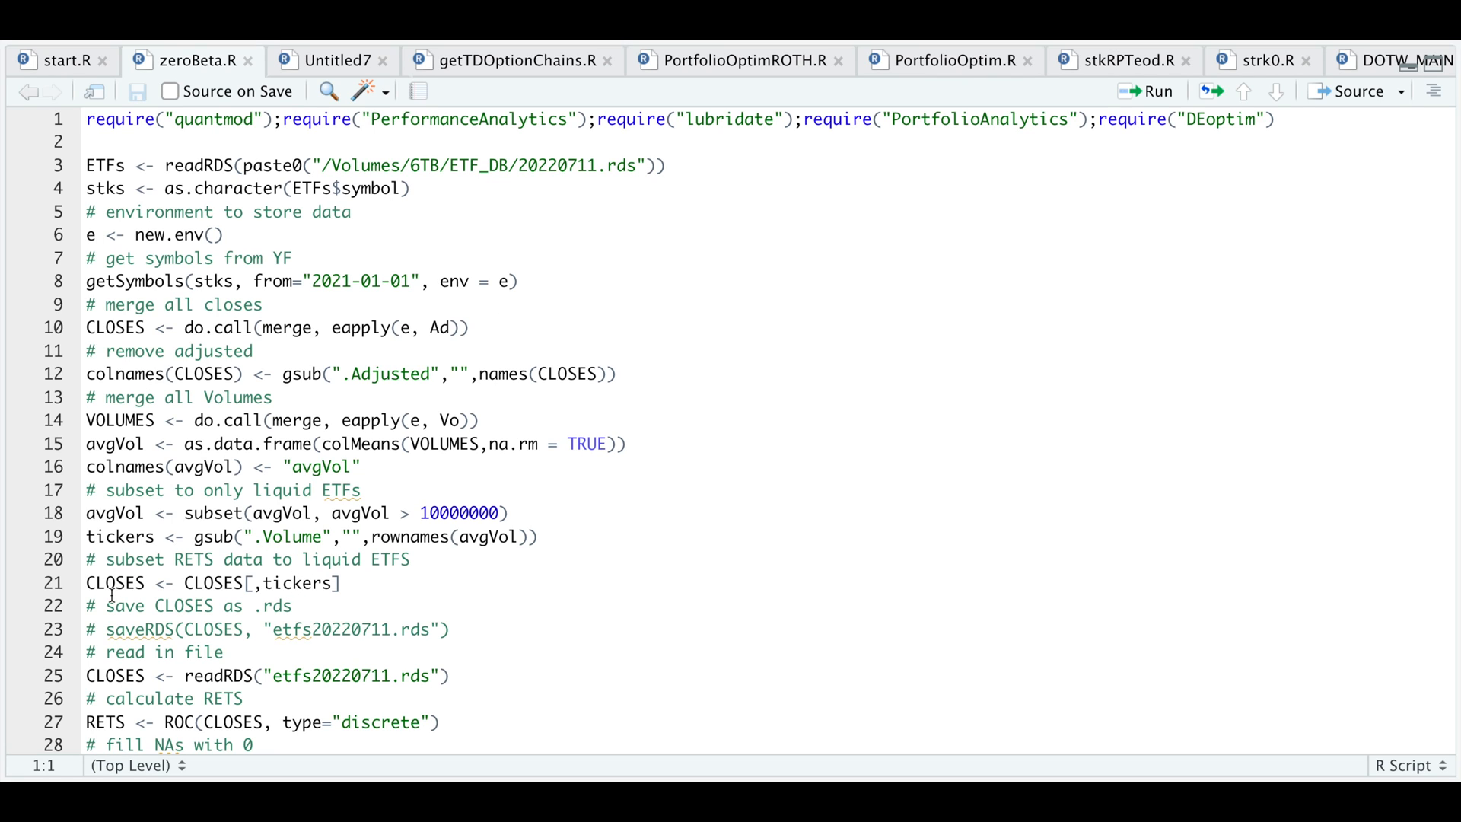
mouse_move(252, 651)
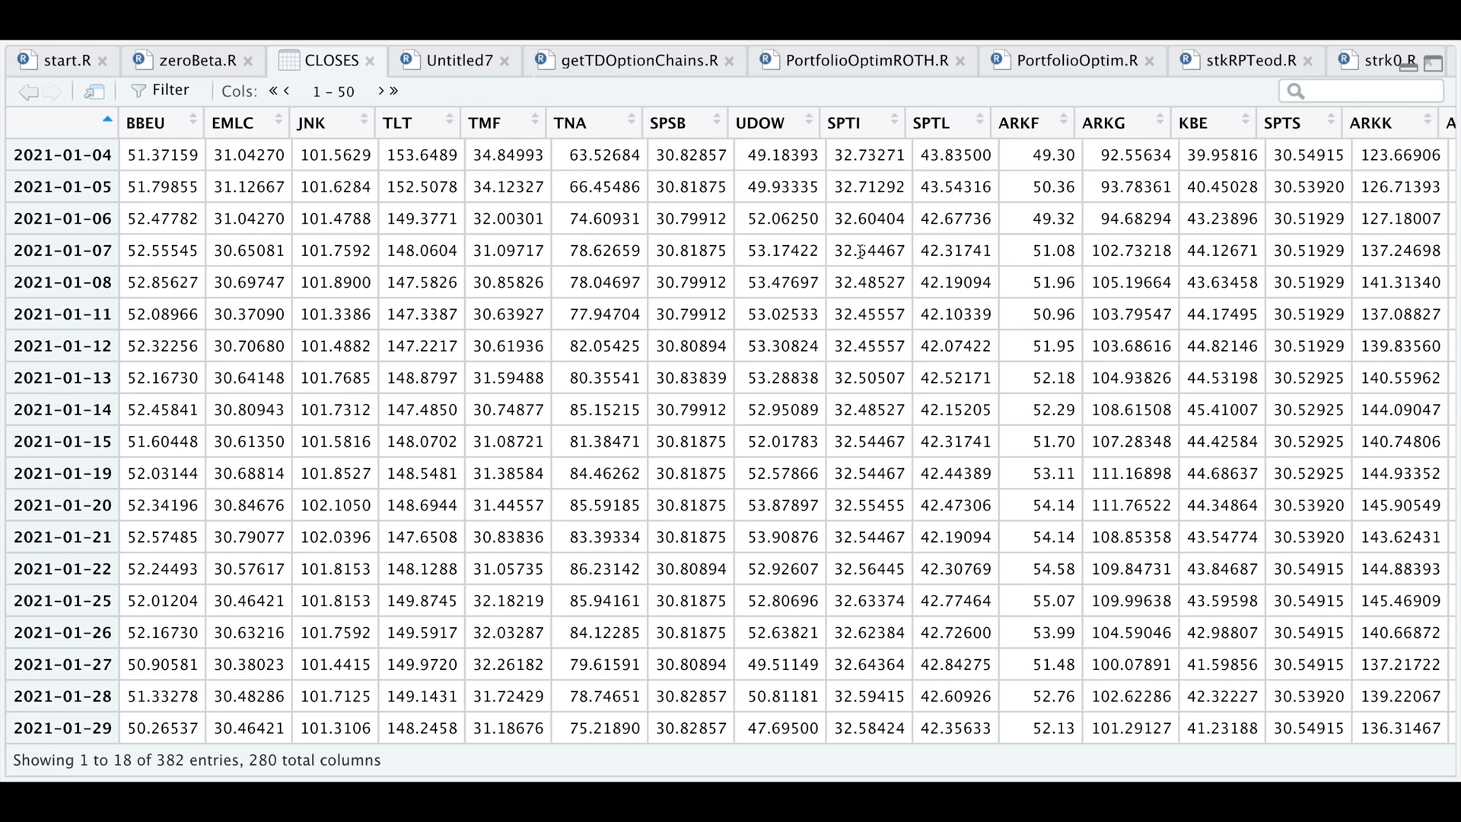
mouse_move(50, 173)
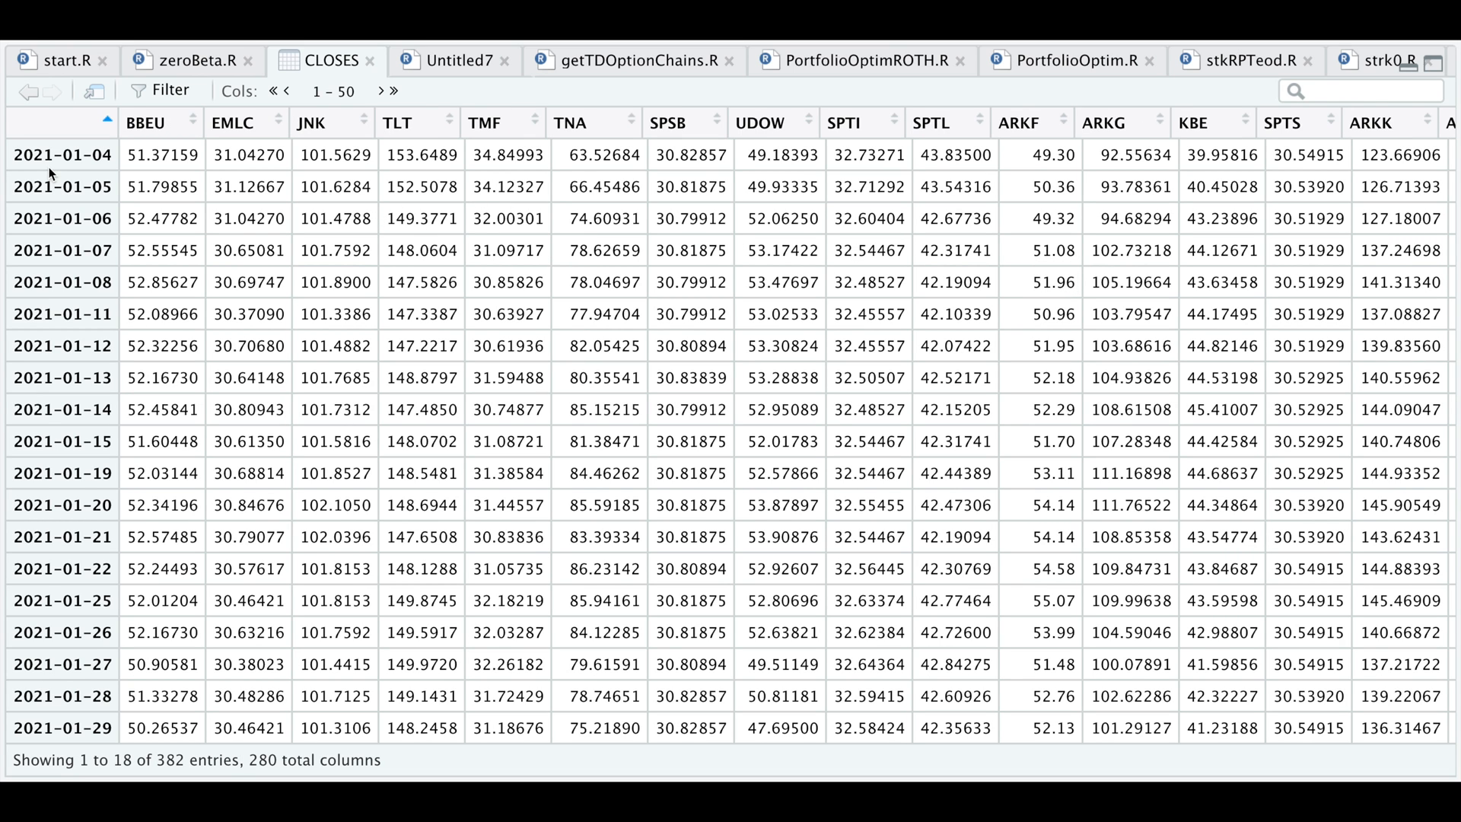
mouse_move(296, 182)
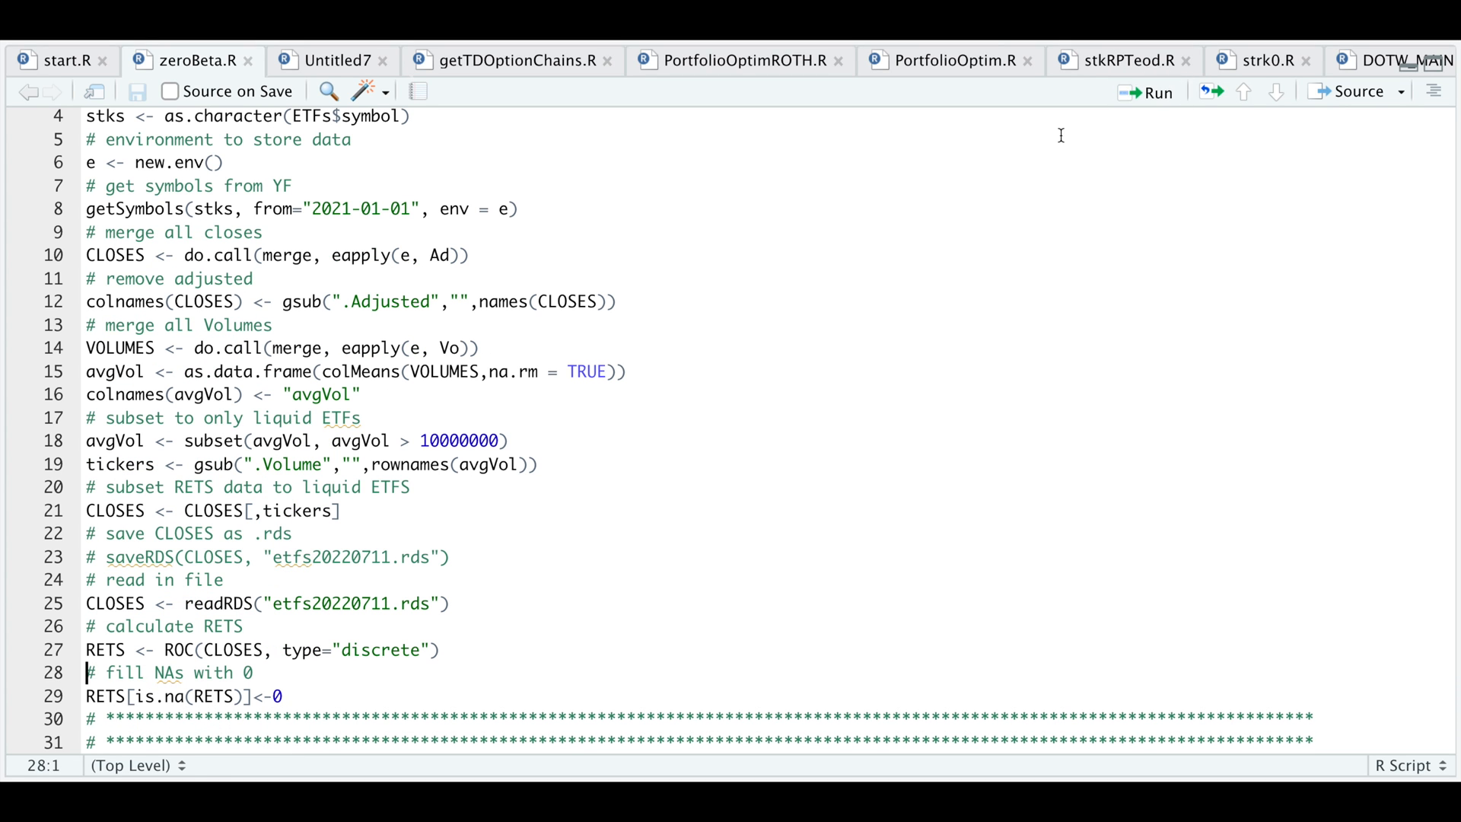
scroll(down, 3)
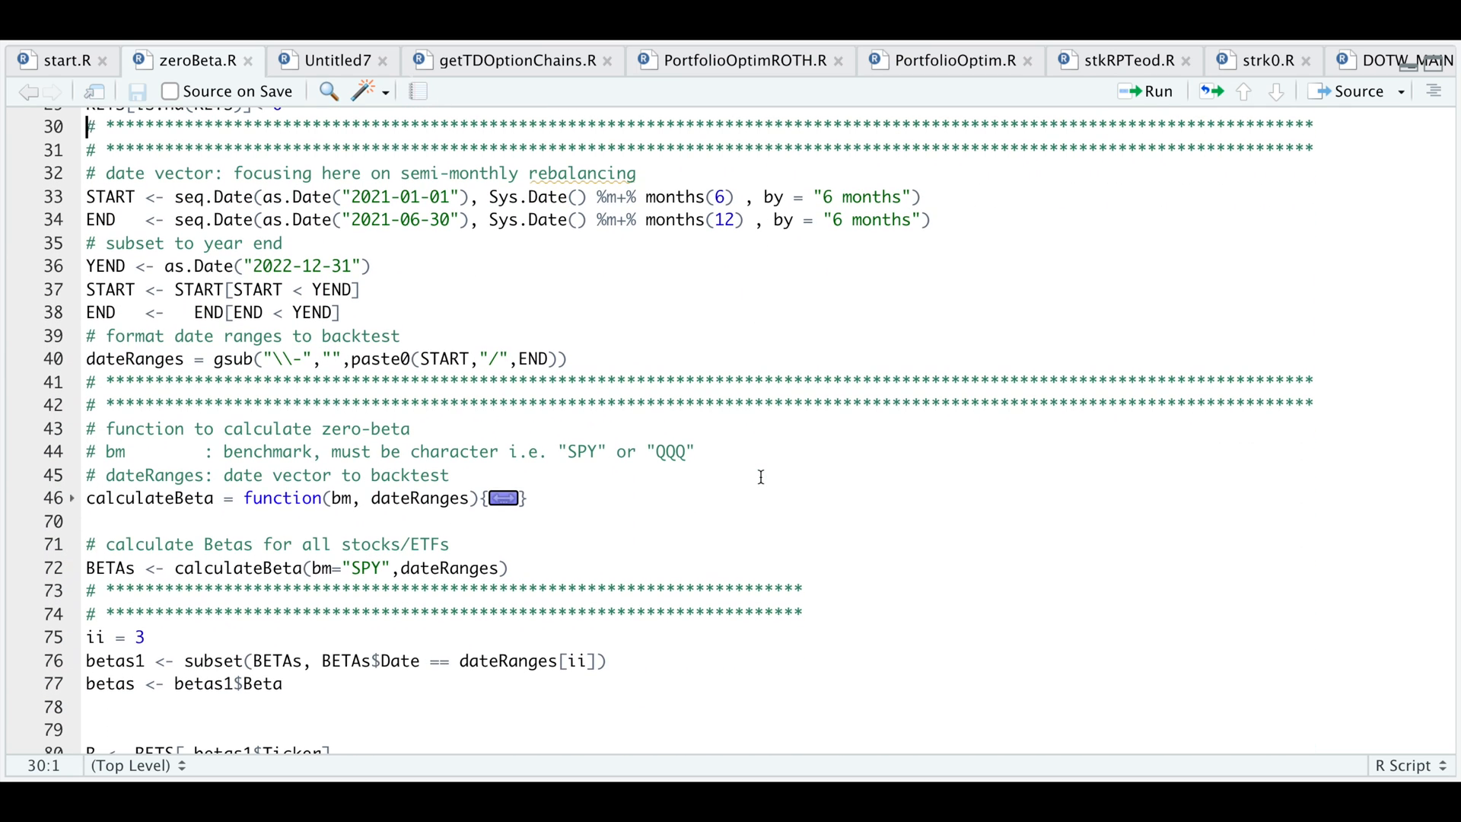
mouse_move(308, 196)
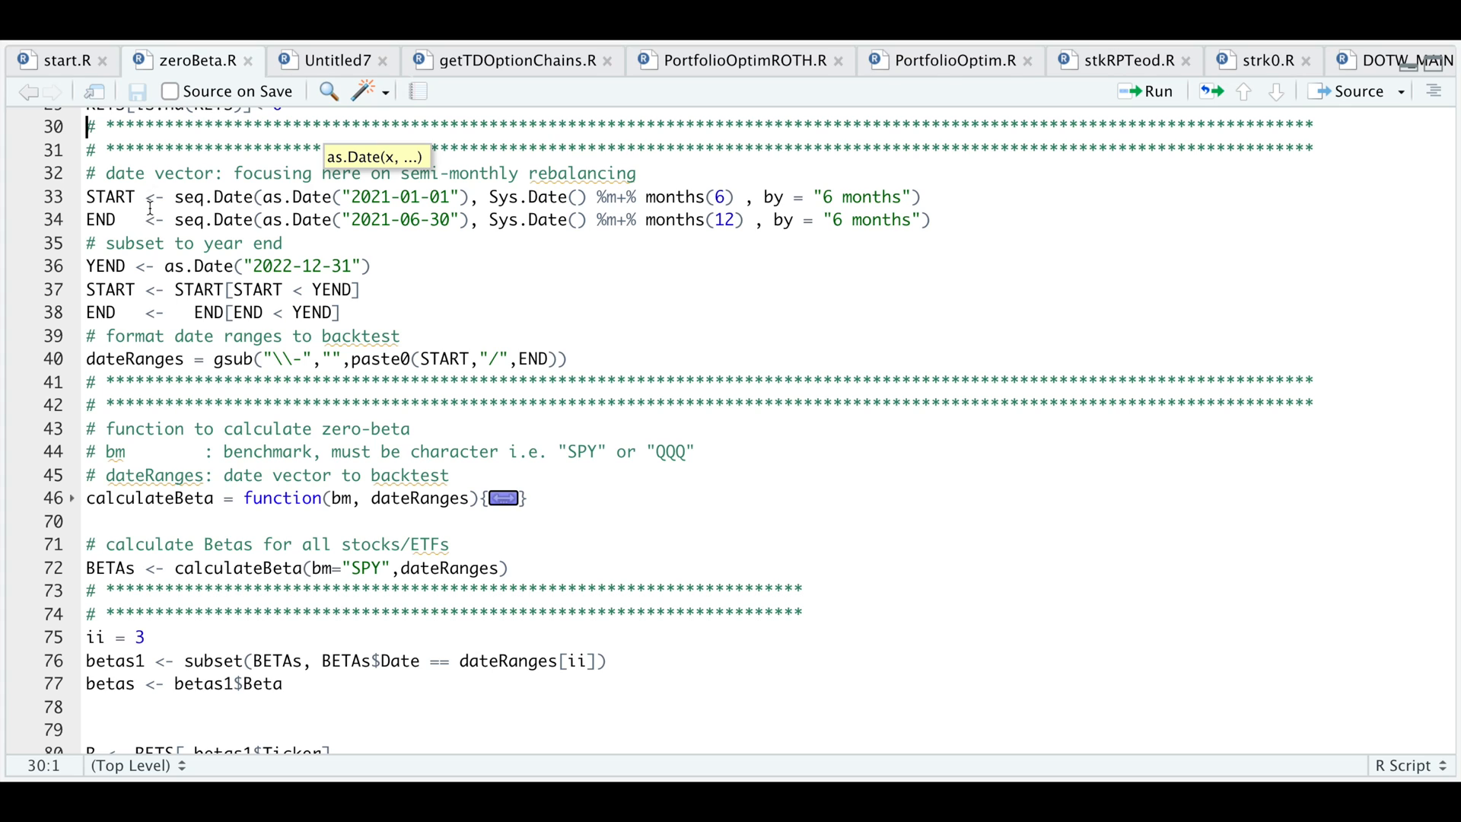
mouse_move(475, 207)
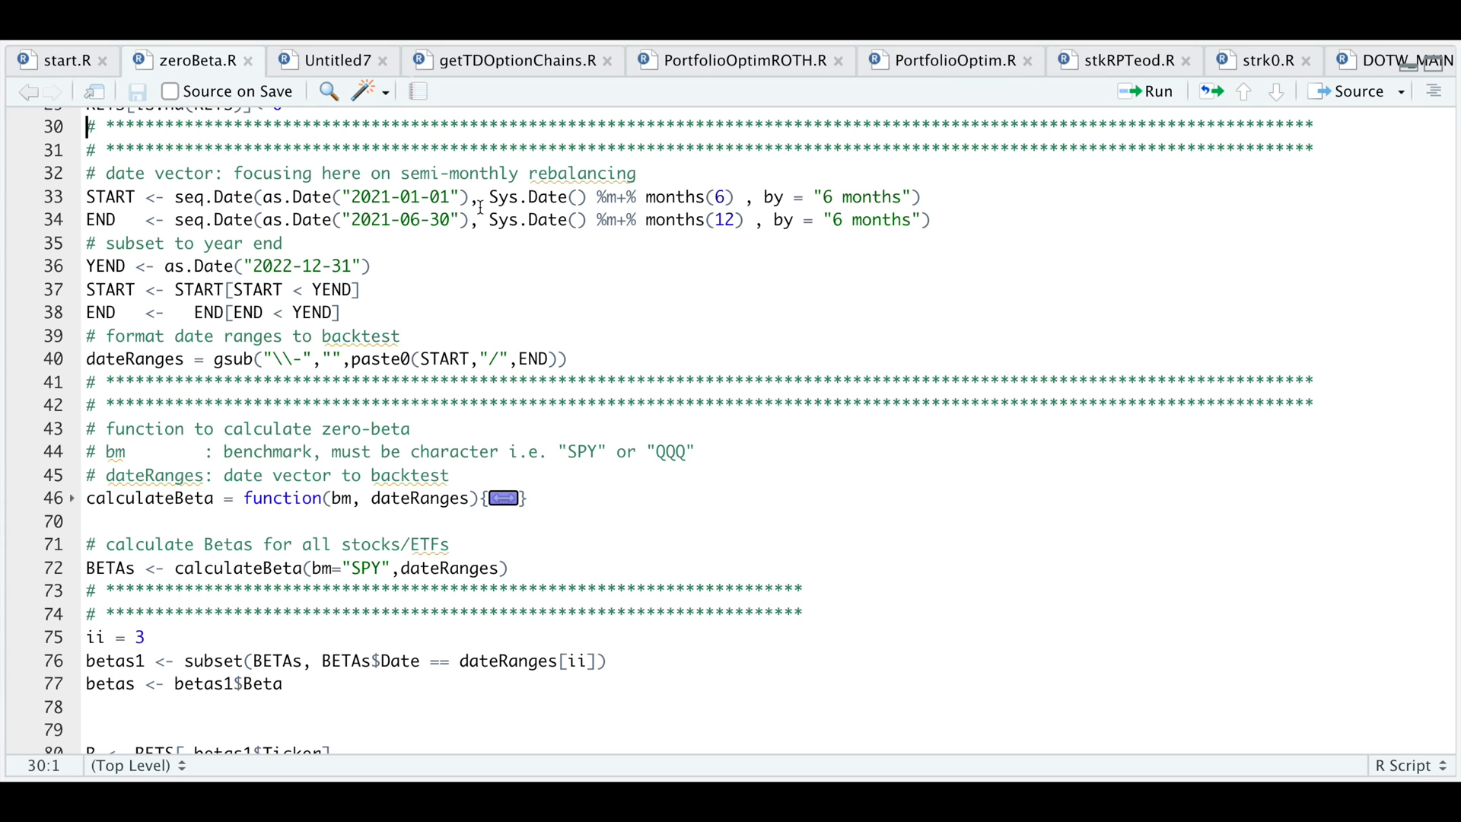
mouse_move(436, 236)
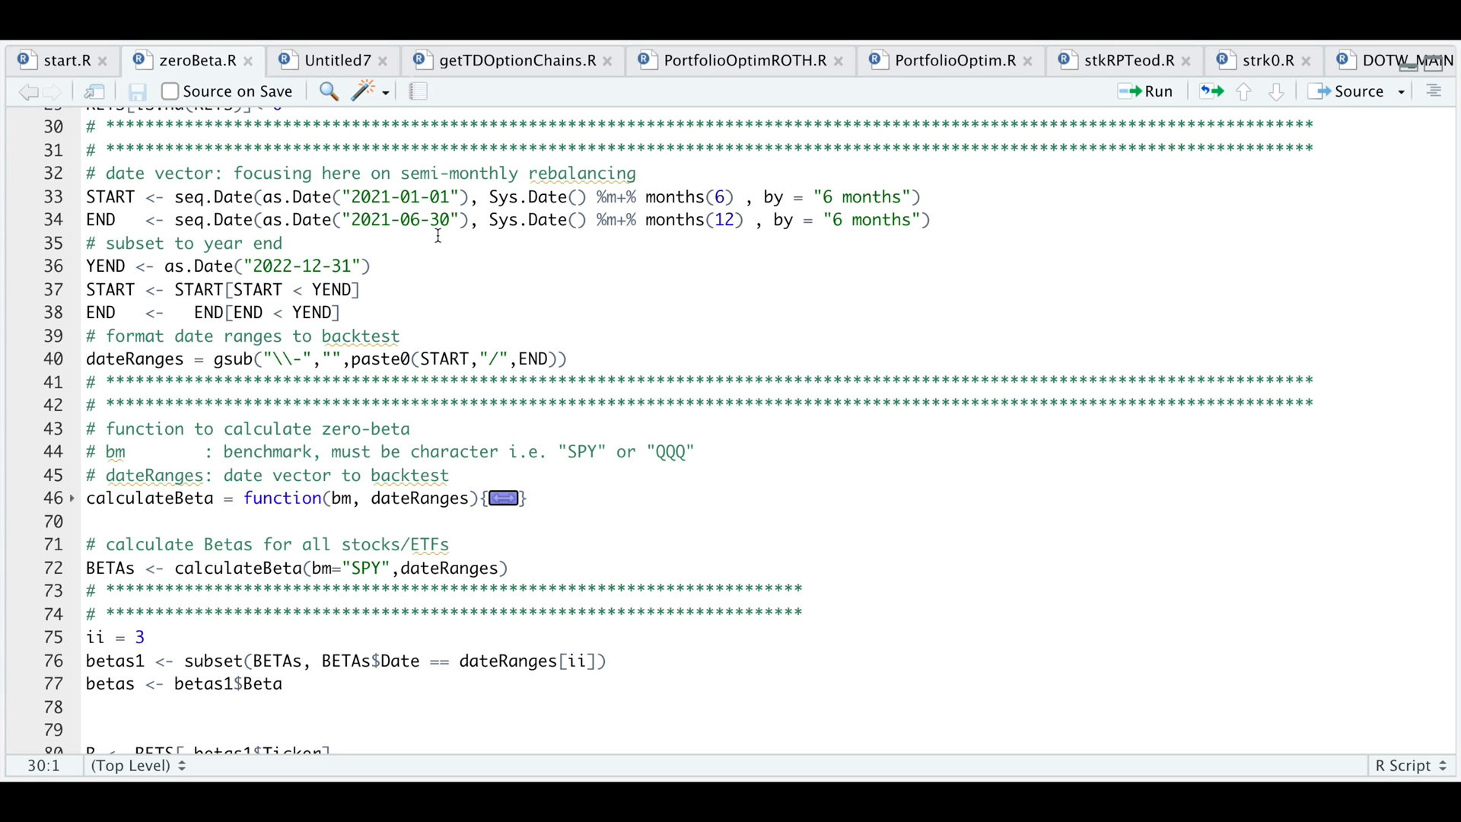
mouse_move(593, 237)
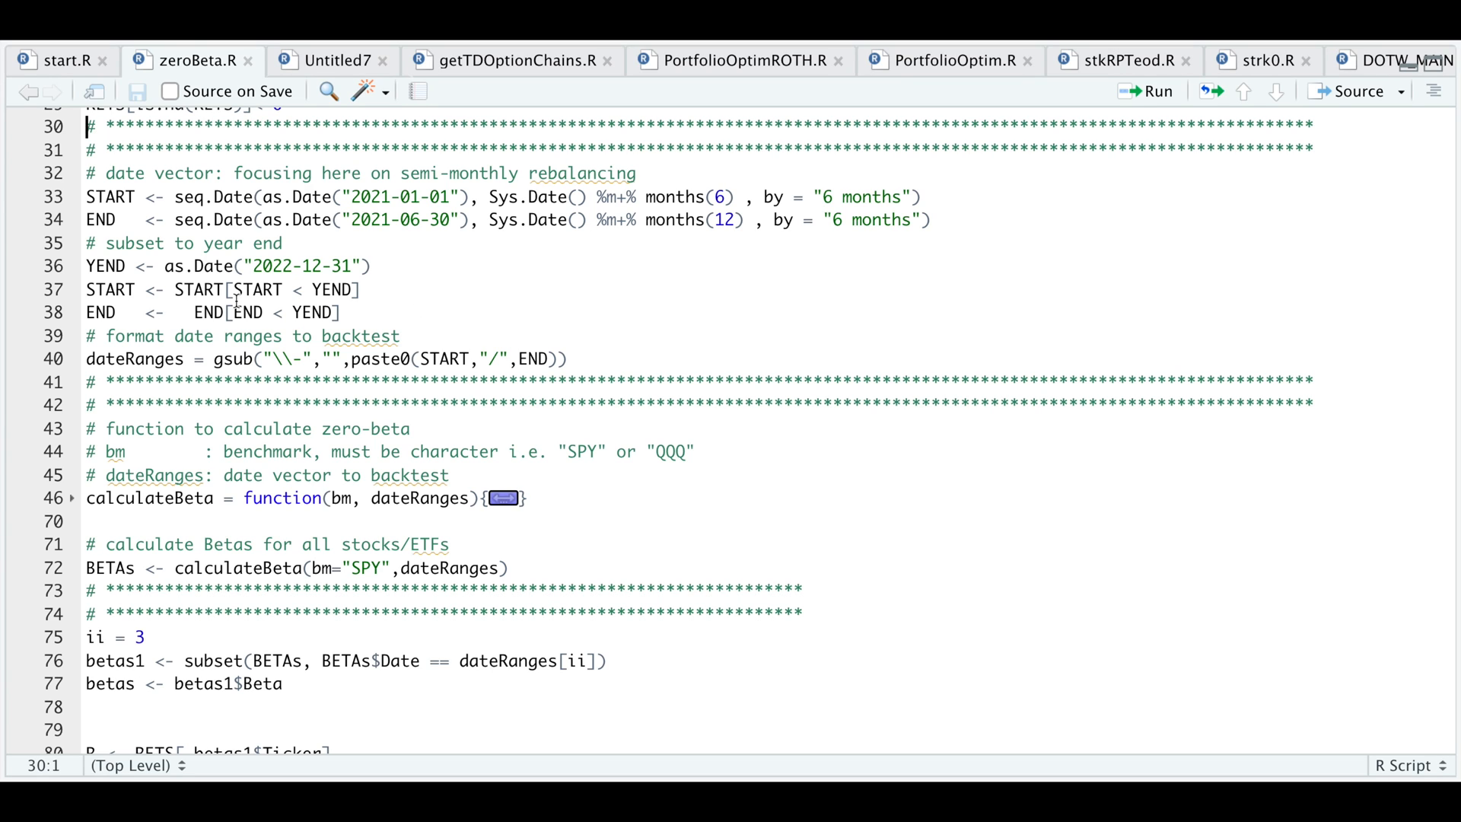
mouse_move(289, 282)
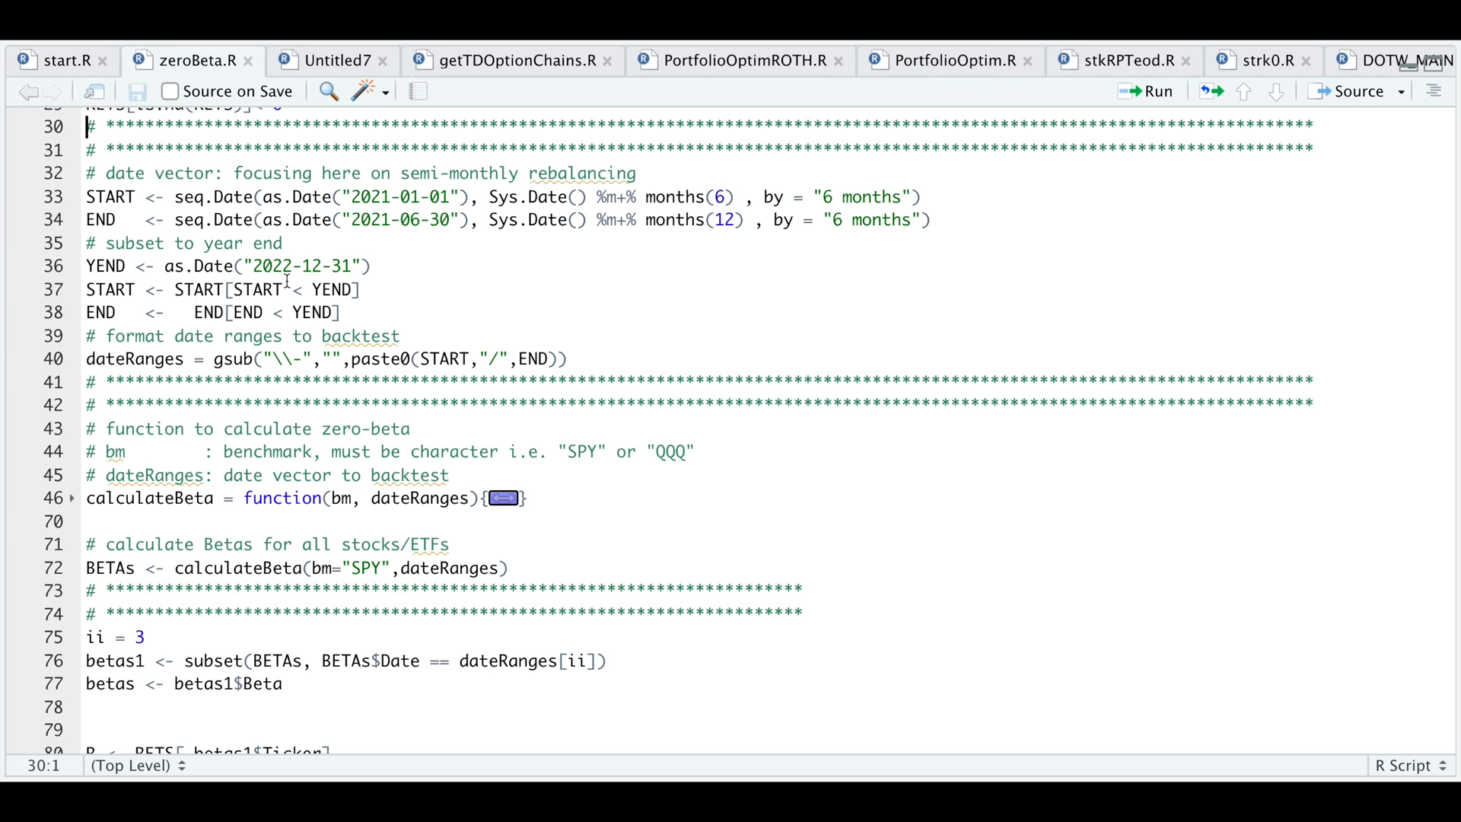
mouse_move(191, 220)
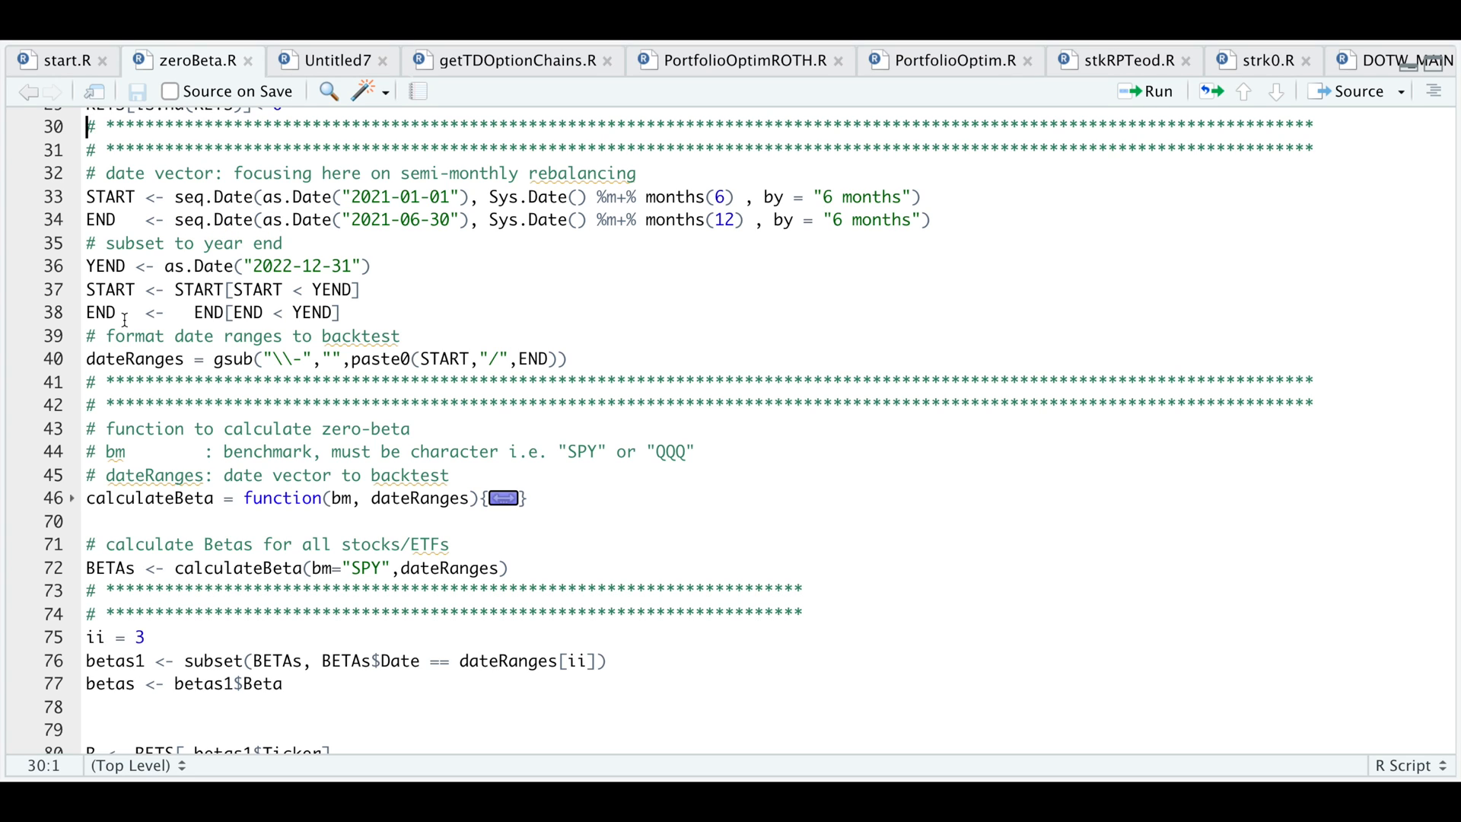
click(86, 174)
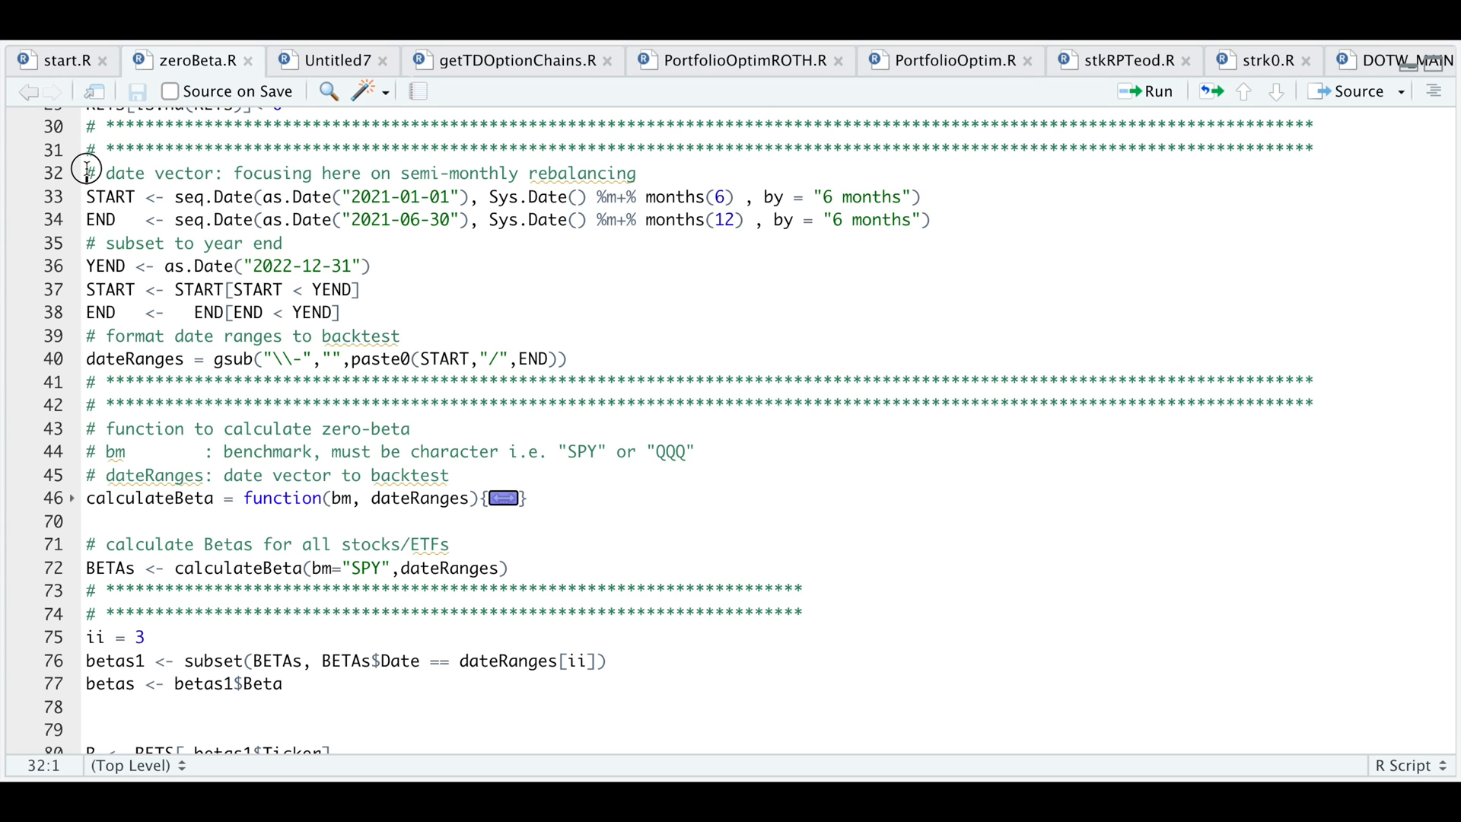
drag(84, 173, 341, 312)
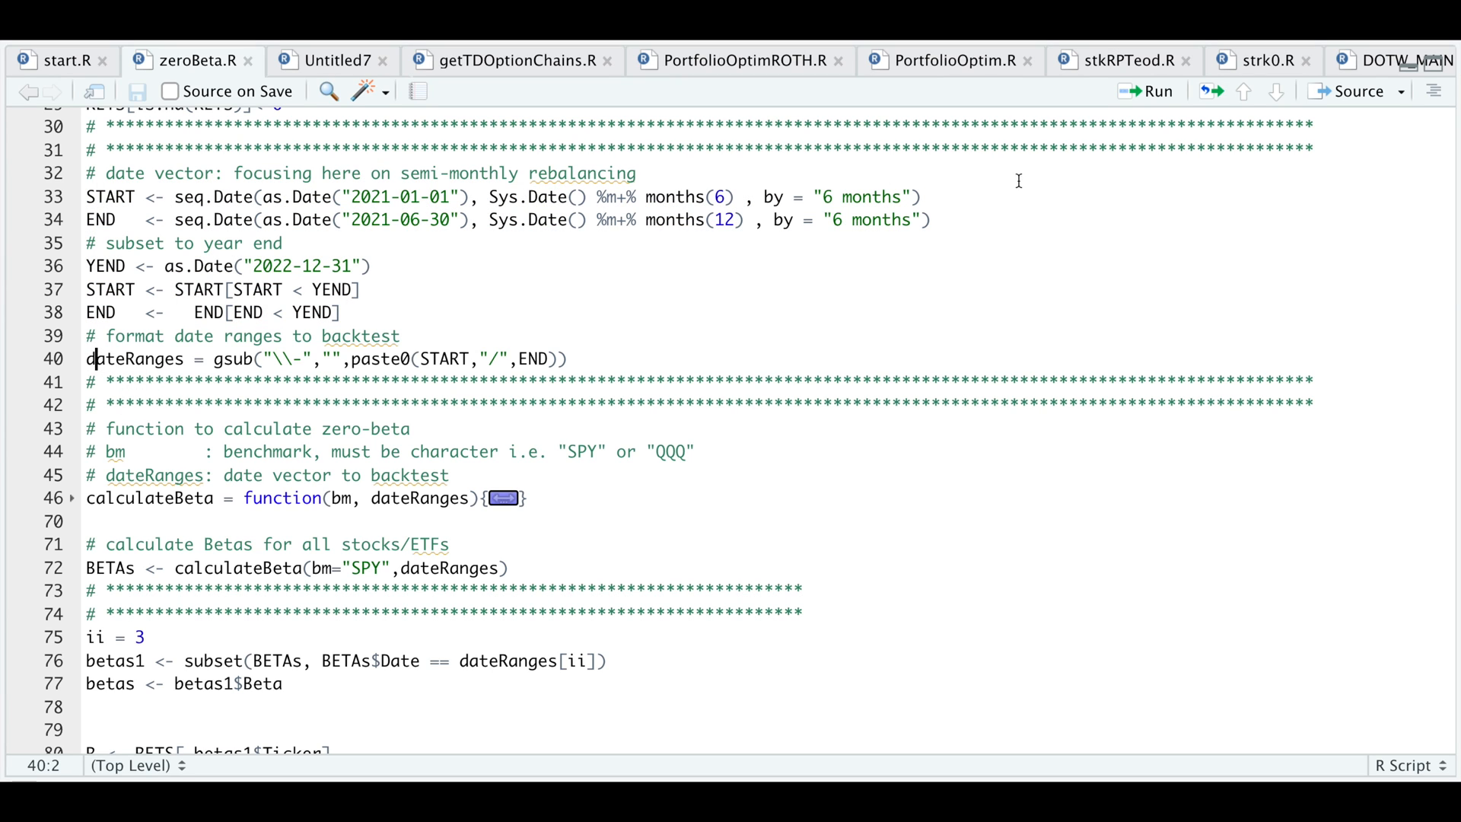
click(89, 381)
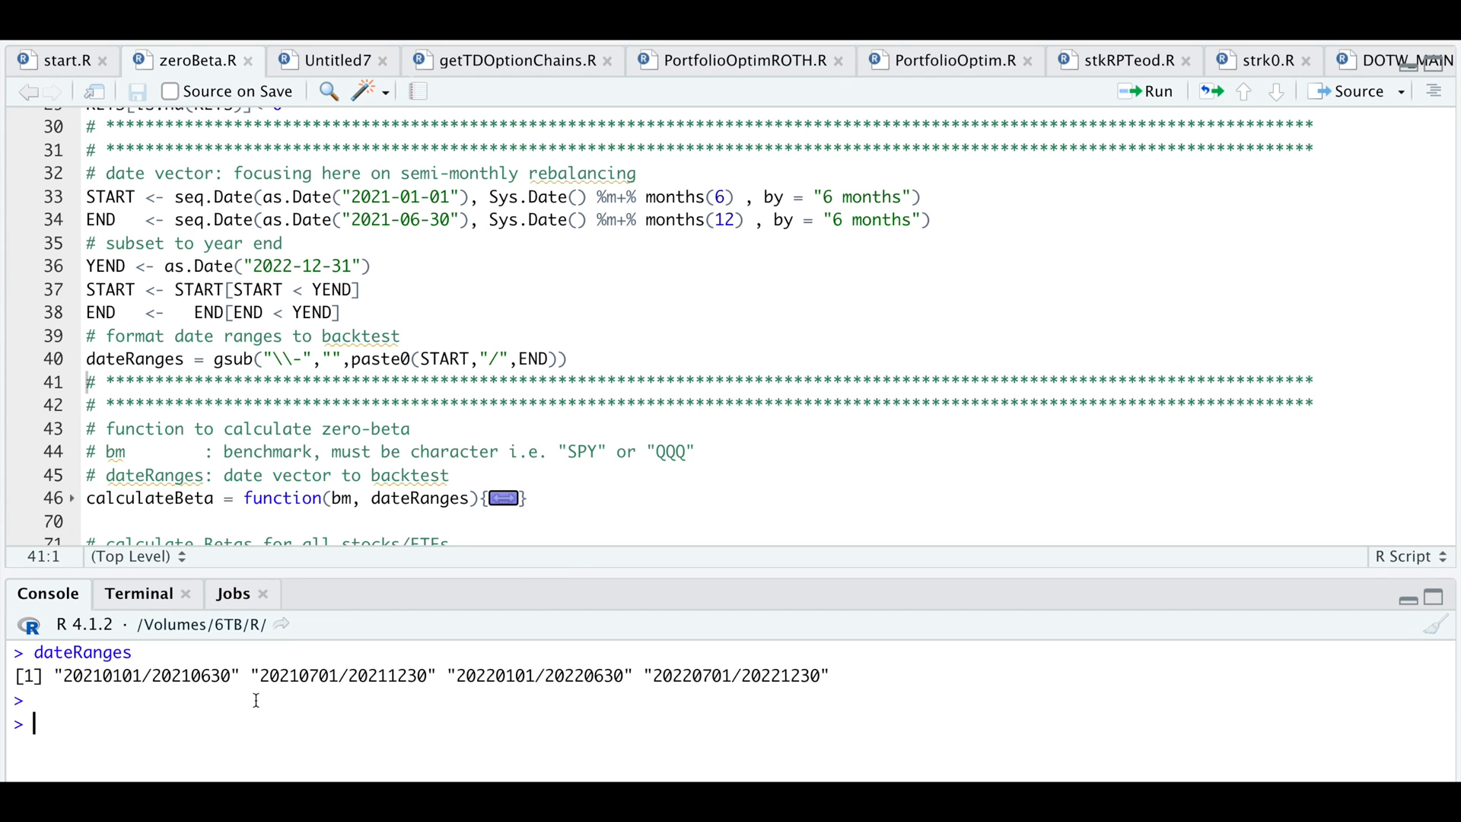
mouse_move(558, 708)
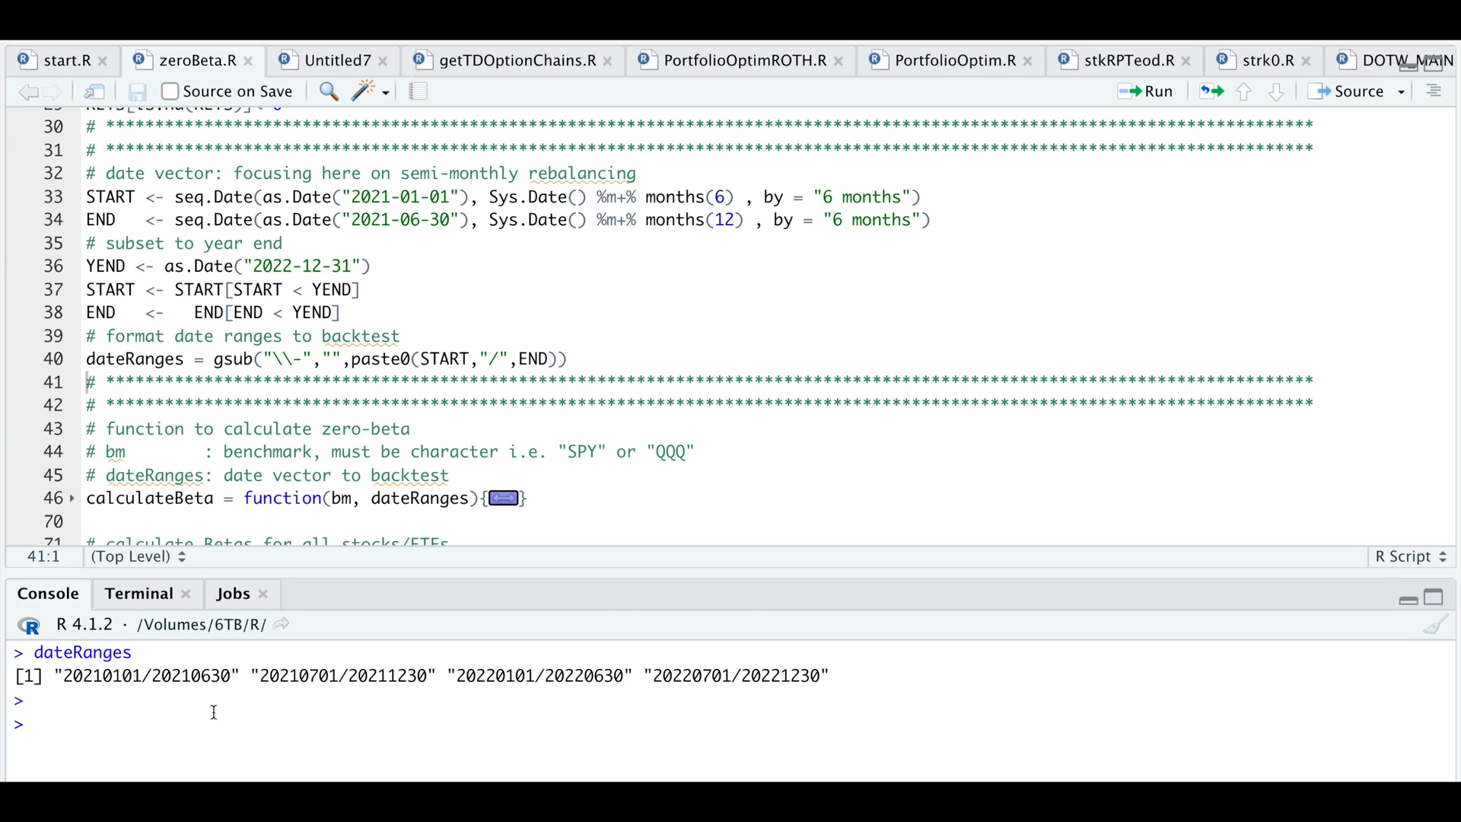
mouse_move(520, 699)
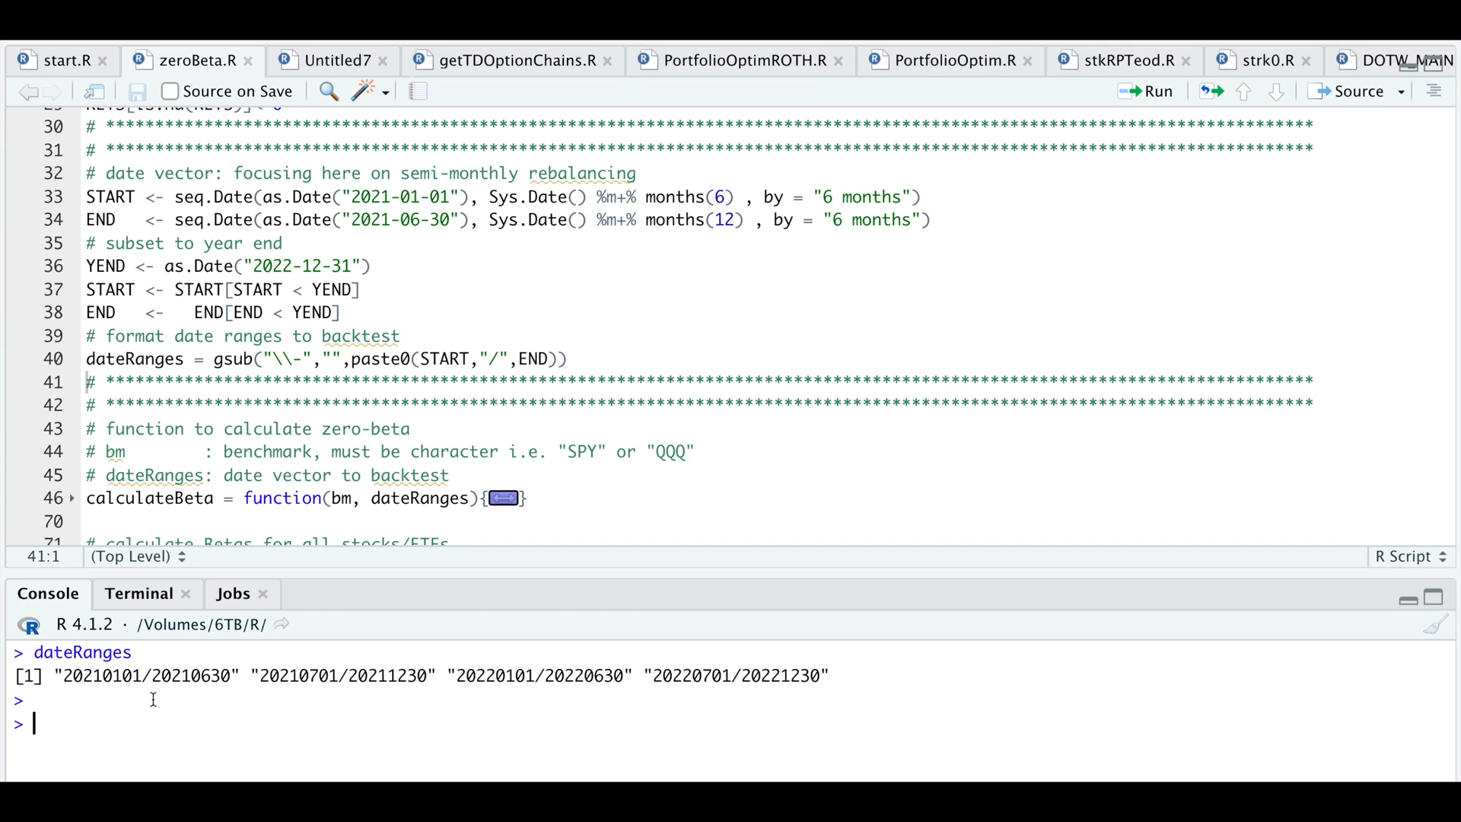
mouse_move(176, 700)
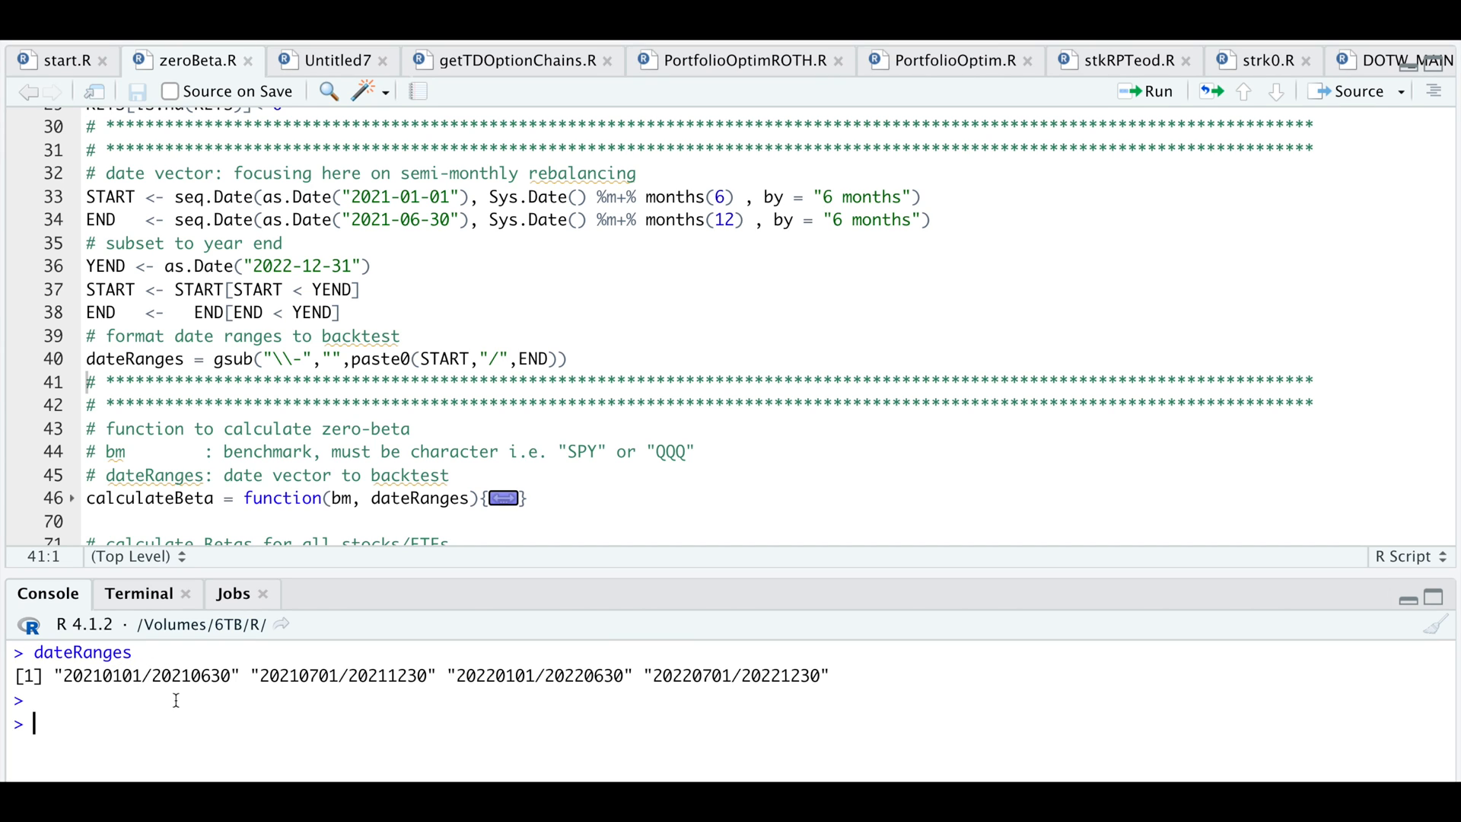
mouse_move(333, 694)
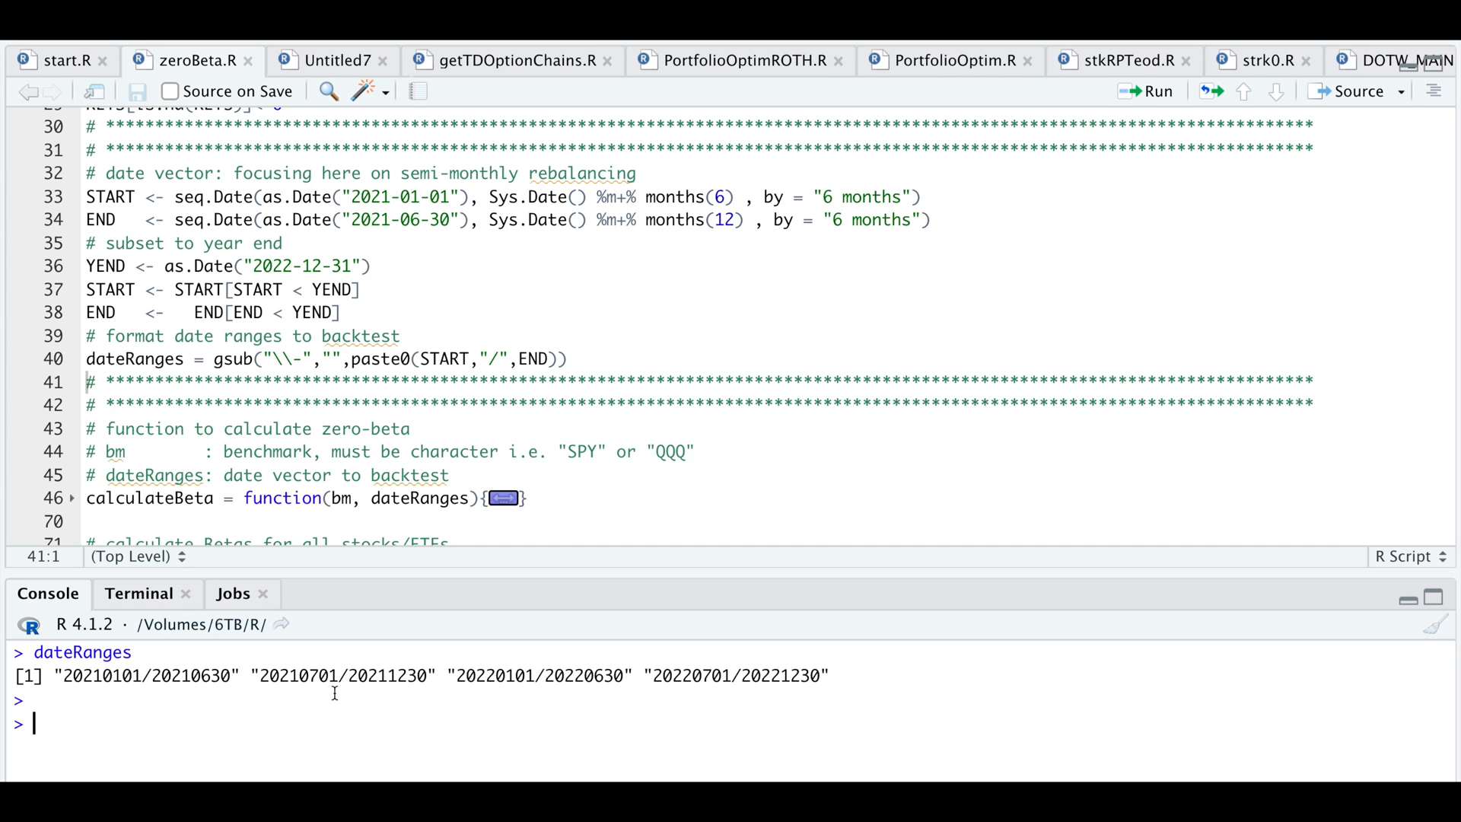
mouse_move(487, 647)
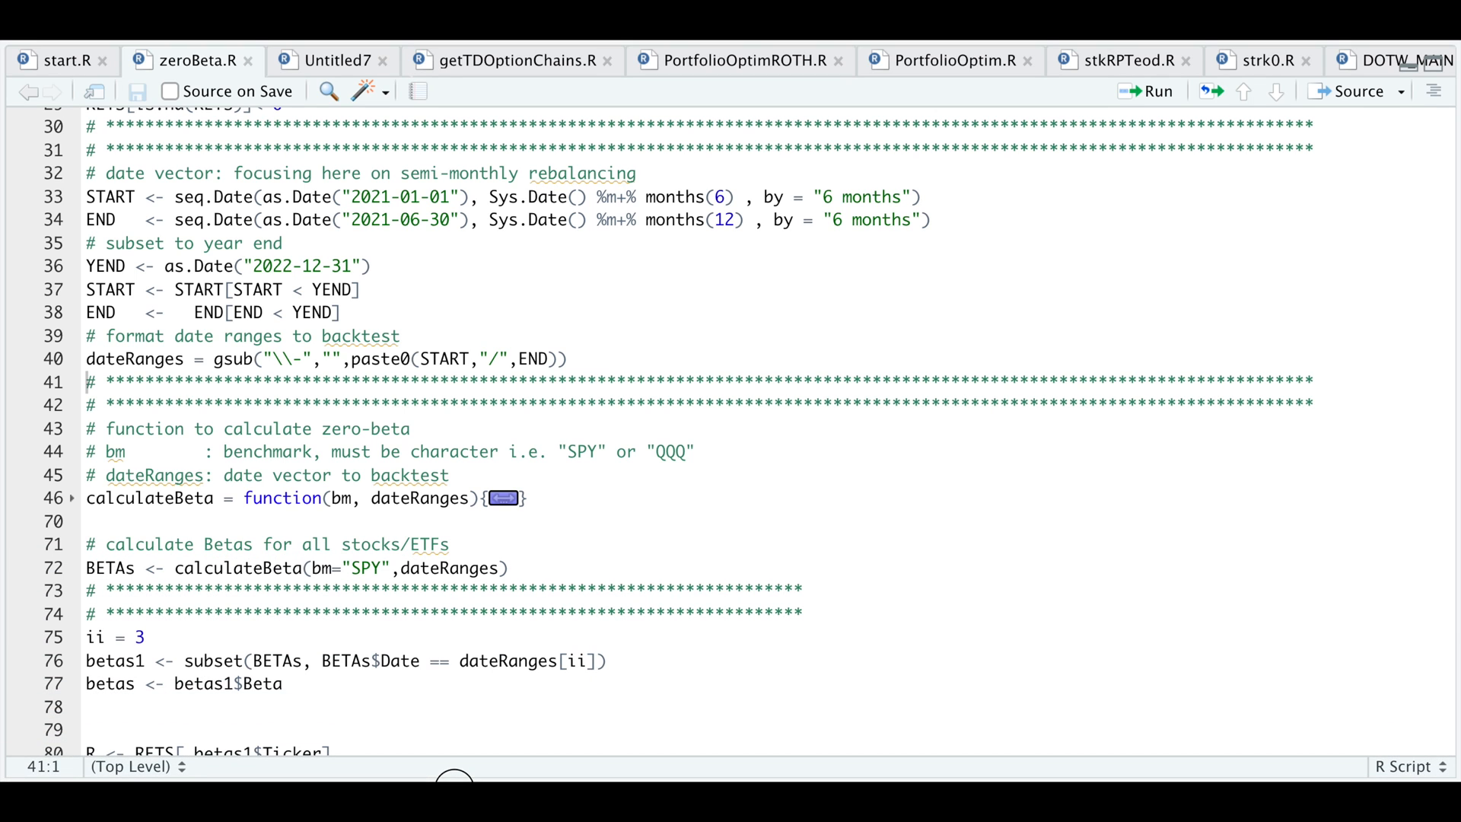
mouse_move(393, 517)
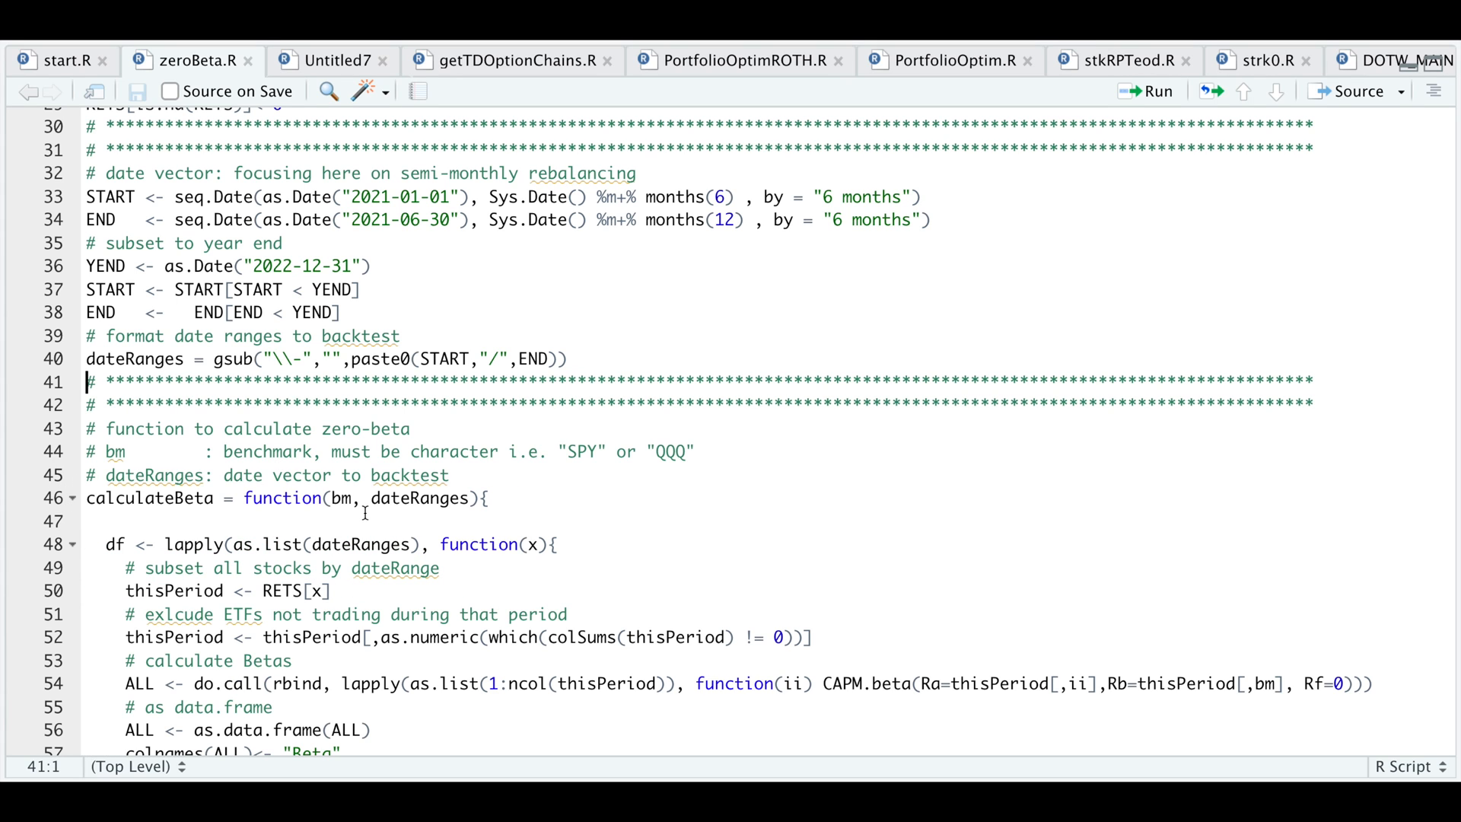
- Review calculateBeta, then fold its body at line 46 so the all-ETF beta code follows directly
scroll(down, 3)
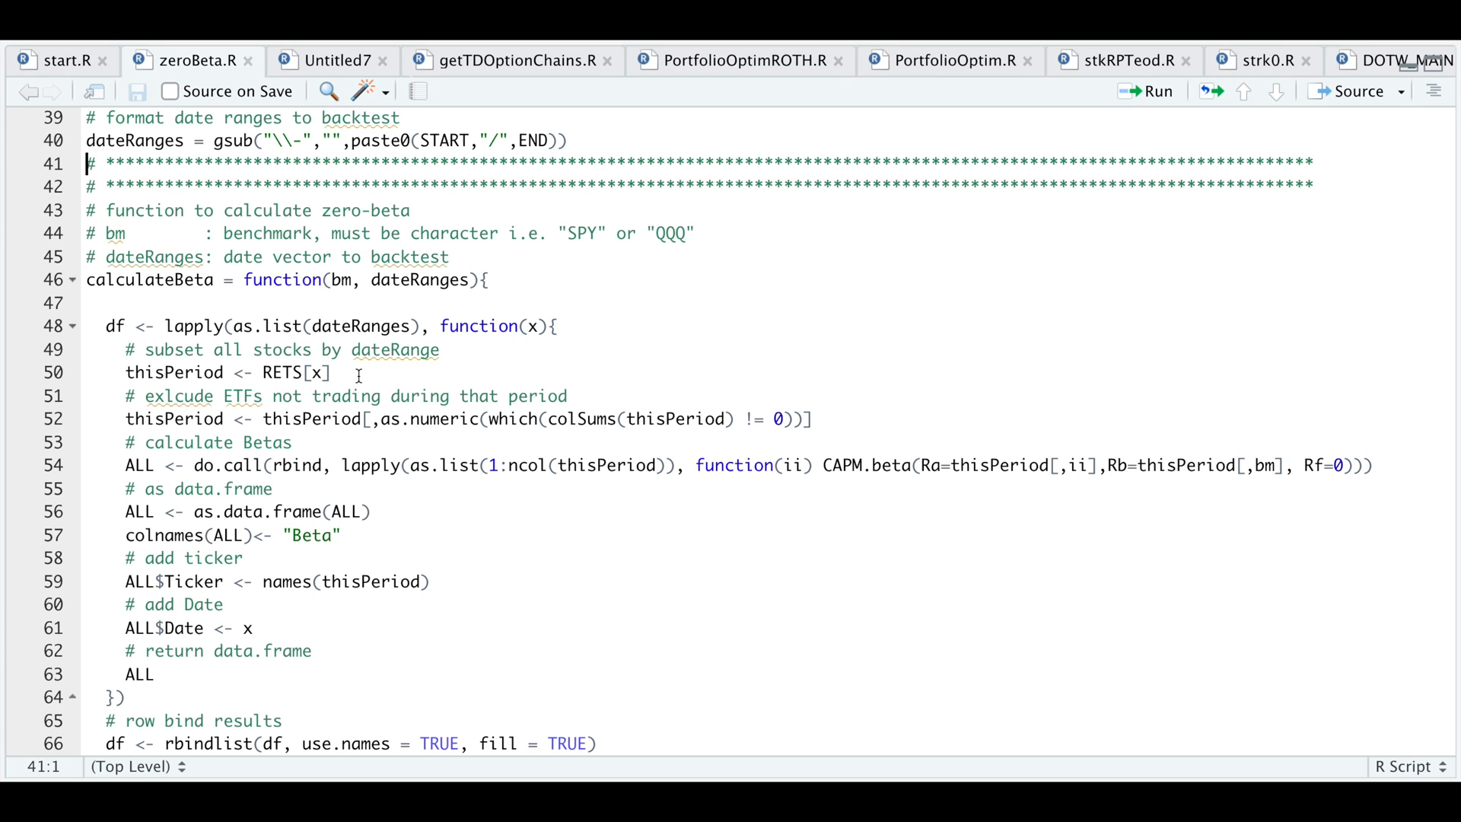
mouse_move(294, 393)
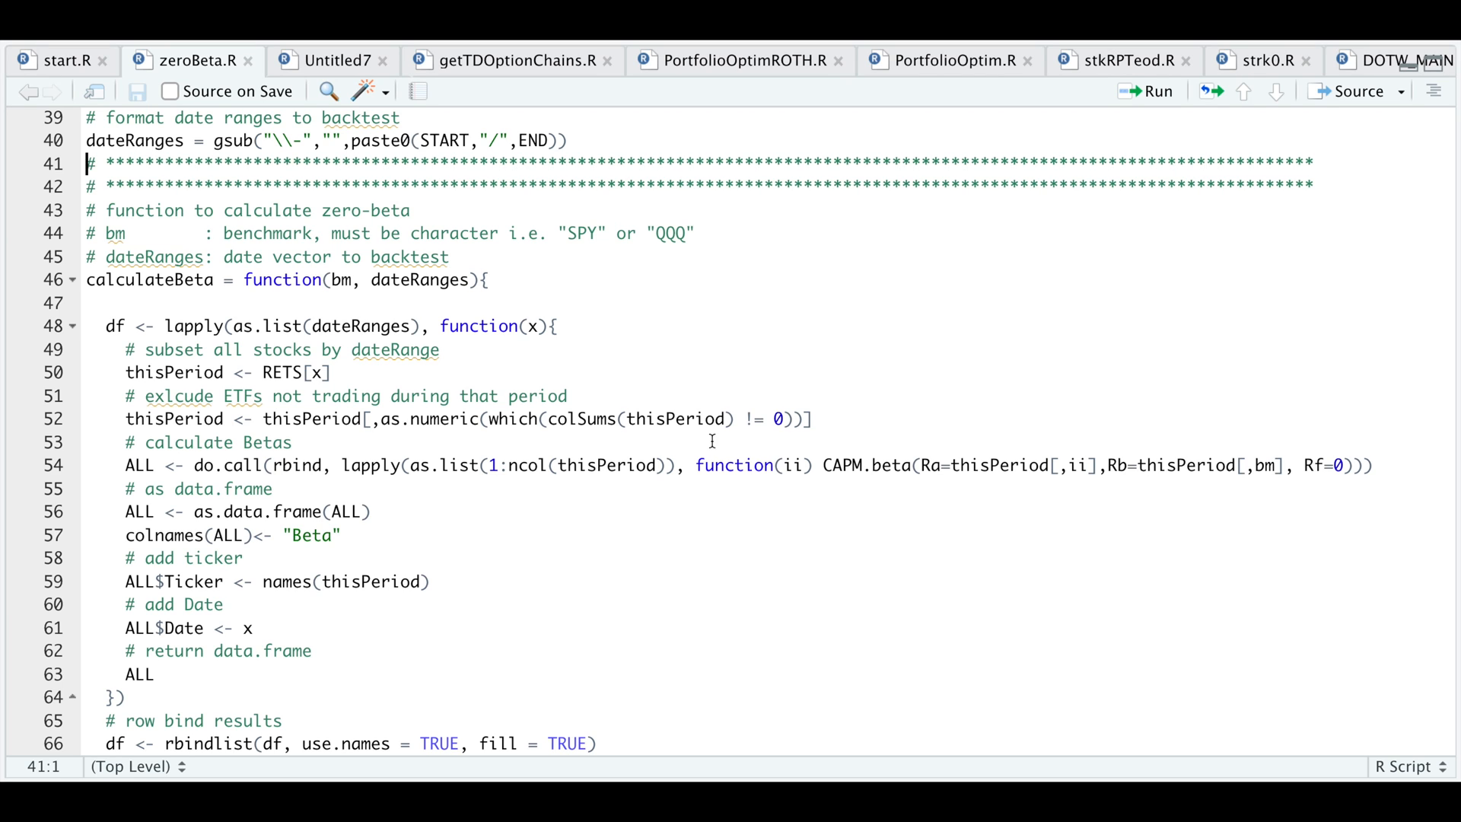
mouse_move(723, 431)
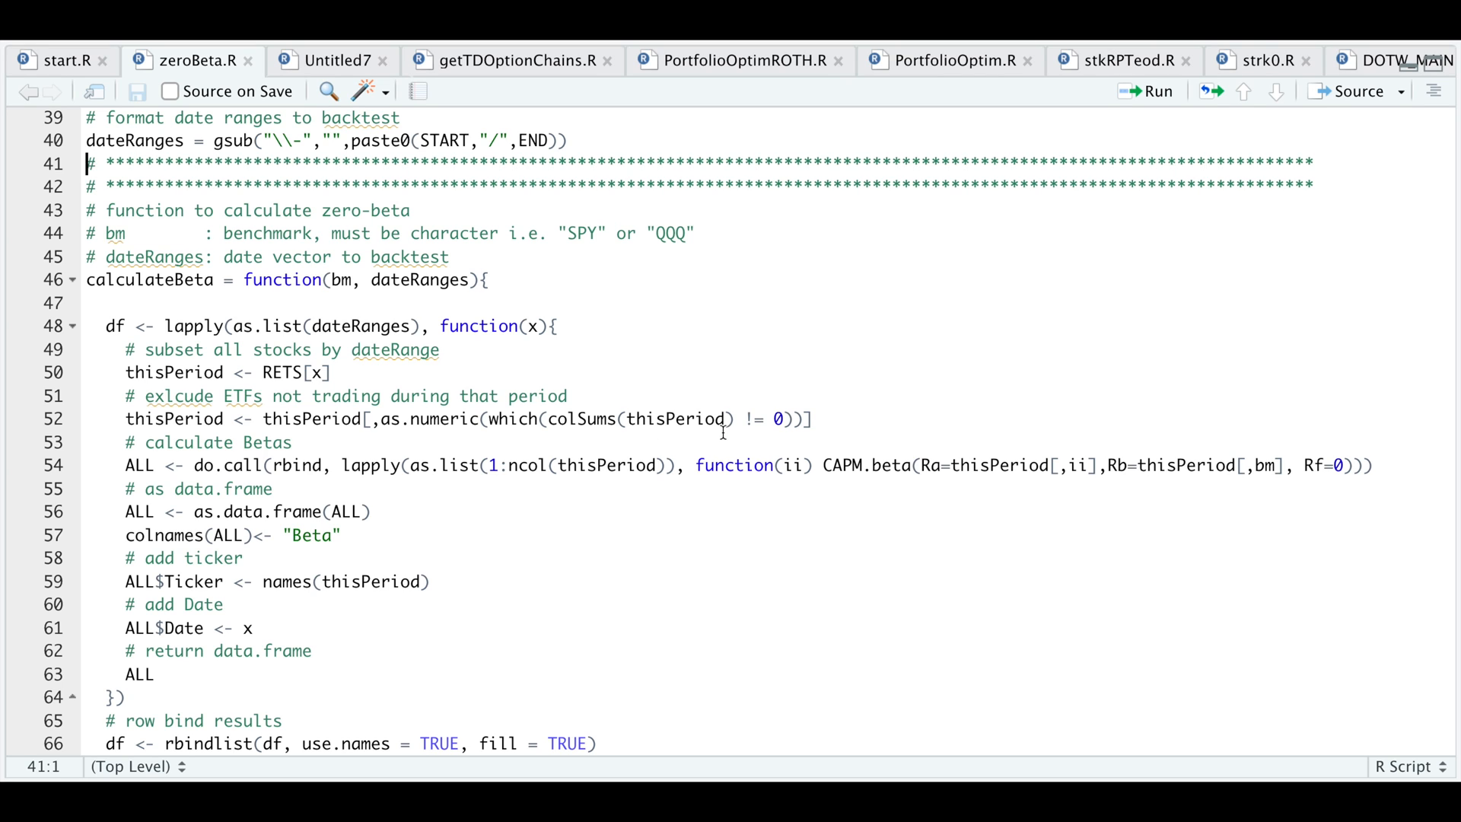
mouse_move(566, 447)
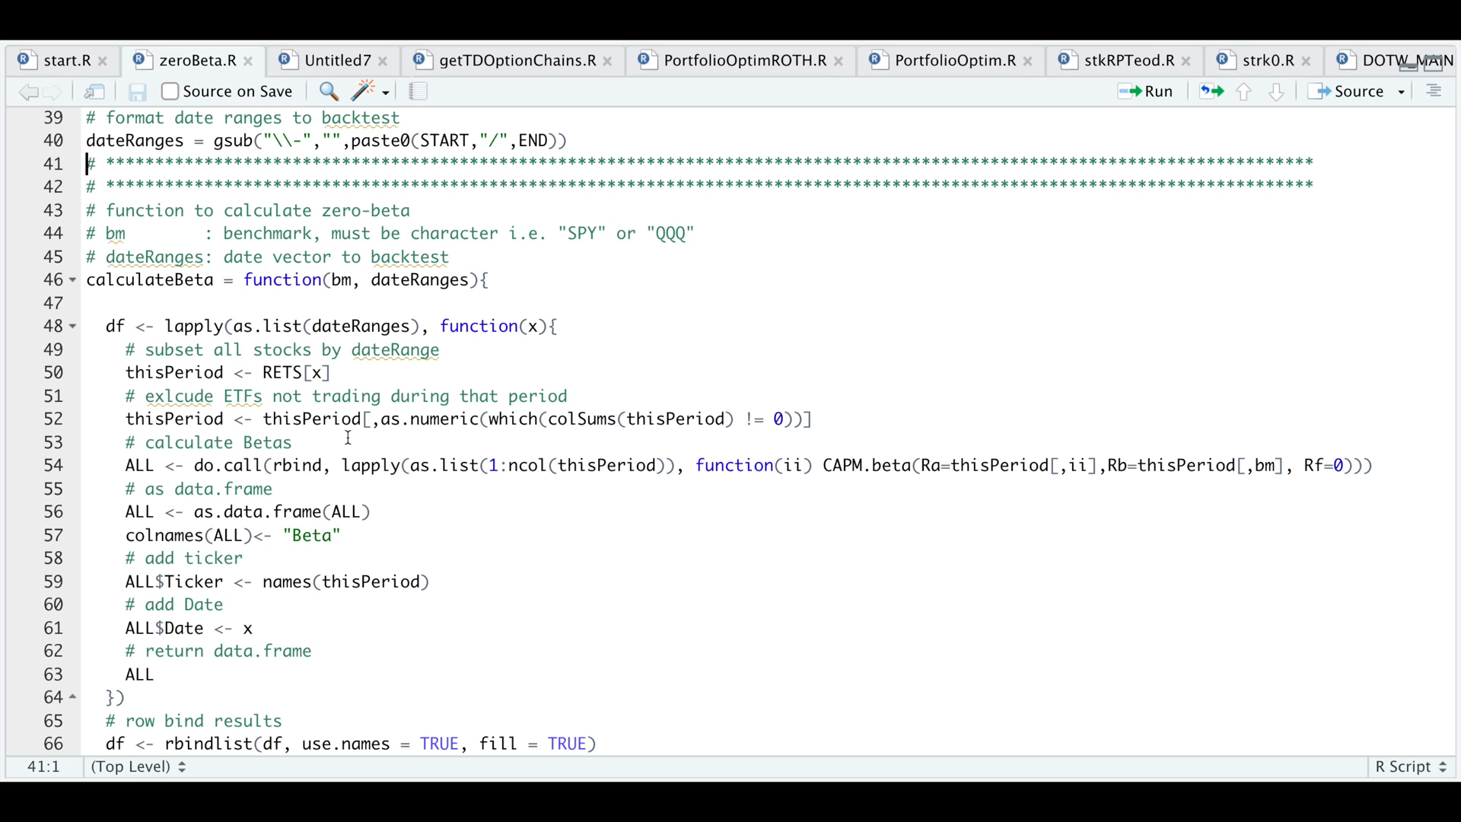
mouse_move(529, 485)
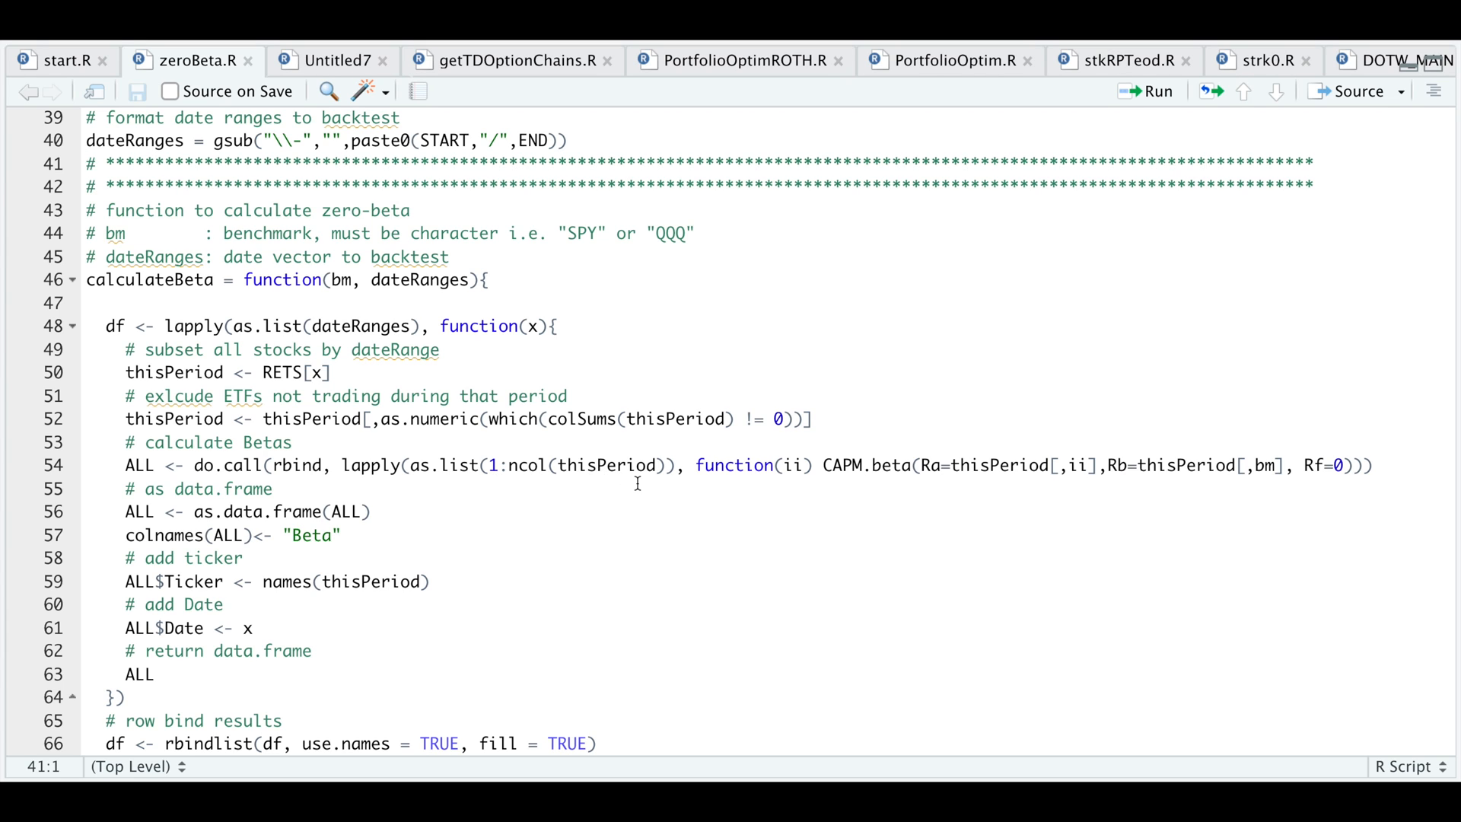
mouse_move(883, 487)
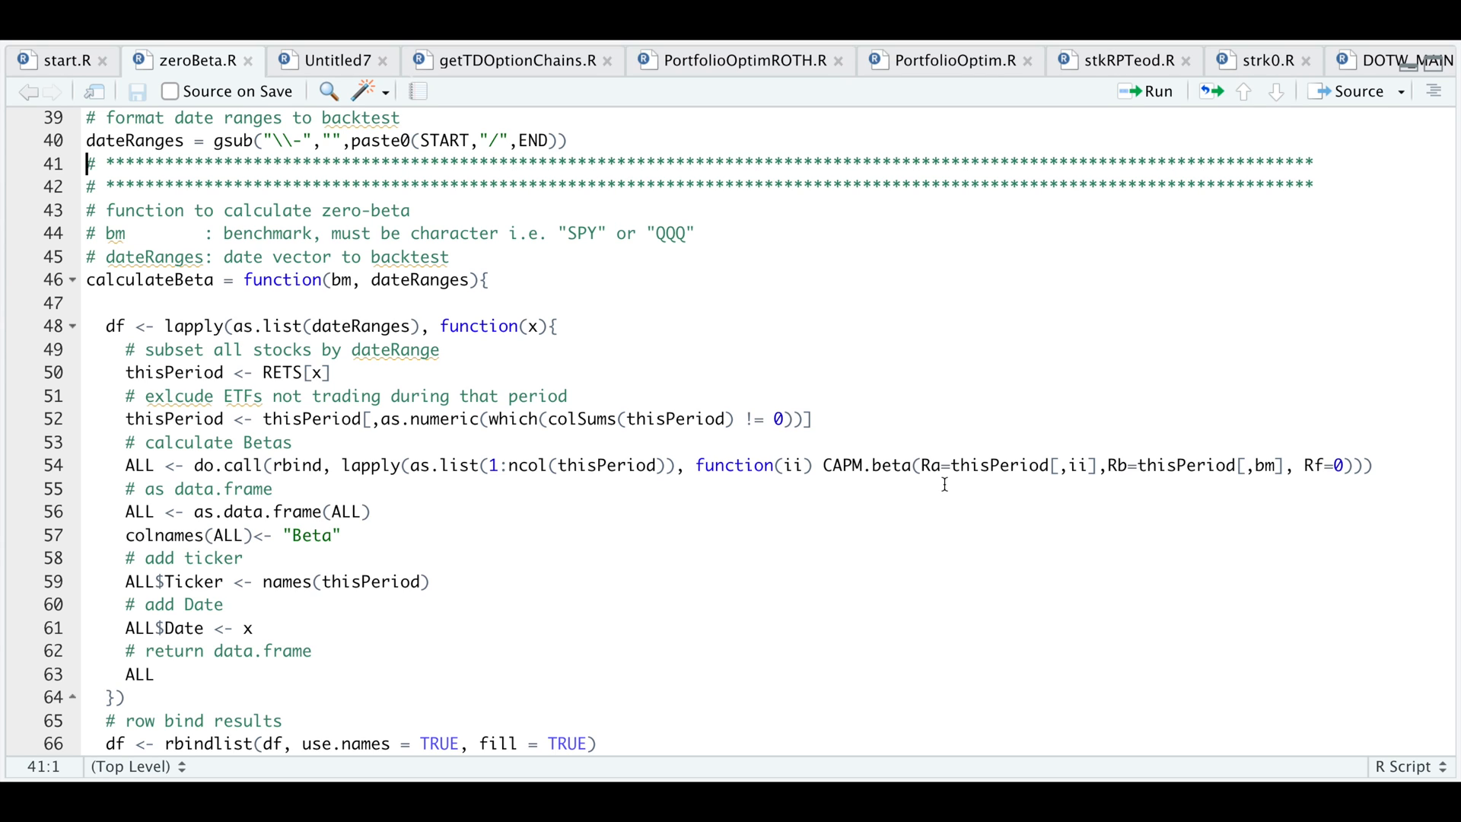
mouse_move(1126, 485)
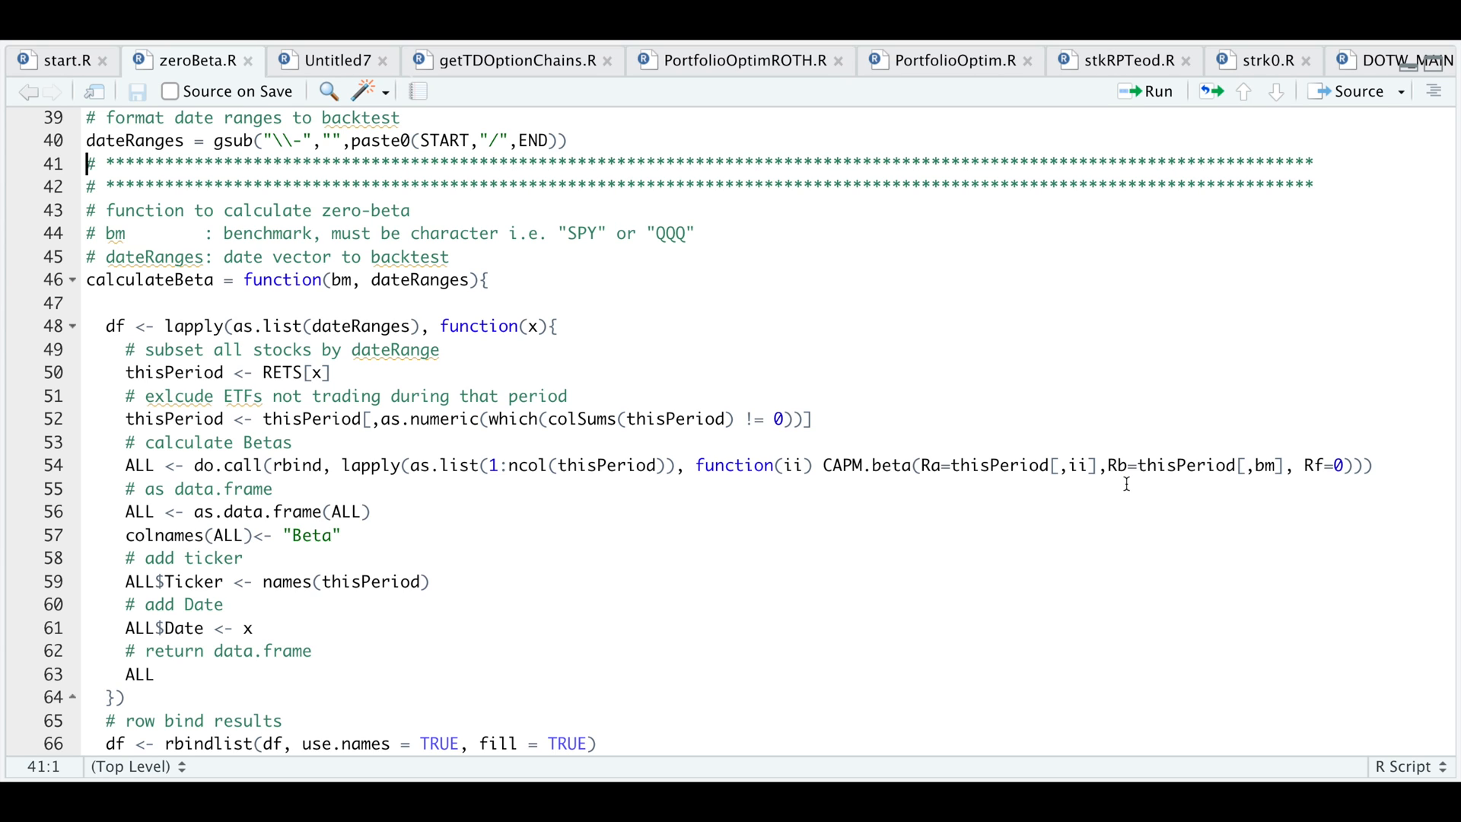
mouse_move(1272, 481)
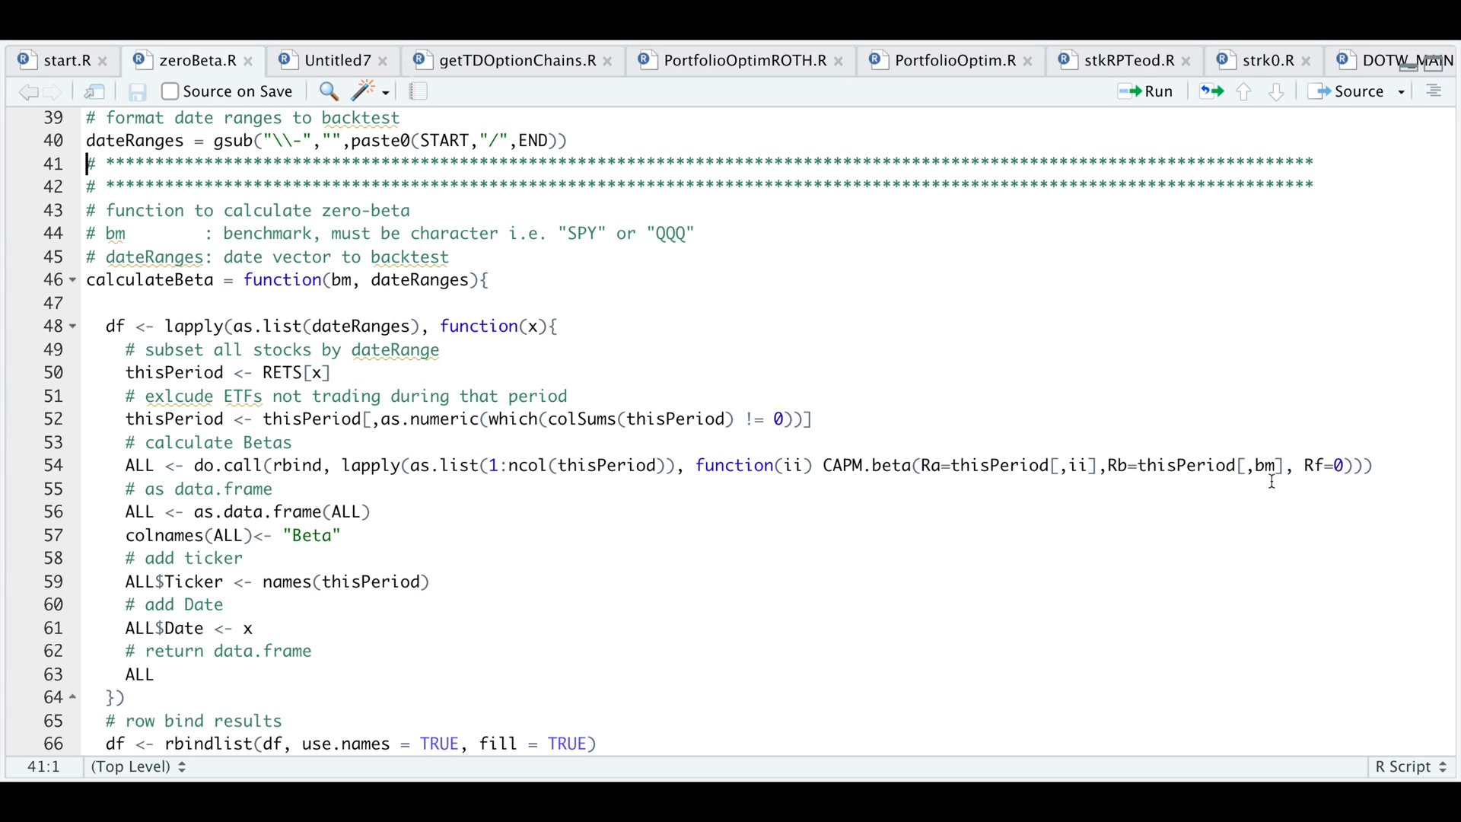
mouse_move(1367, 499)
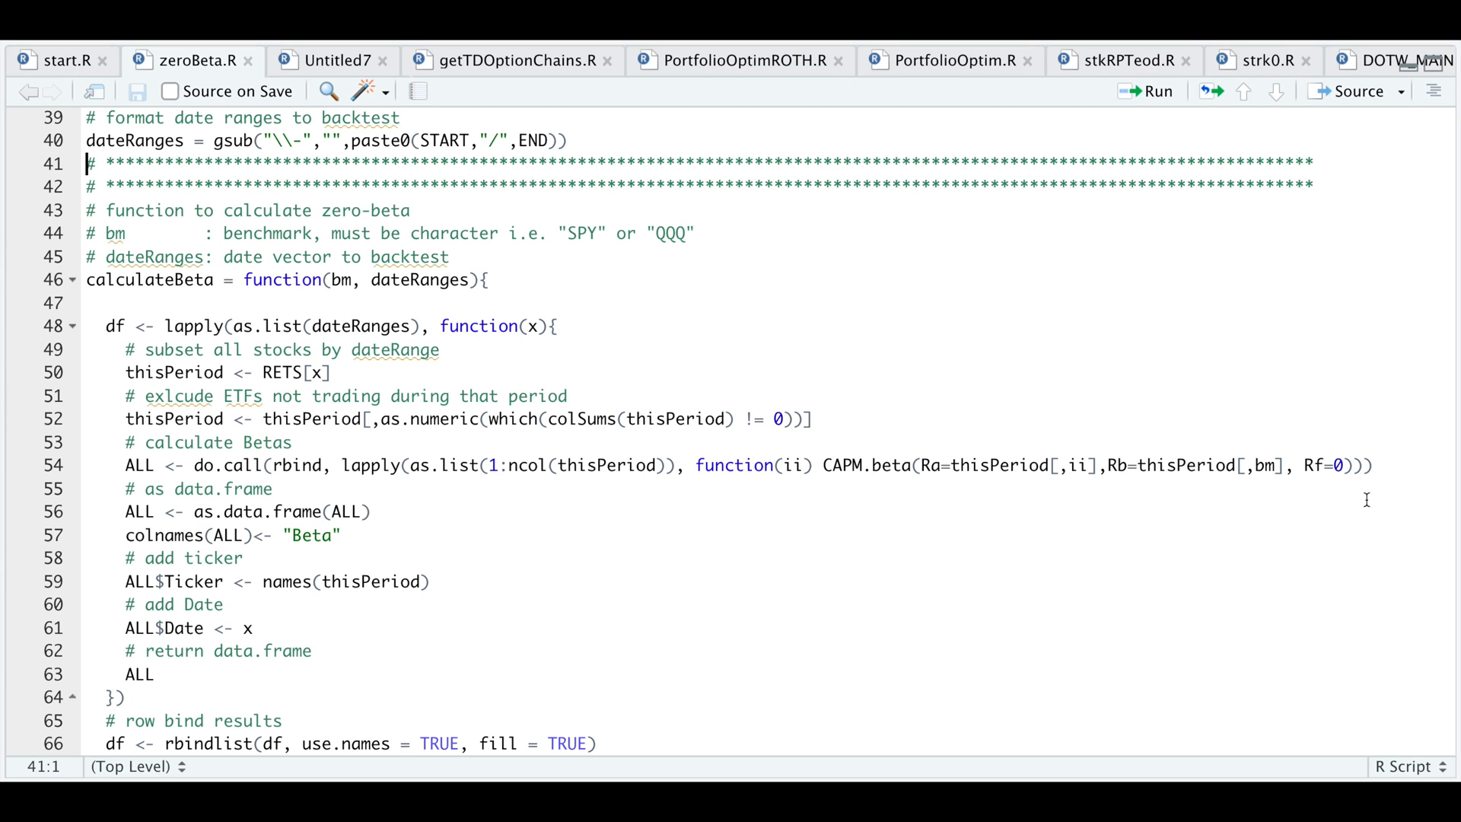
mouse_move(885, 499)
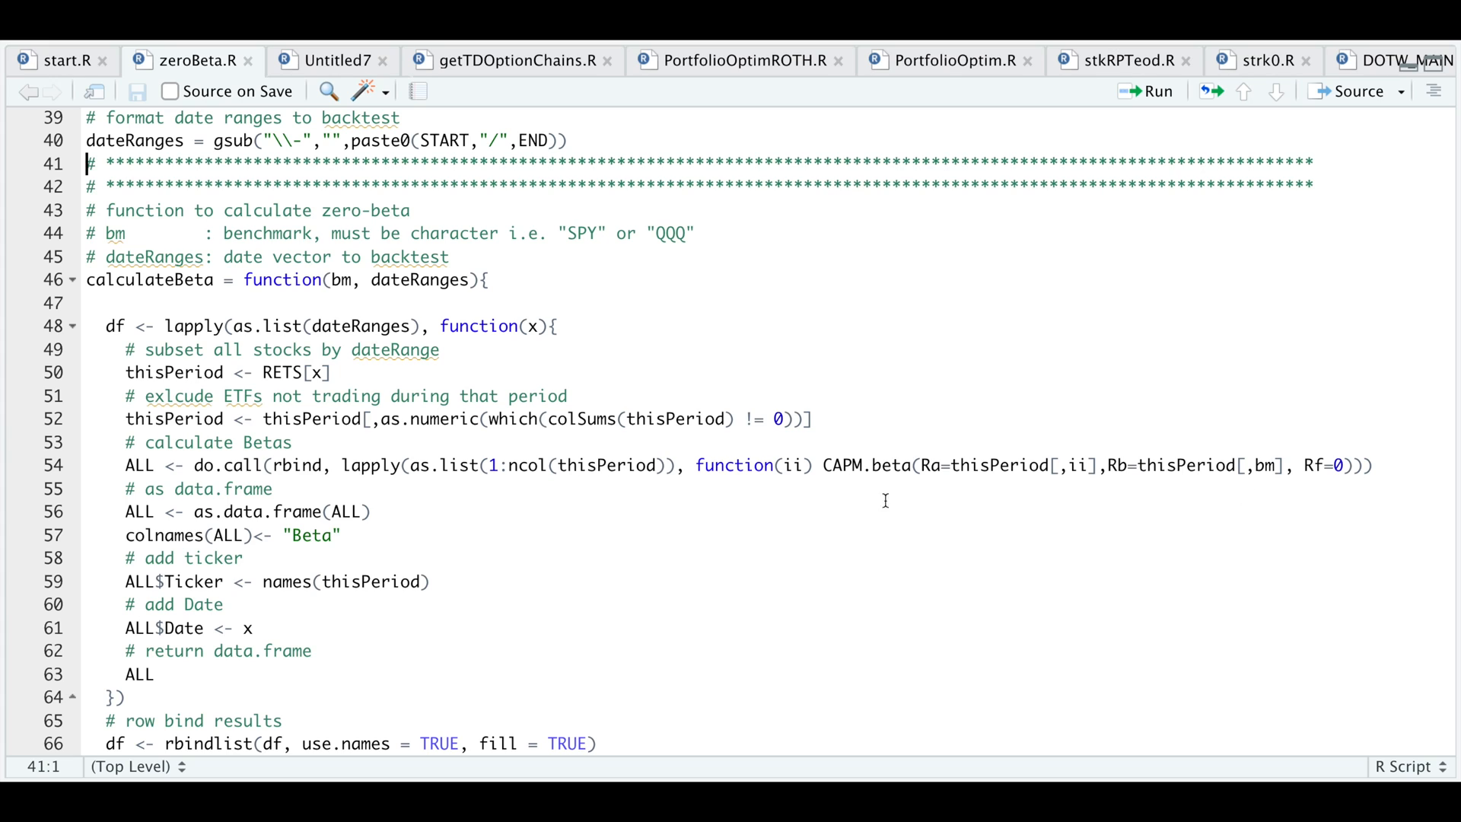
mouse_move(972, 499)
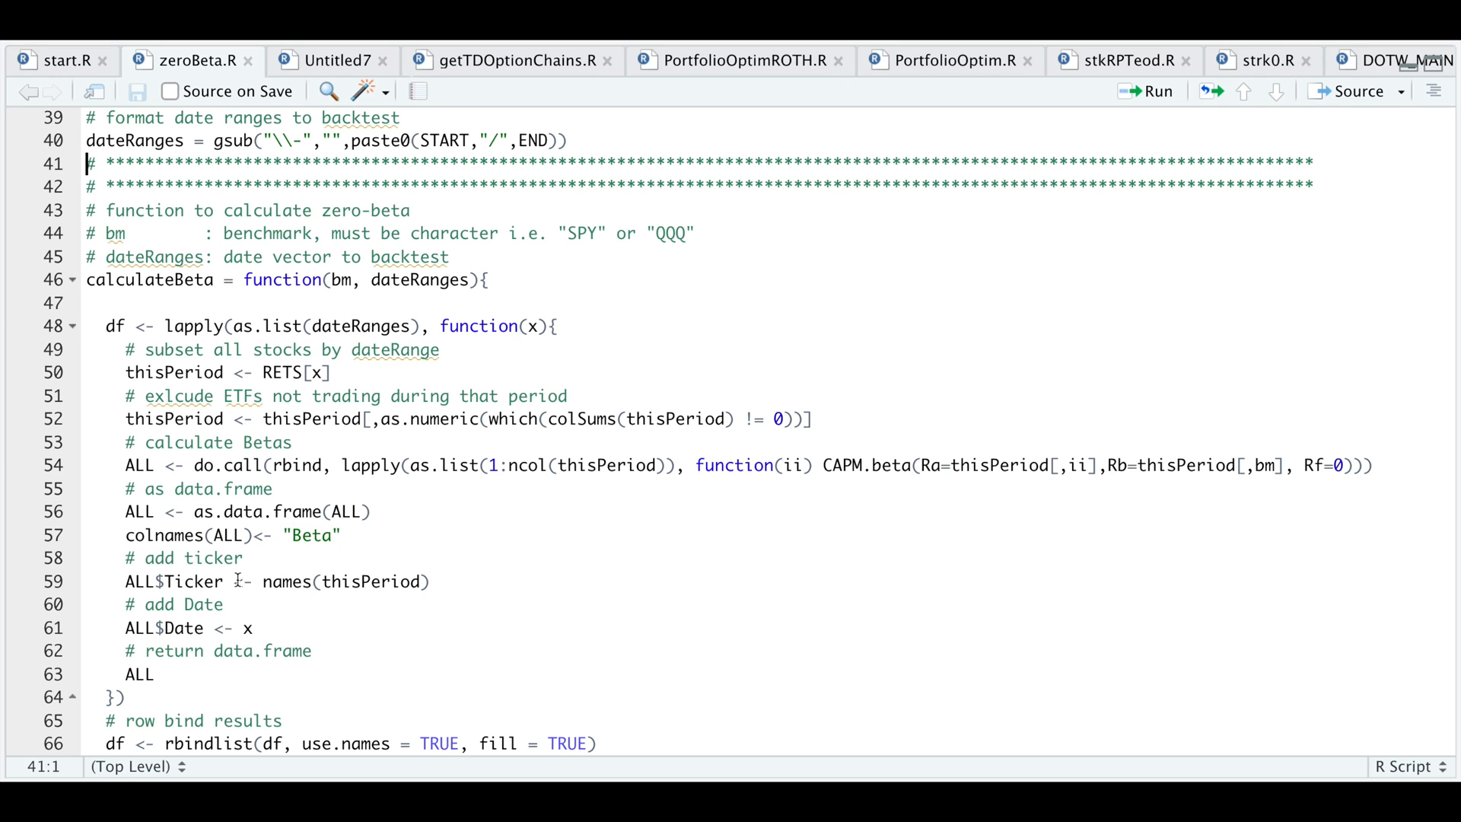
mouse_move(279, 613)
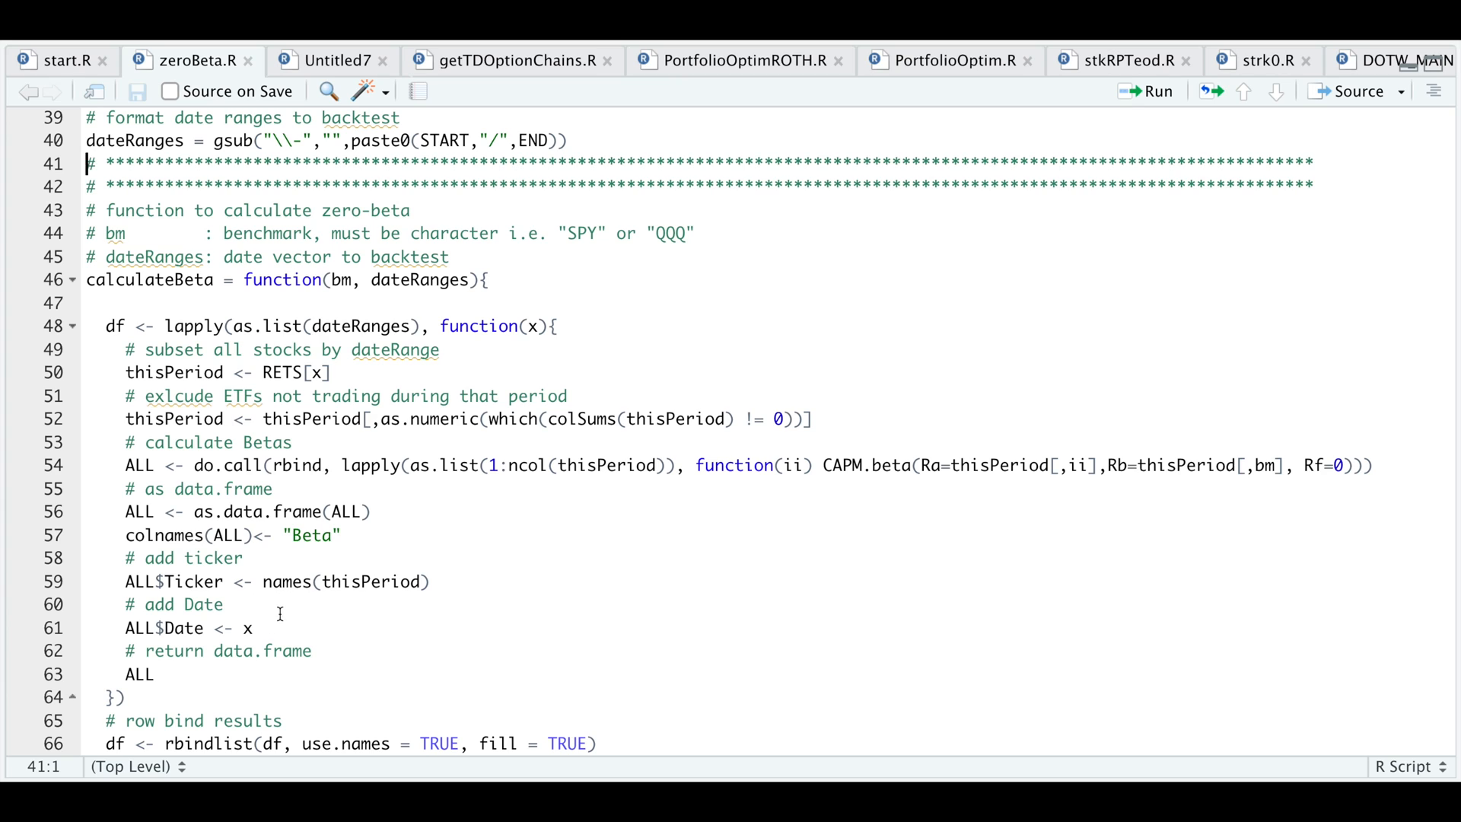
mouse_move(208, 673)
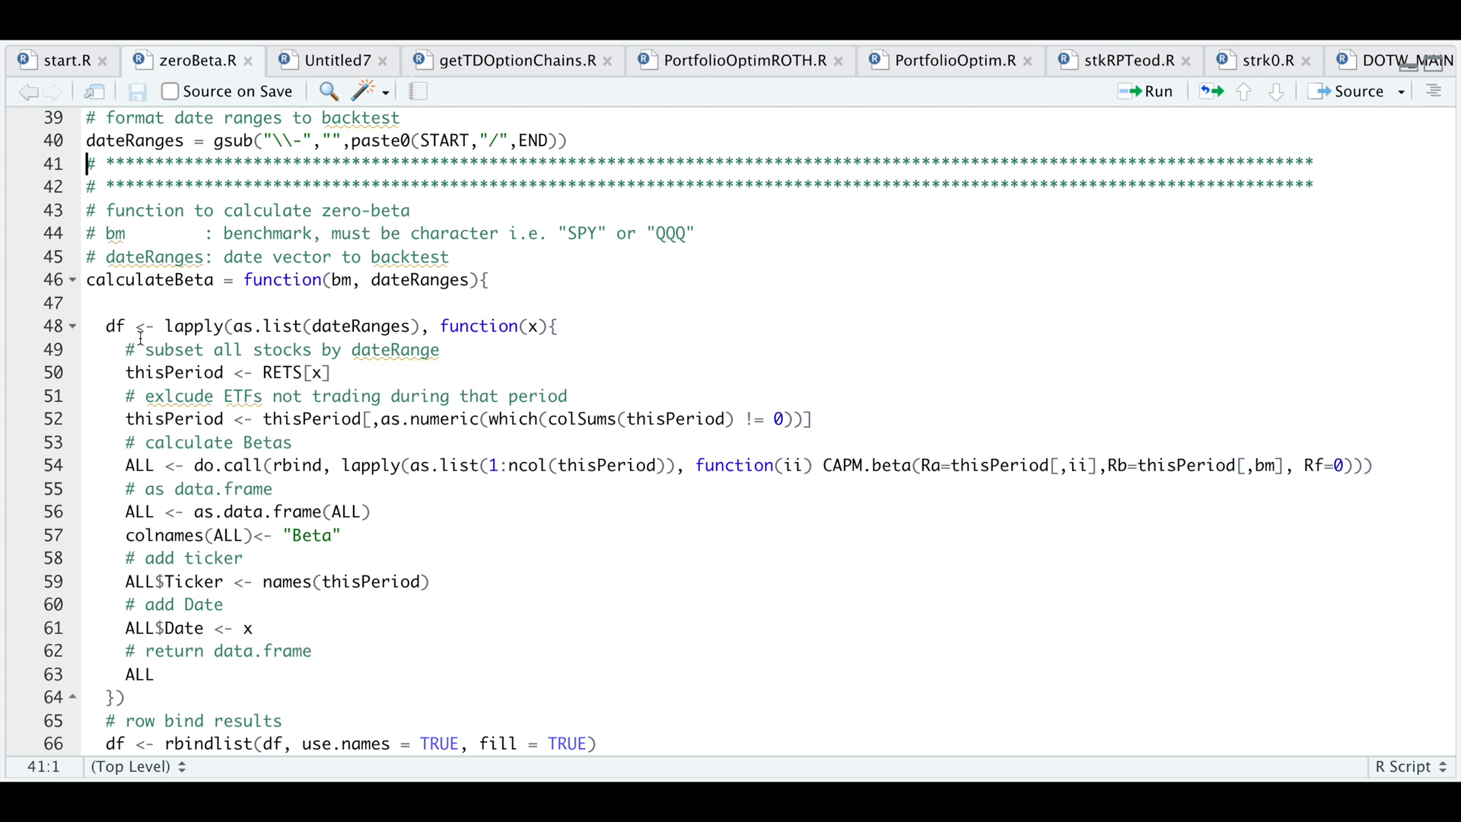
click(74, 324)
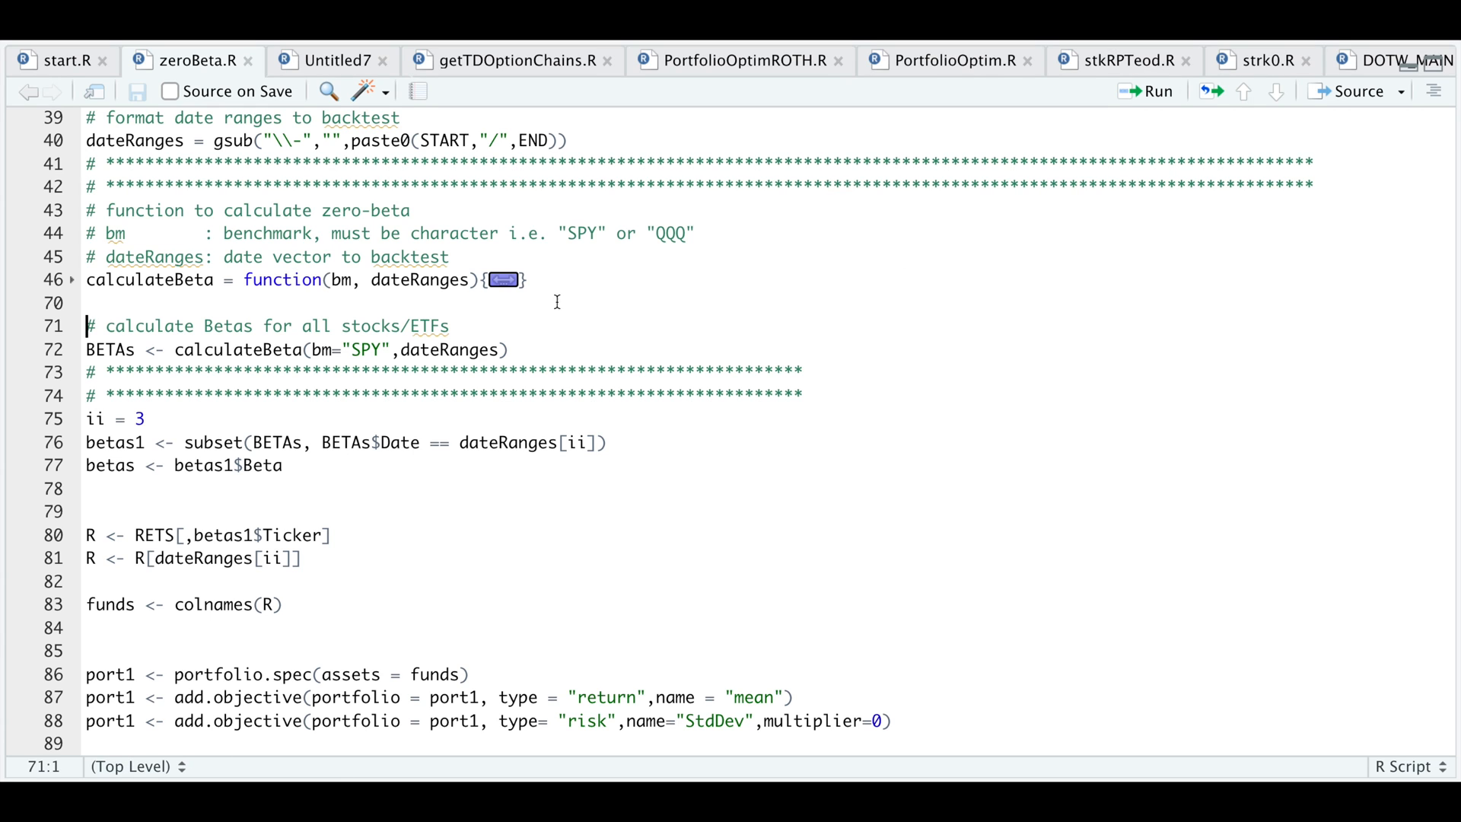
mouse_move(423, 368)
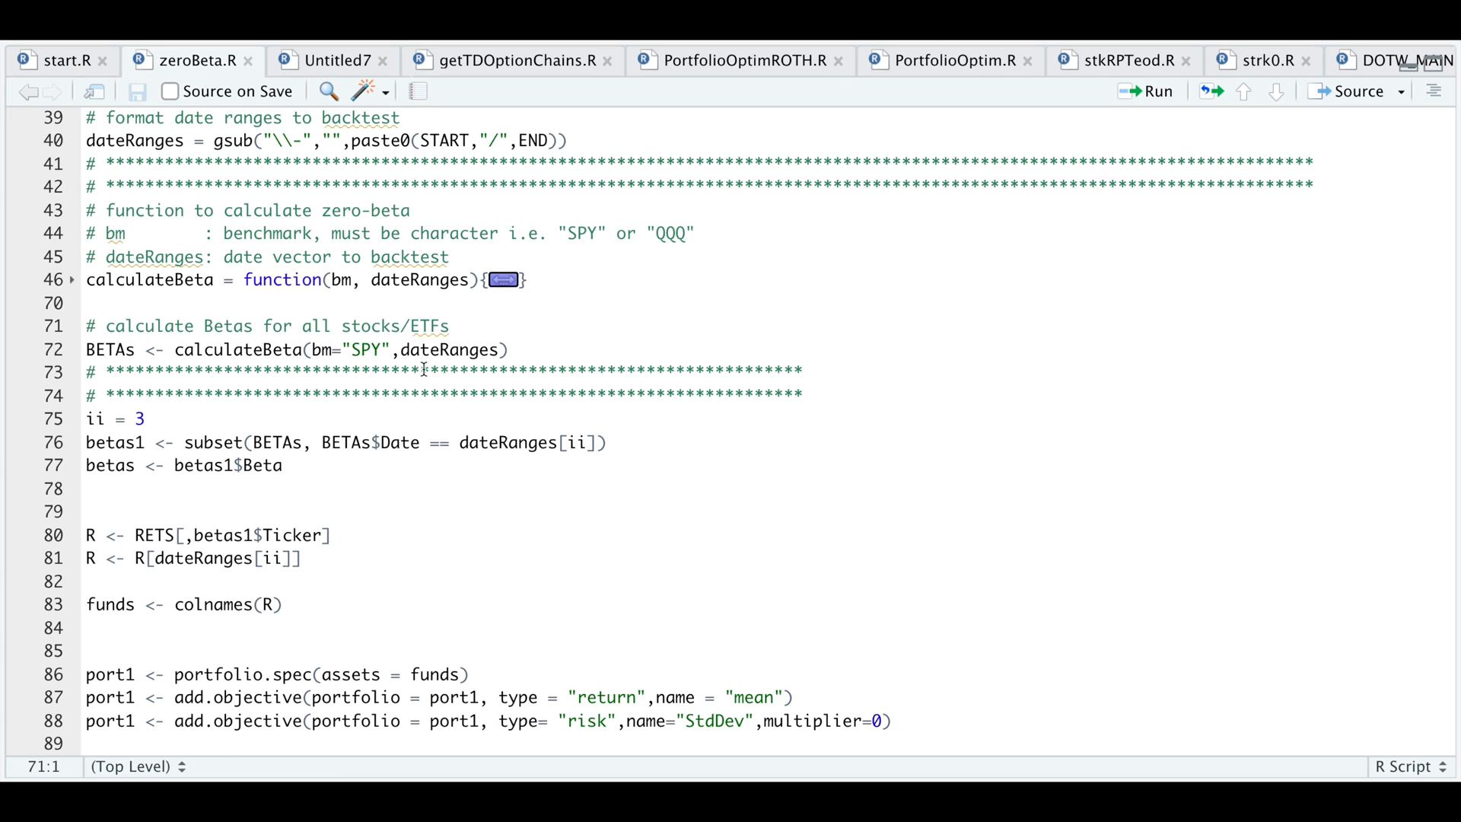
click(86, 325)
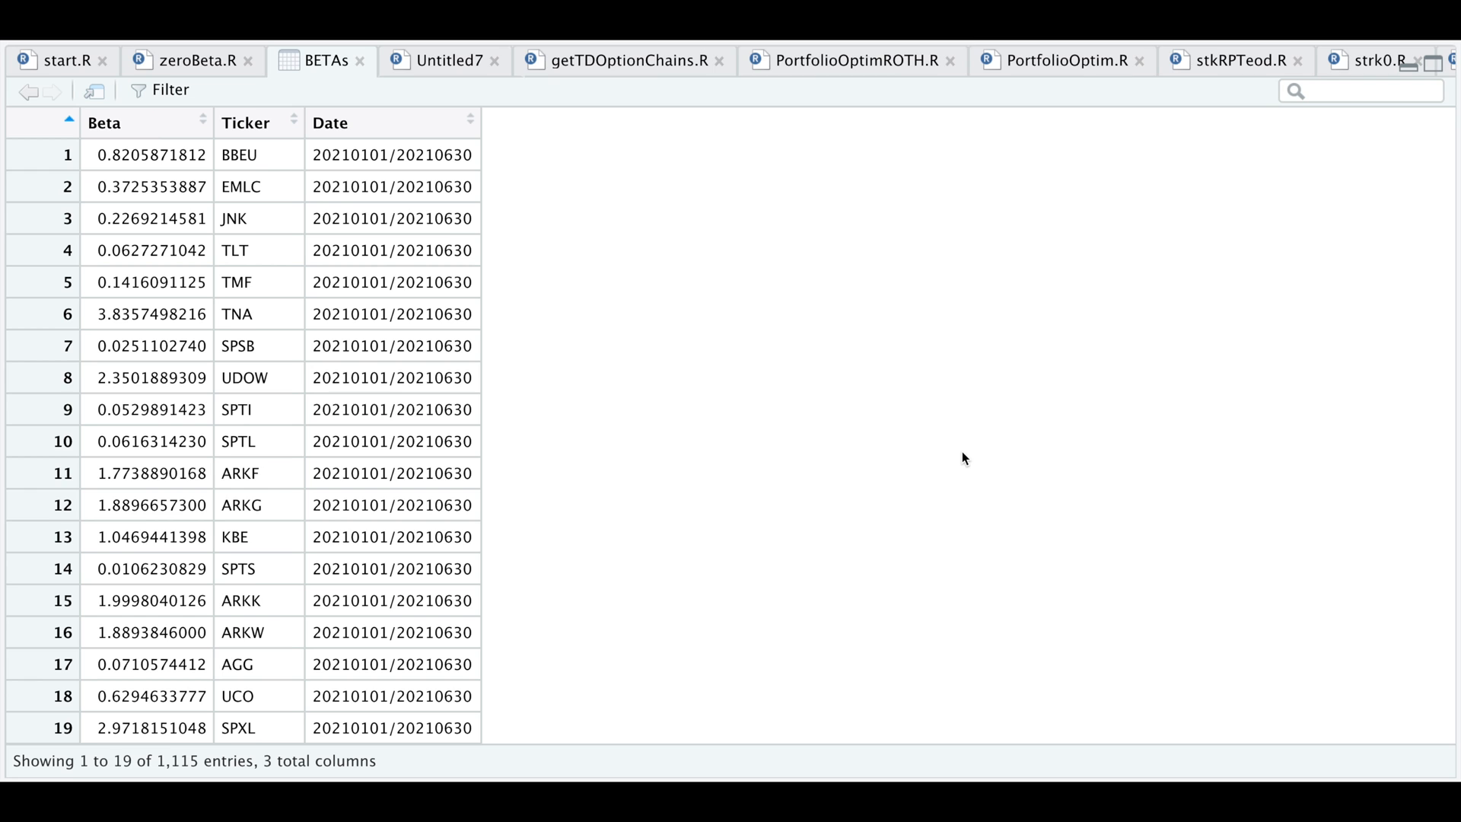
mouse_move(382, 368)
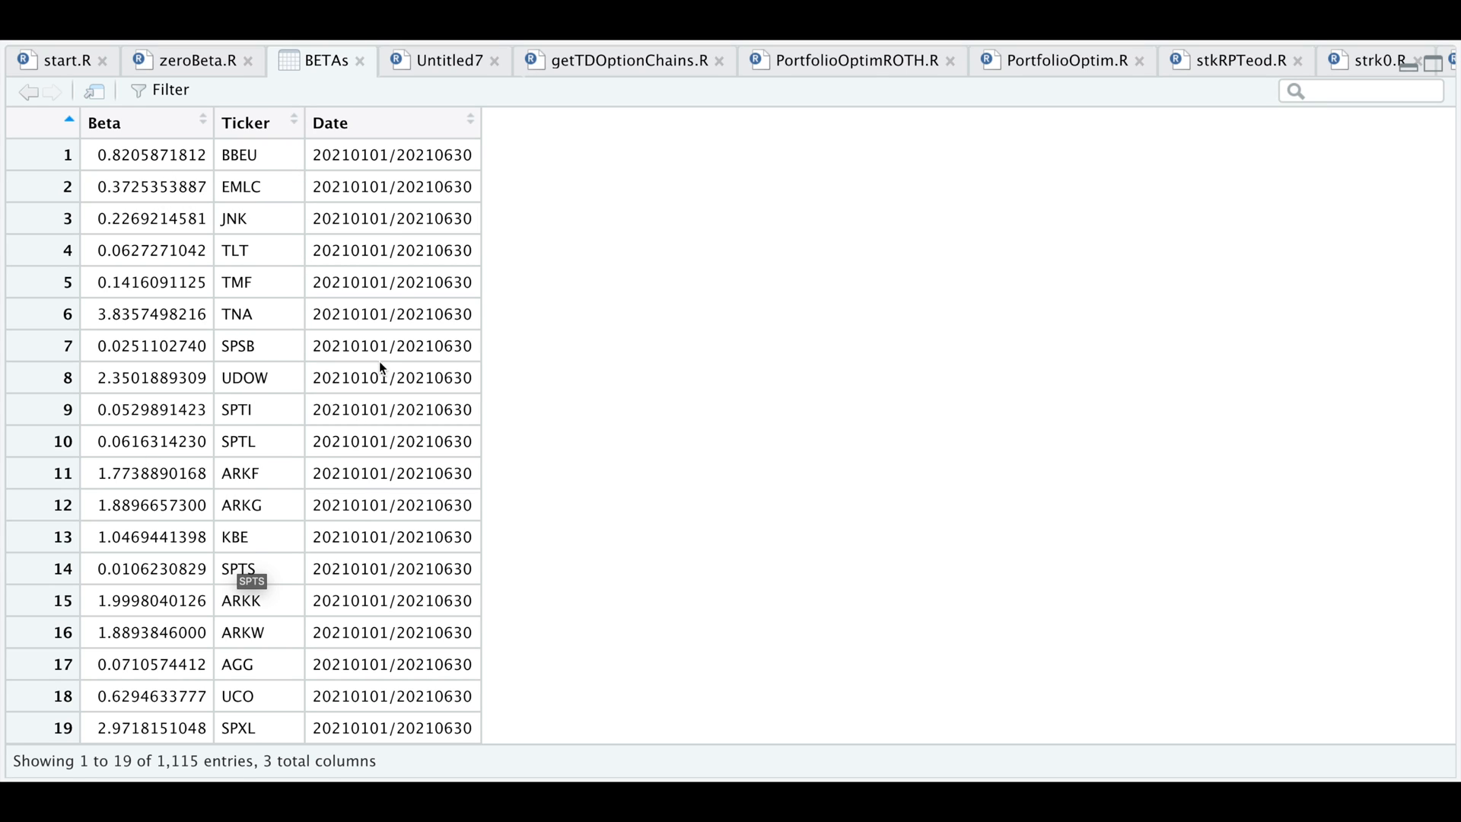
mouse_move(652, 298)
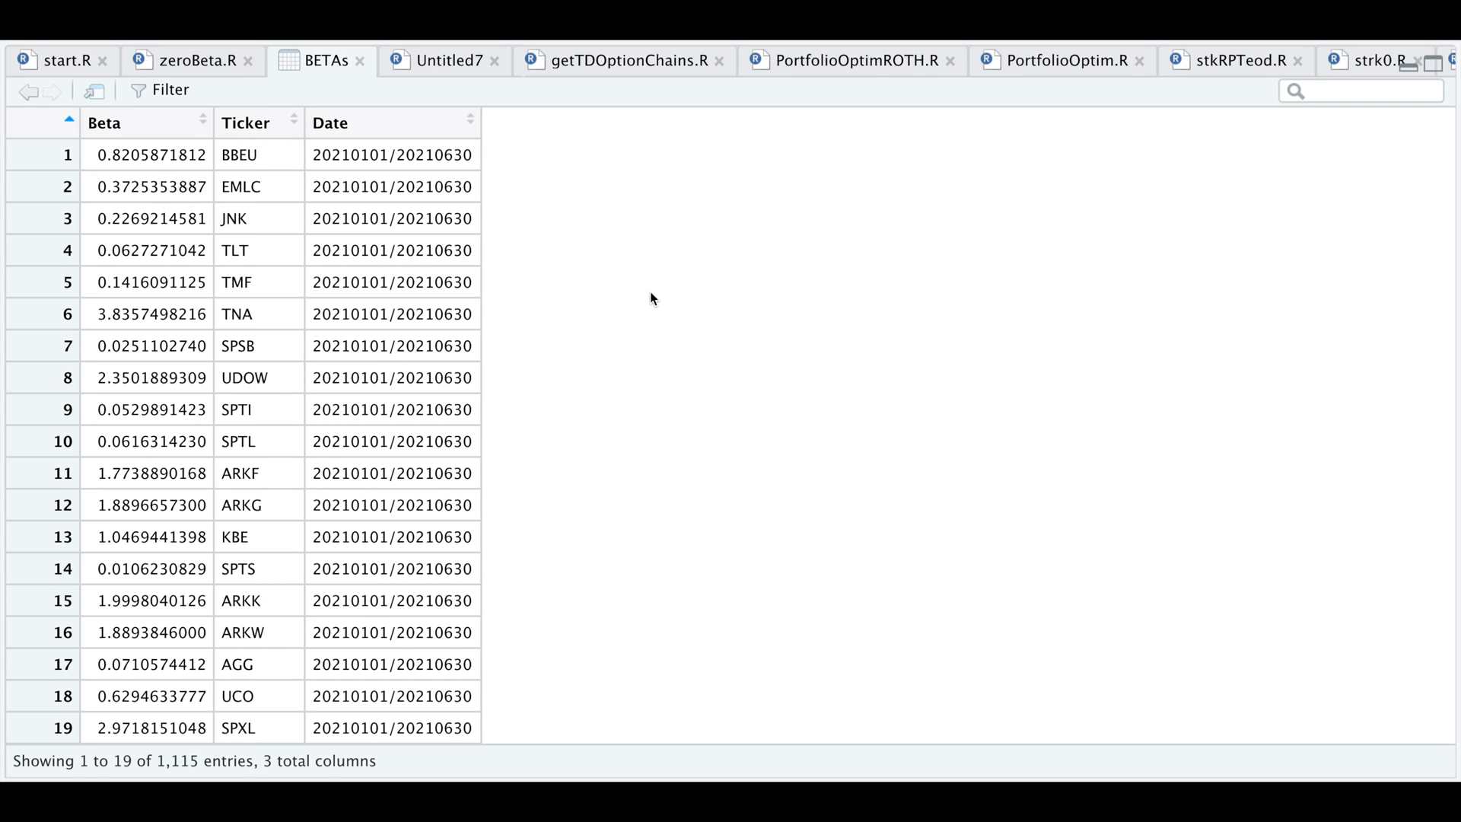
mouse_move(694, 529)
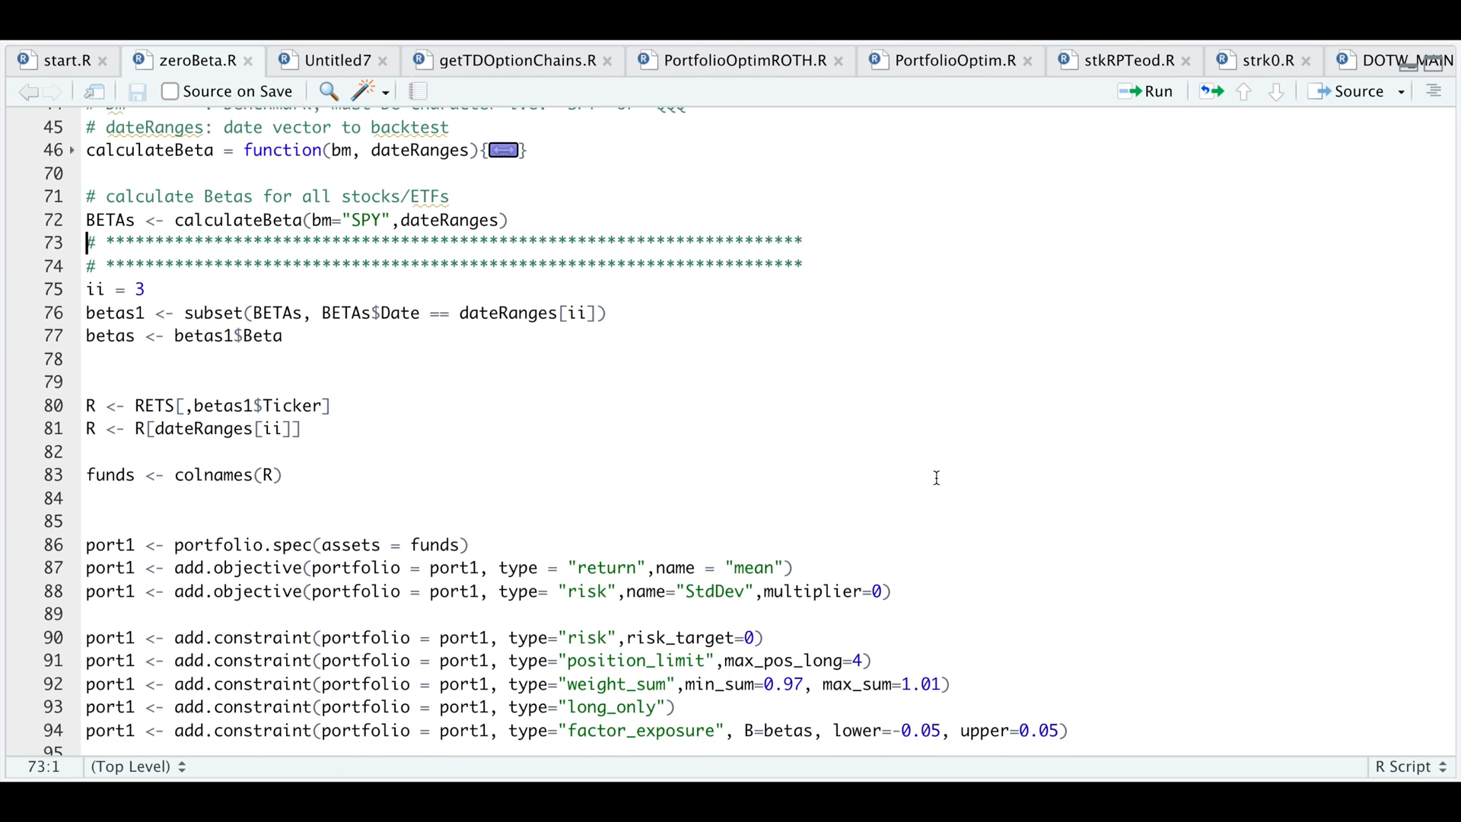
scroll(down, 3)
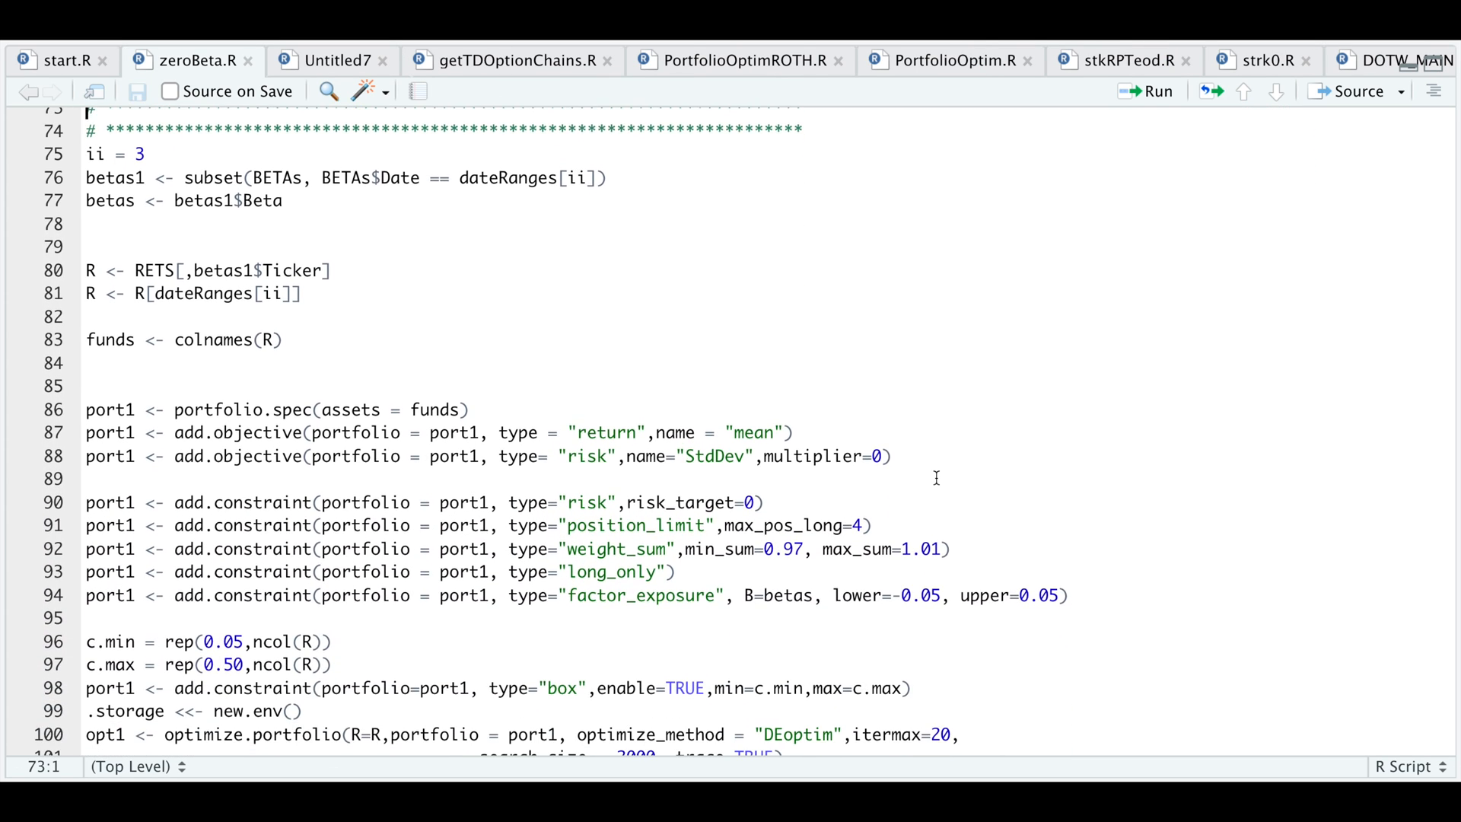
scroll(down, 3)
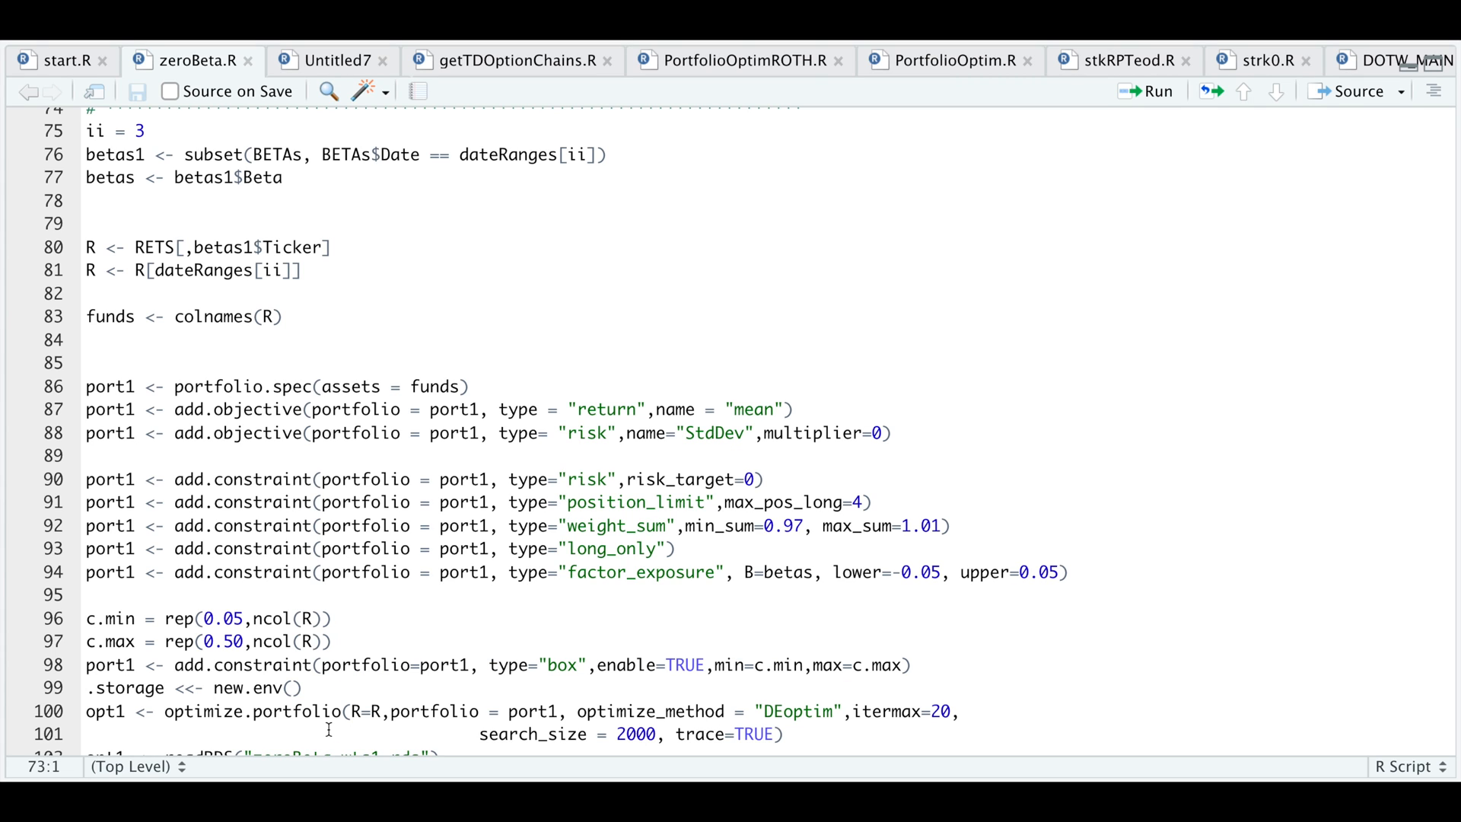
mouse_move(588, 712)
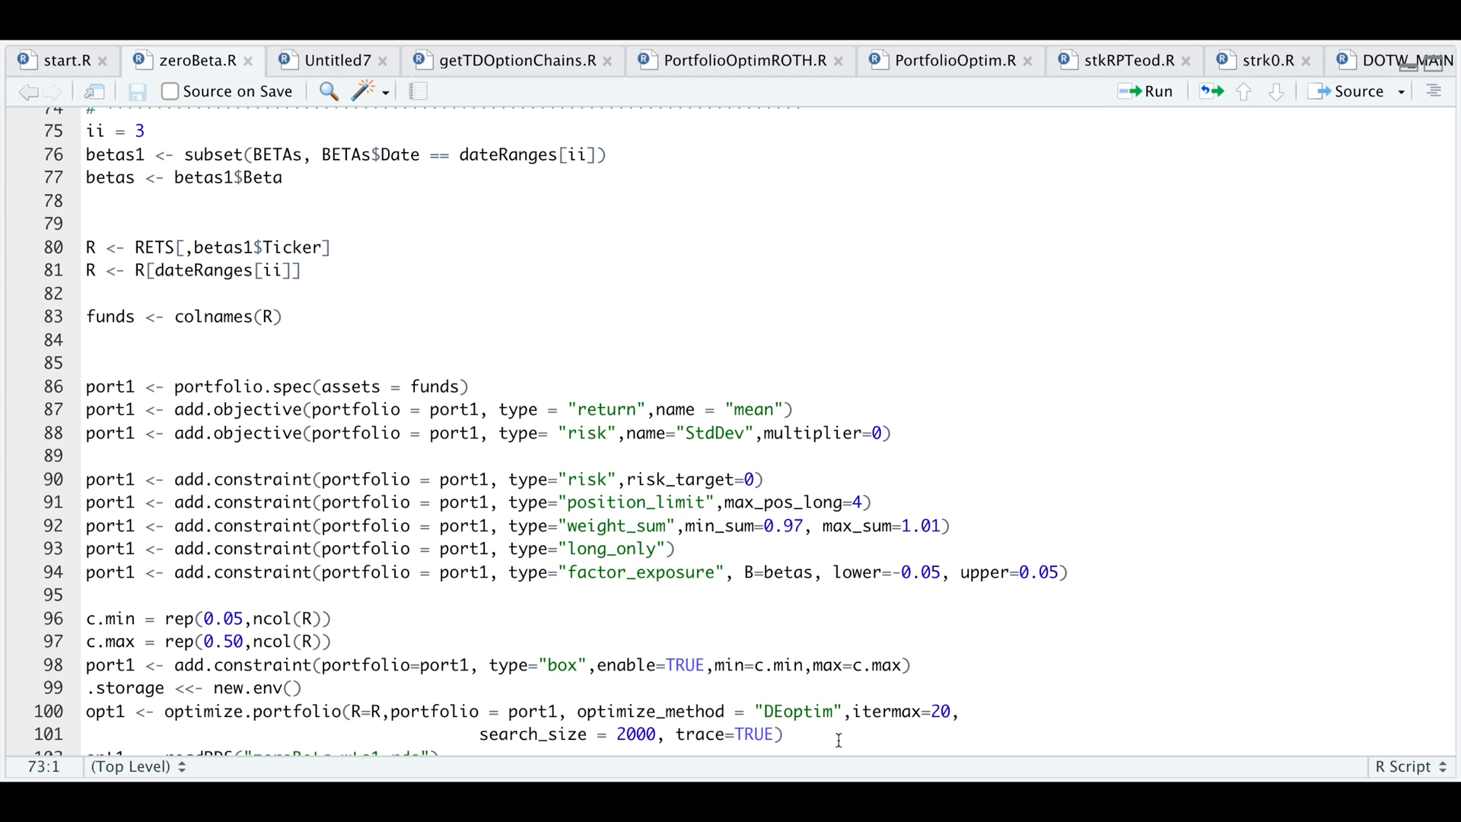
mouse_move(872, 664)
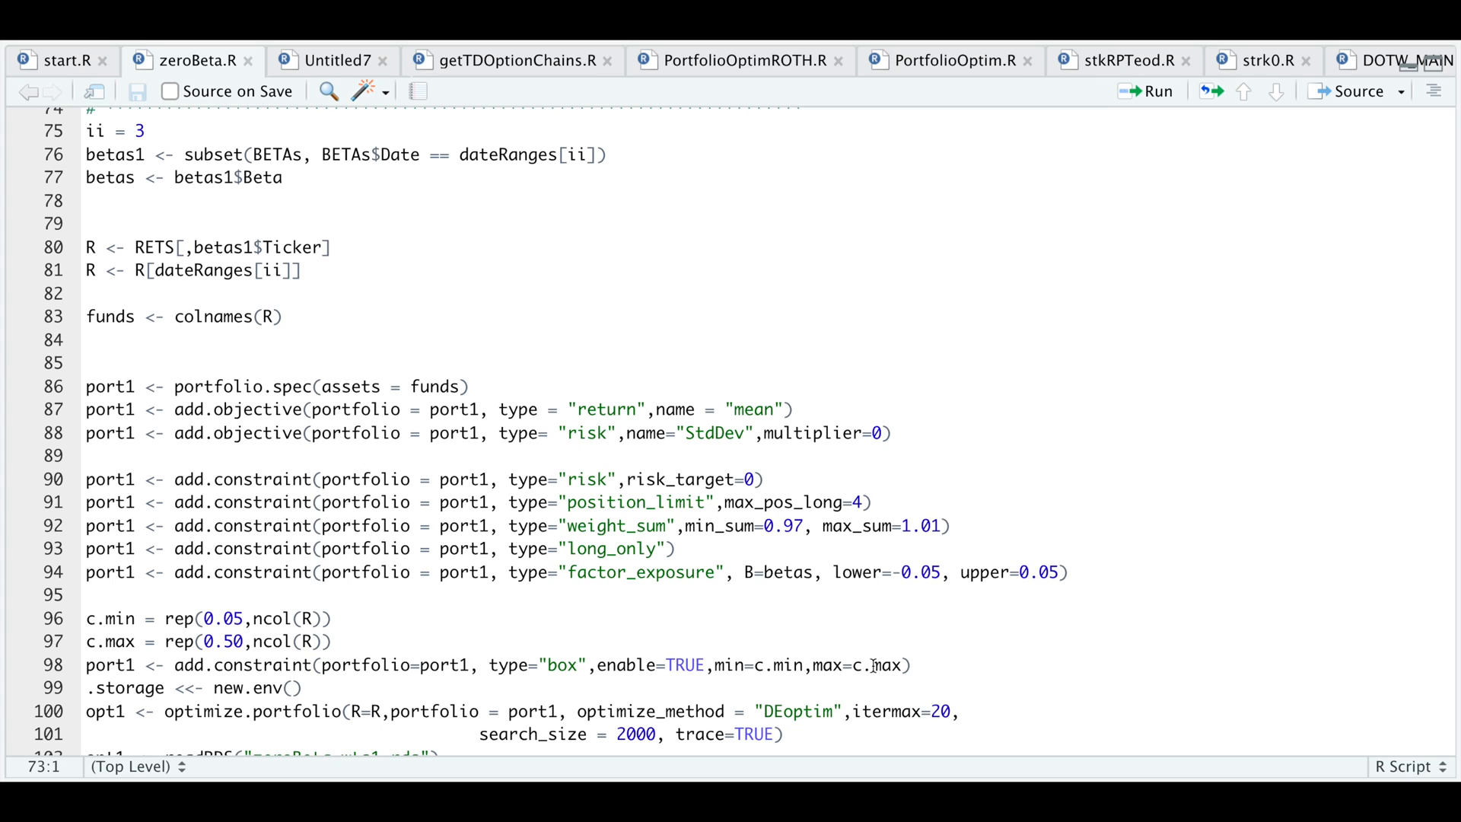
mouse_move(83, 151)
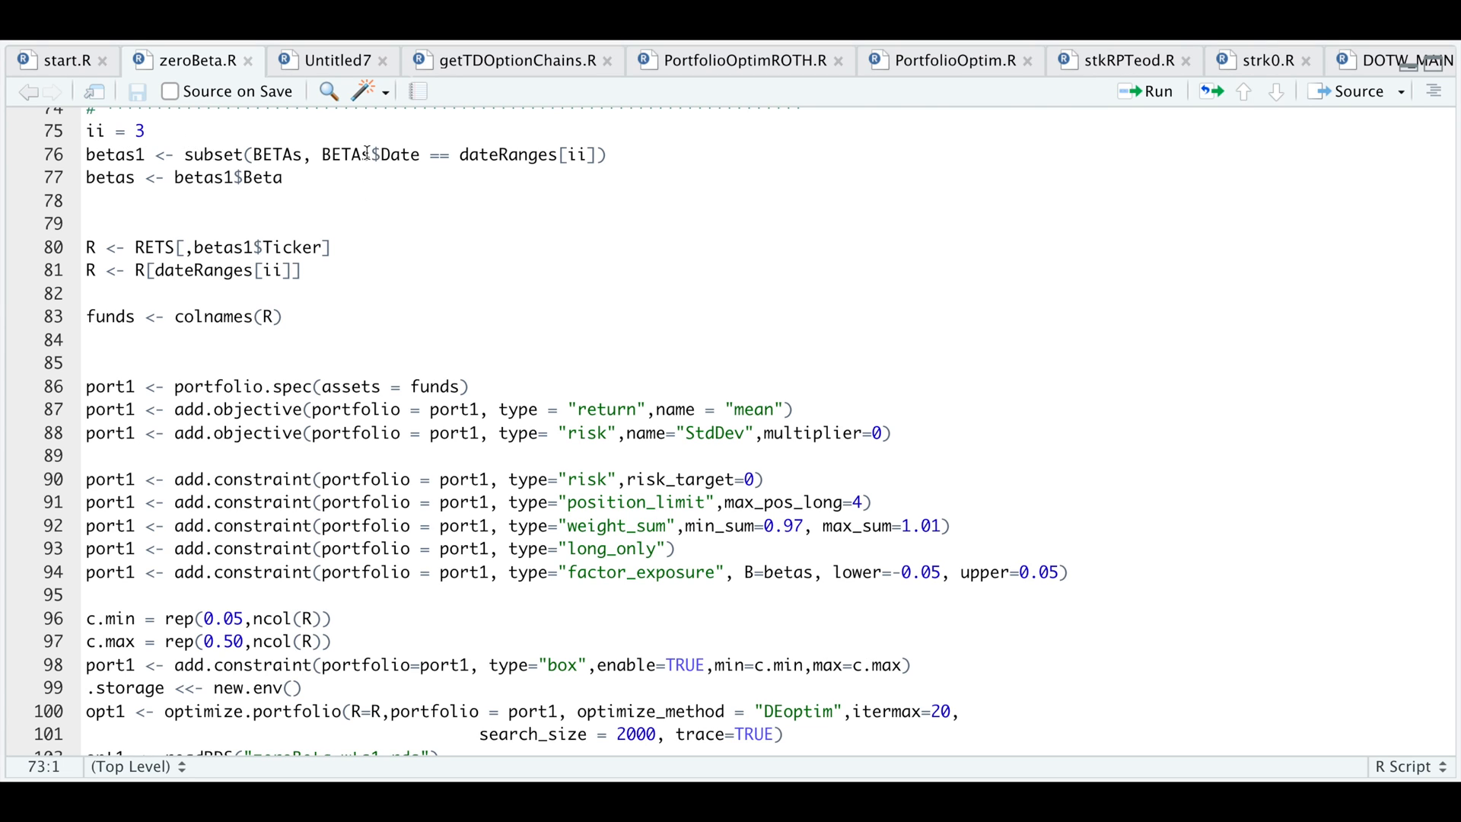
mouse_move(354, 228)
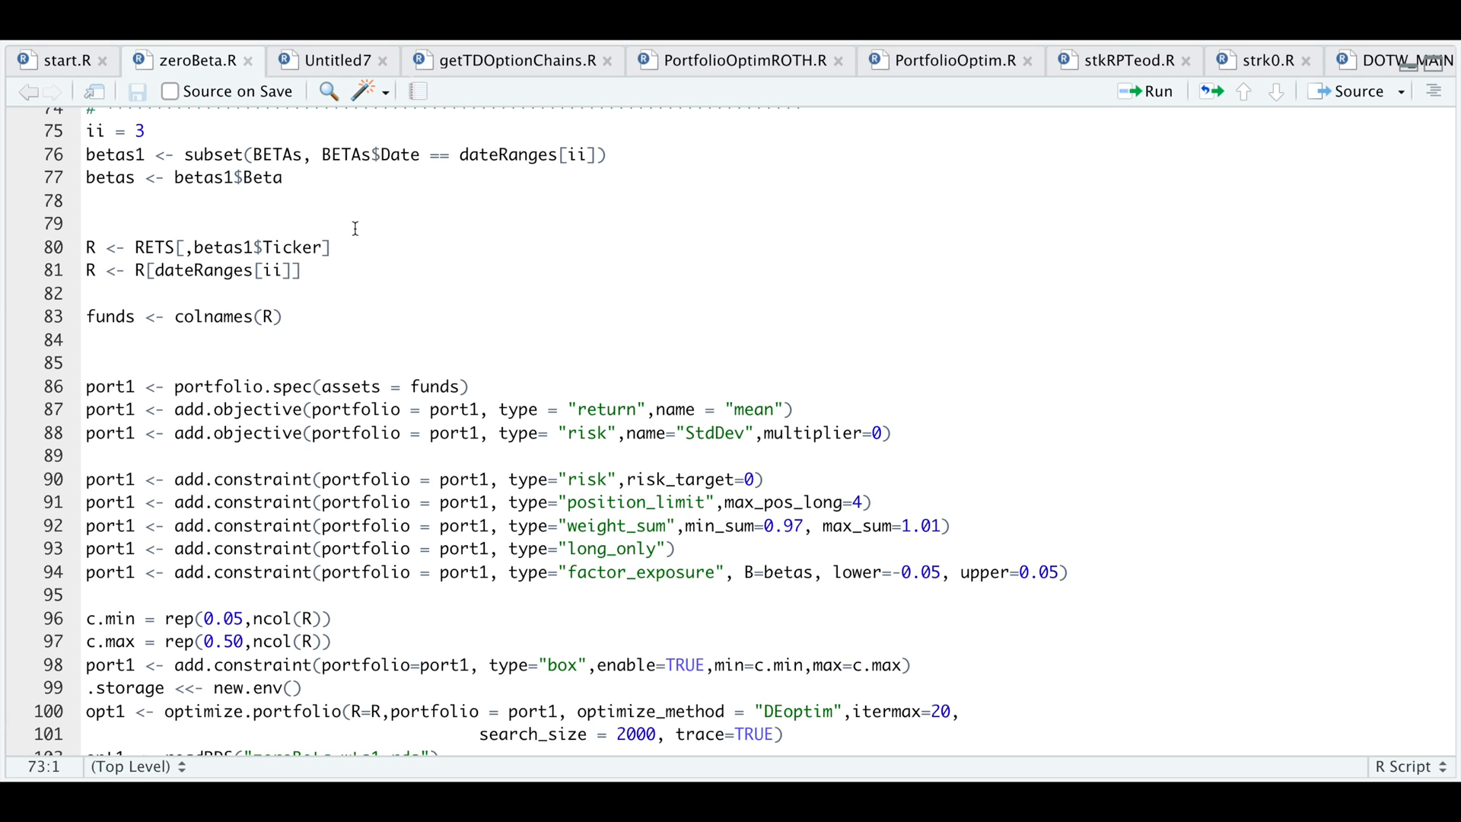
mouse_move(514, 165)
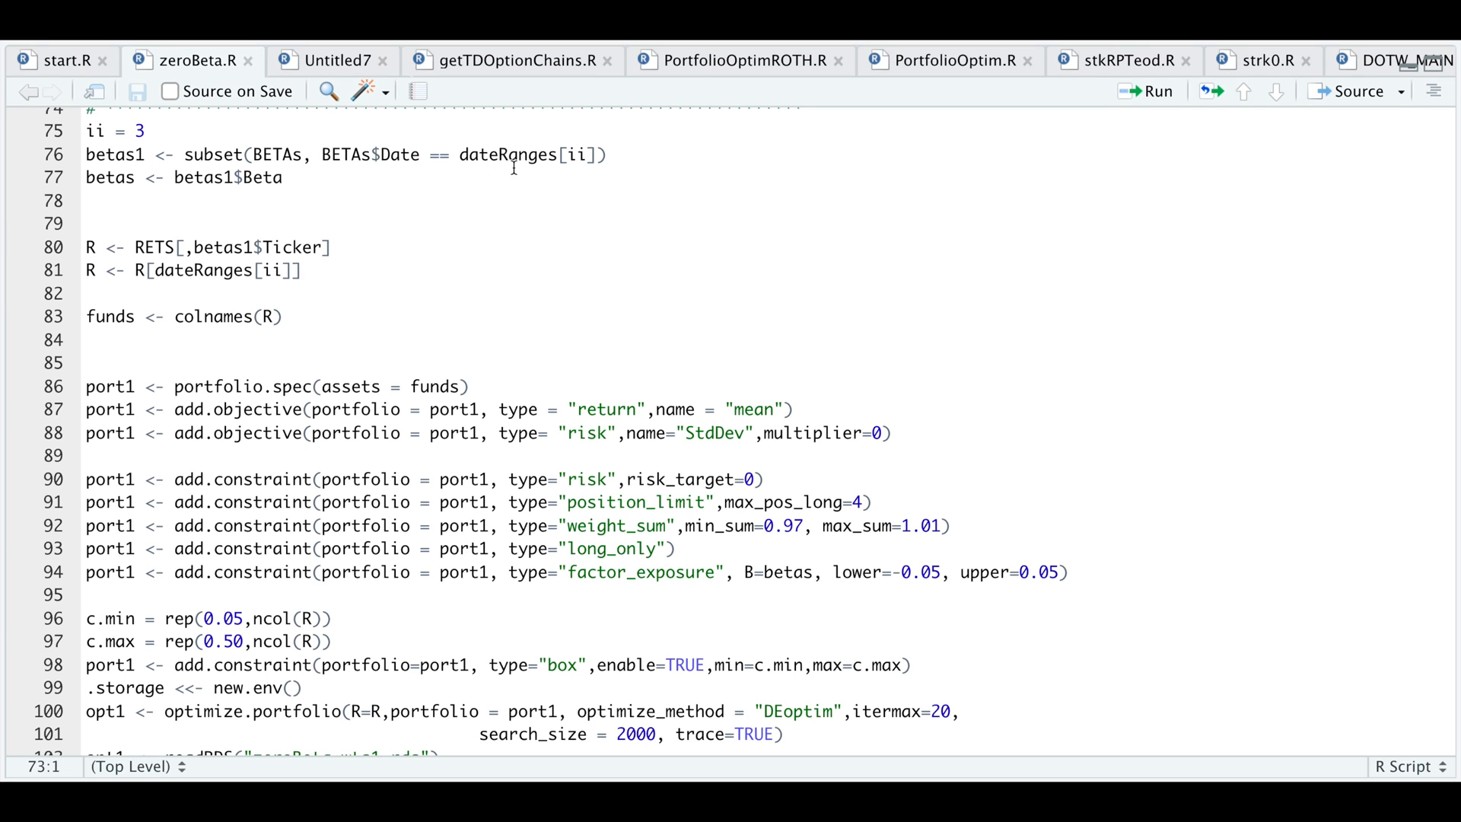
mouse_move(379, 187)
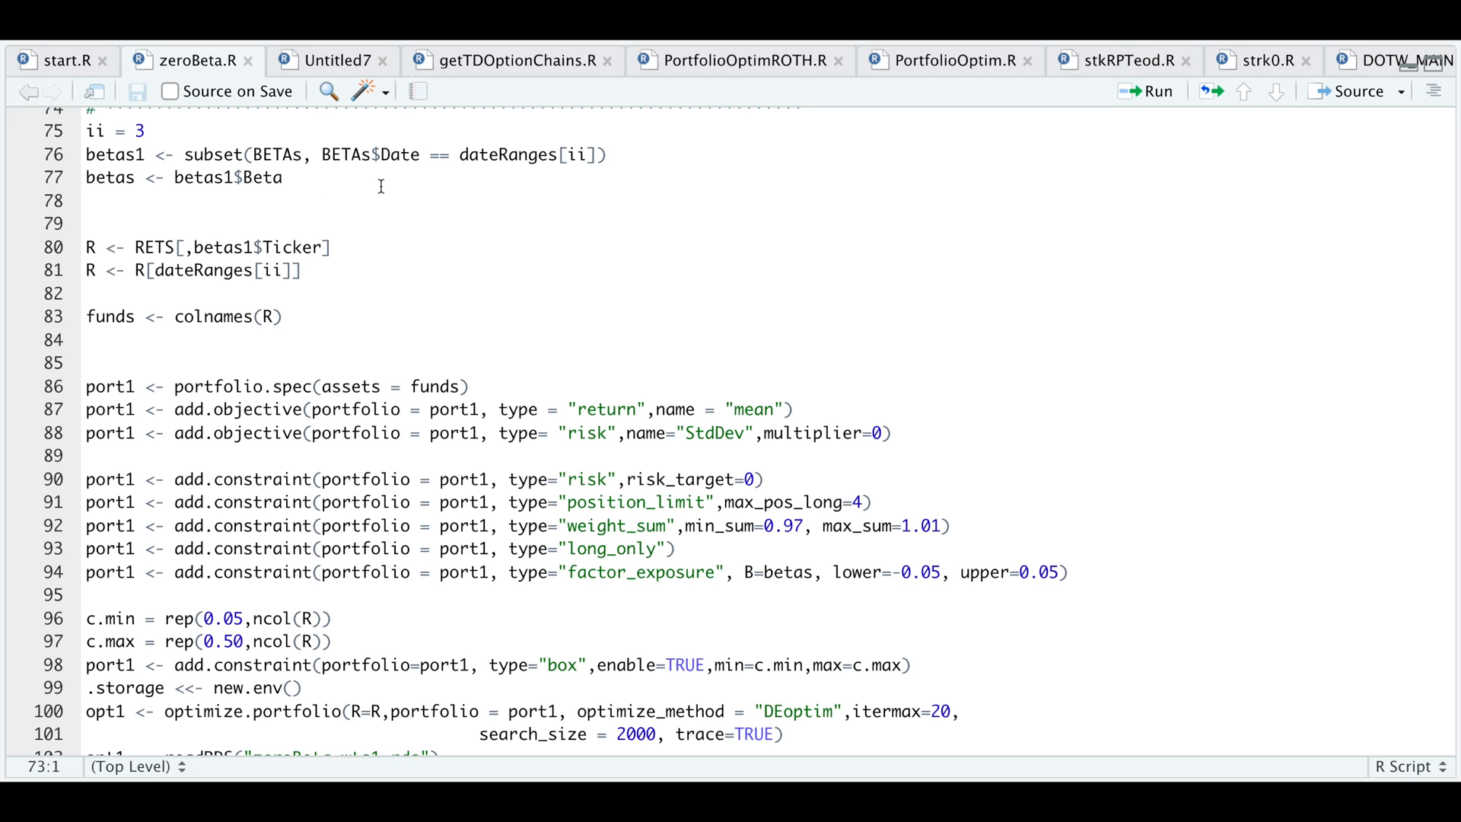
mouse_move(599, 168)
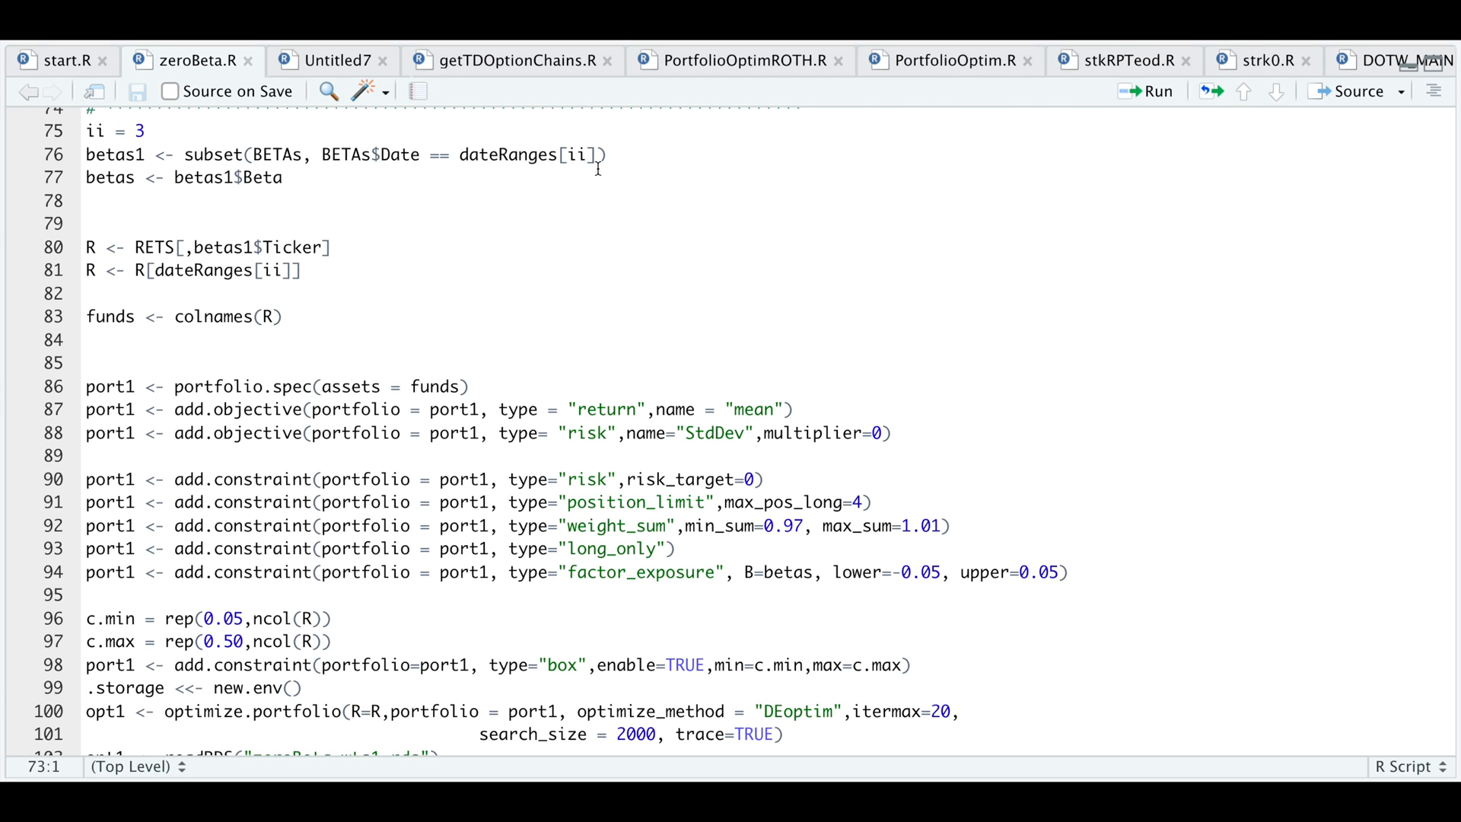
mouse_move(598, 185)
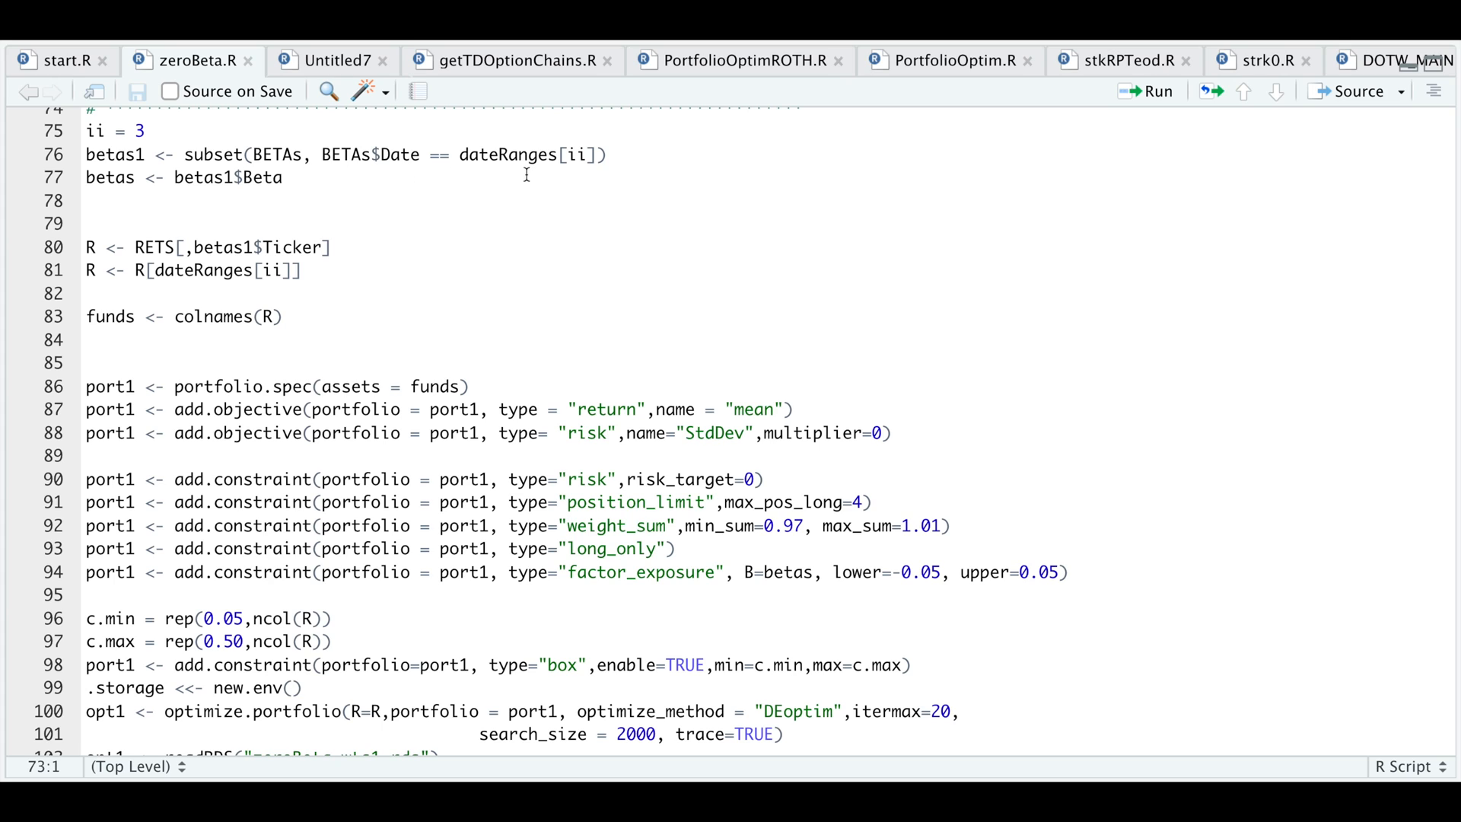
mouse_move(429, 179)
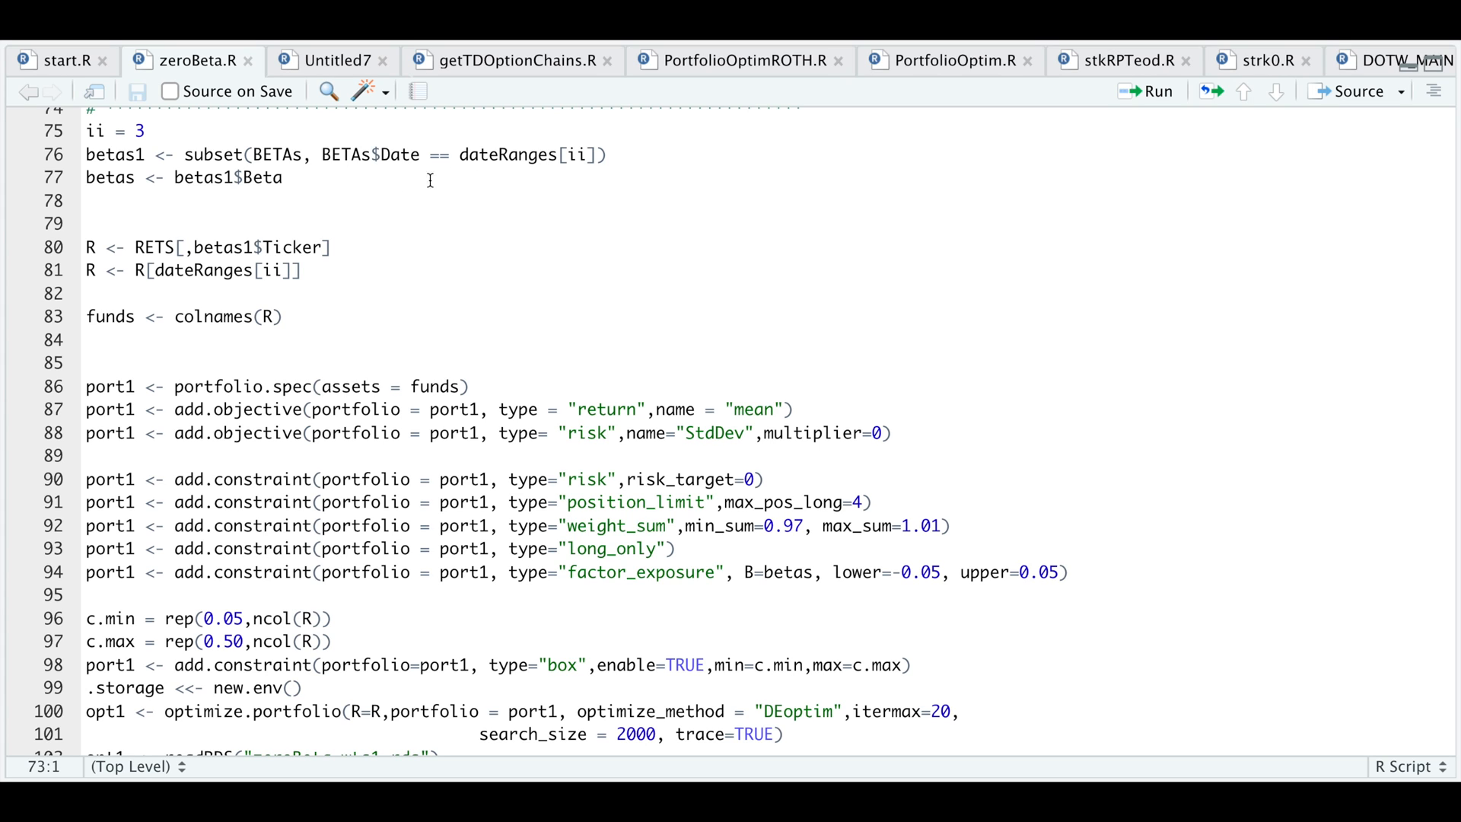
double_click(221, 247)
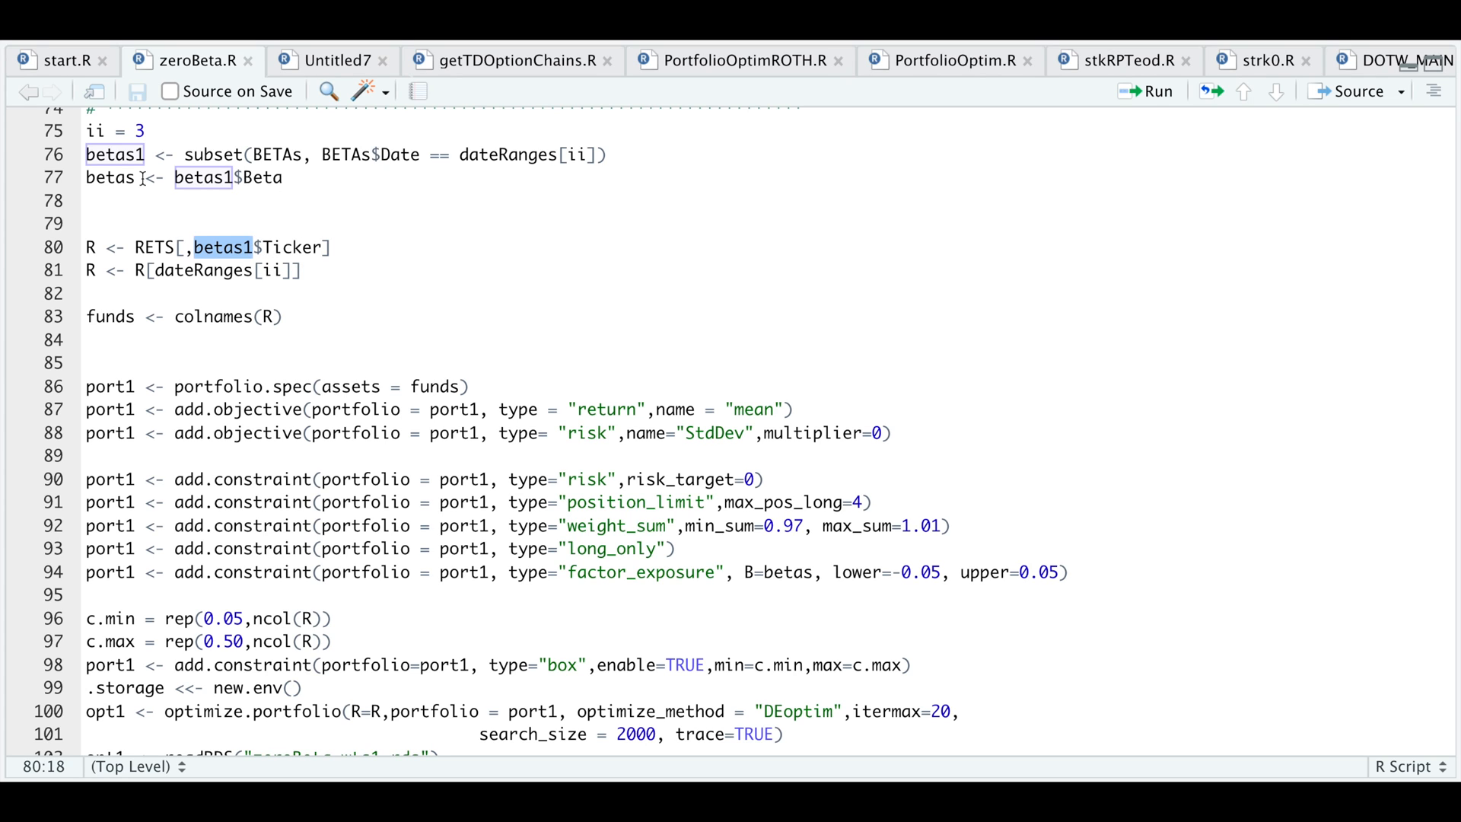
click(135, 247)
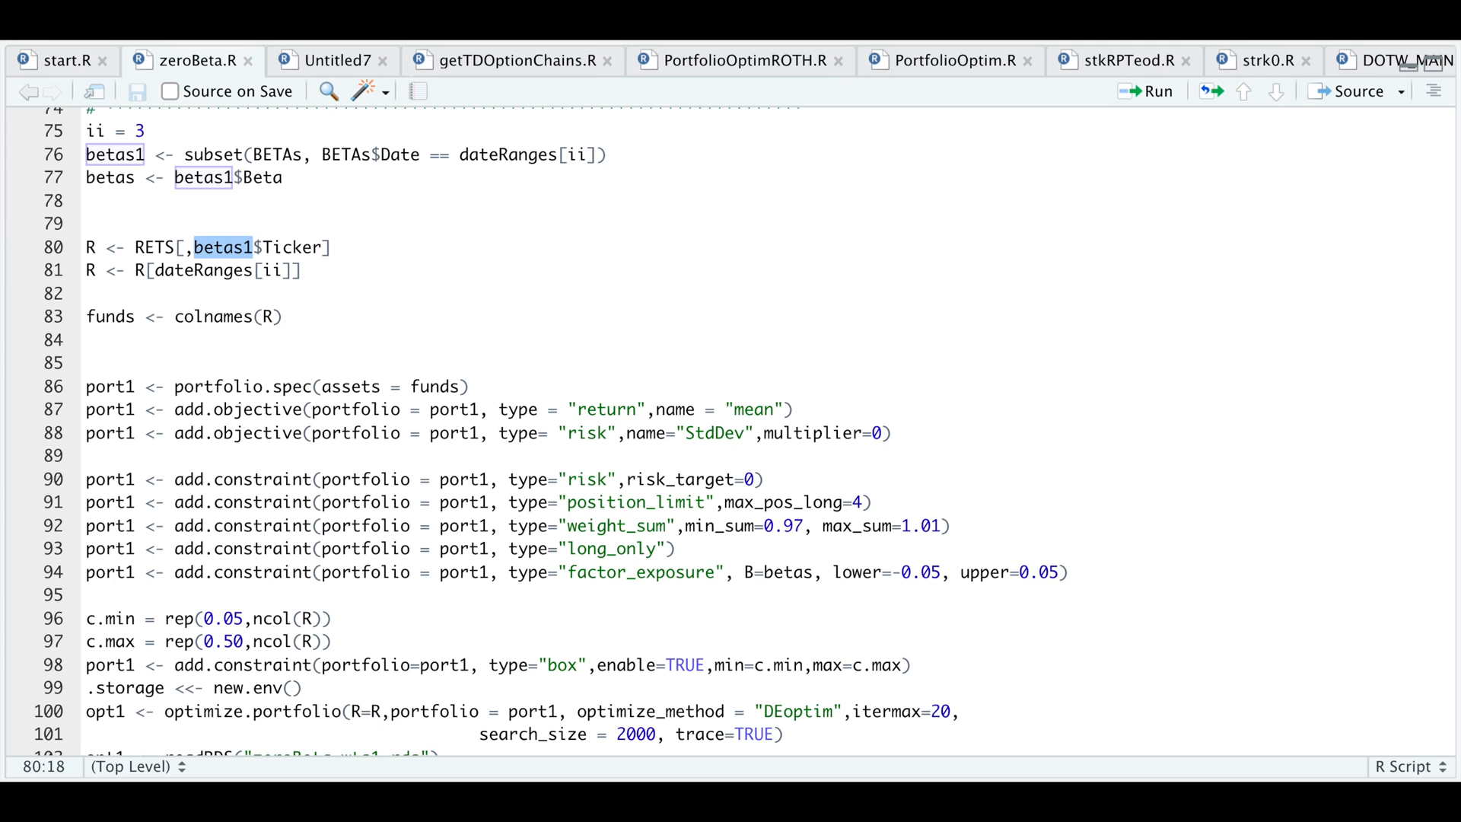
mouse_move(117, 337)
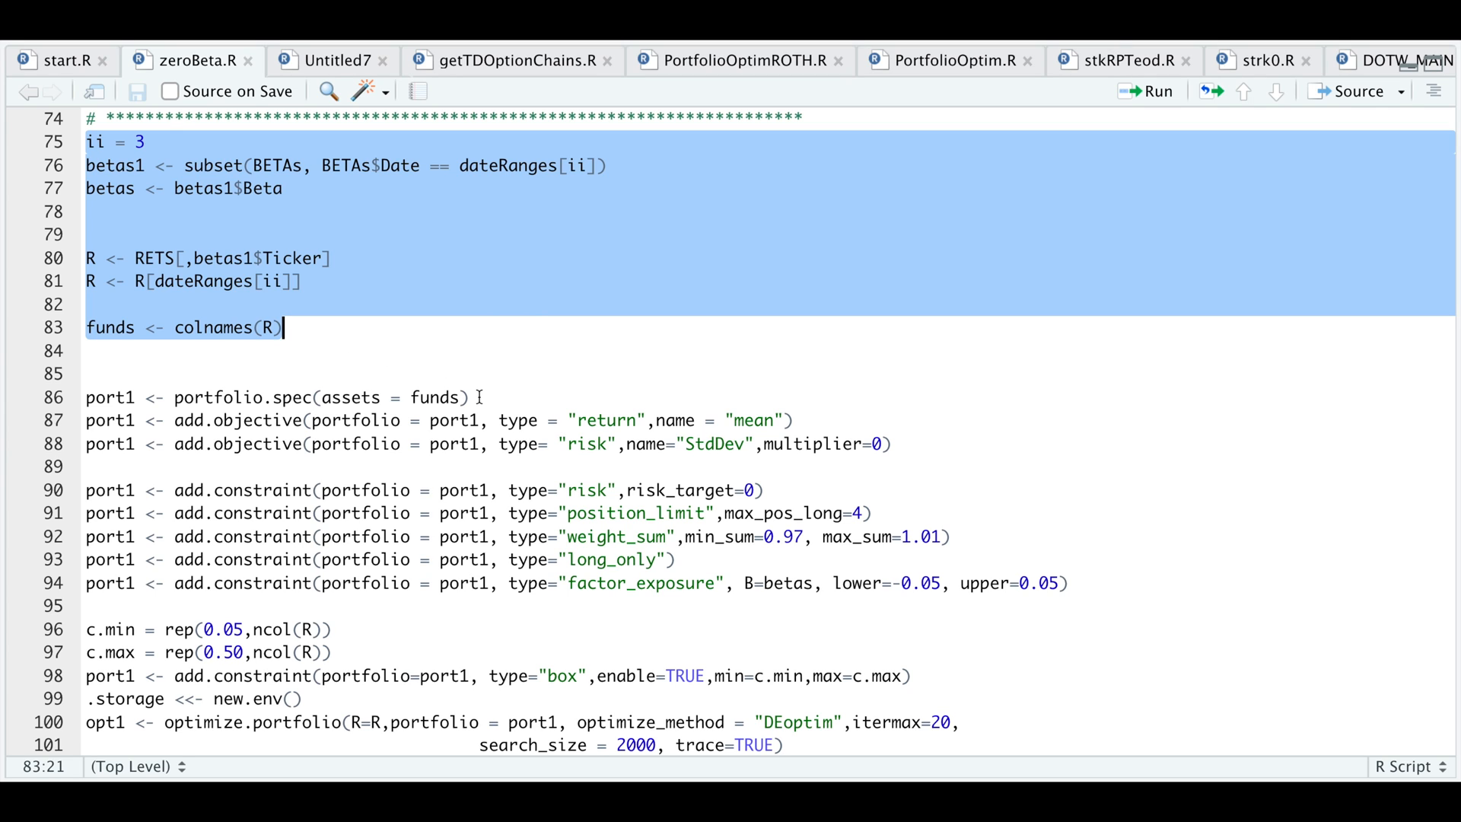
click(474, 397)
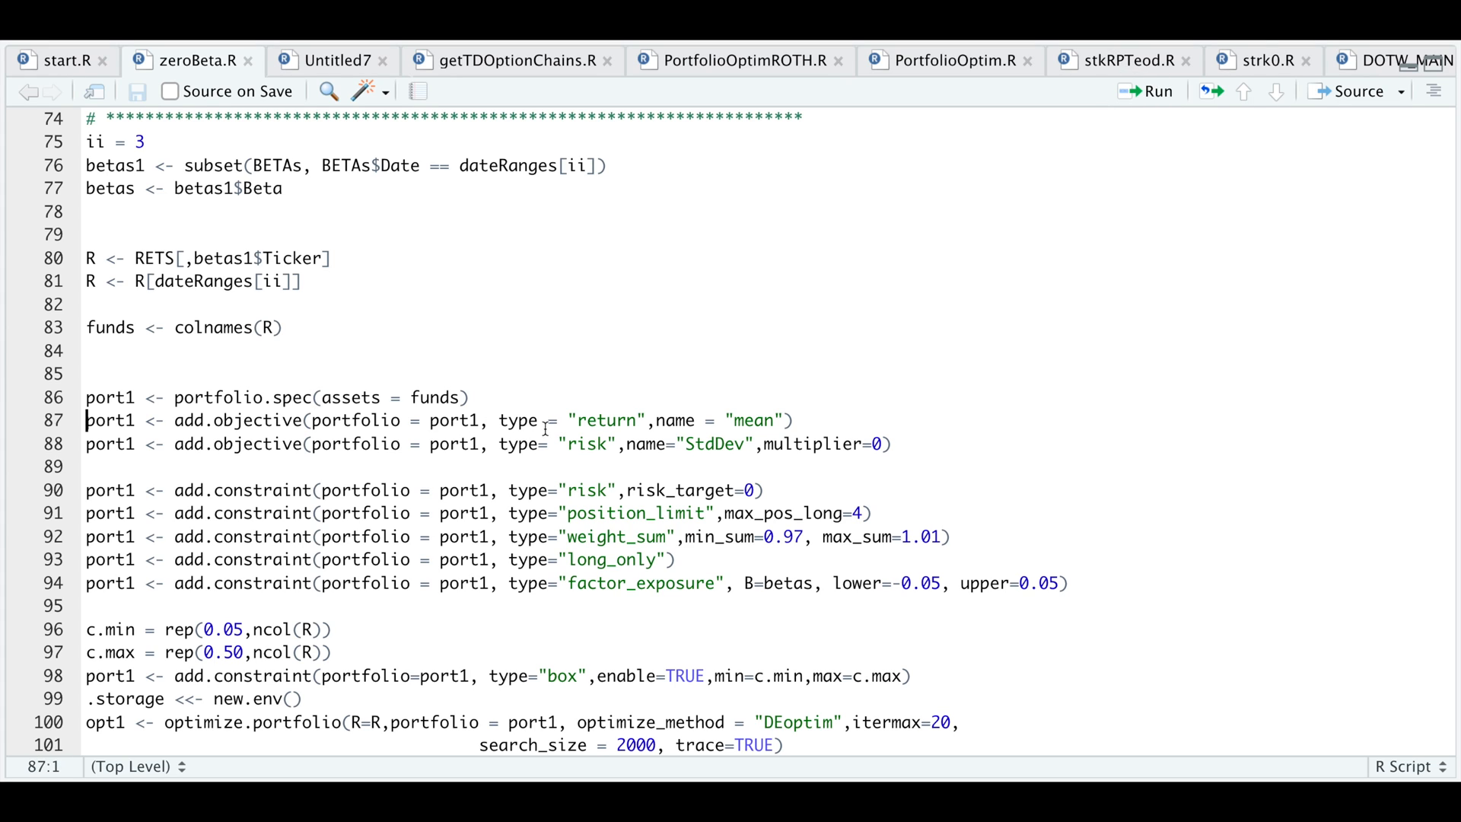
mouse_move(643, 466)
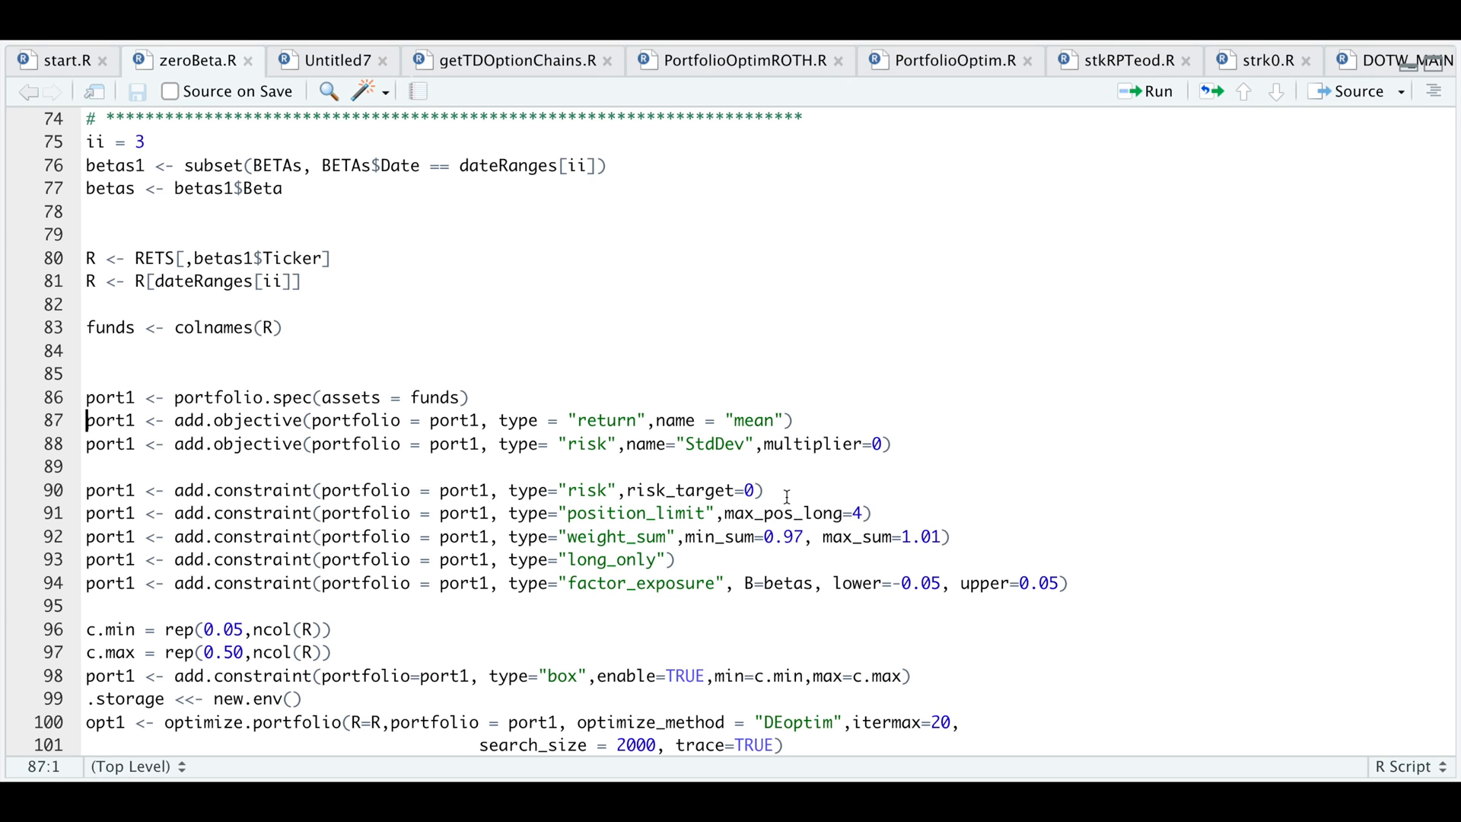
mouse_move(731, 519)
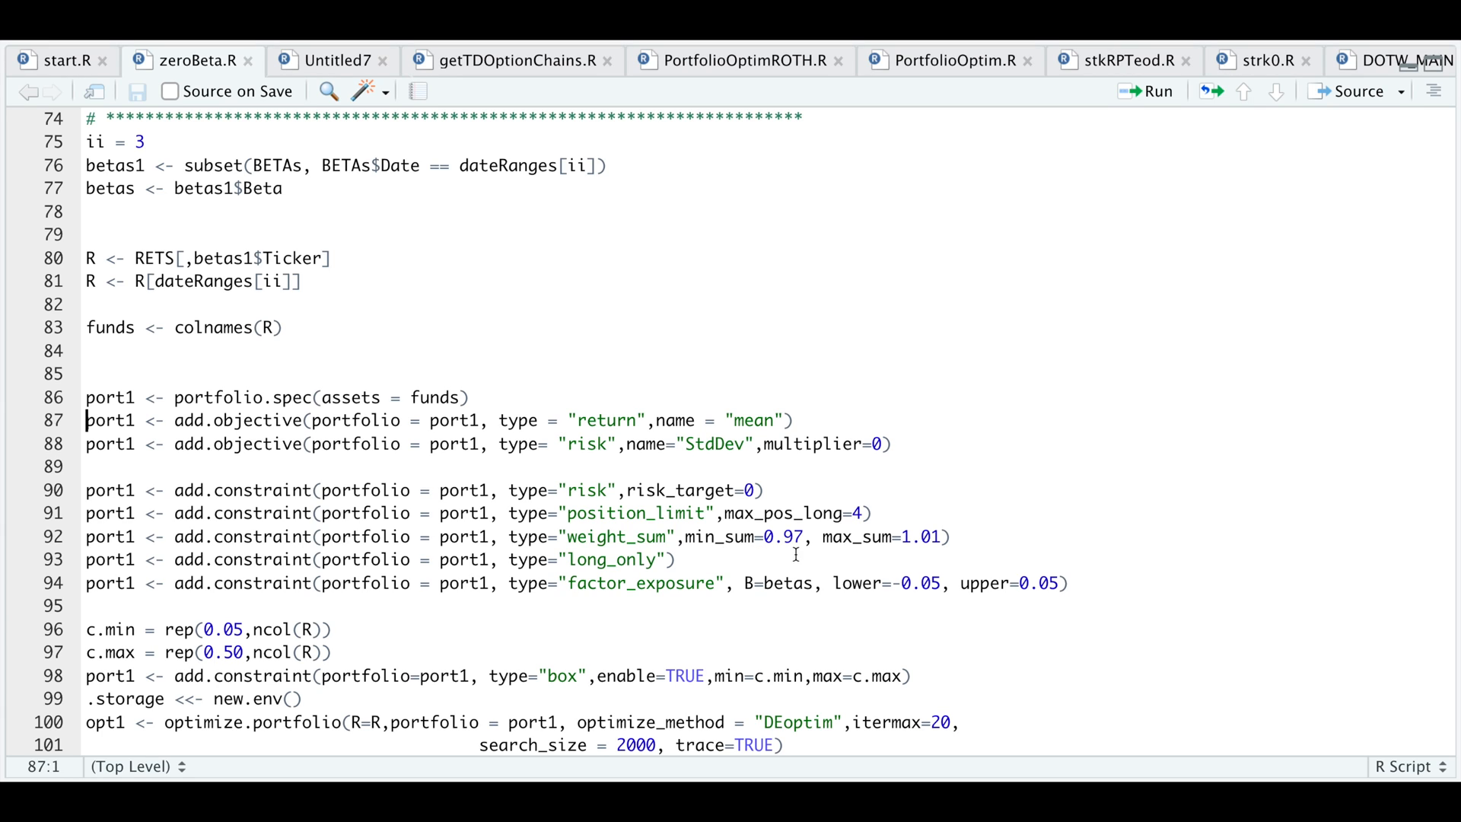
mouse_move(939, 555)
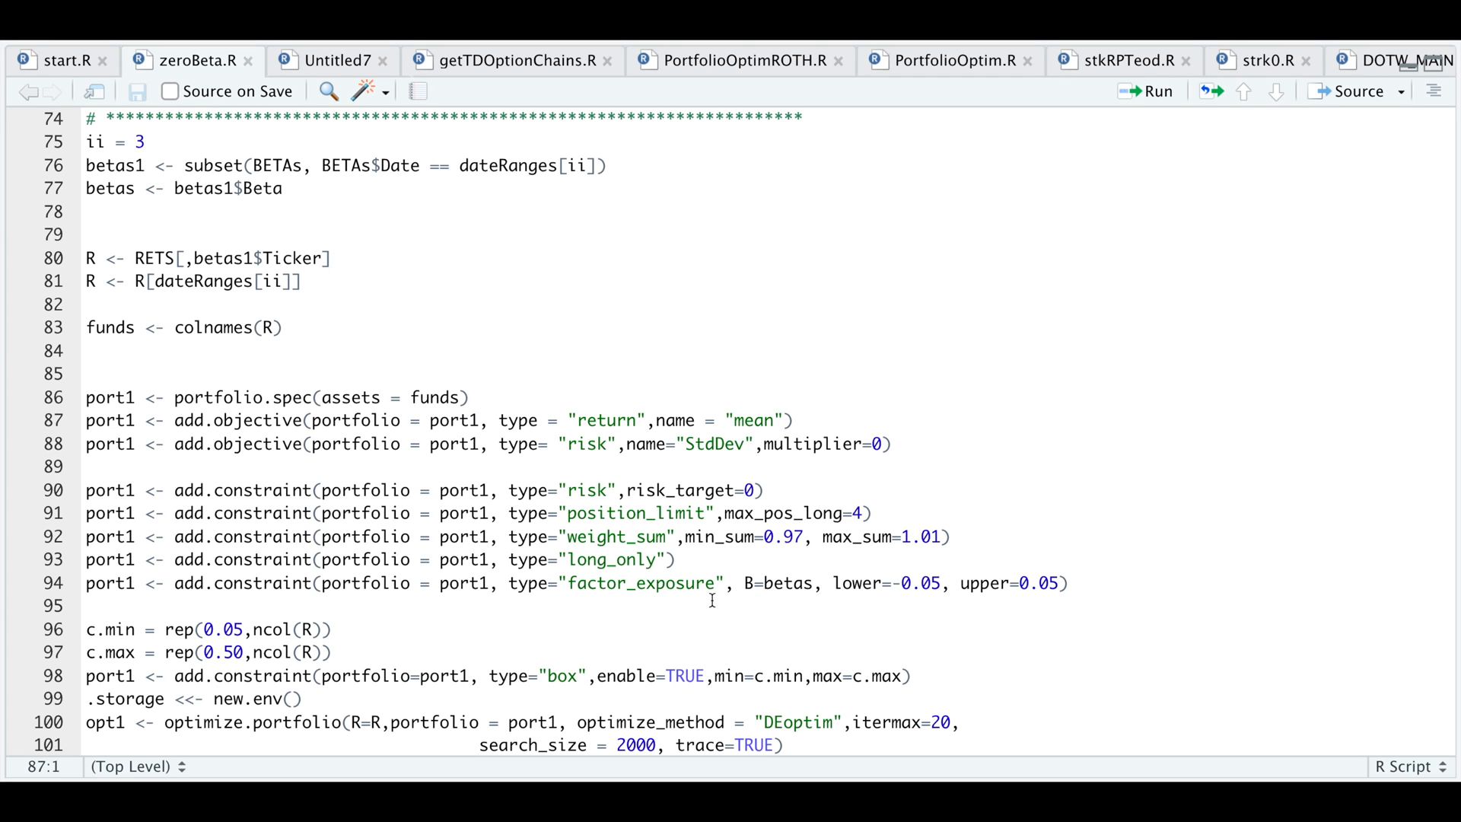
mouse_move(796, 599)
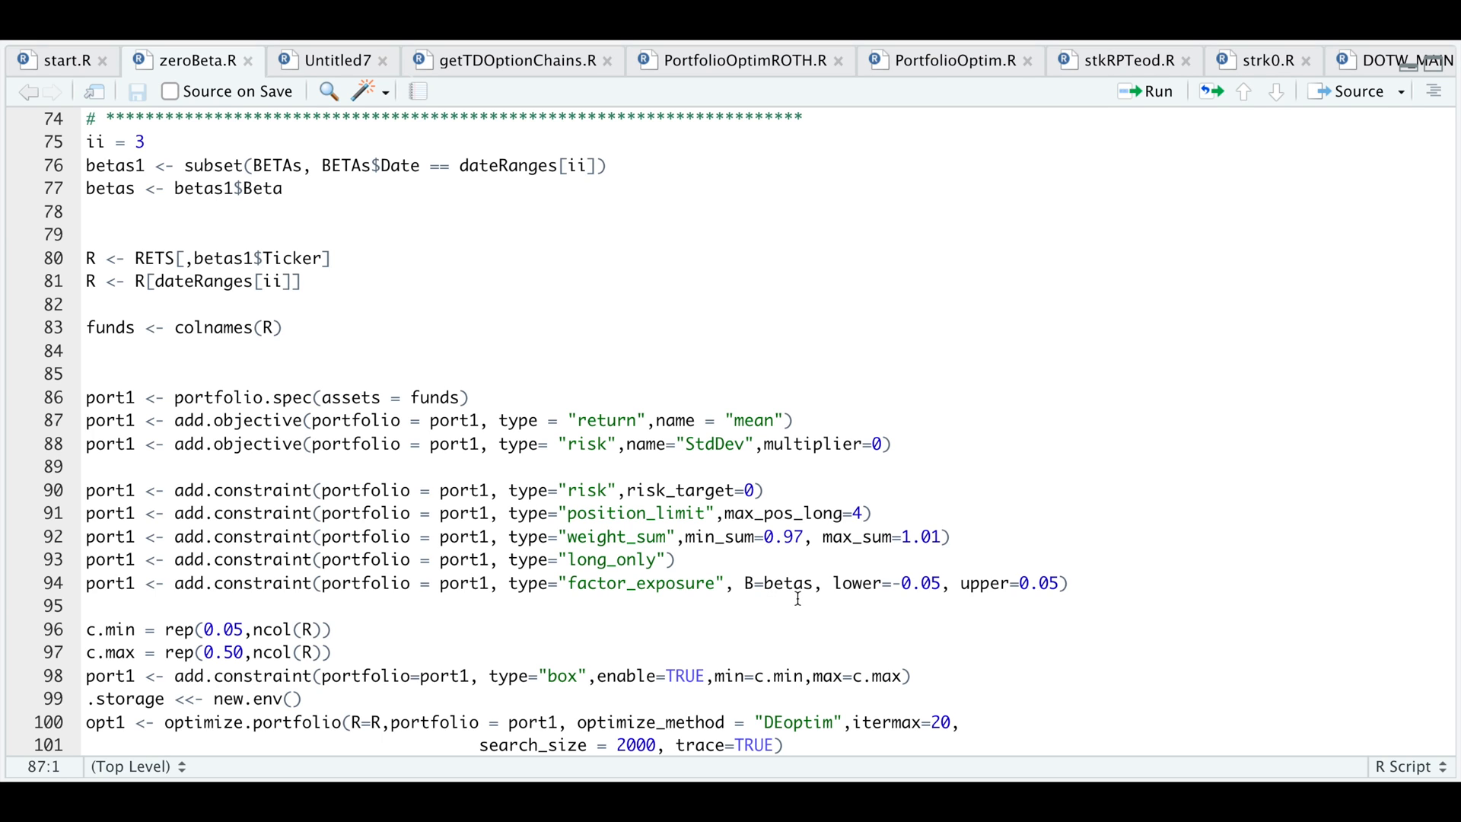
mouse_move(1028, 603)
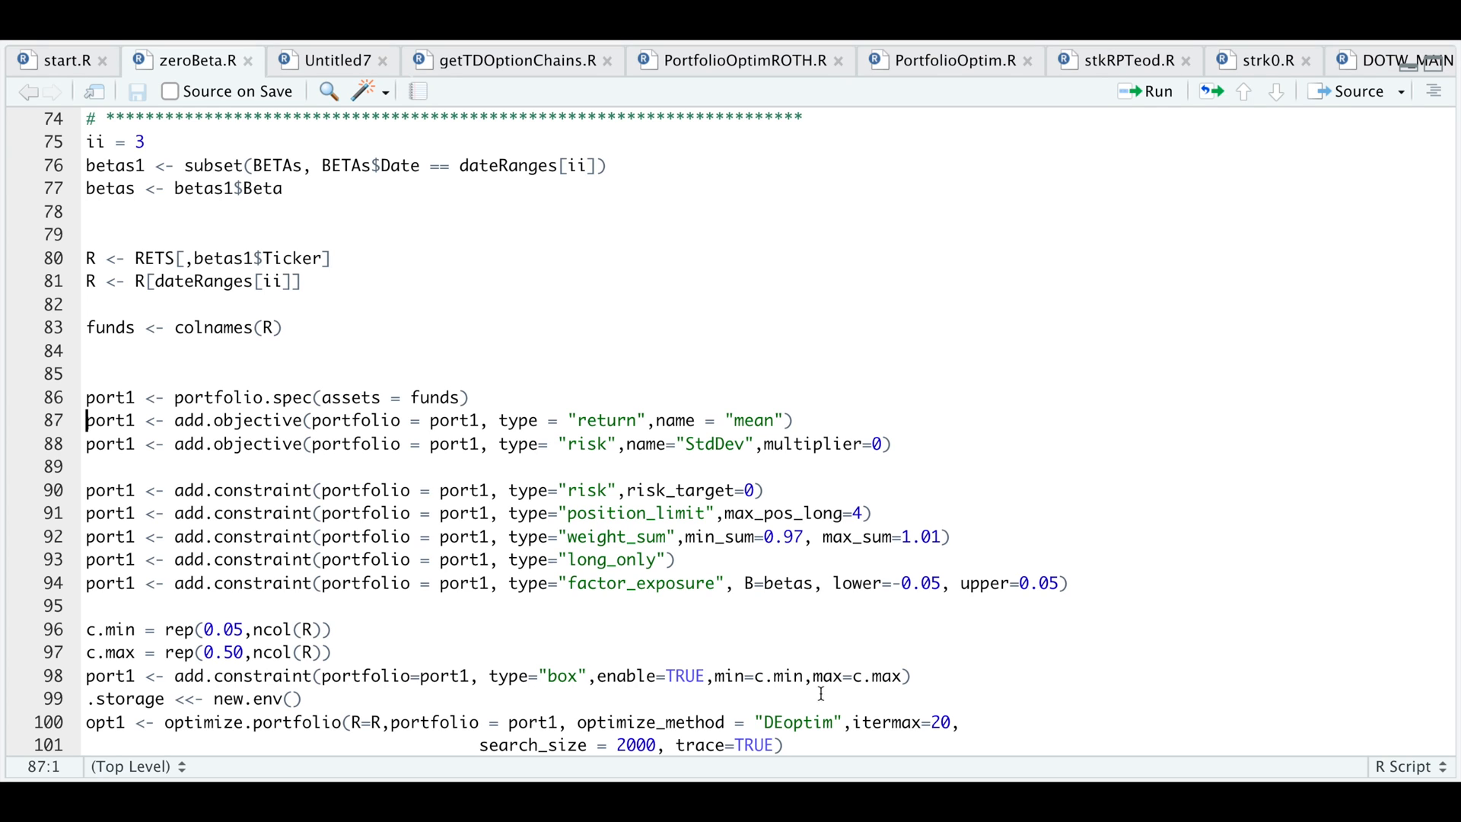
mouse_move(876, 693)
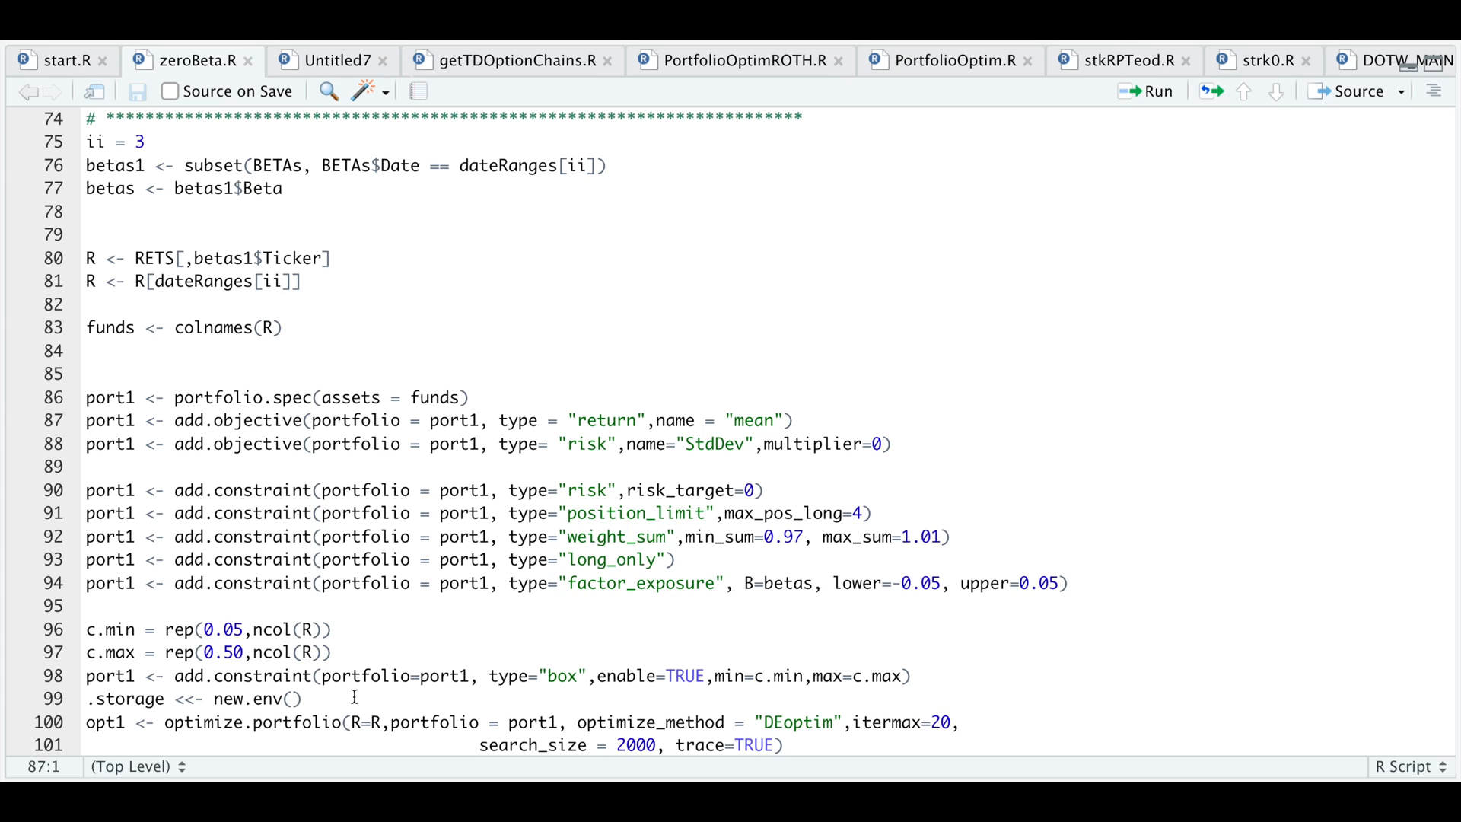
mouse_move(129, 711)
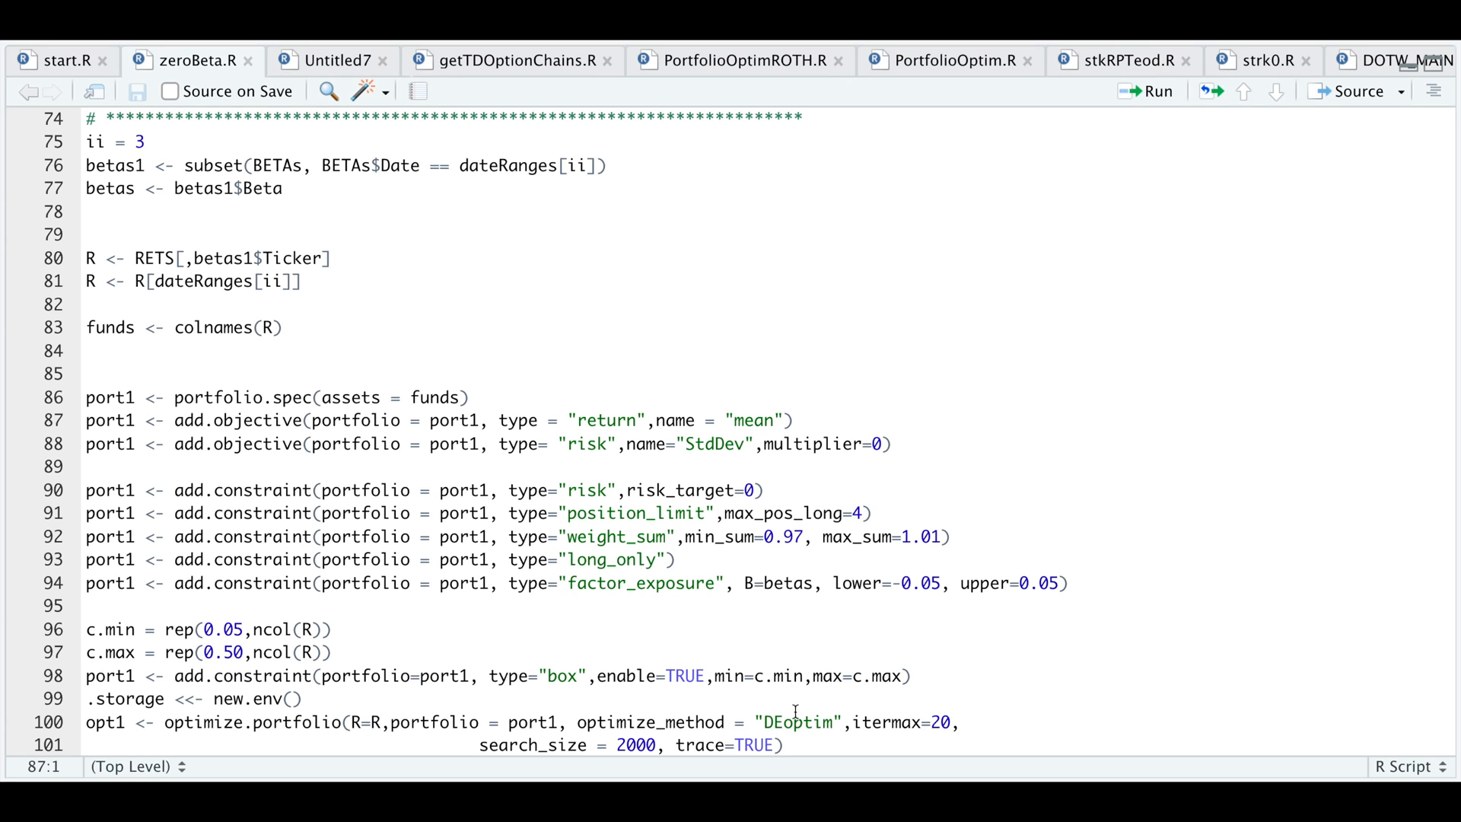
mouse_move(920, 736)
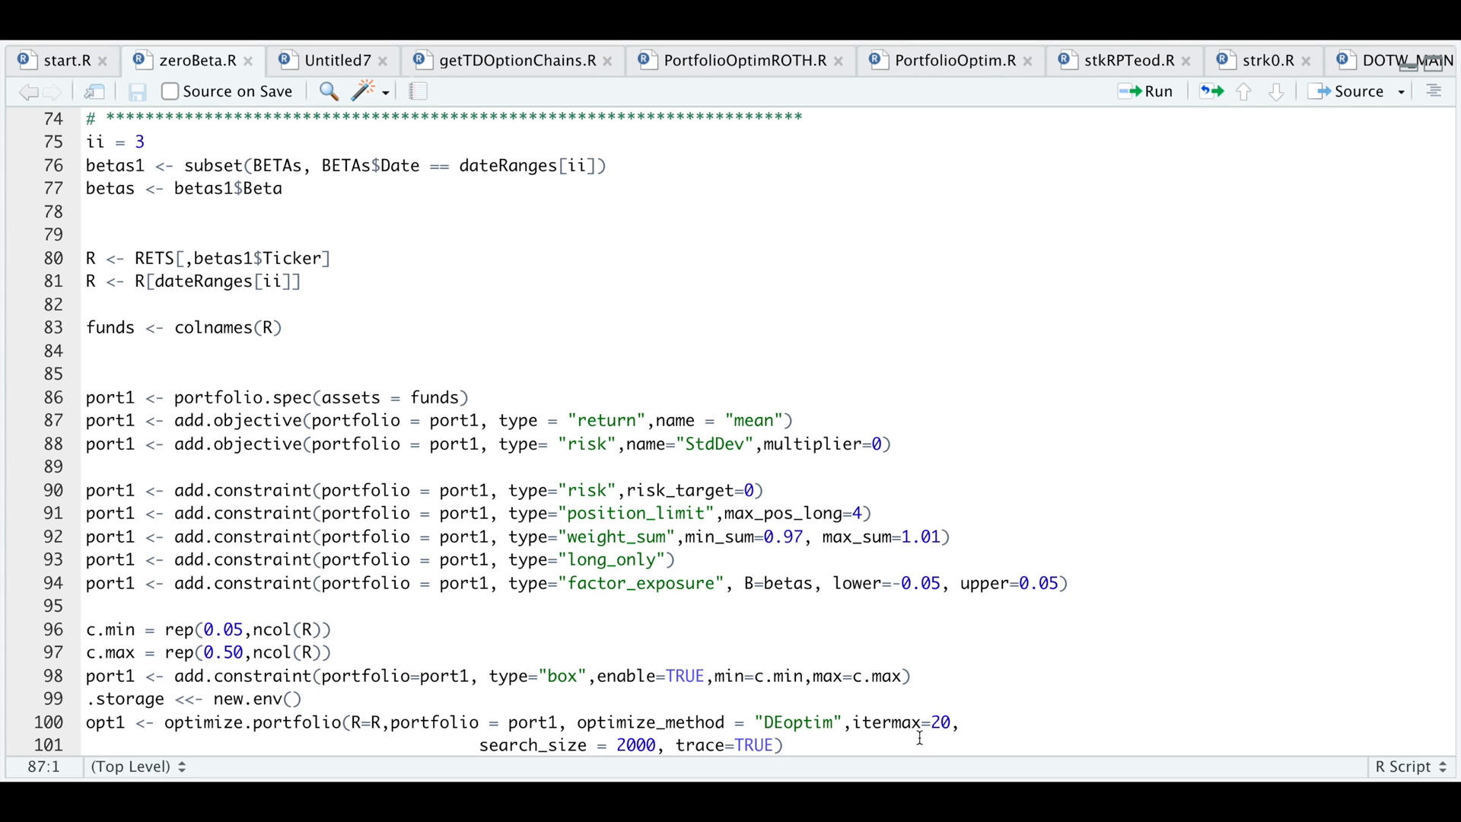
click(86, 420)
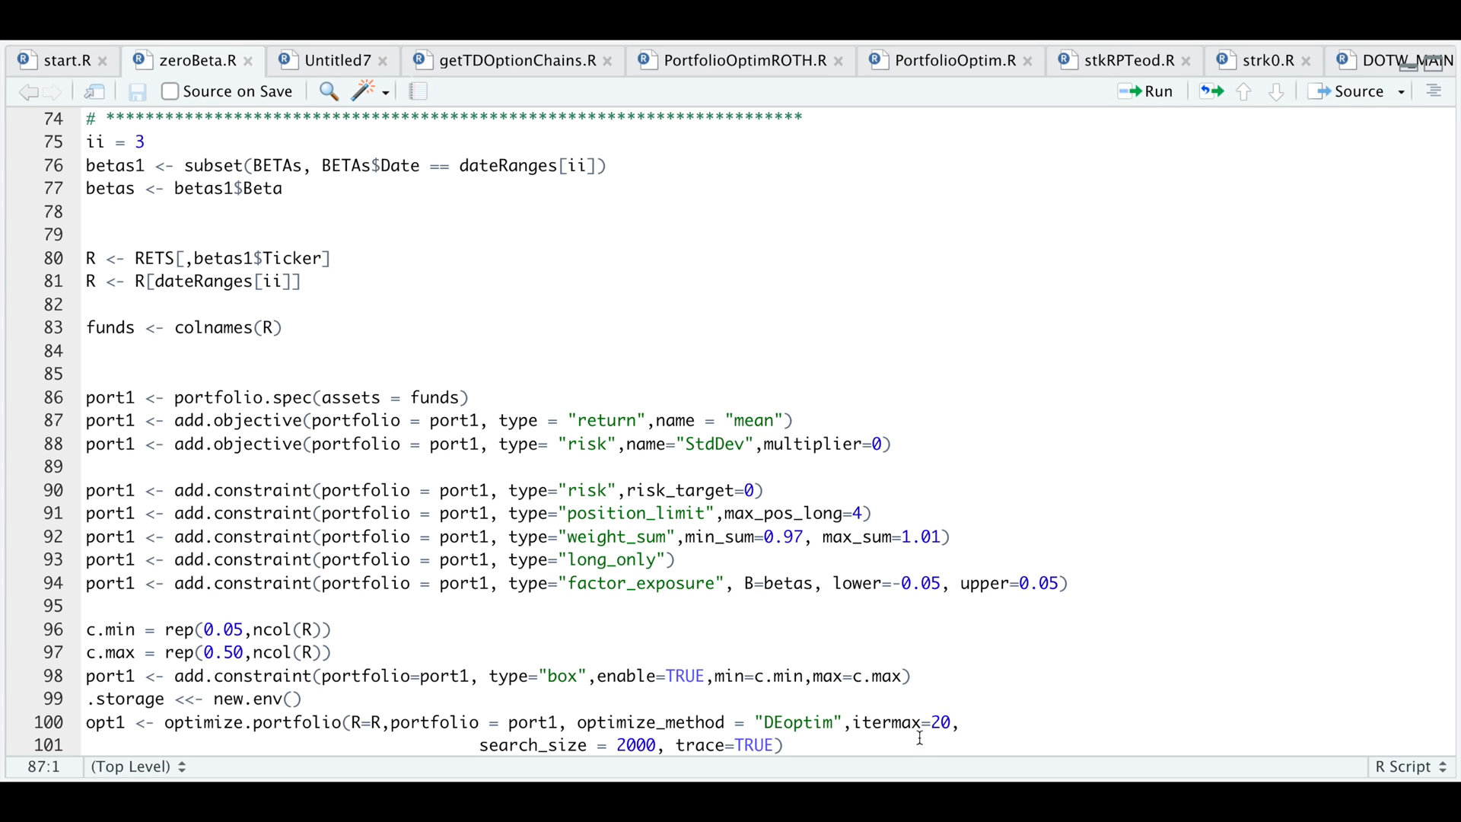
click(86, 420)
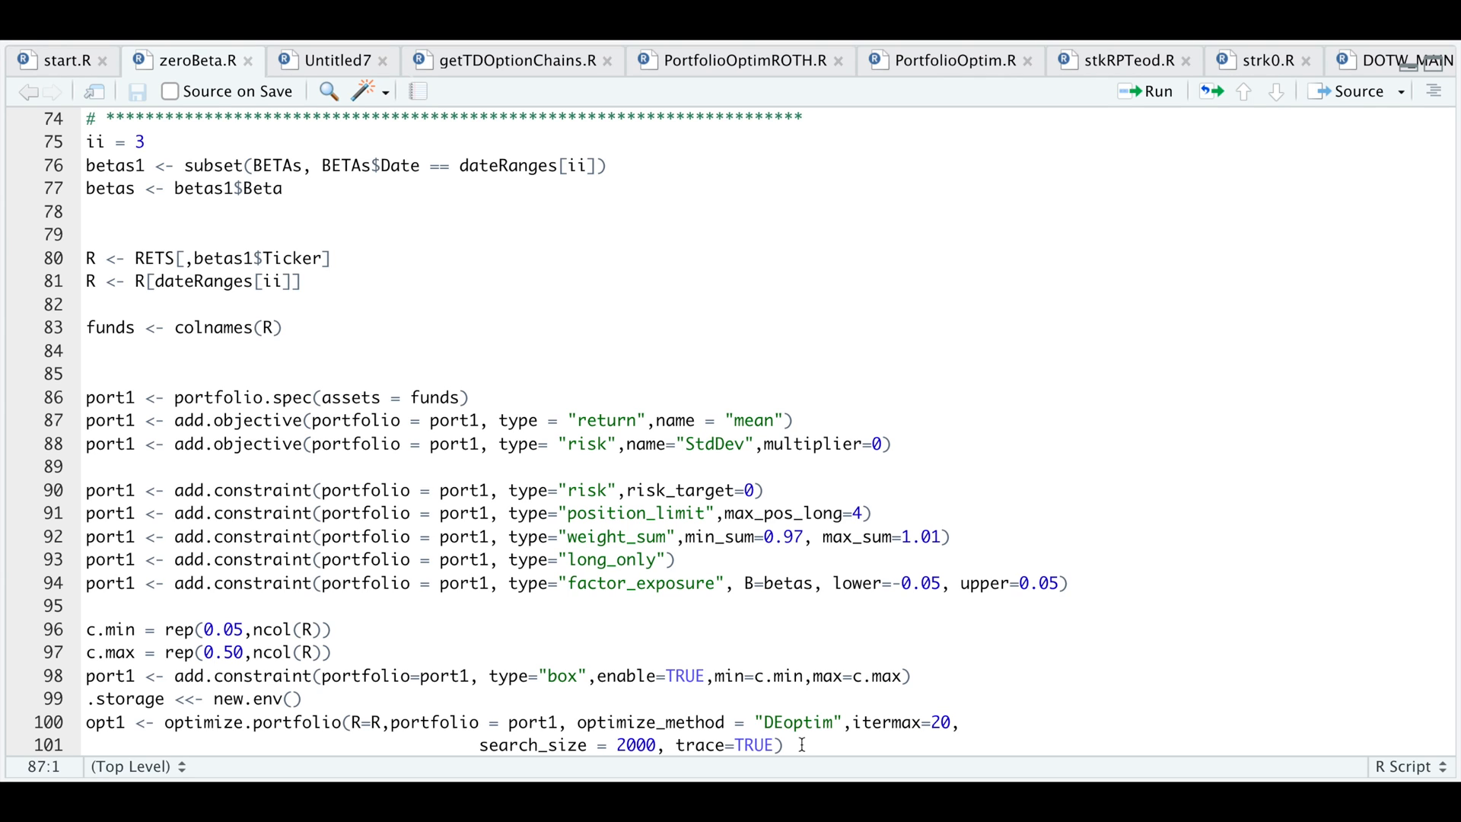
click(87, 419)
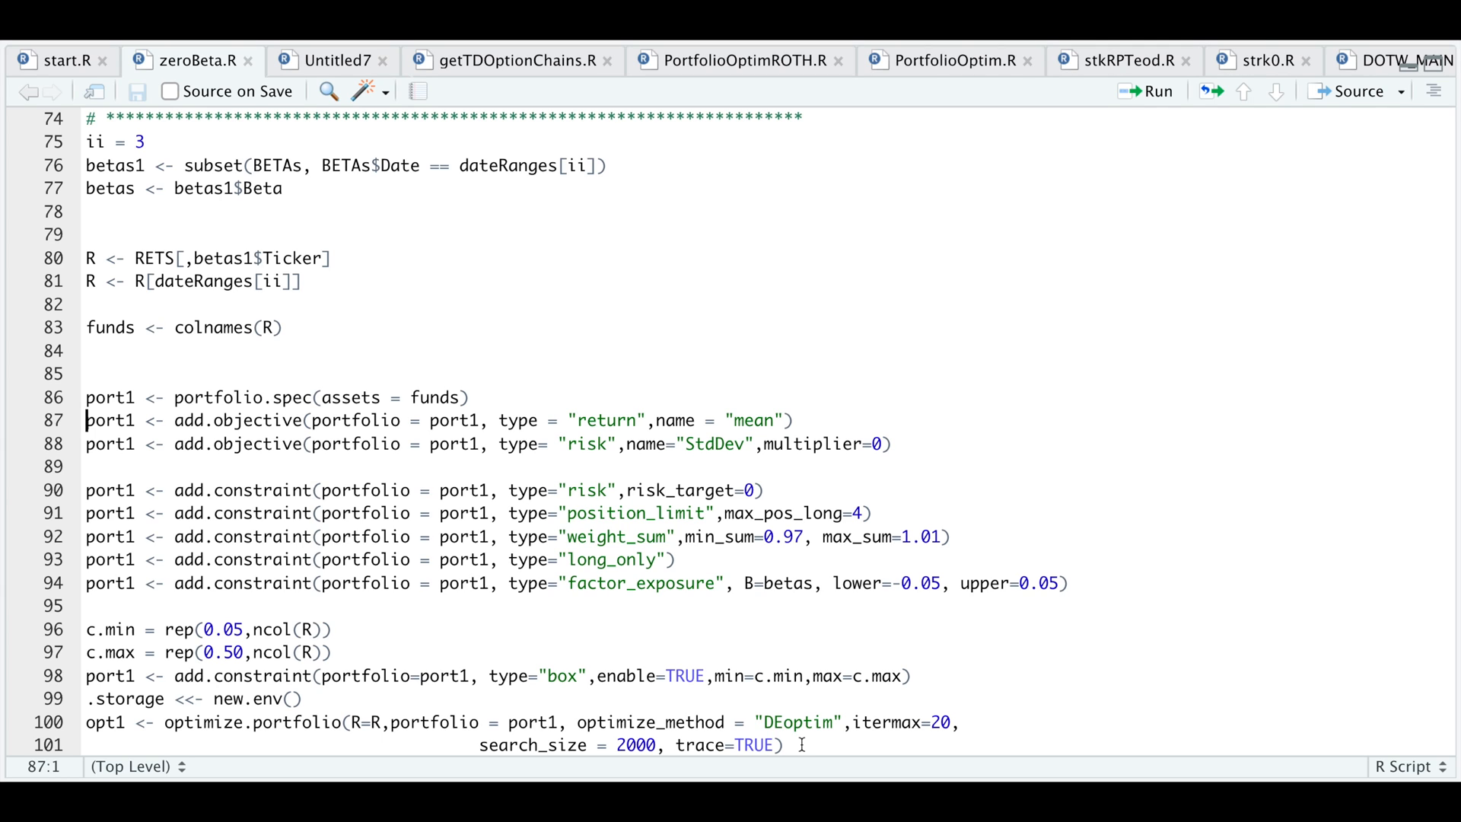
mouse_move(882, 606)
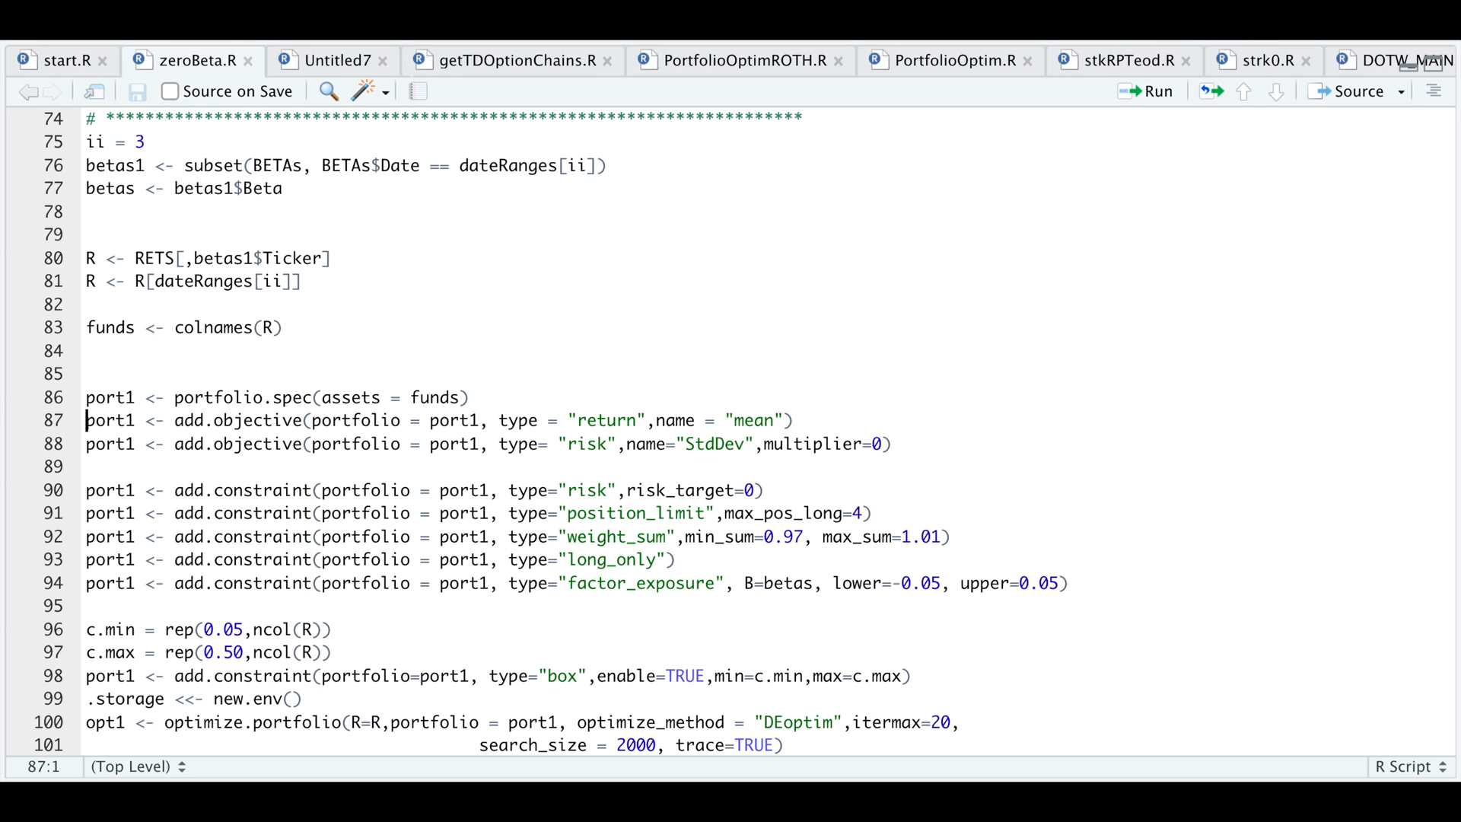
click(87, 142)
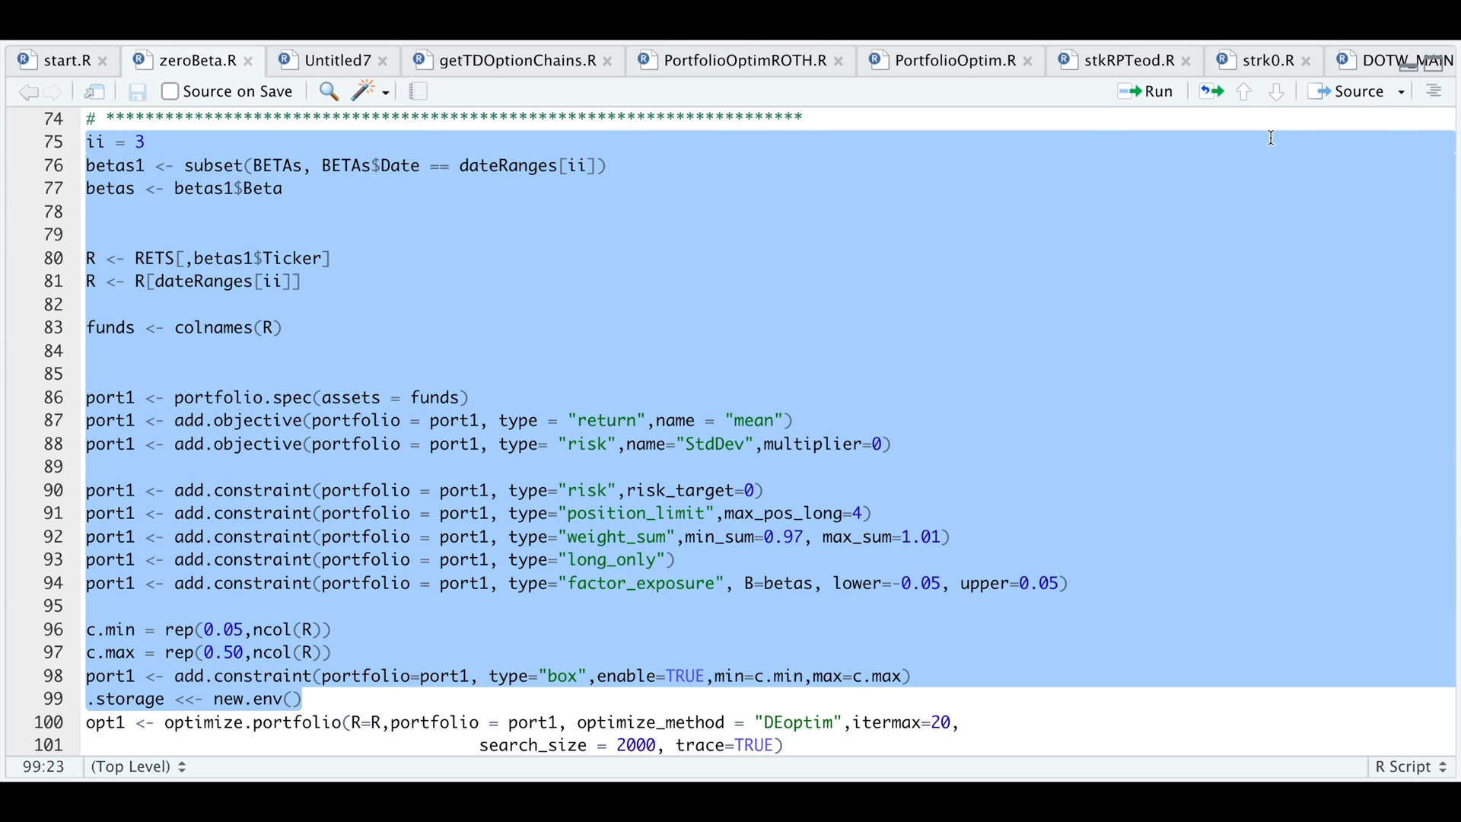
scroll(down, 3)
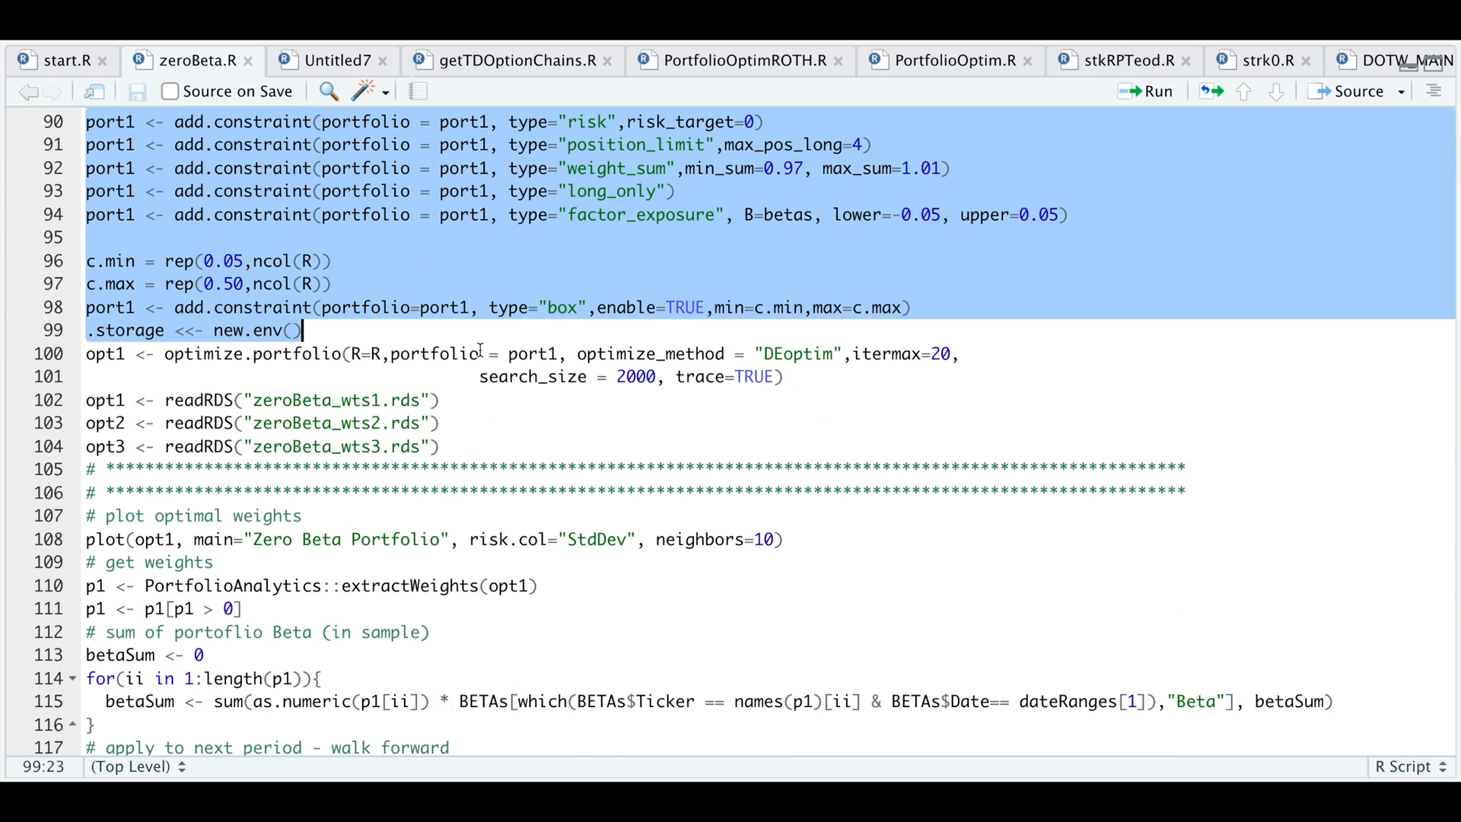
click(619, 447)
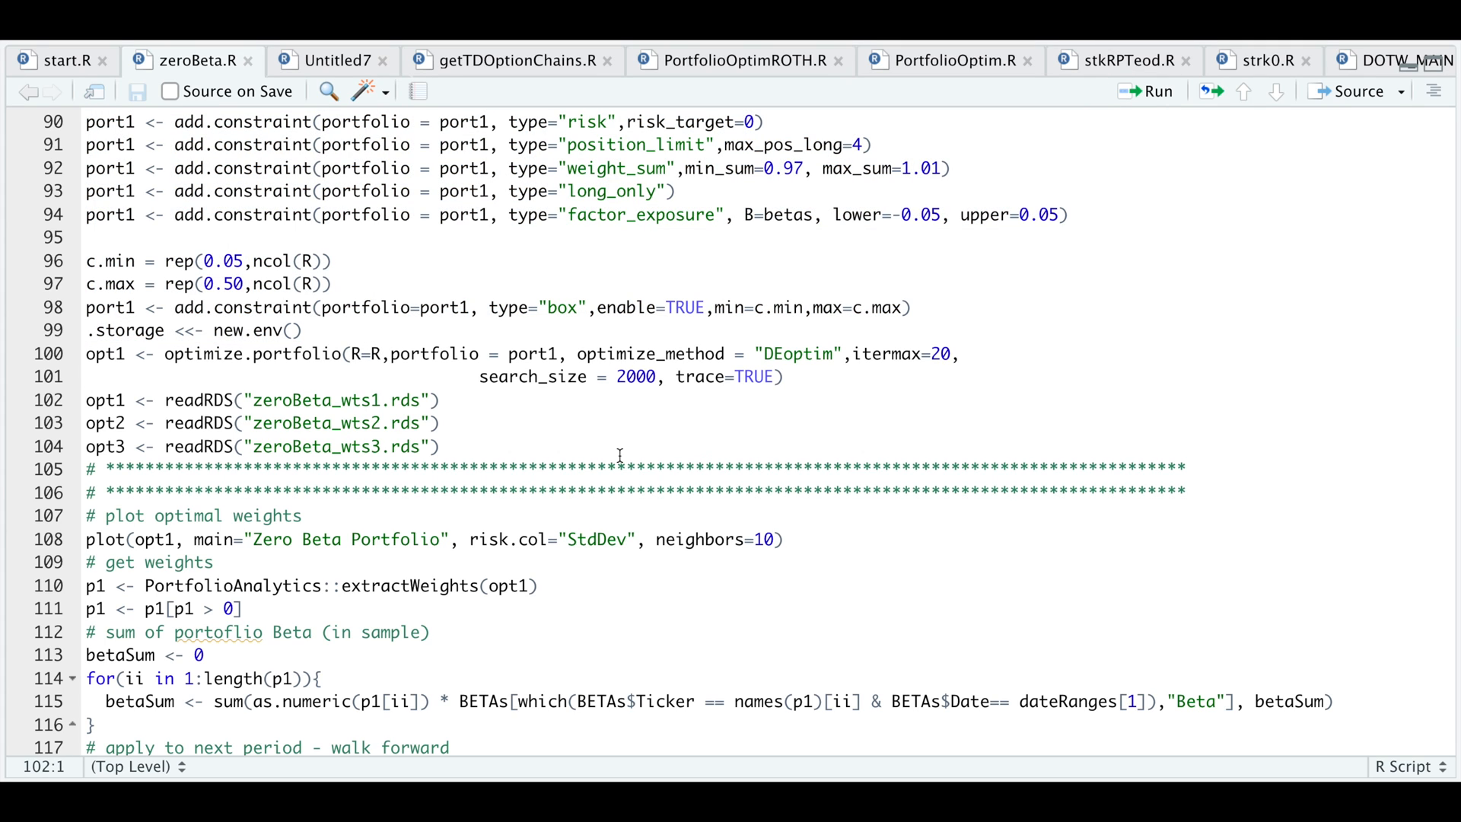
click(86, 400)
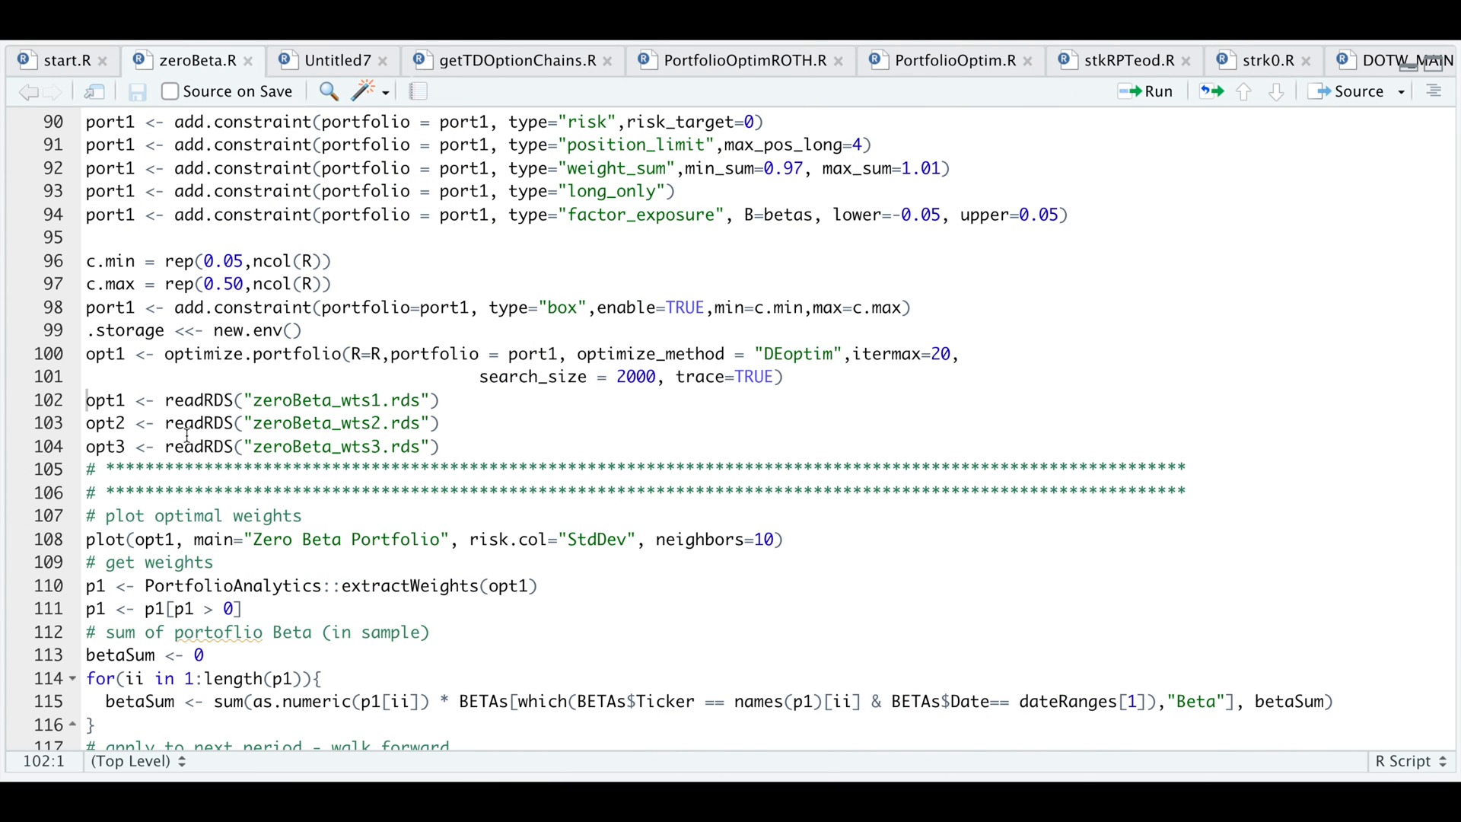
mouse_move(167, 447)
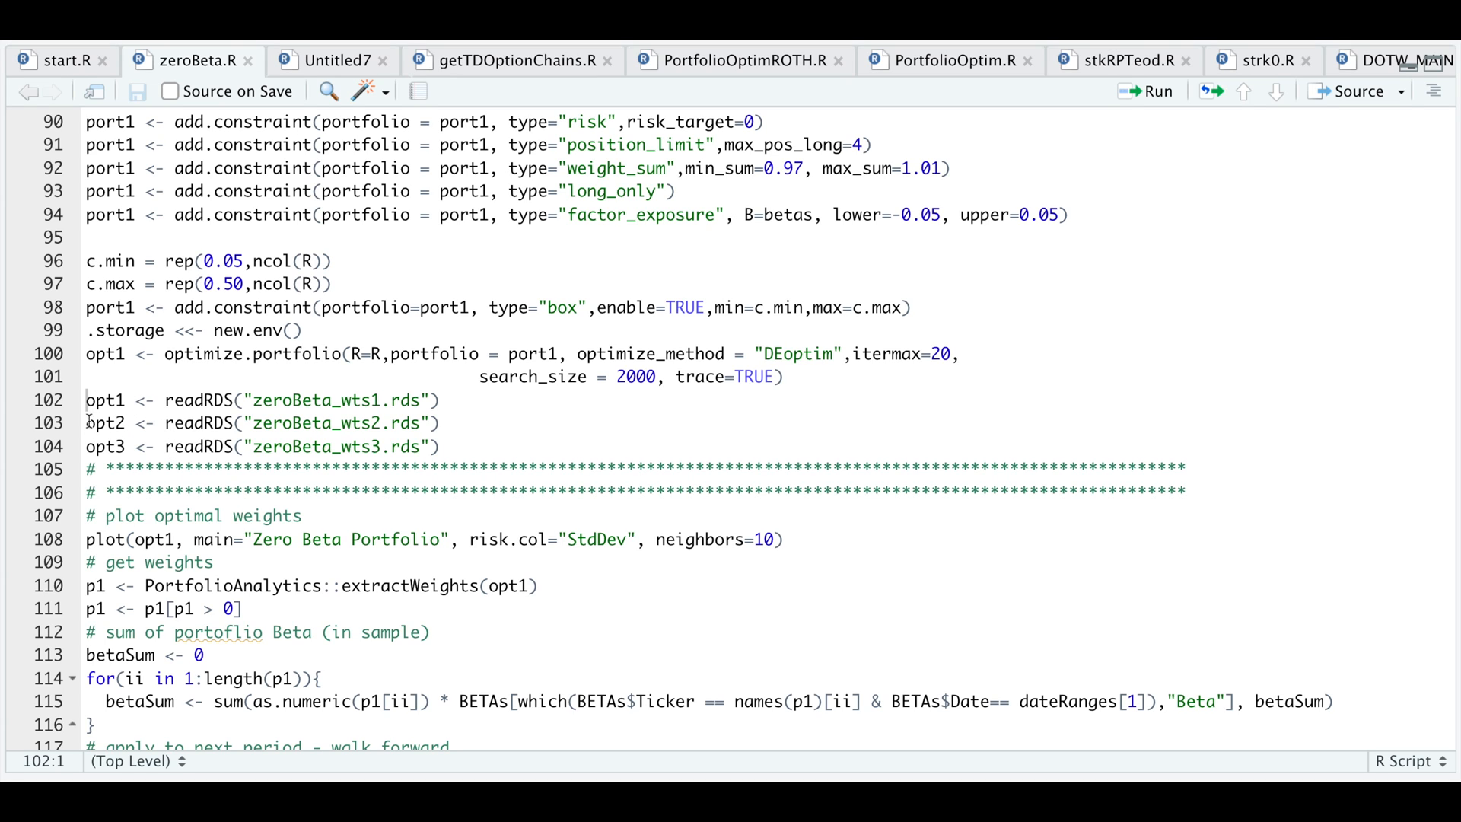
mouse_move(456, 447)
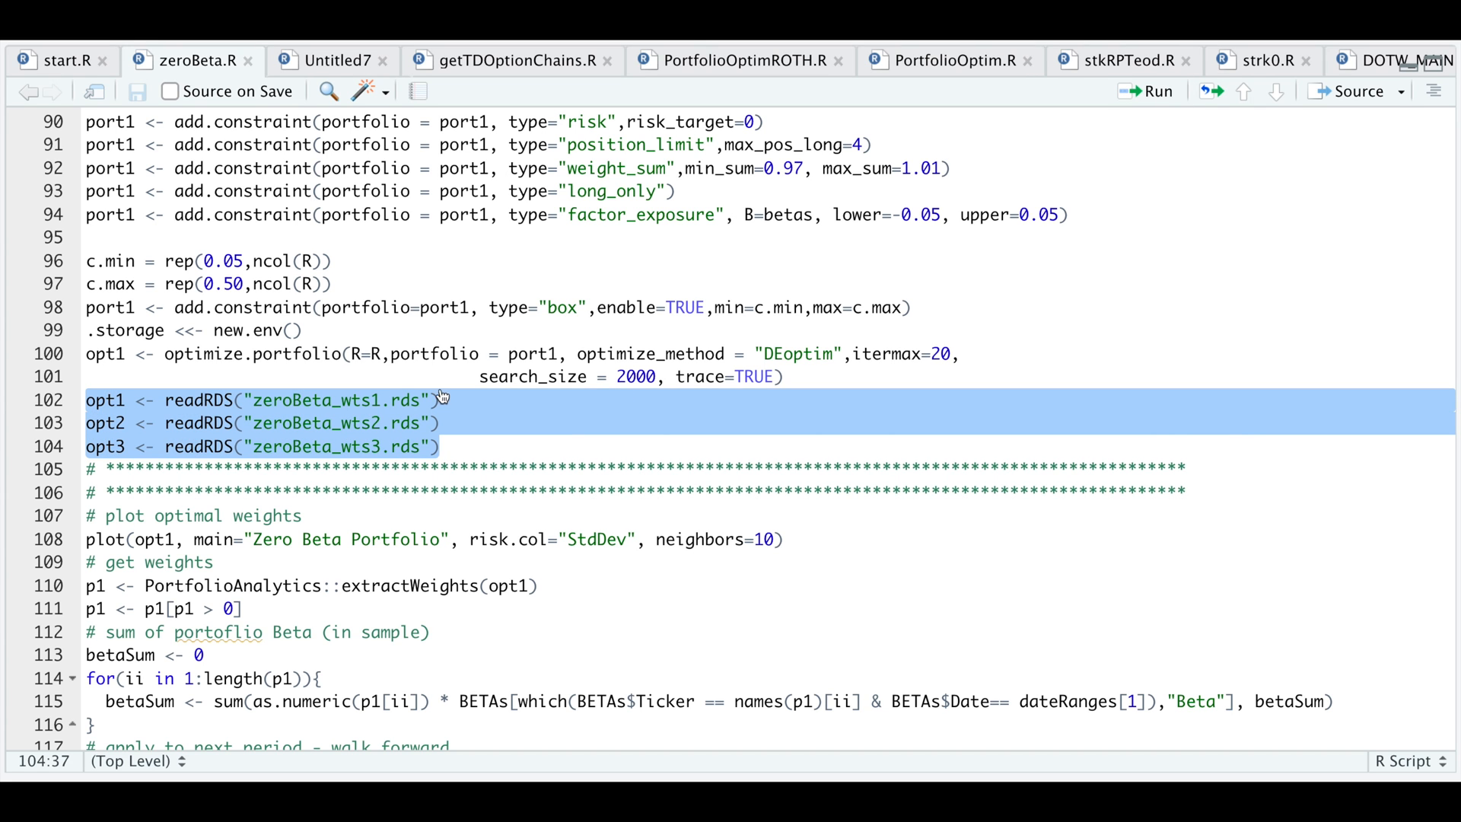
- Run plot(opt1) and extractWeights, then print p1 filtered to GUSH, ESGU, FENY and SCO
scroll(down, 3)
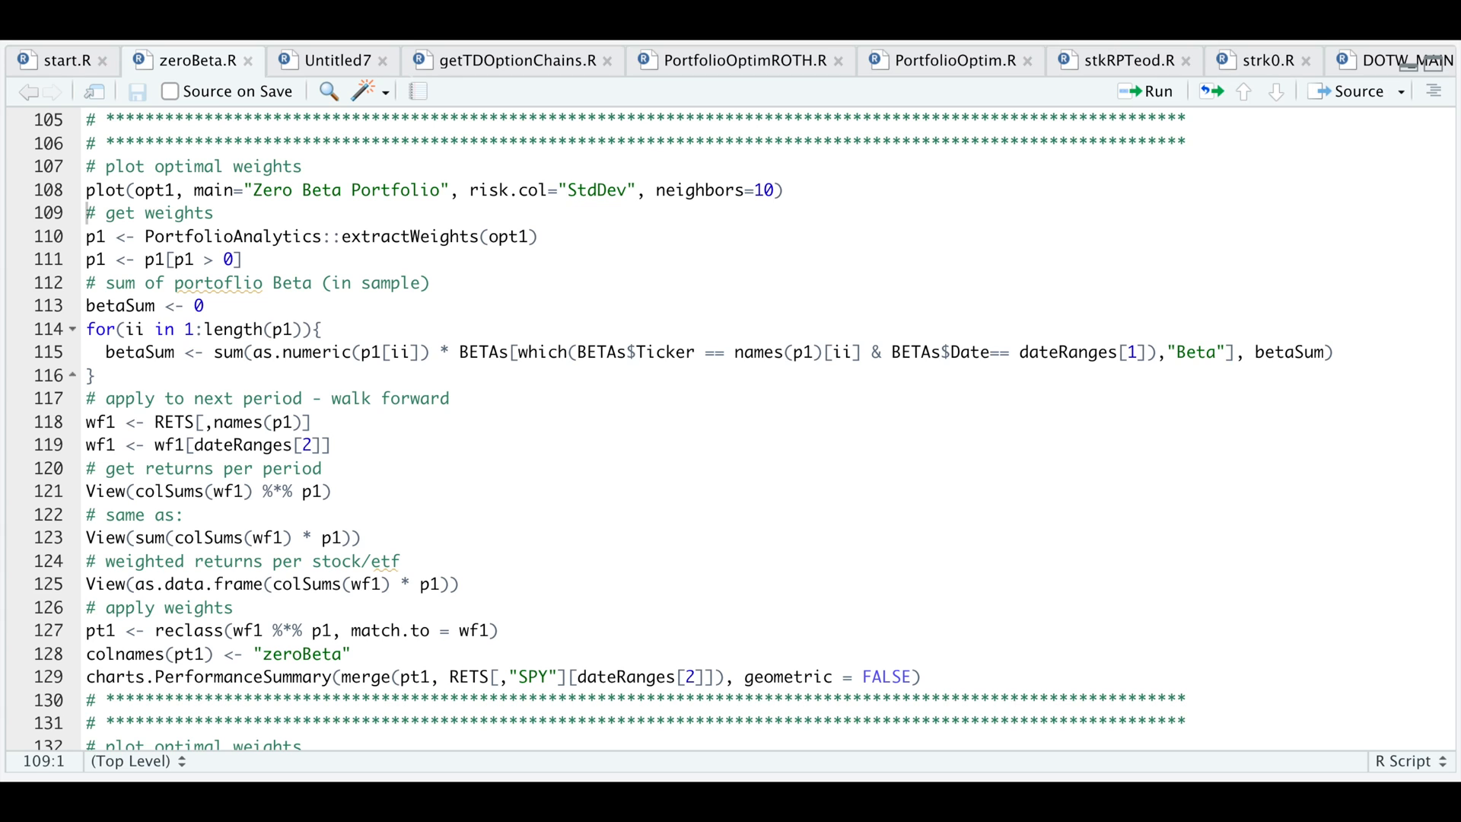
click(1149, 90)
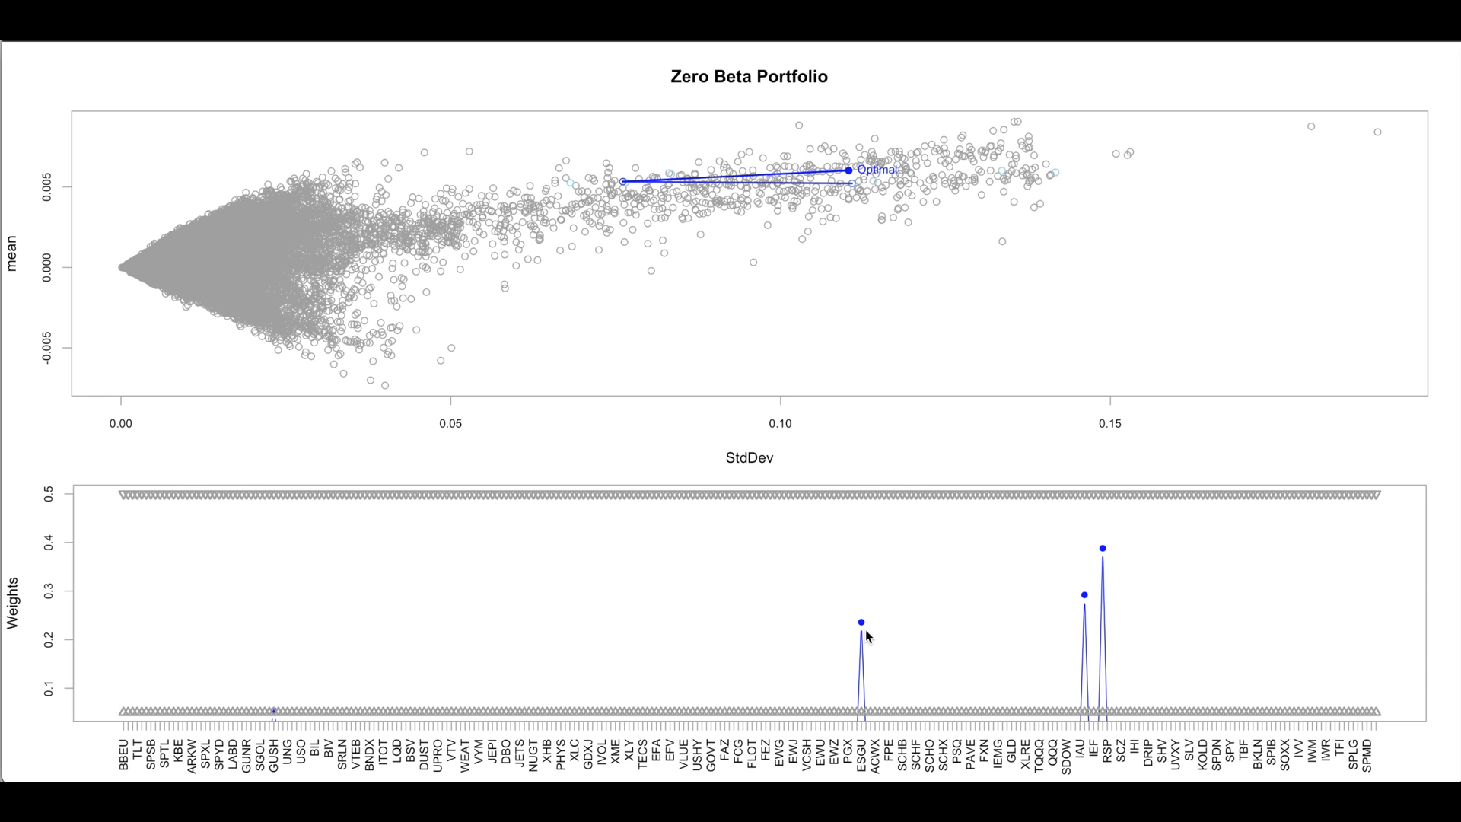
mouse_move(596, 709)
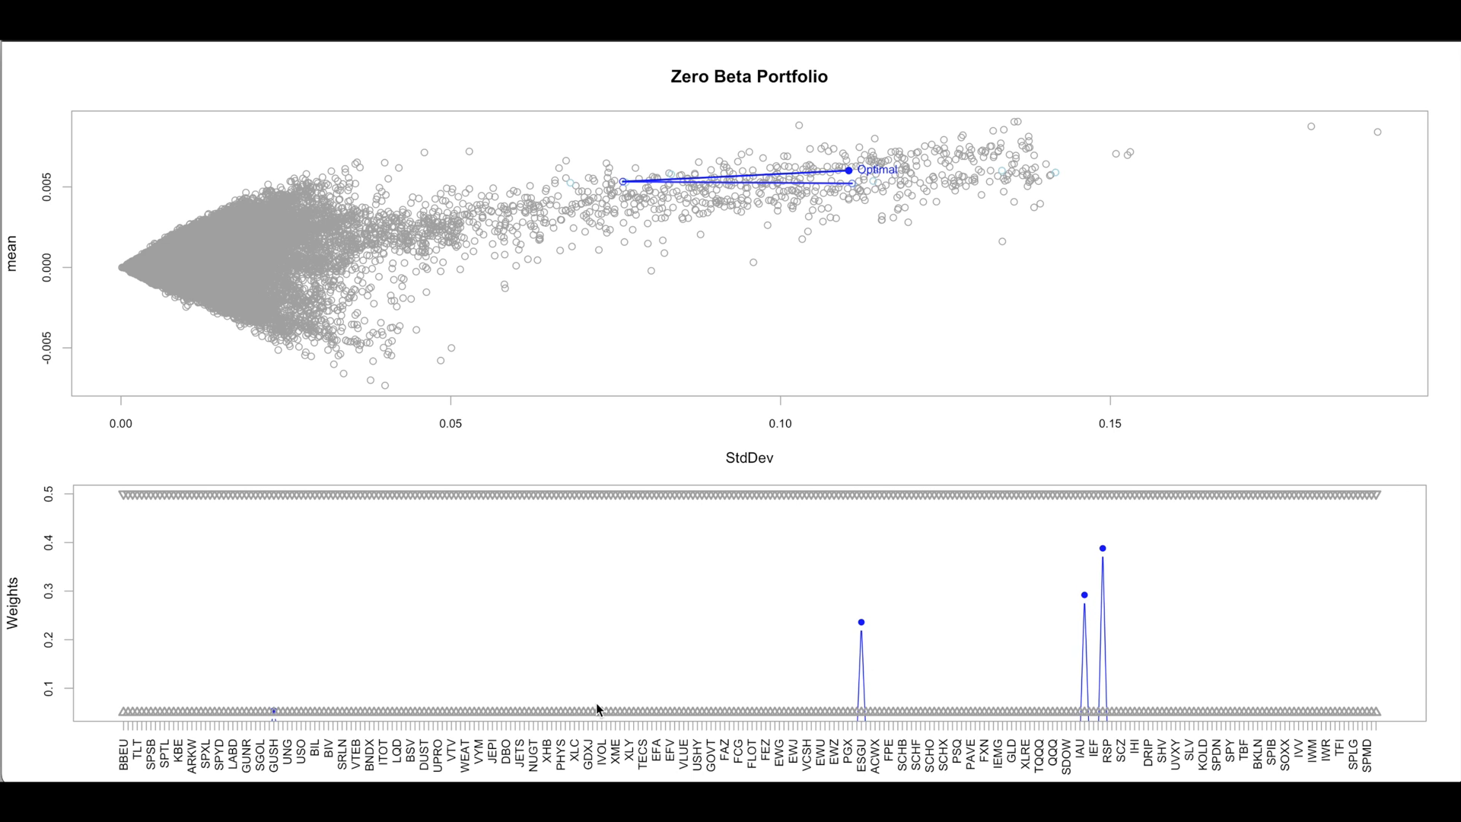
mouse_move(781, 366)
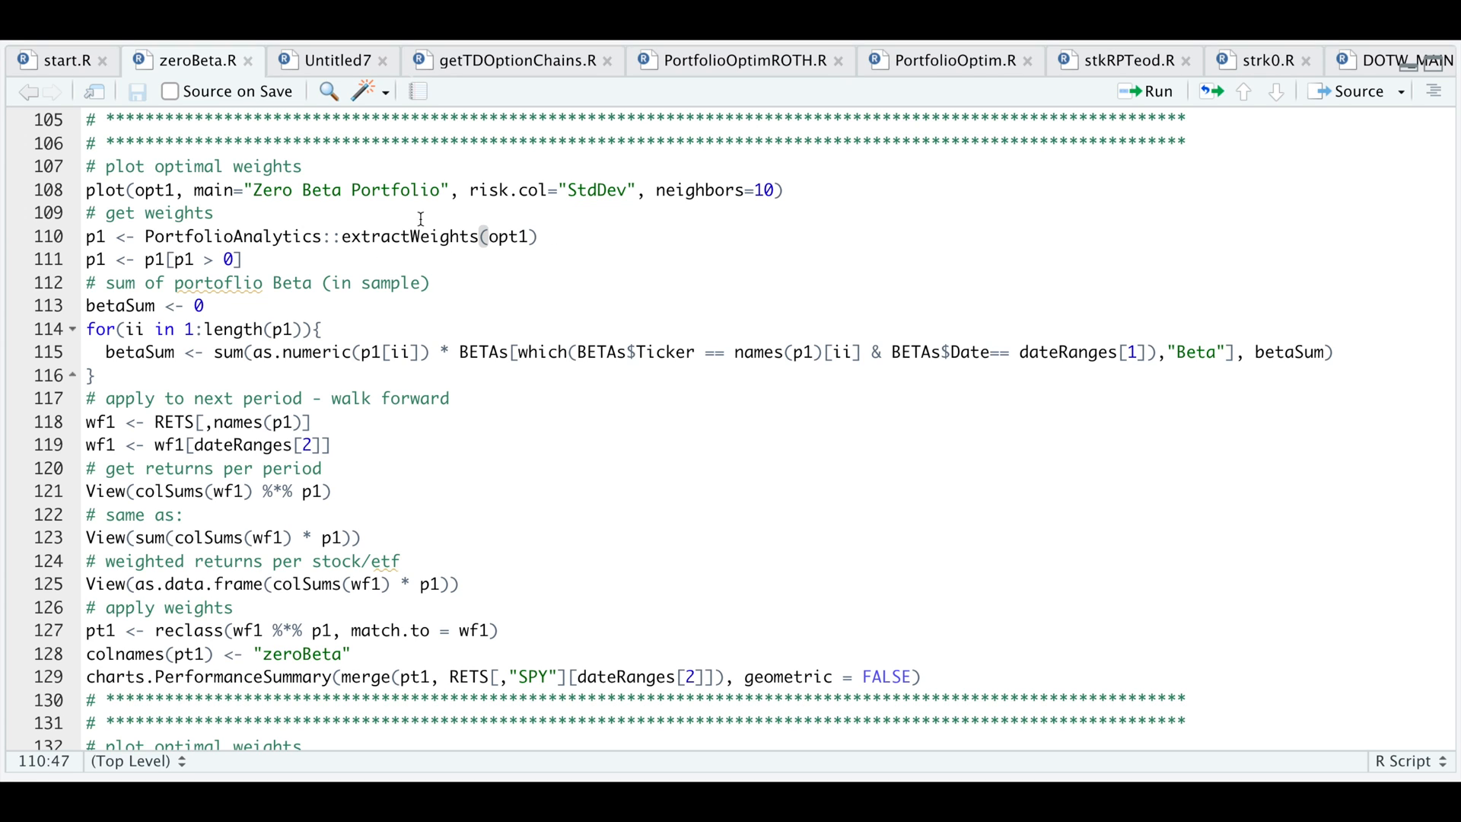
click(443, 539)
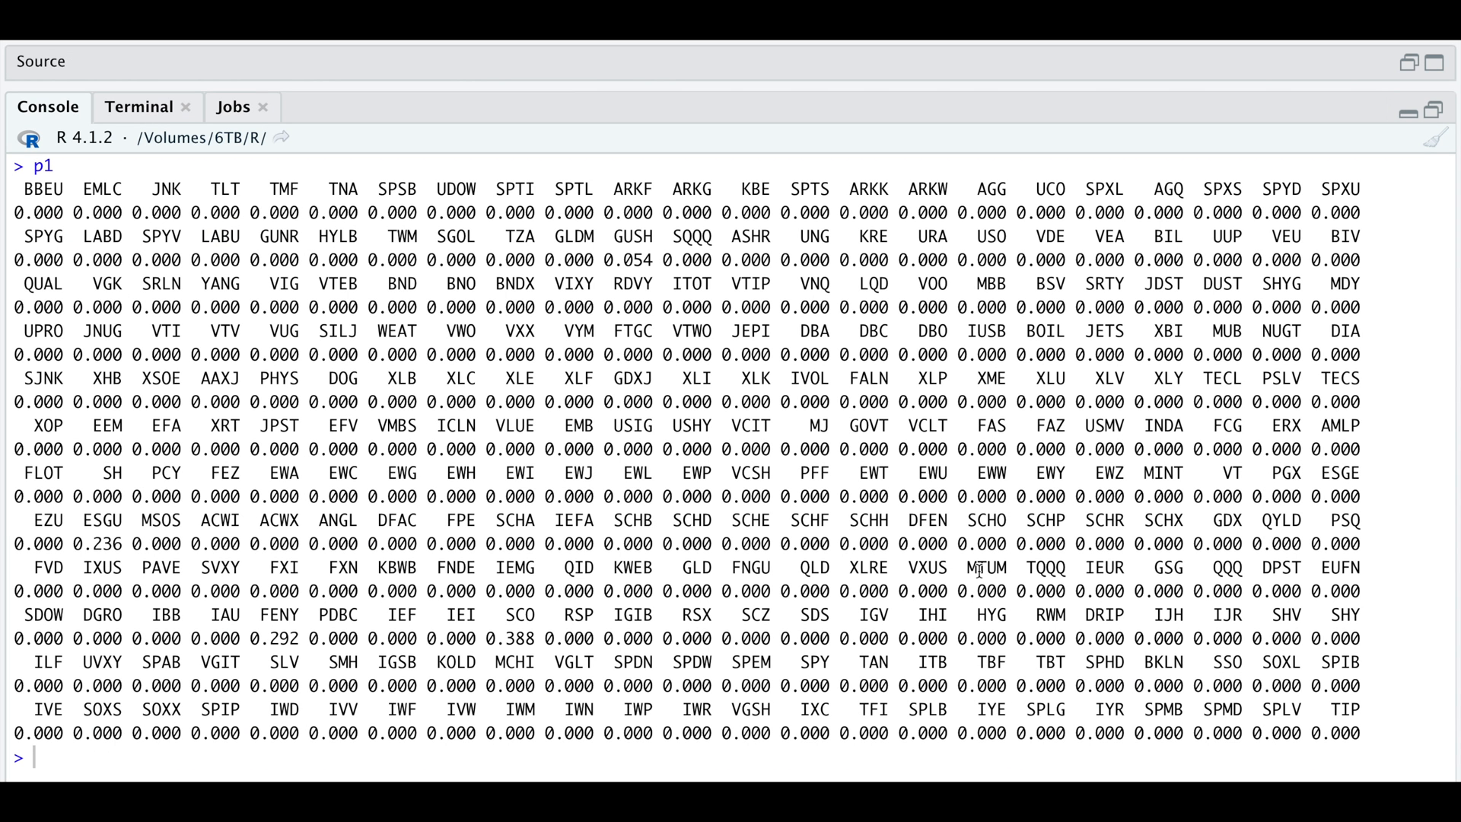
mouse_move(133, 475)
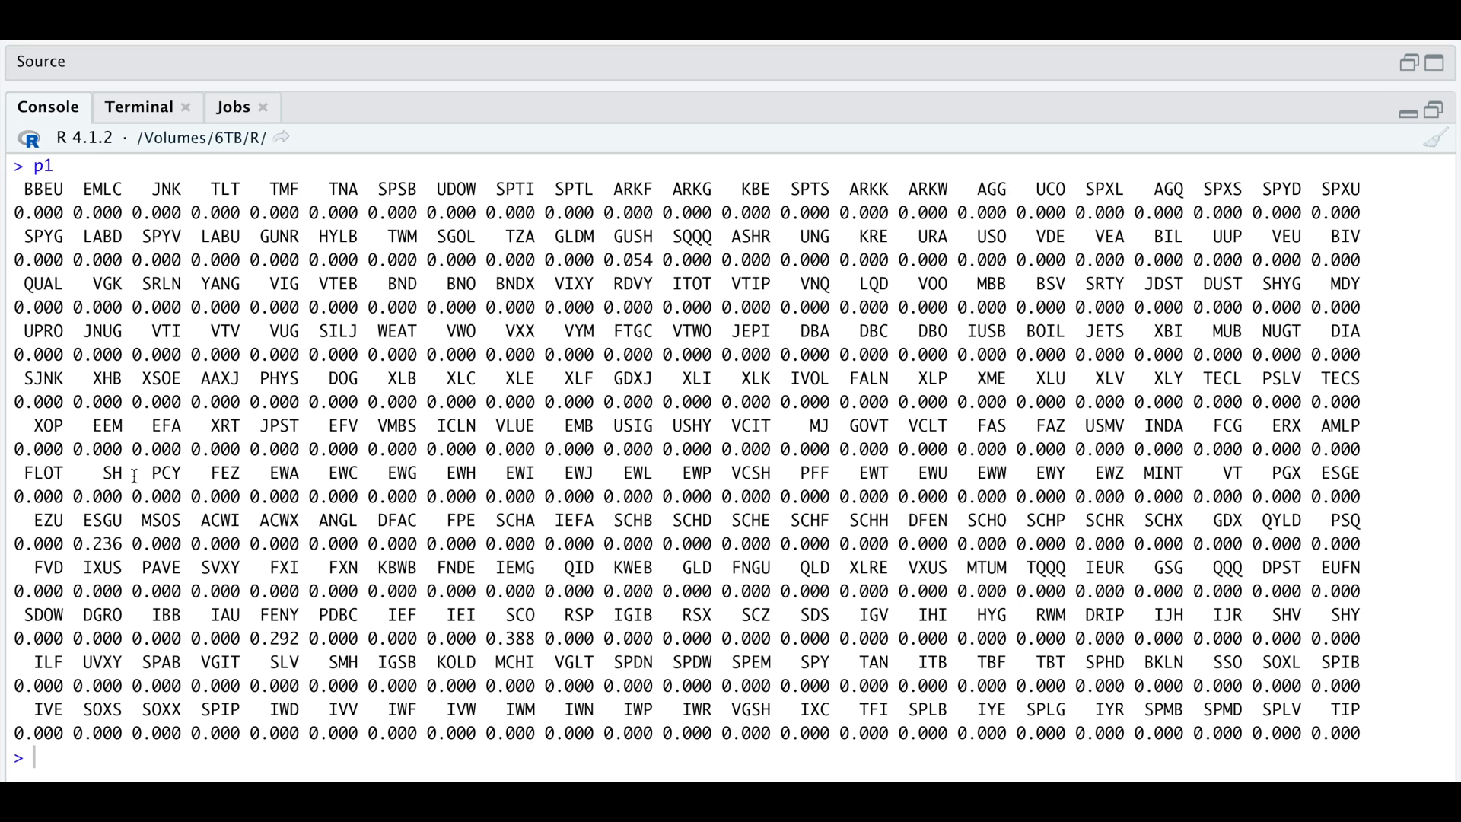
double_click(102, 541)
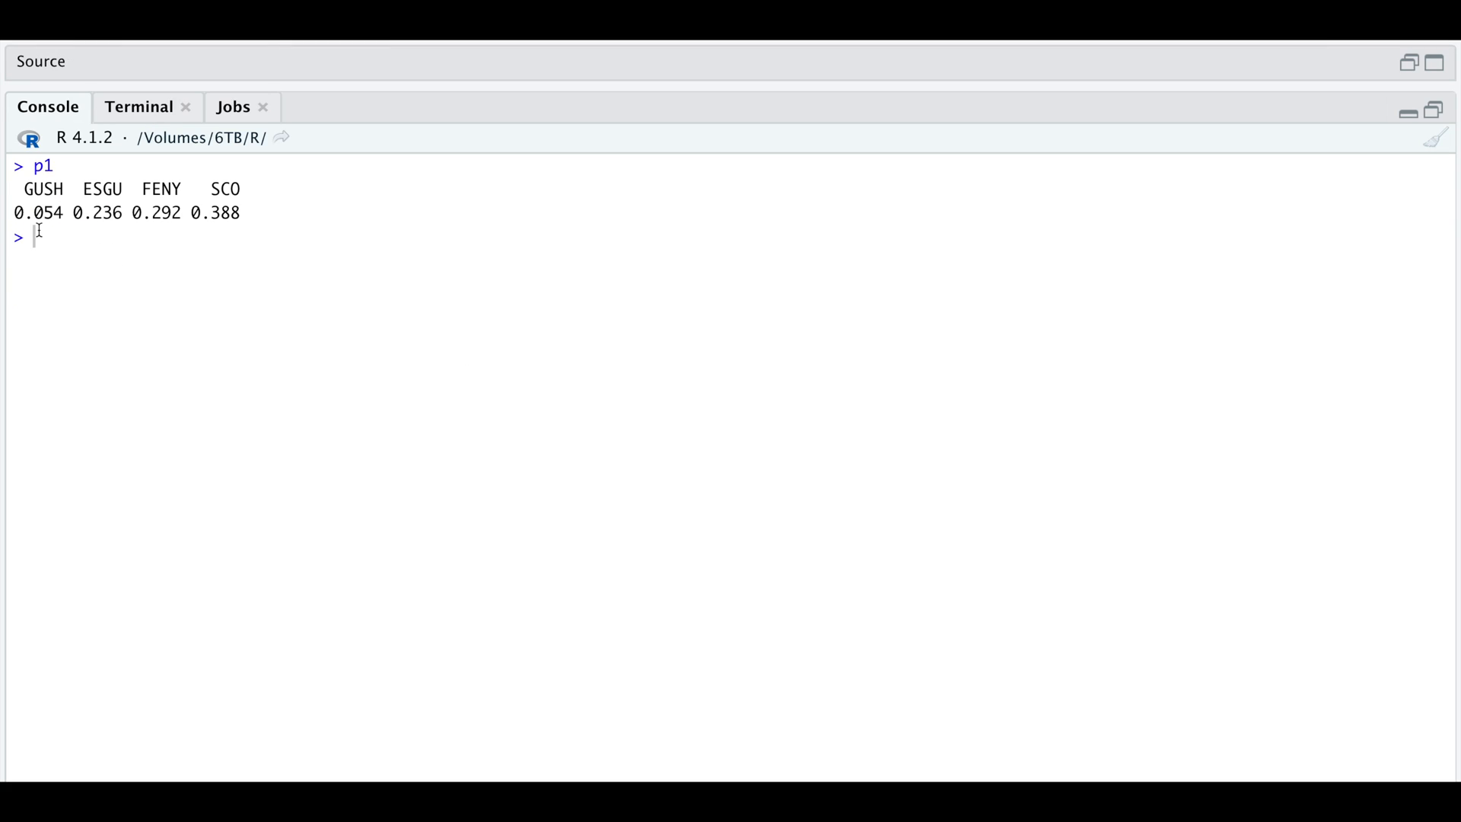
mouse_move(228, 300)
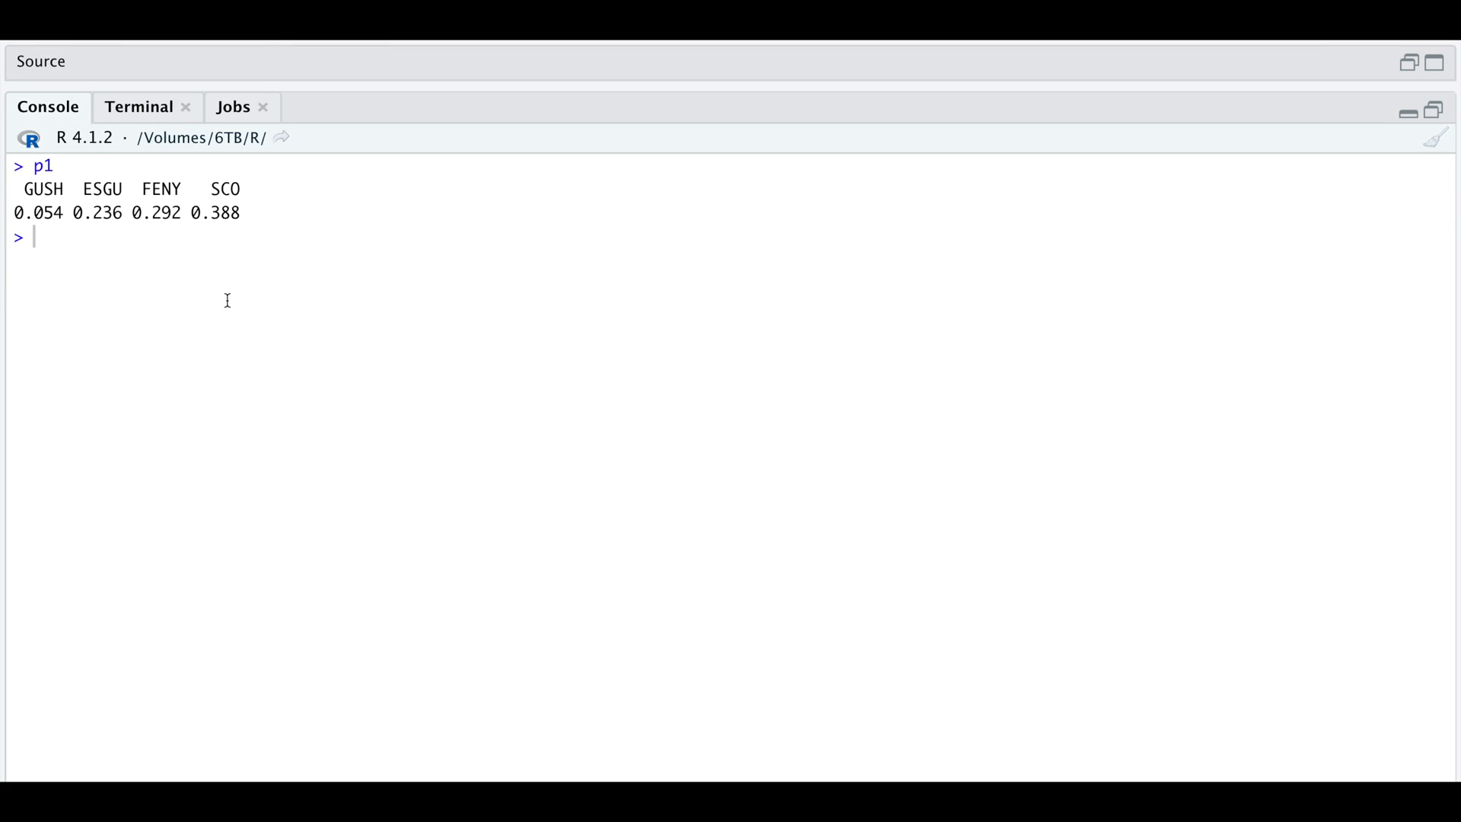
mouse_move(202, 255)
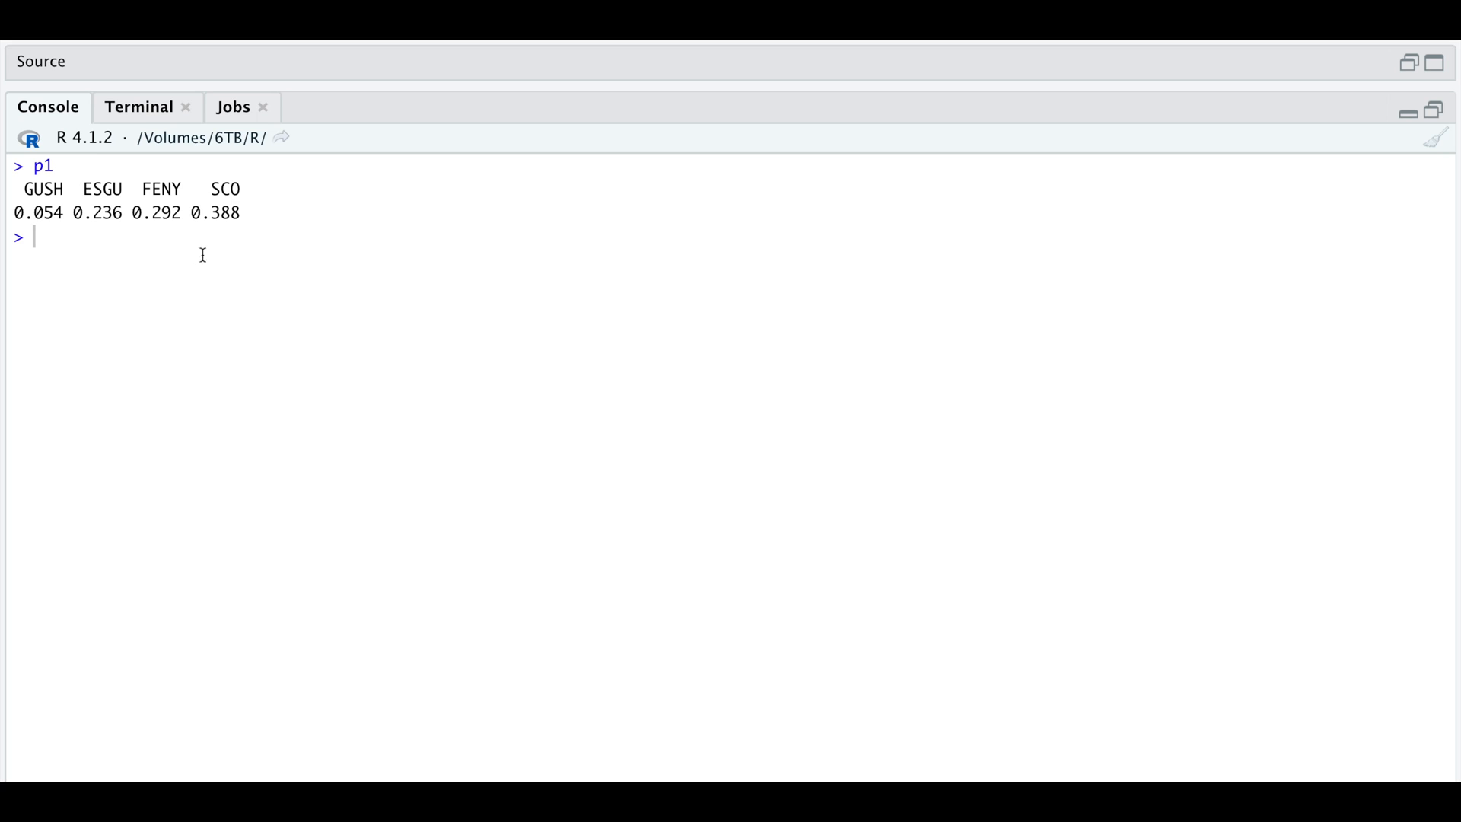
mouse_move(531, 403)
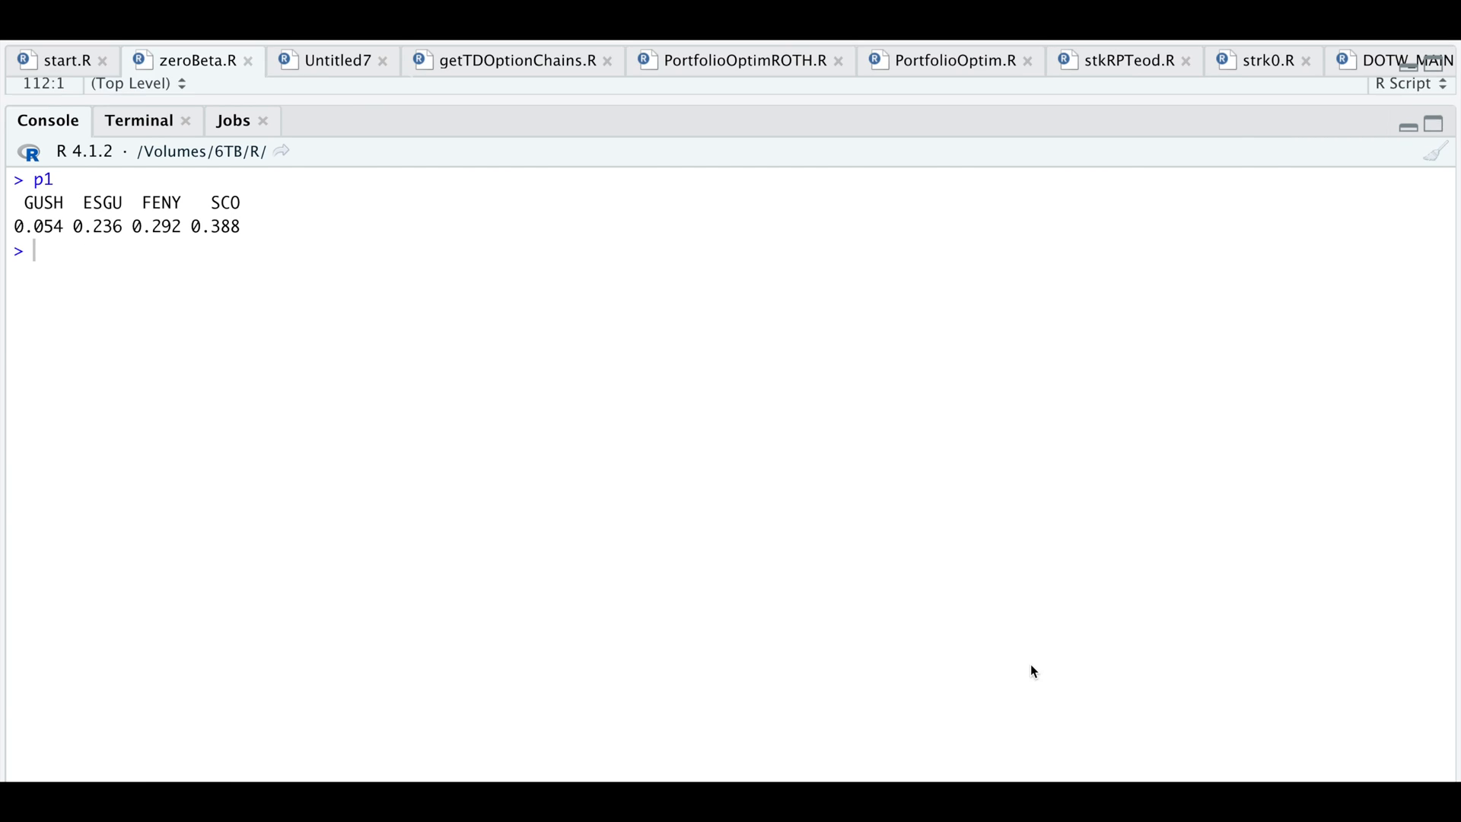
- Run the in-sample beta-sum loop and print betaSum, giving -0.0155128
click(188, 61)
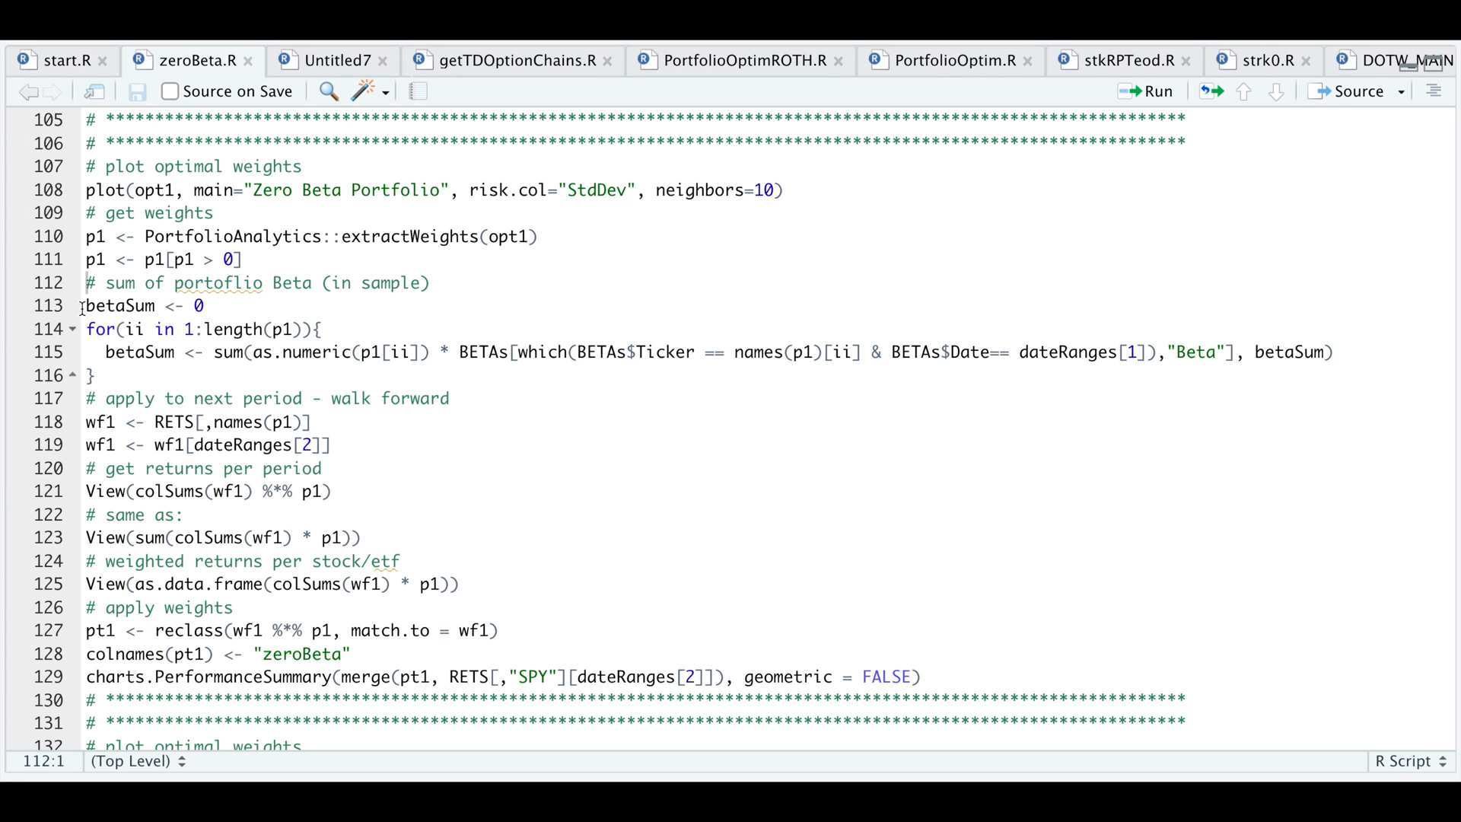
click(85, 306)
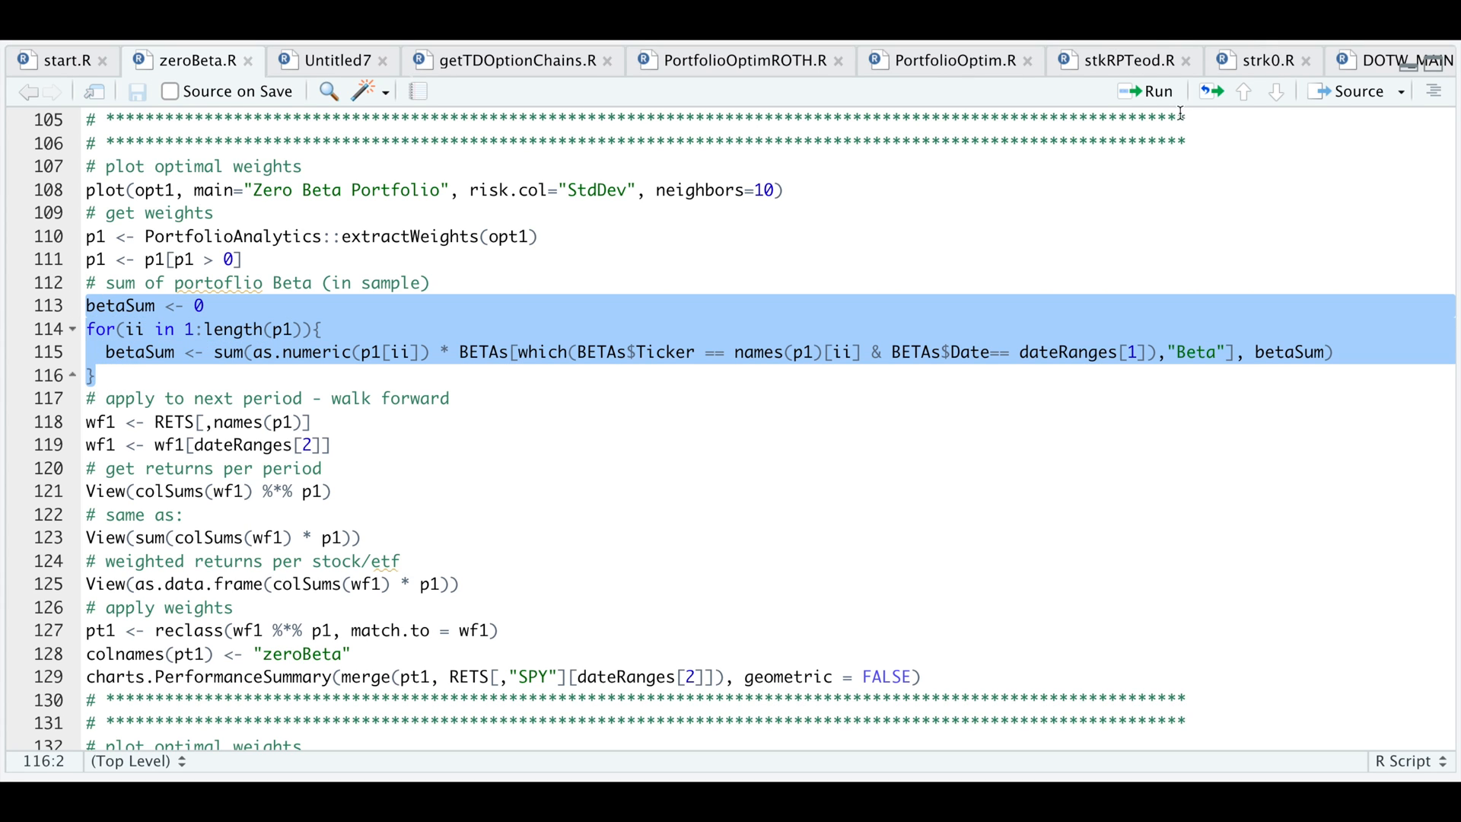
mouse_move(1158, 91)
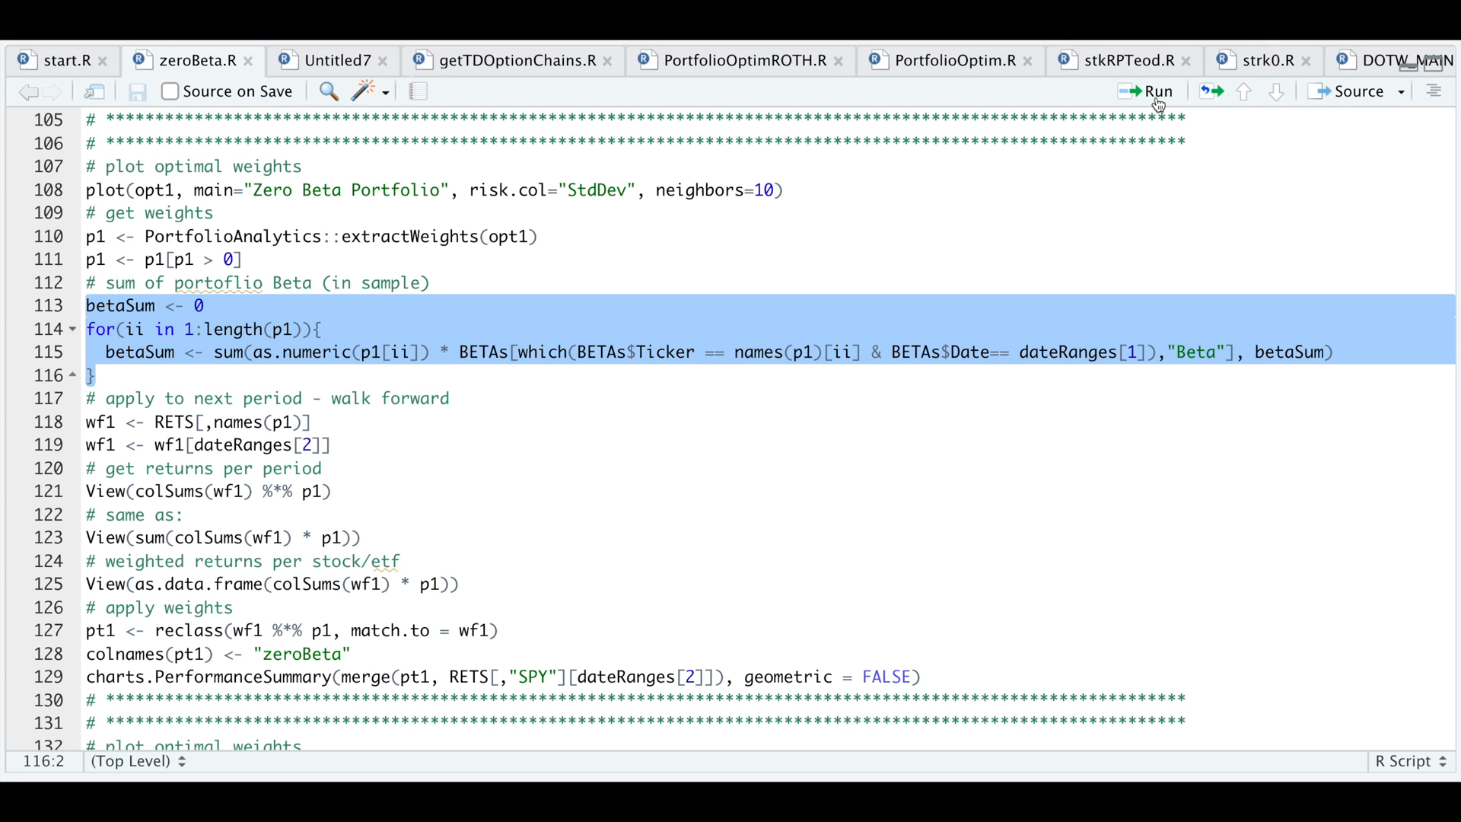
click(1157, 90)
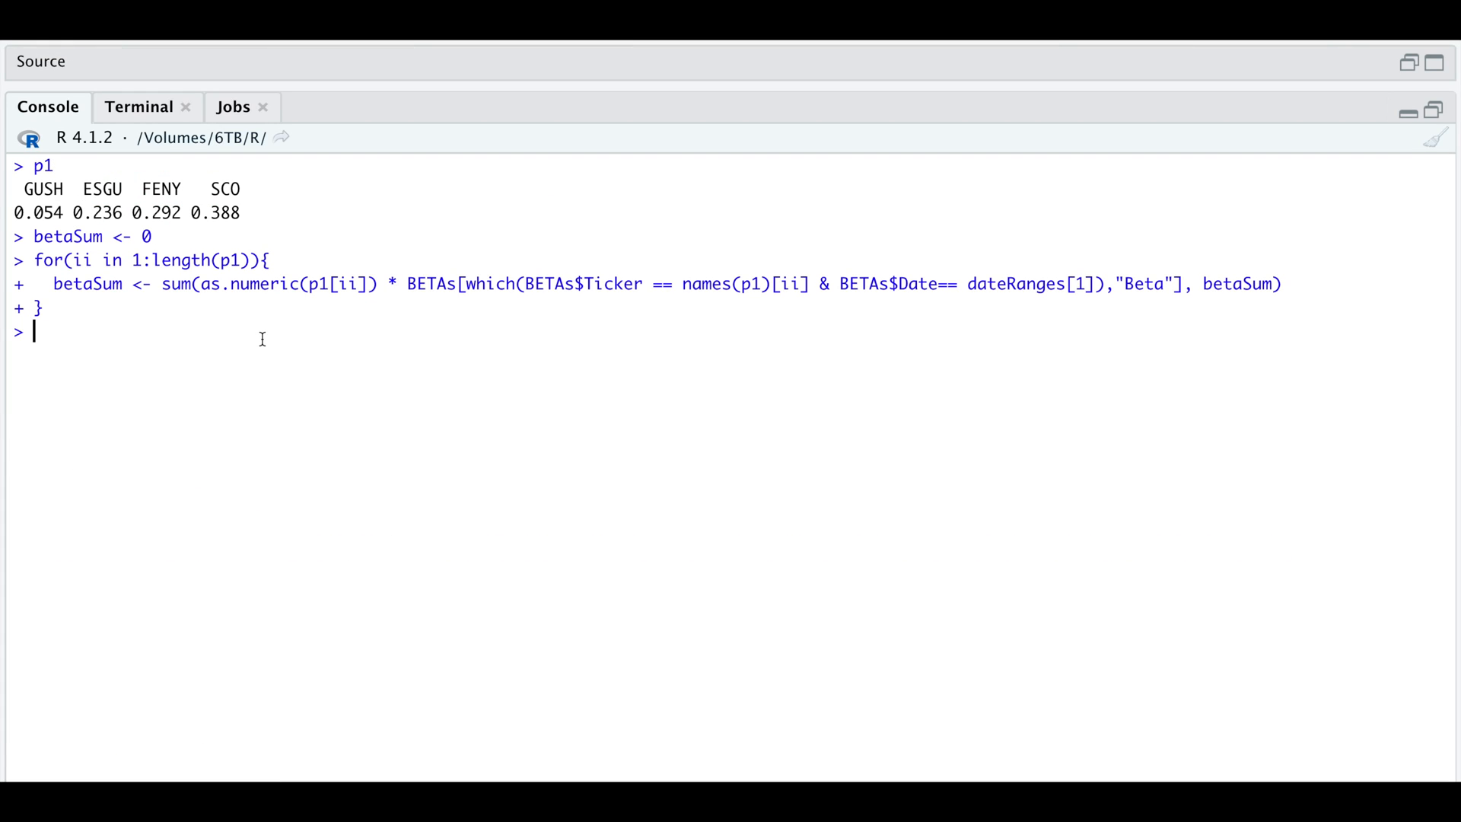
text(betaSum)
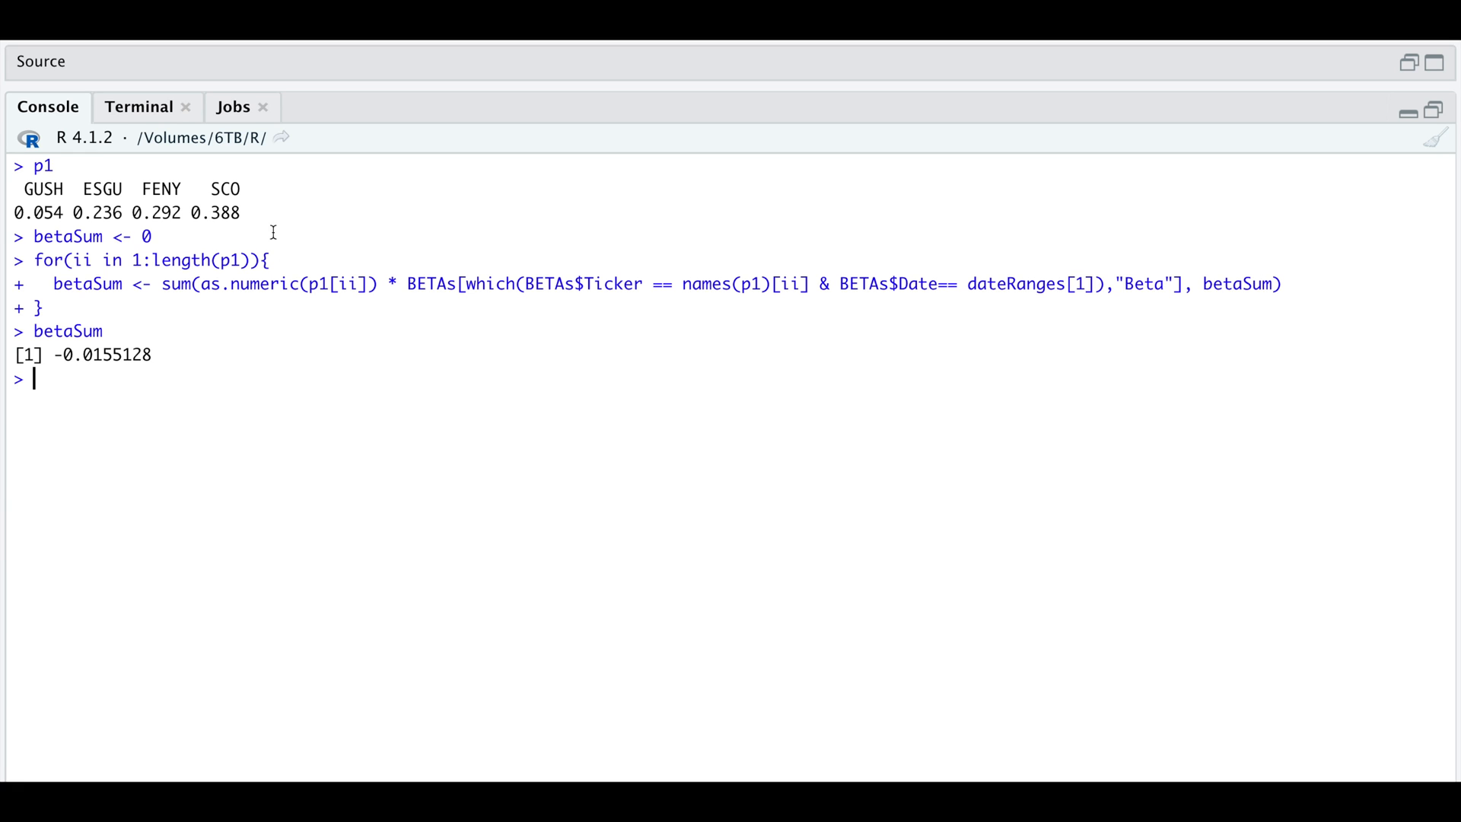
mouse_move(215, 190)
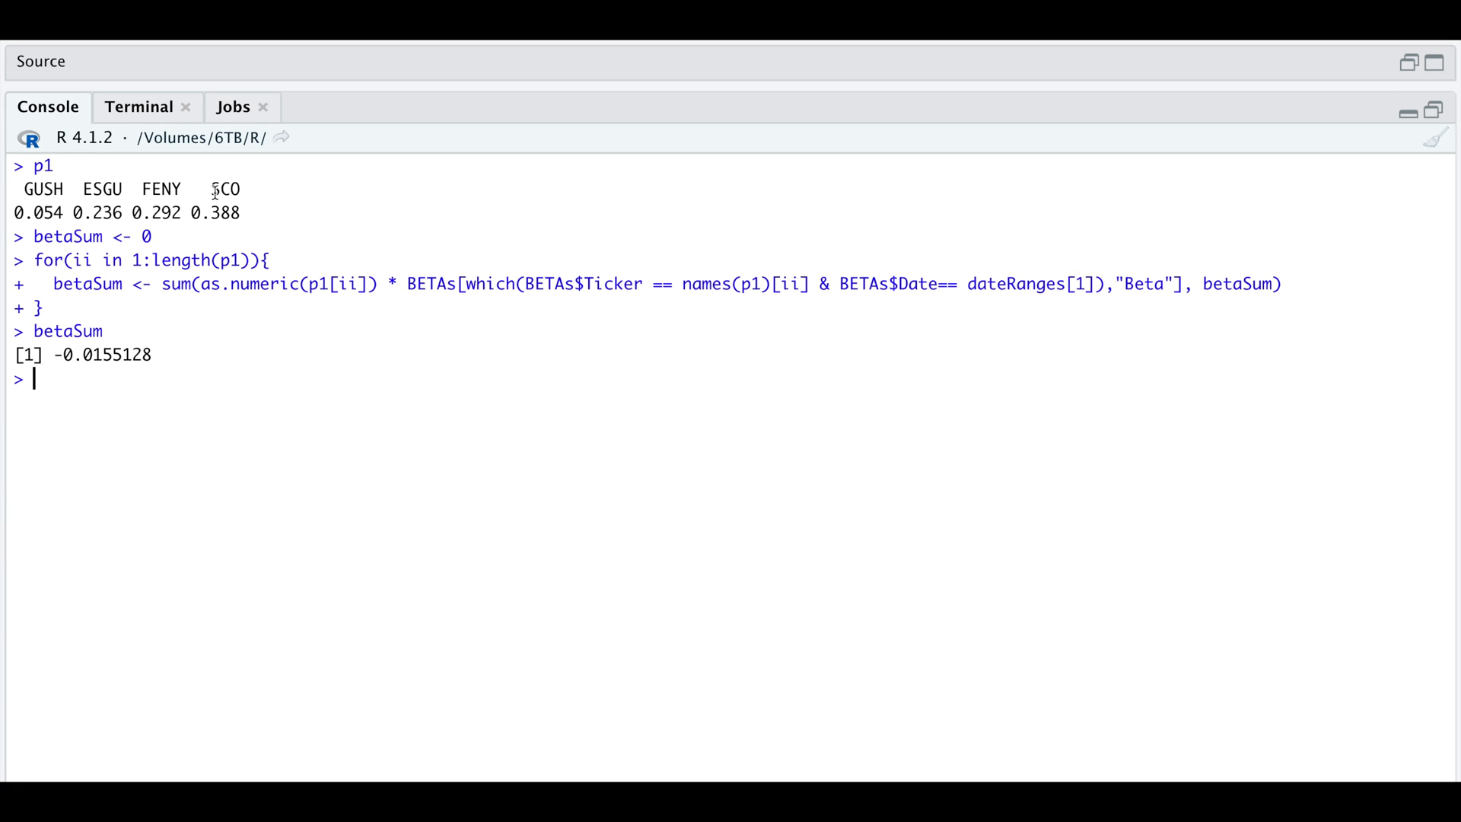
mouse_move(1072, 624)
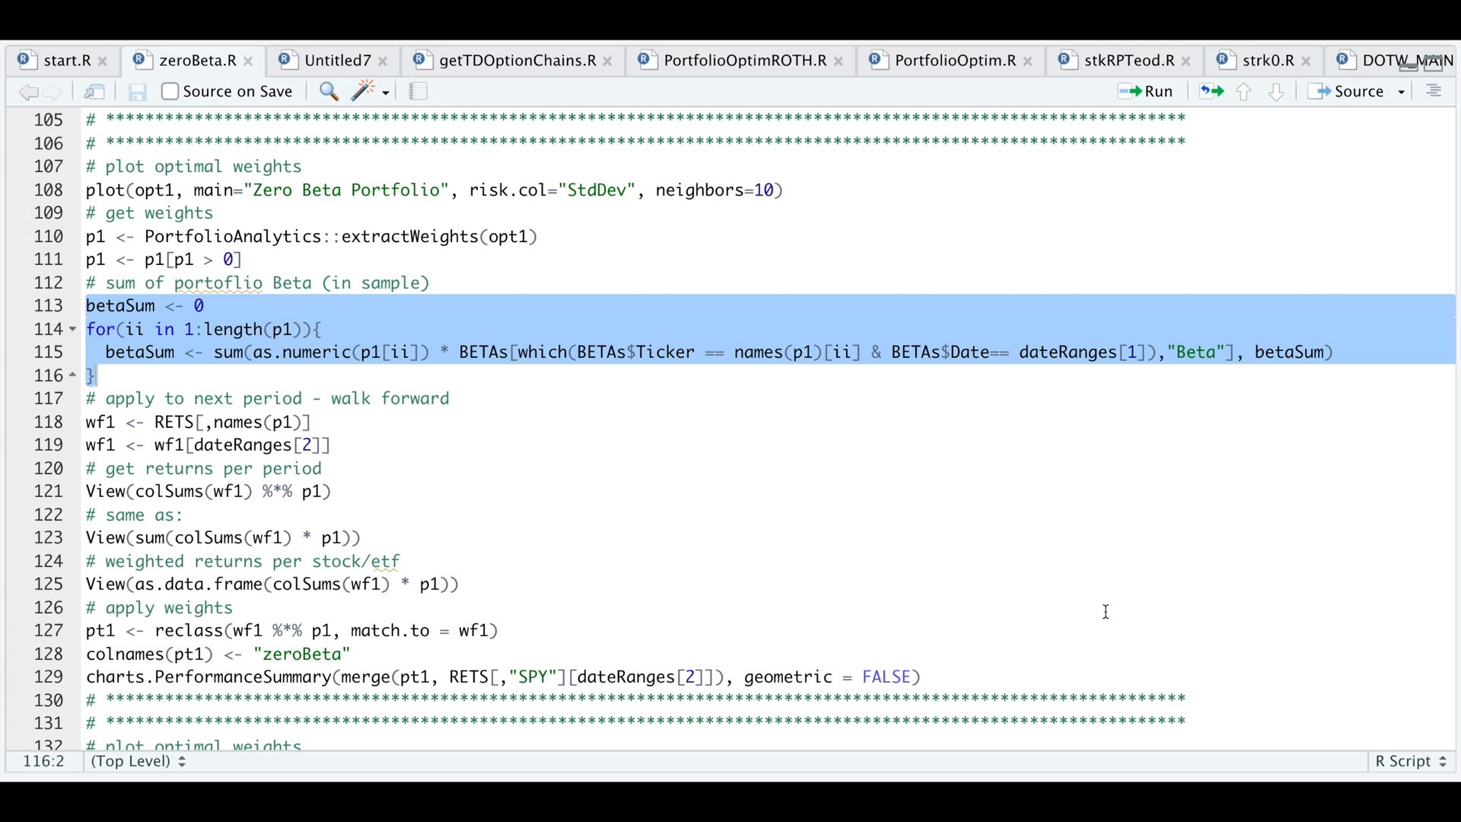
mouse_move(452, 509)
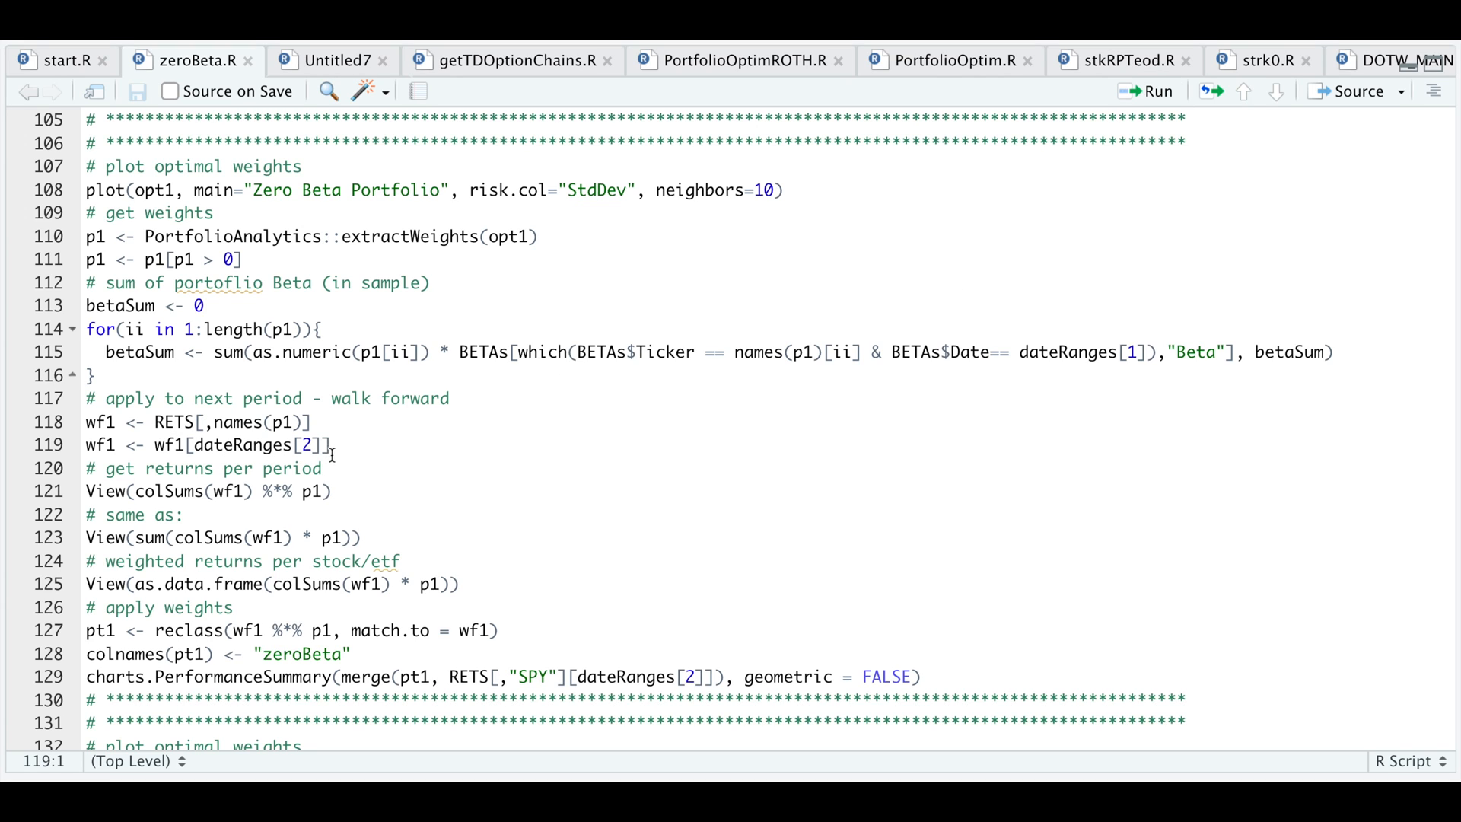
- View the walk-forward return of -0.05475138 and the per-ETF weighted returns for GUSH, ESGU, FENY, SCO
click(85, 468)
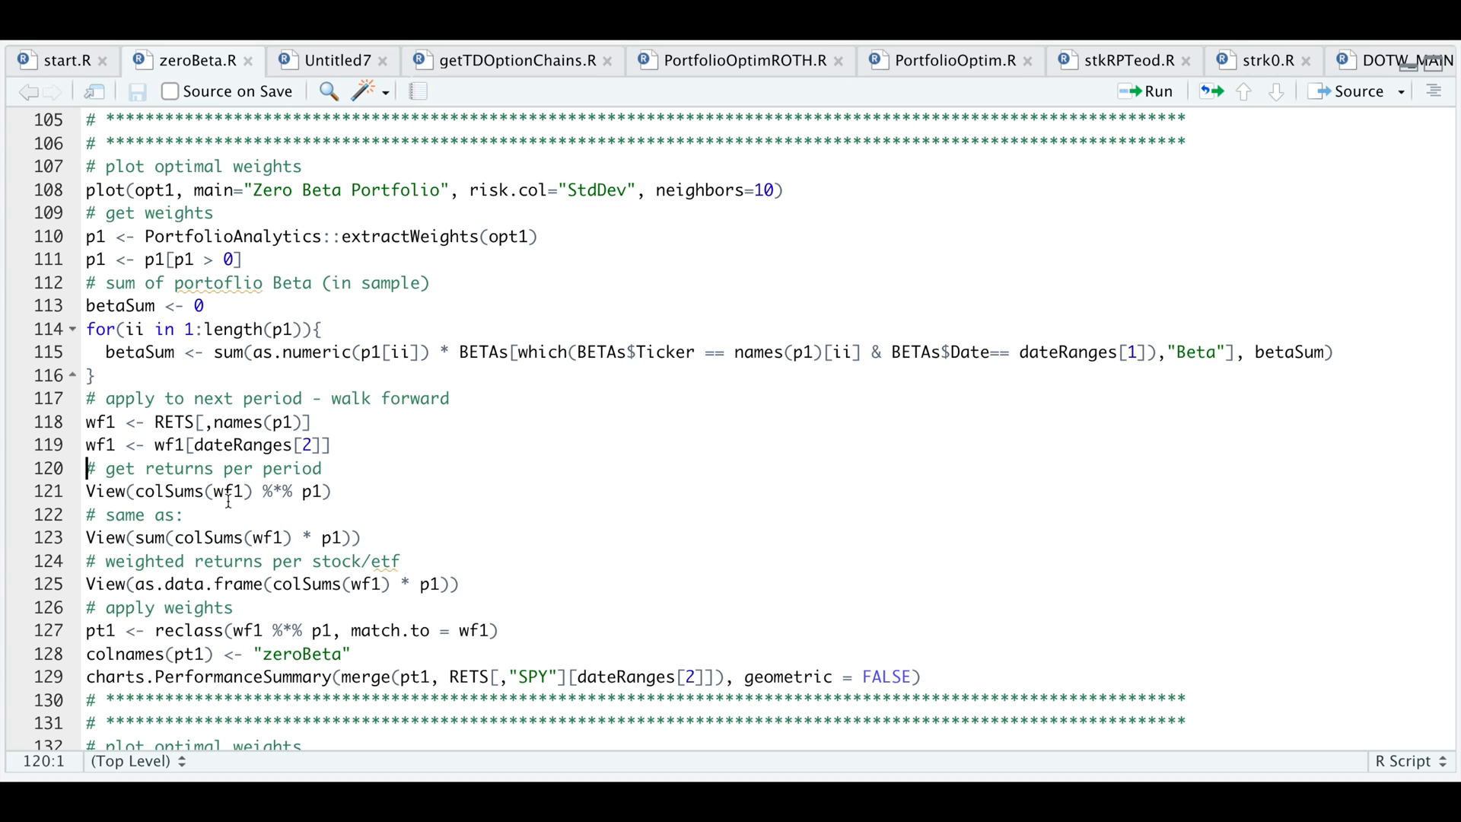
mouse_move(175, 486)
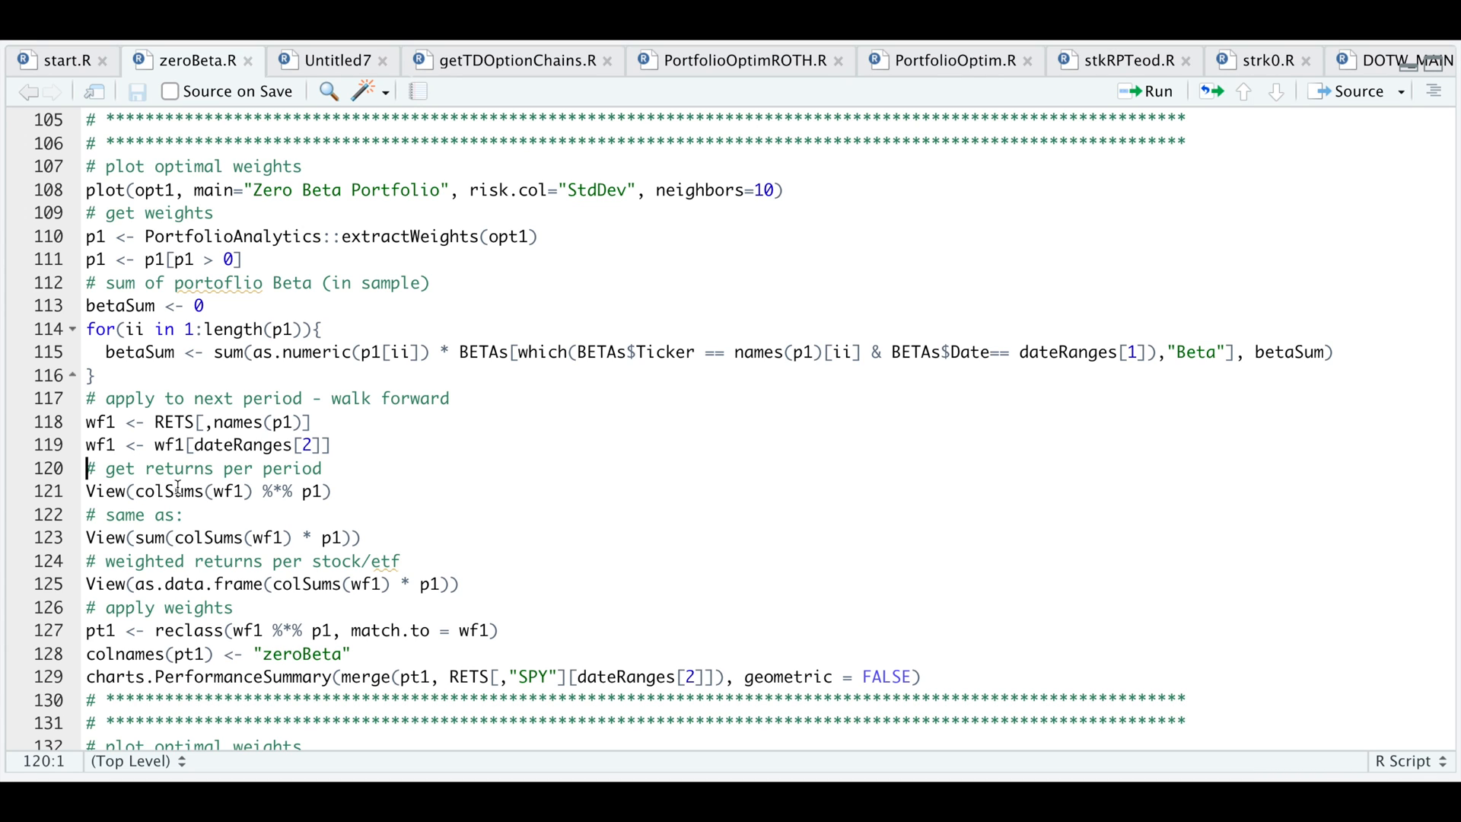
mouse_move(1172, 112)
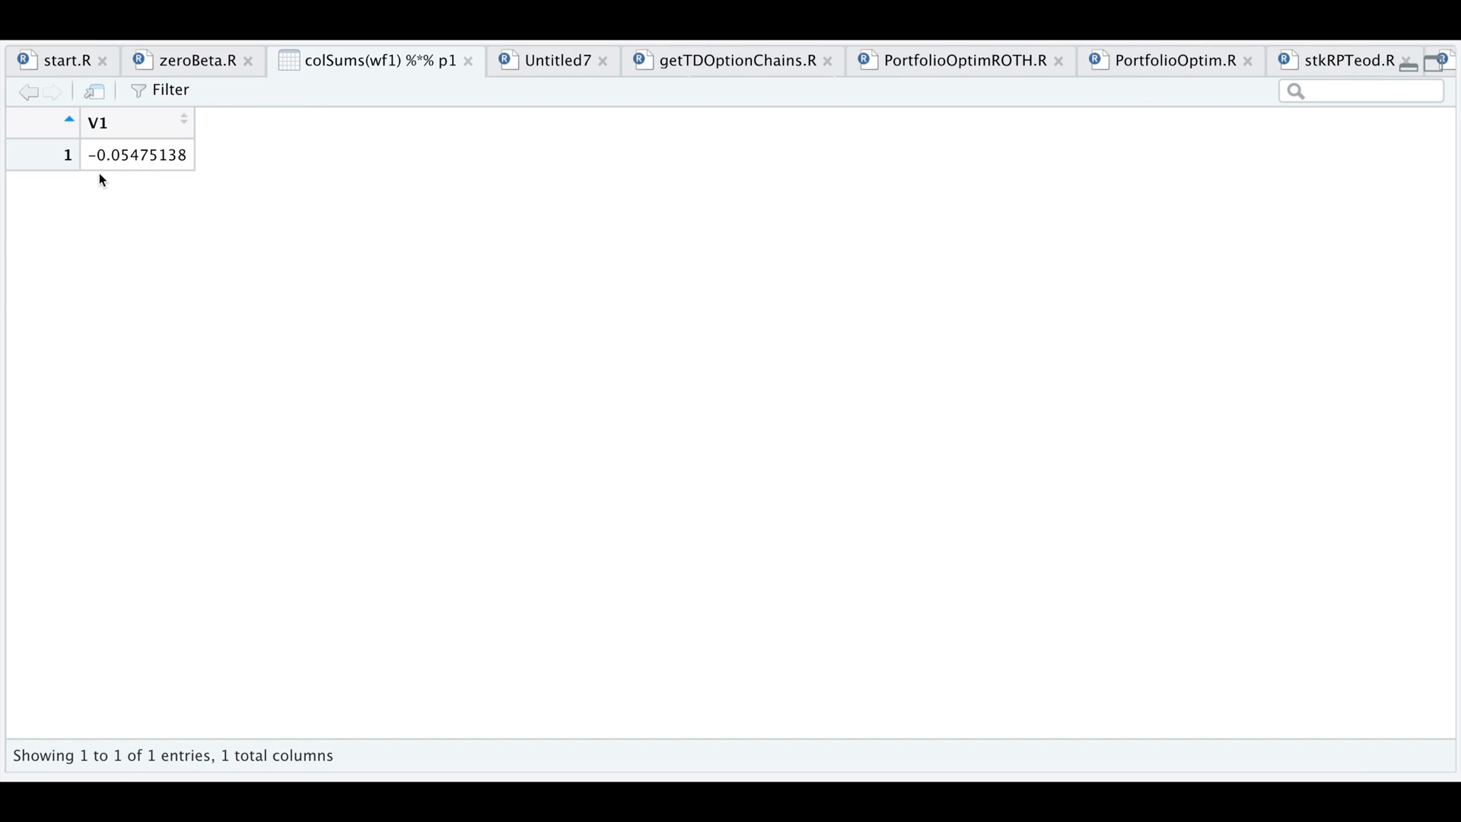
mouse_move(146, 173)
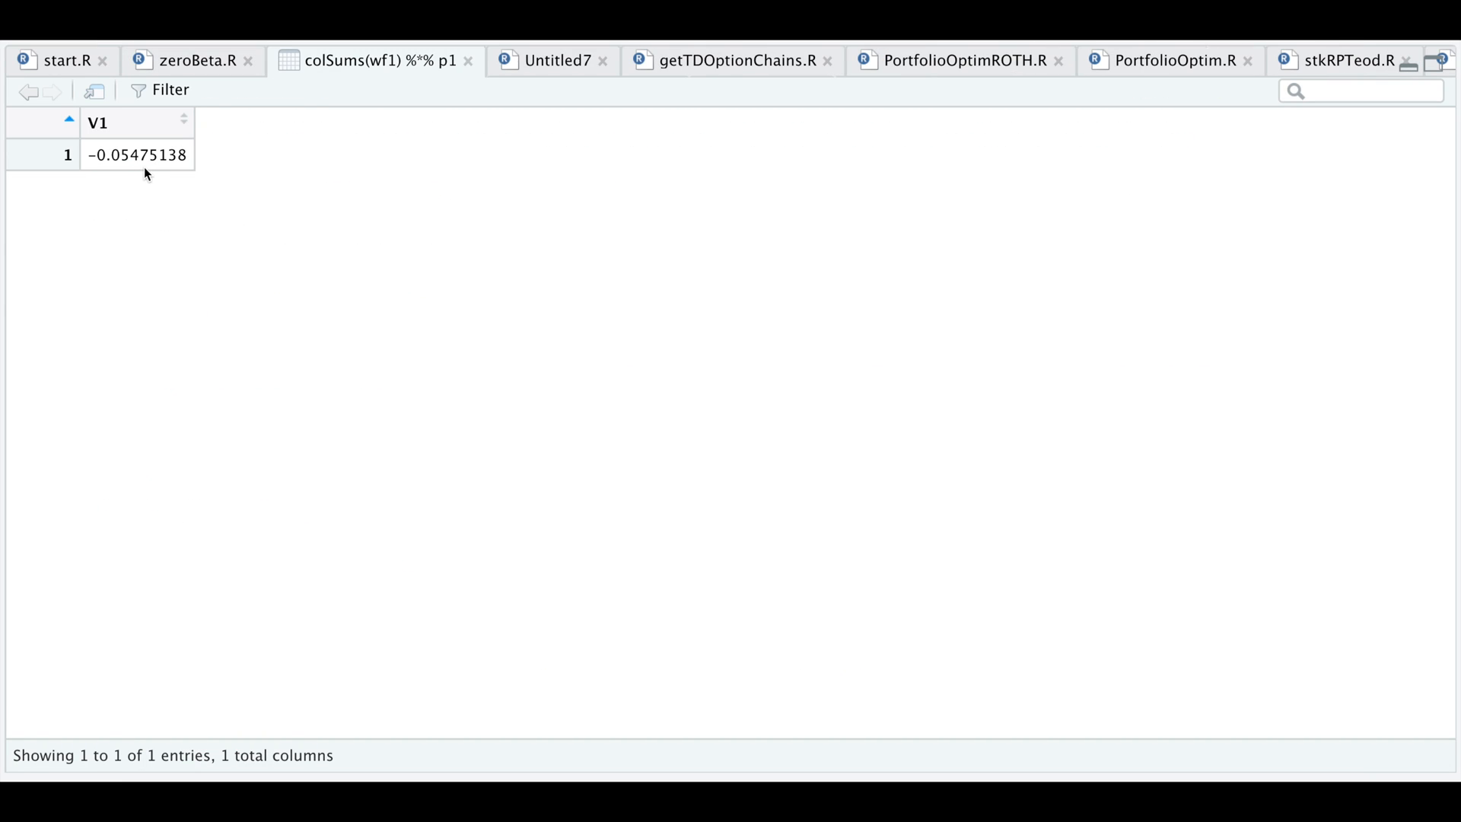
click(183, 59)
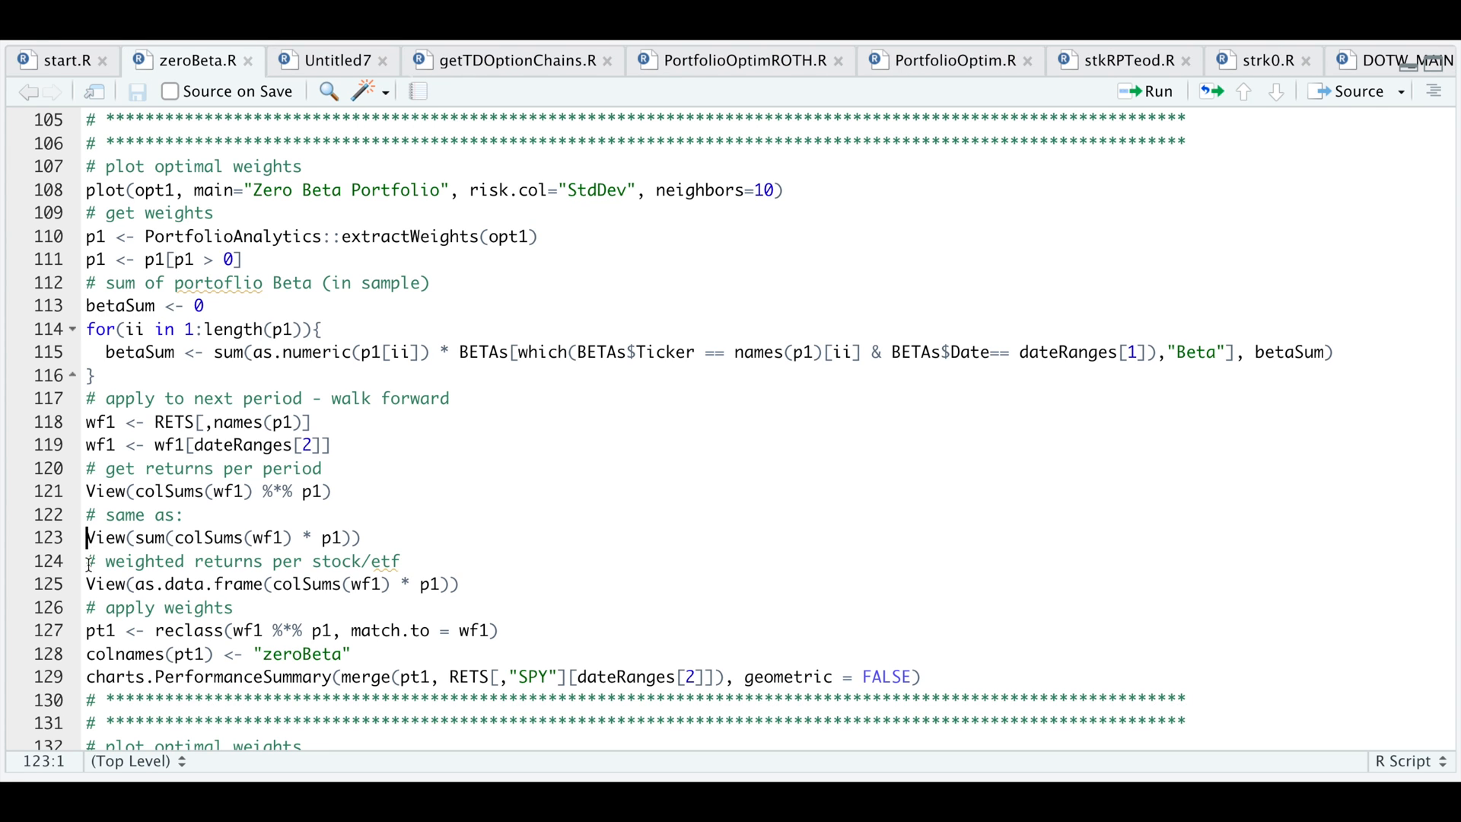
click(1155, 91)
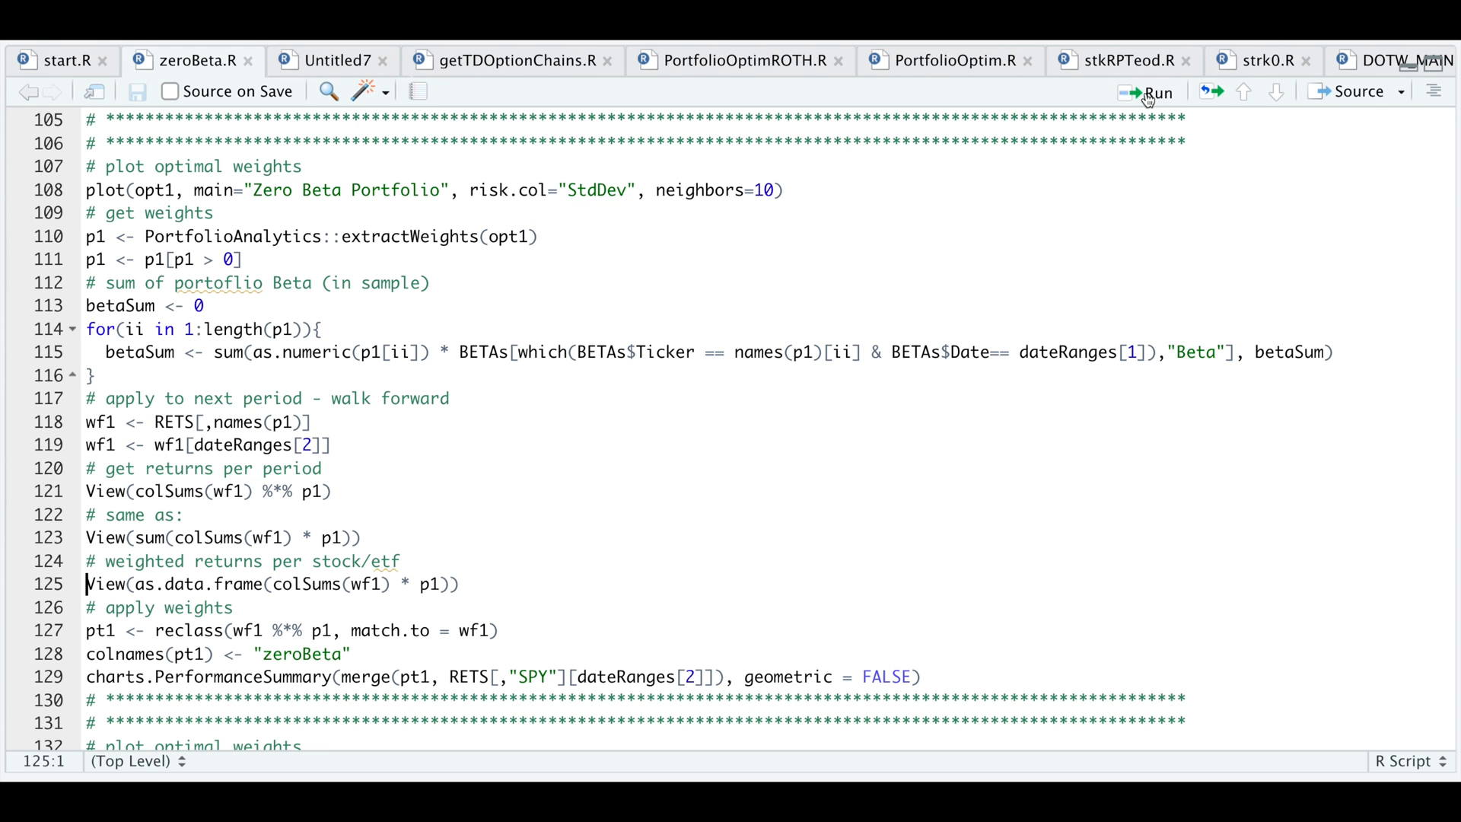
click(1152, 92)
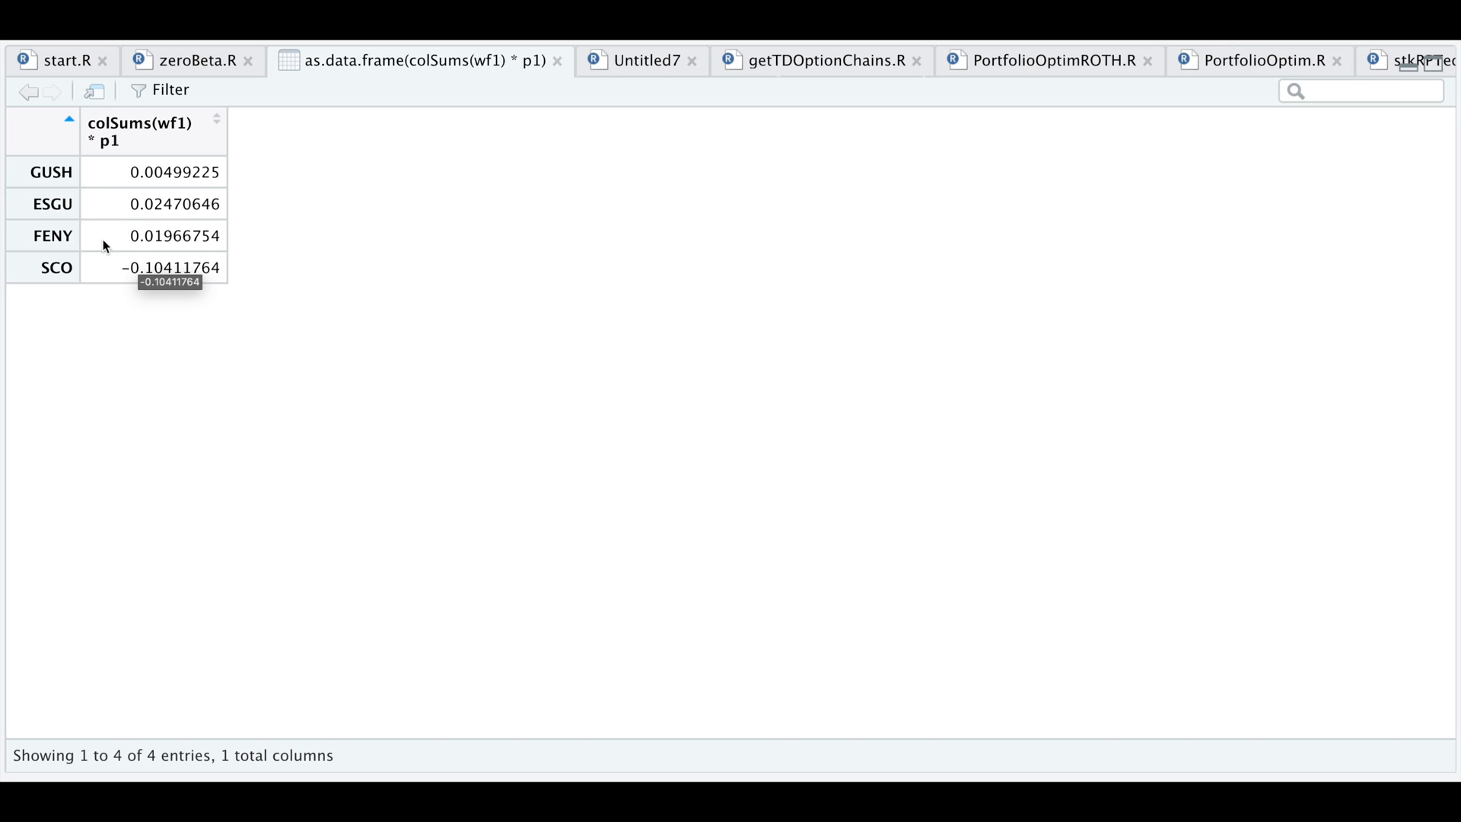
mouse_move(104, 306)
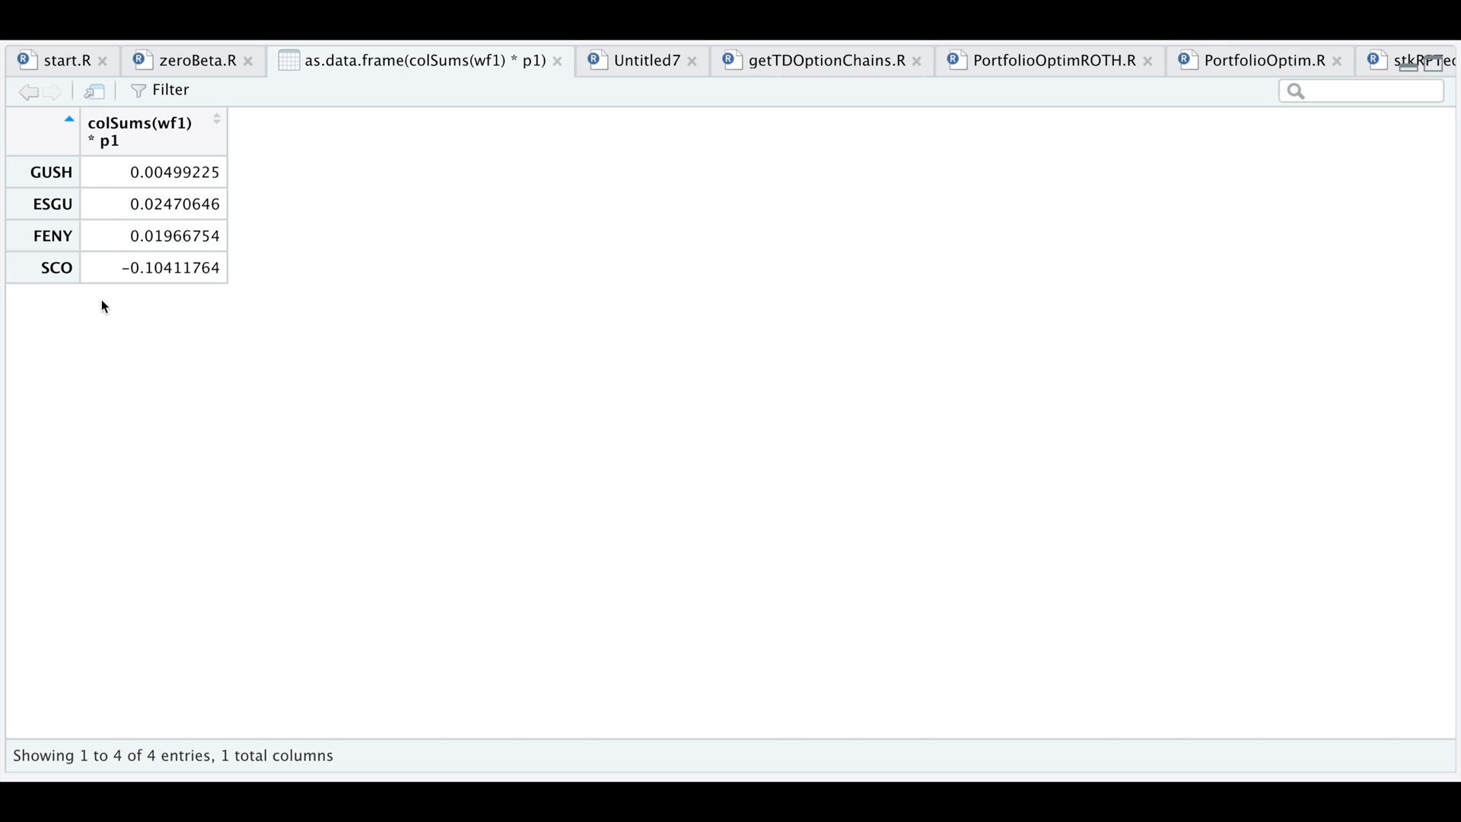
mouse_move(133, 342)
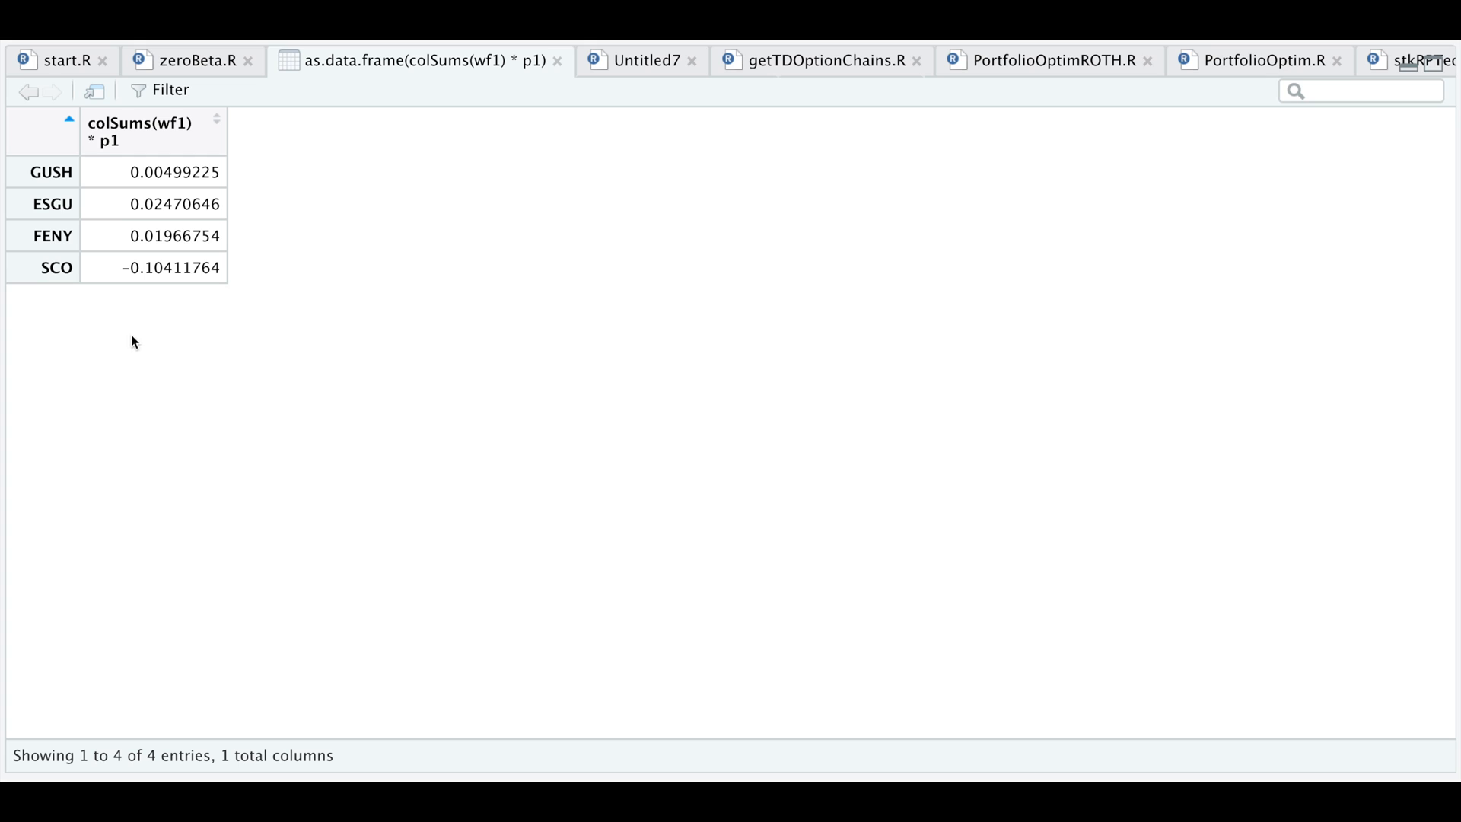
mouse_move(167, 286)
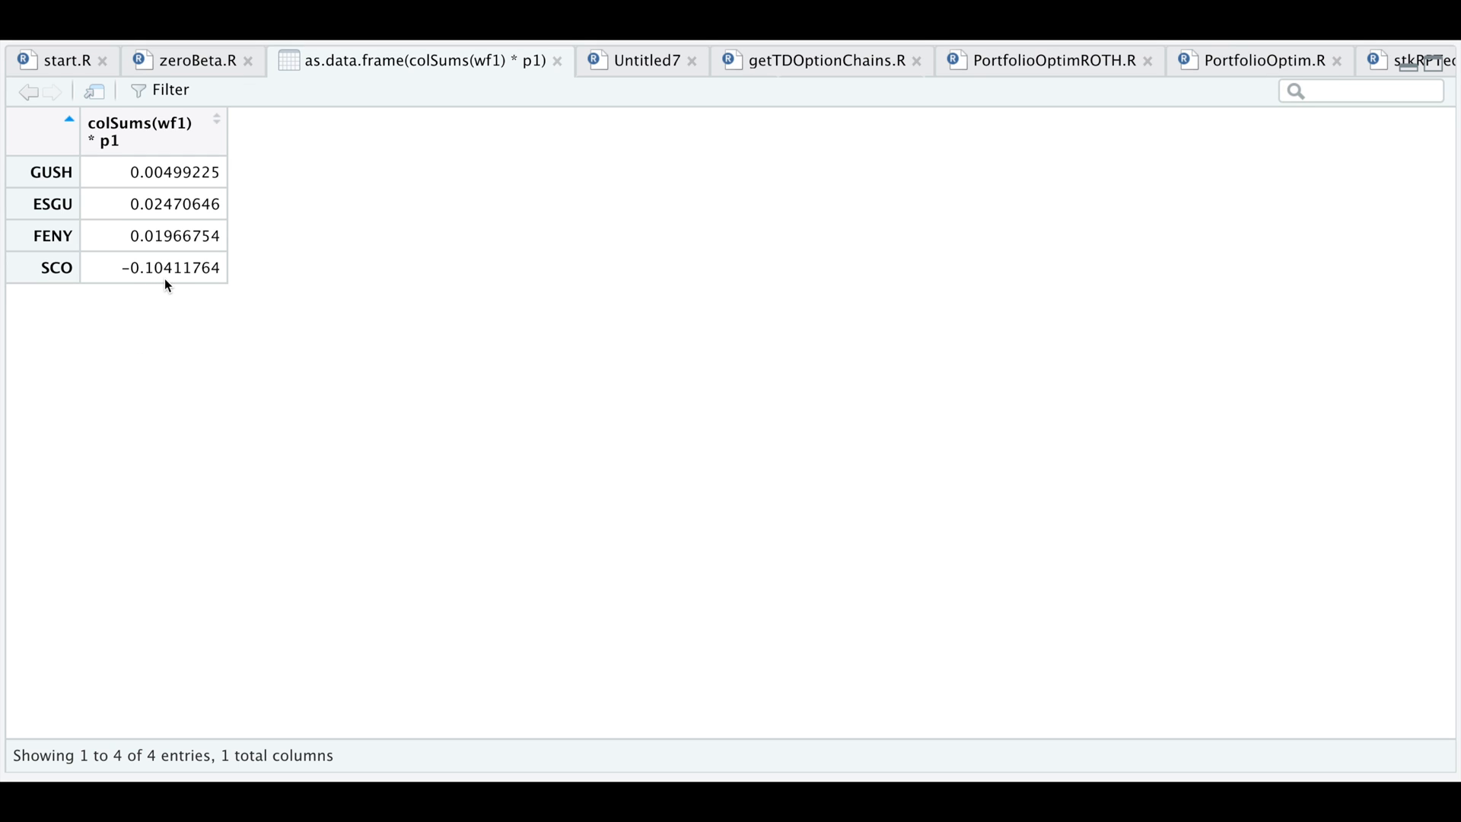
mouse_move(429, 137)
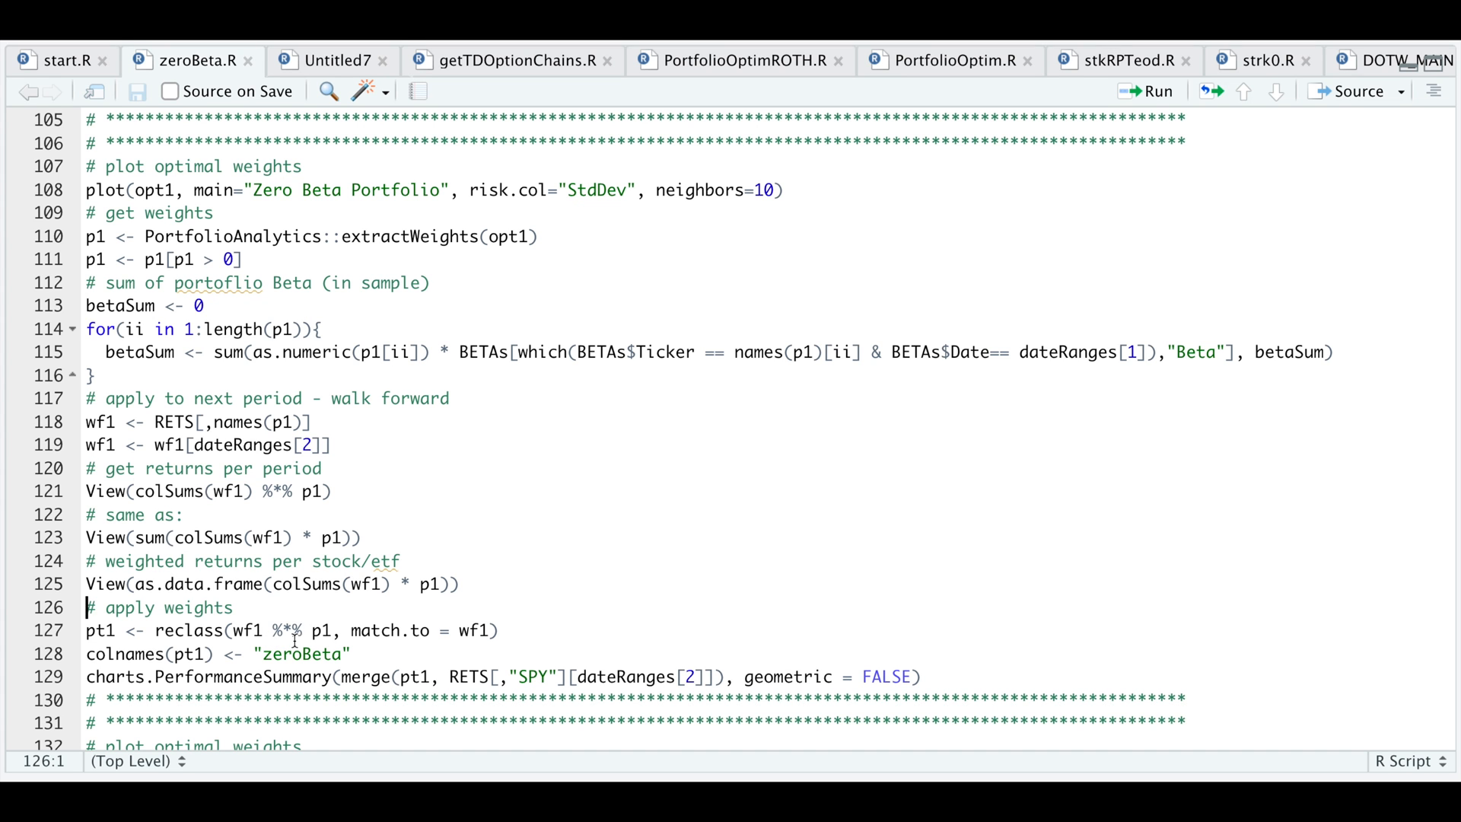
mouse_move(231, 640)
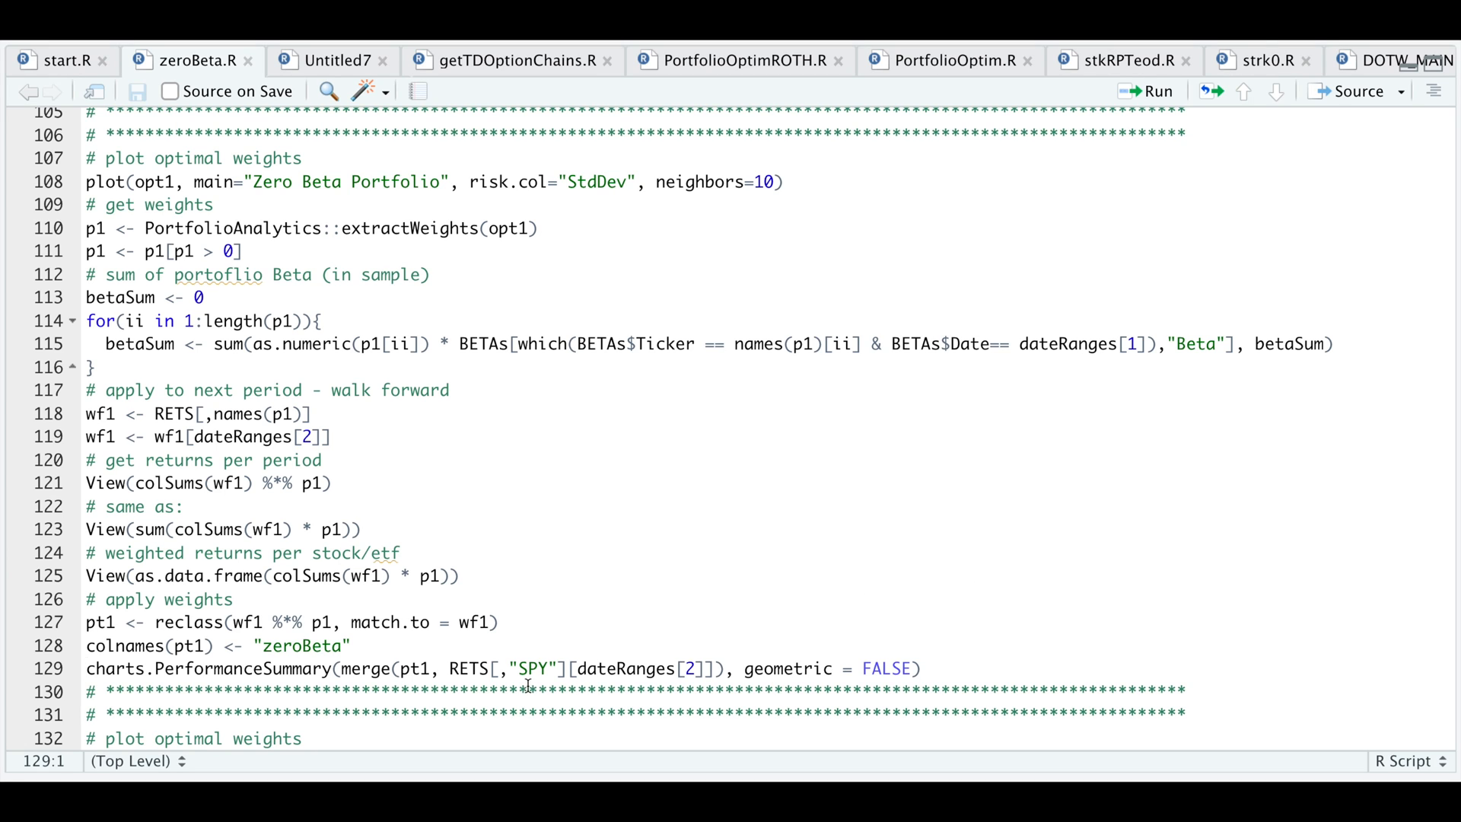
- Run charts.PerformanceSummary for pt1 versus SPY covering July–December 2021
scroll(down, 3)
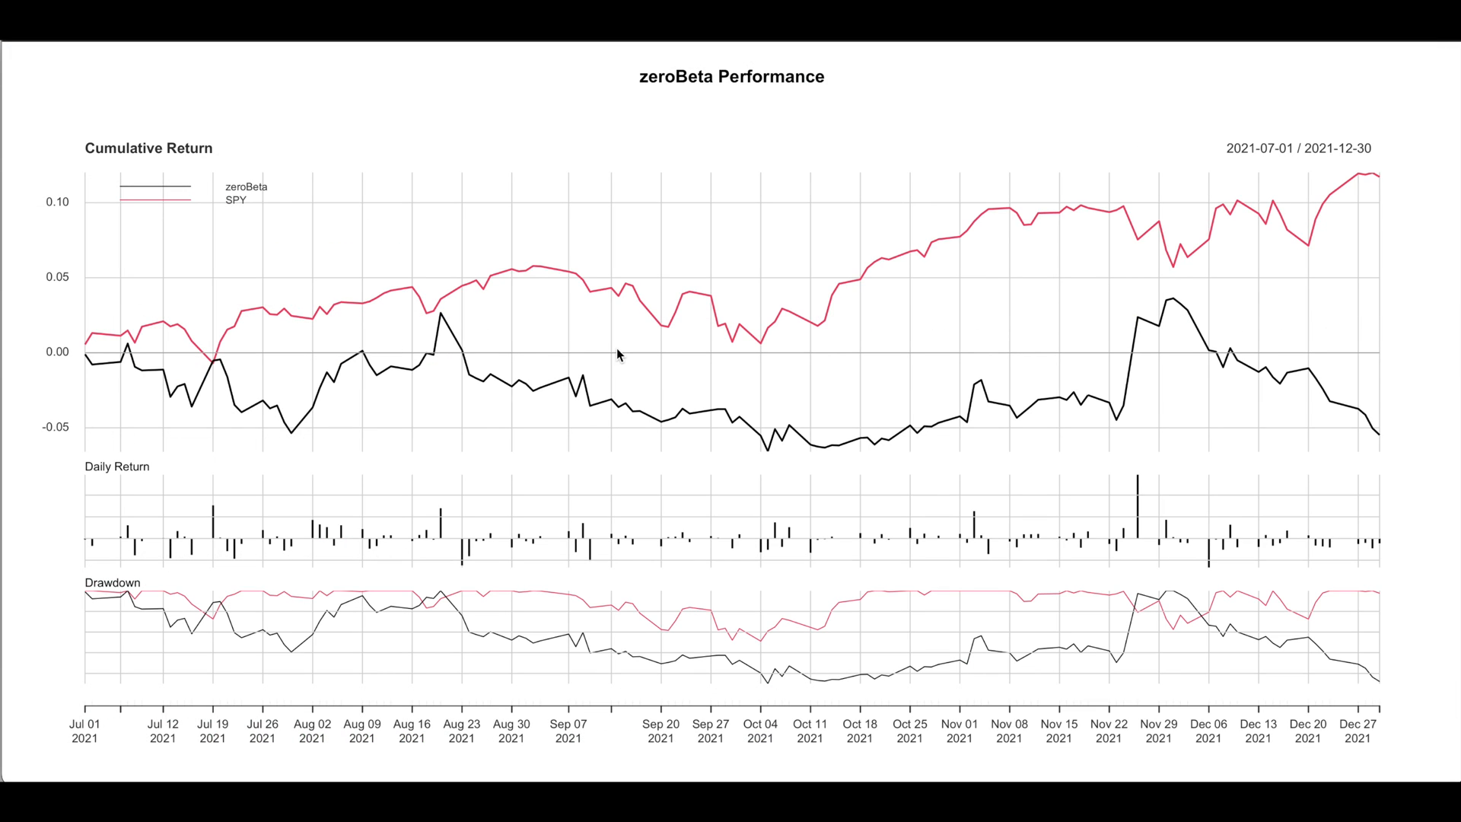
mouse_move(1237, 347)
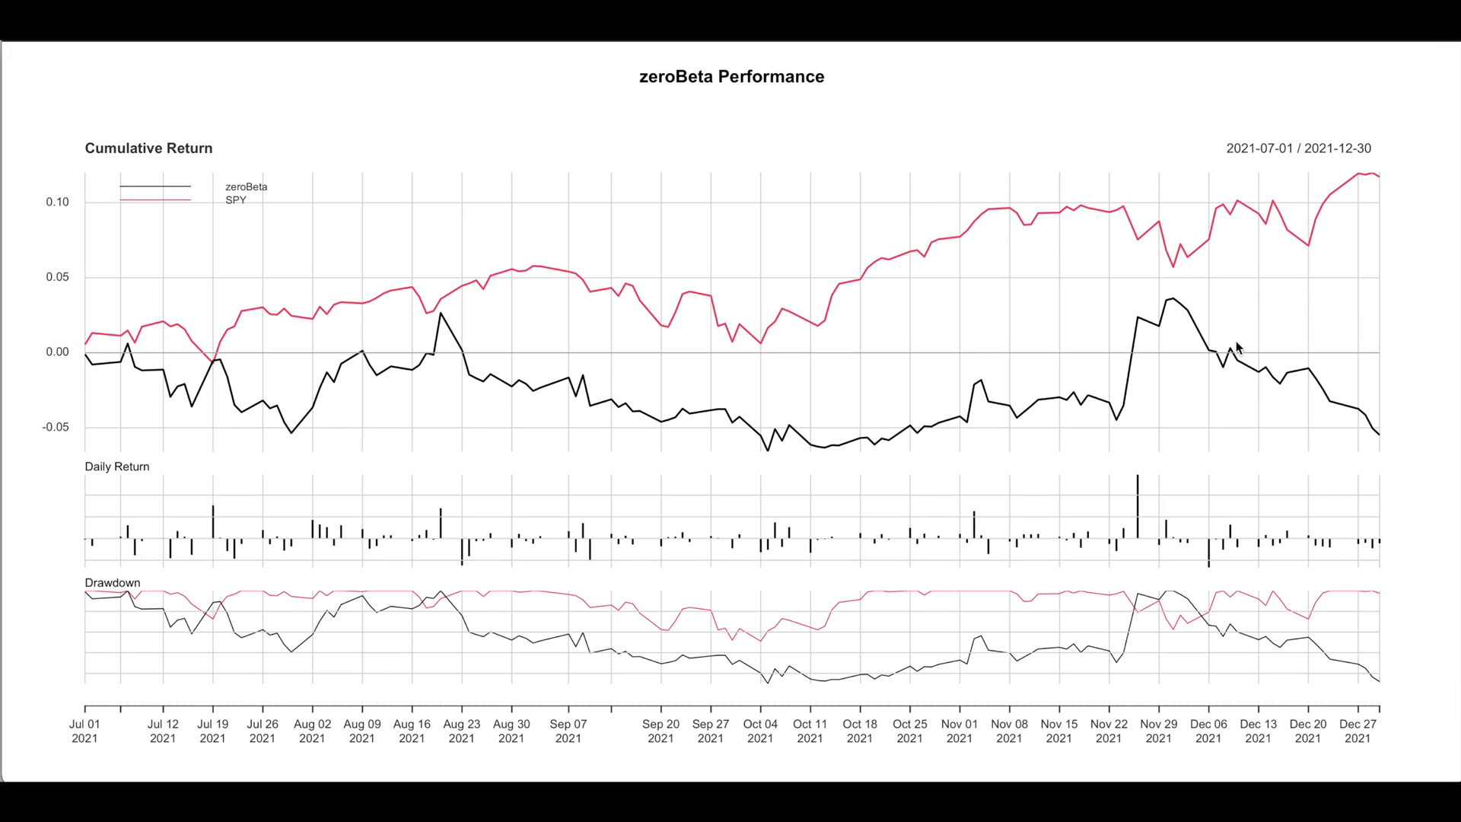
mouse_move(1392, 451)
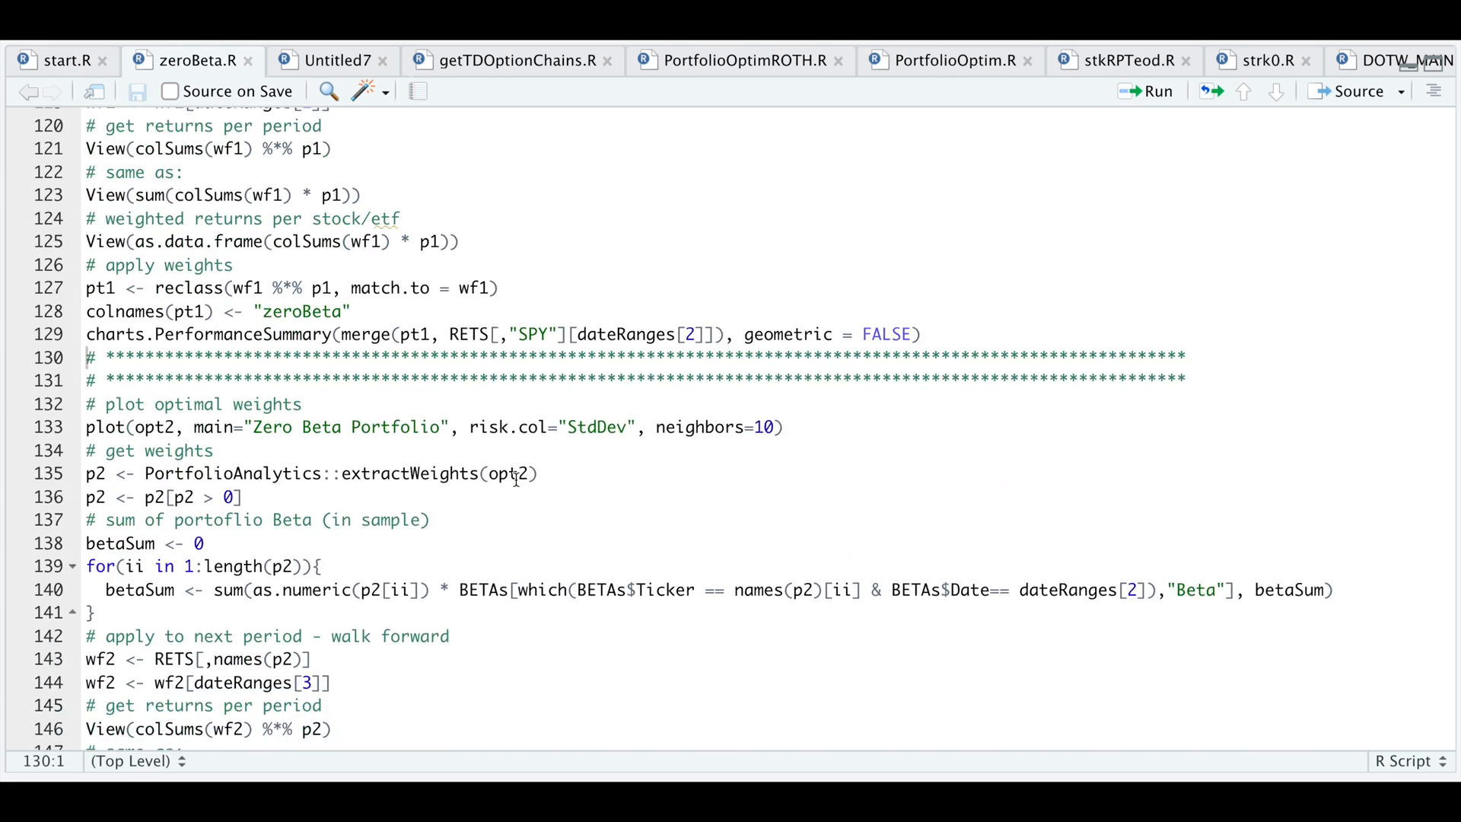
- Run the second period's weight extraction and walk-forward return code
scroll(down, 3)
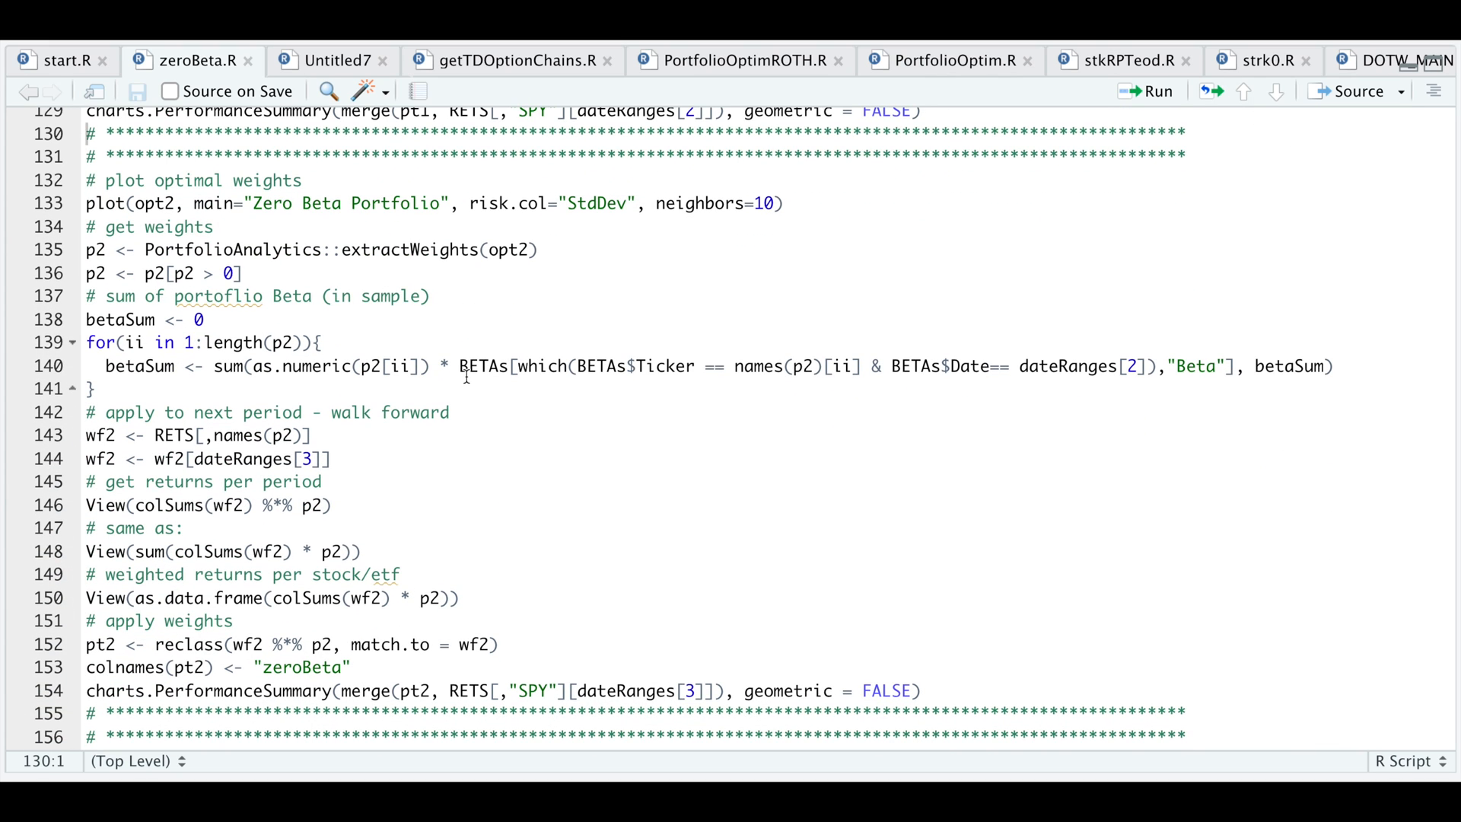
mouse_move(174, 212)
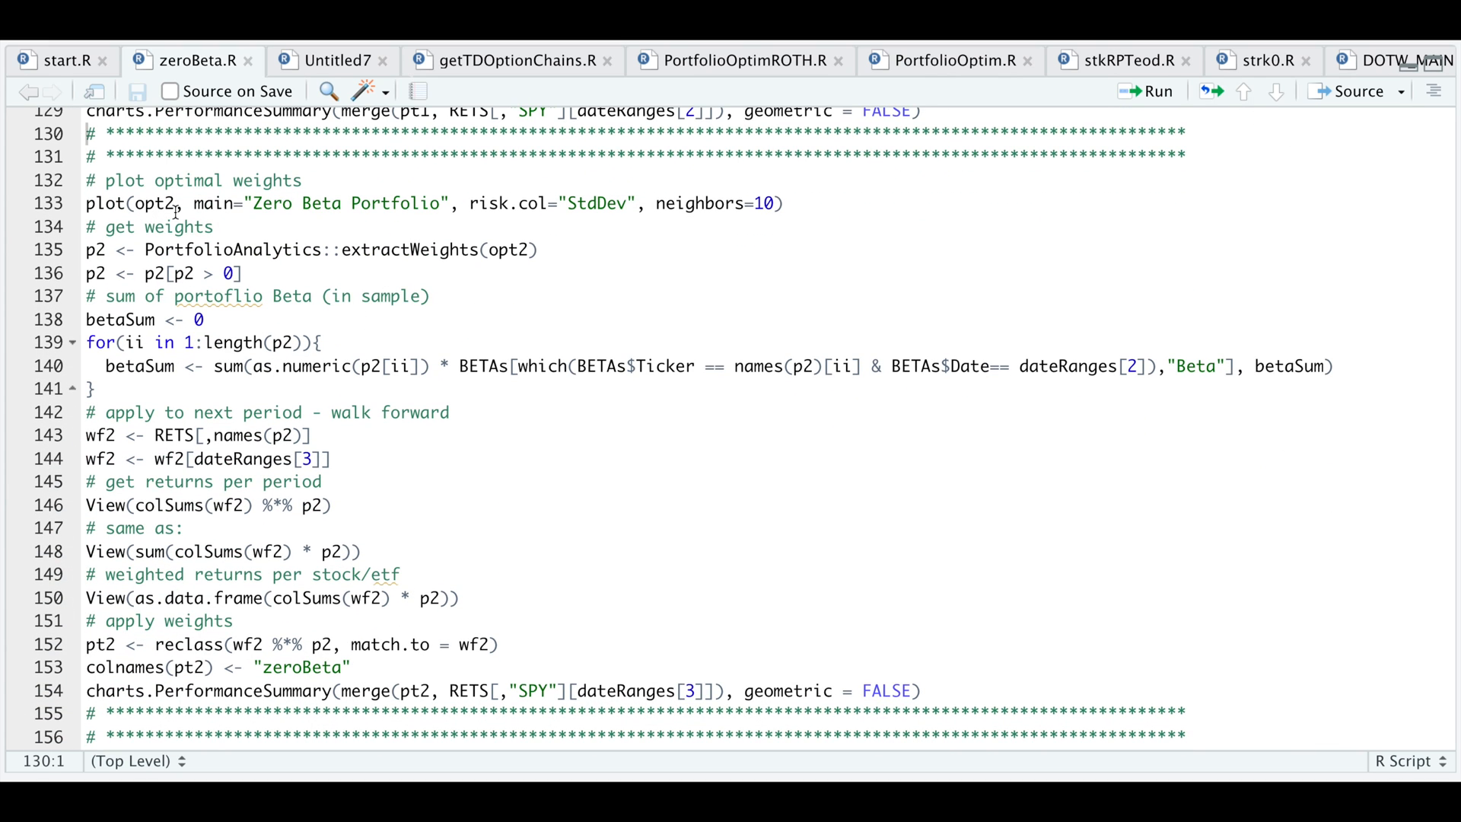
scroll(down, 3)
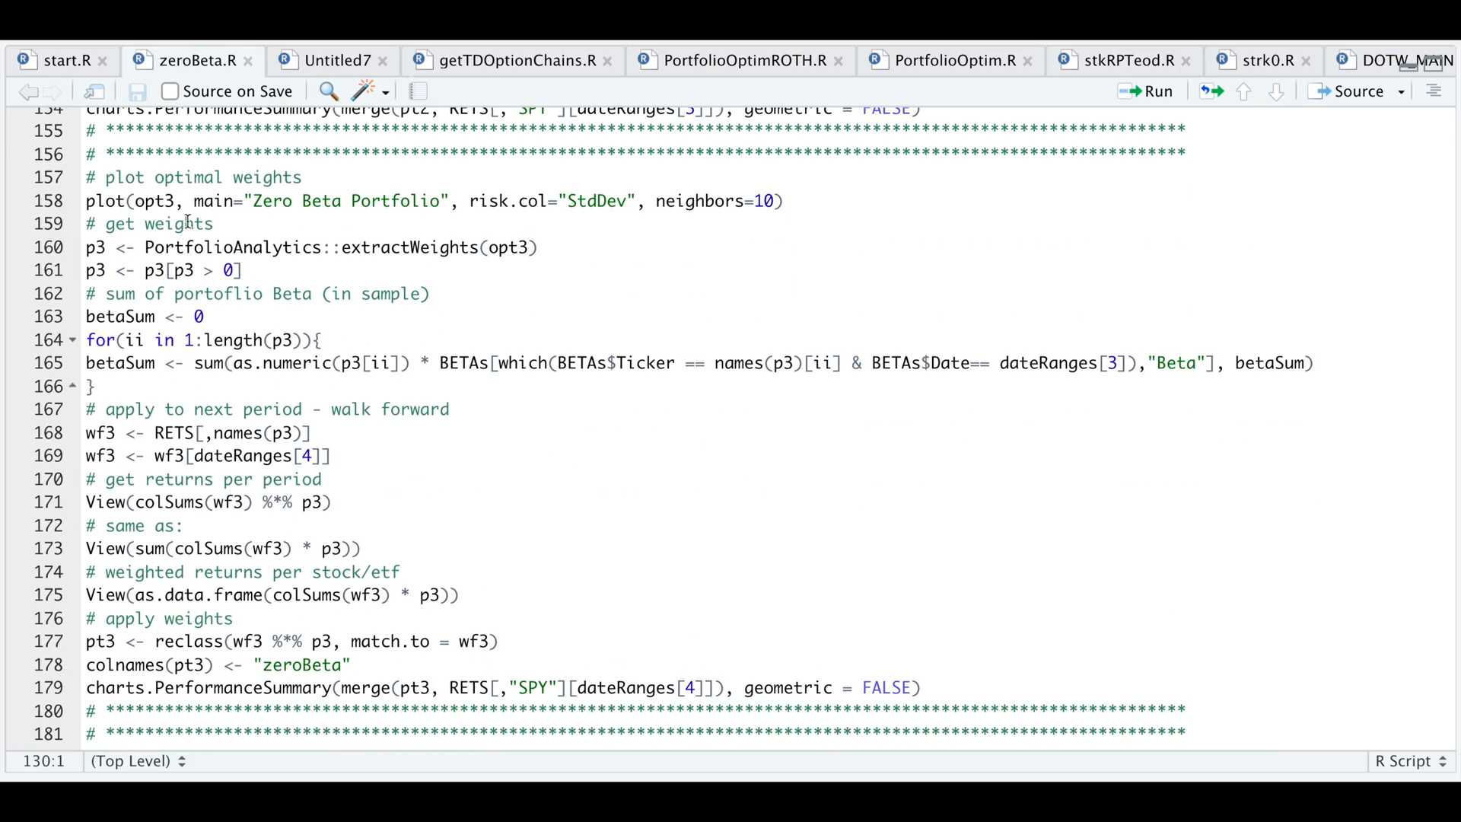
scroll(up, 3)
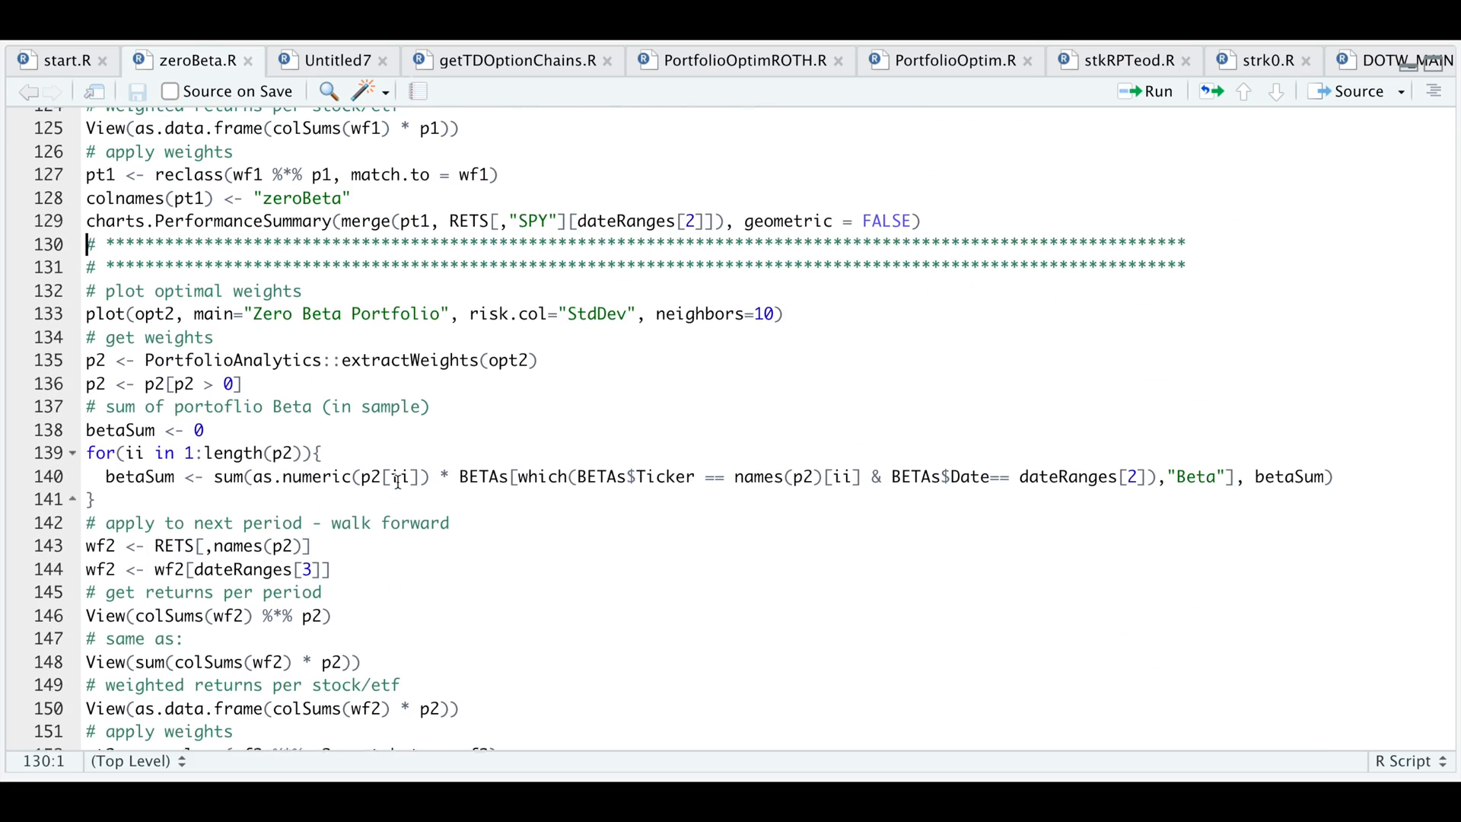
click(228, 362)
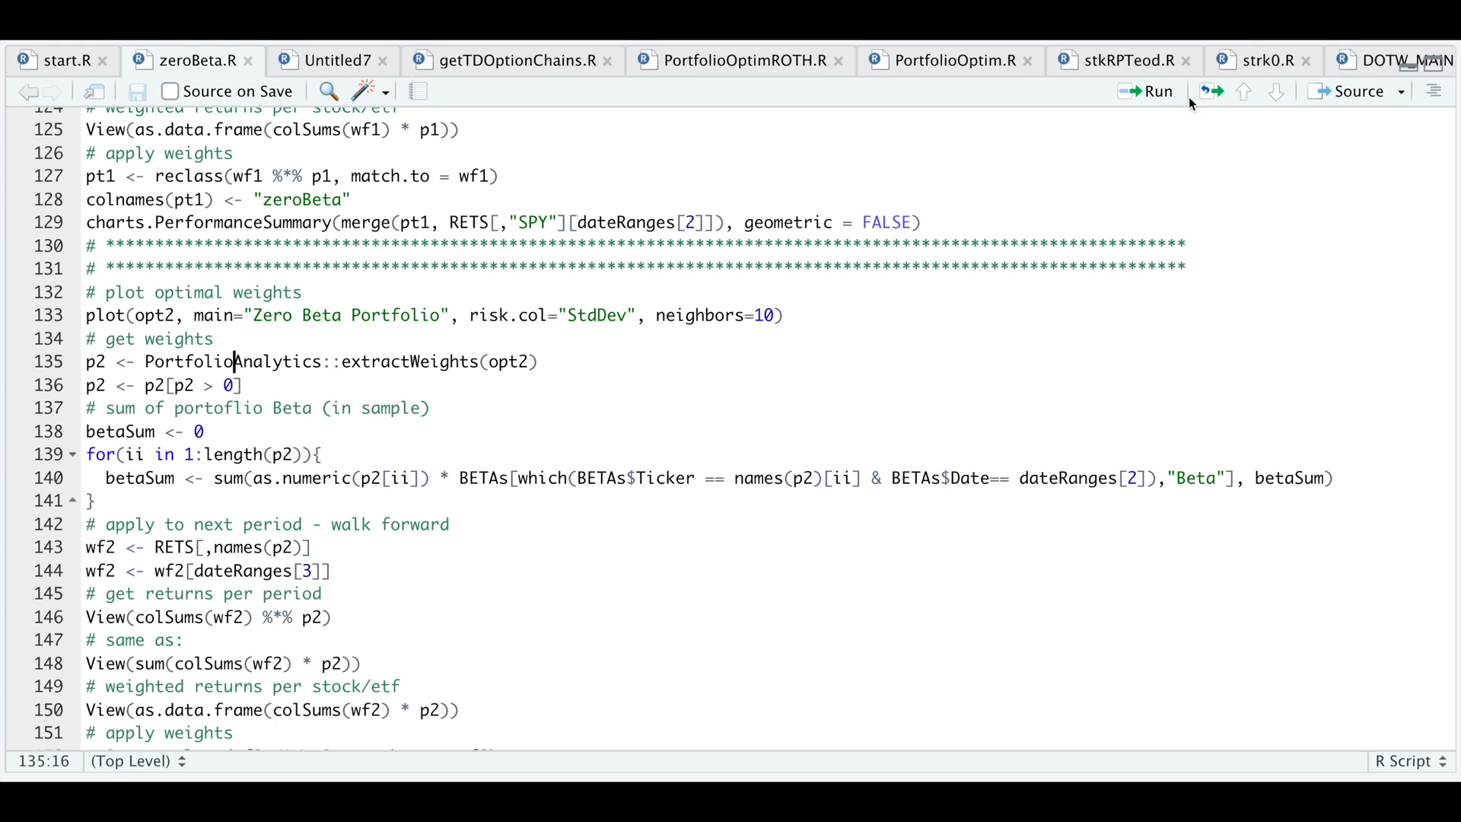
click(87, 407)
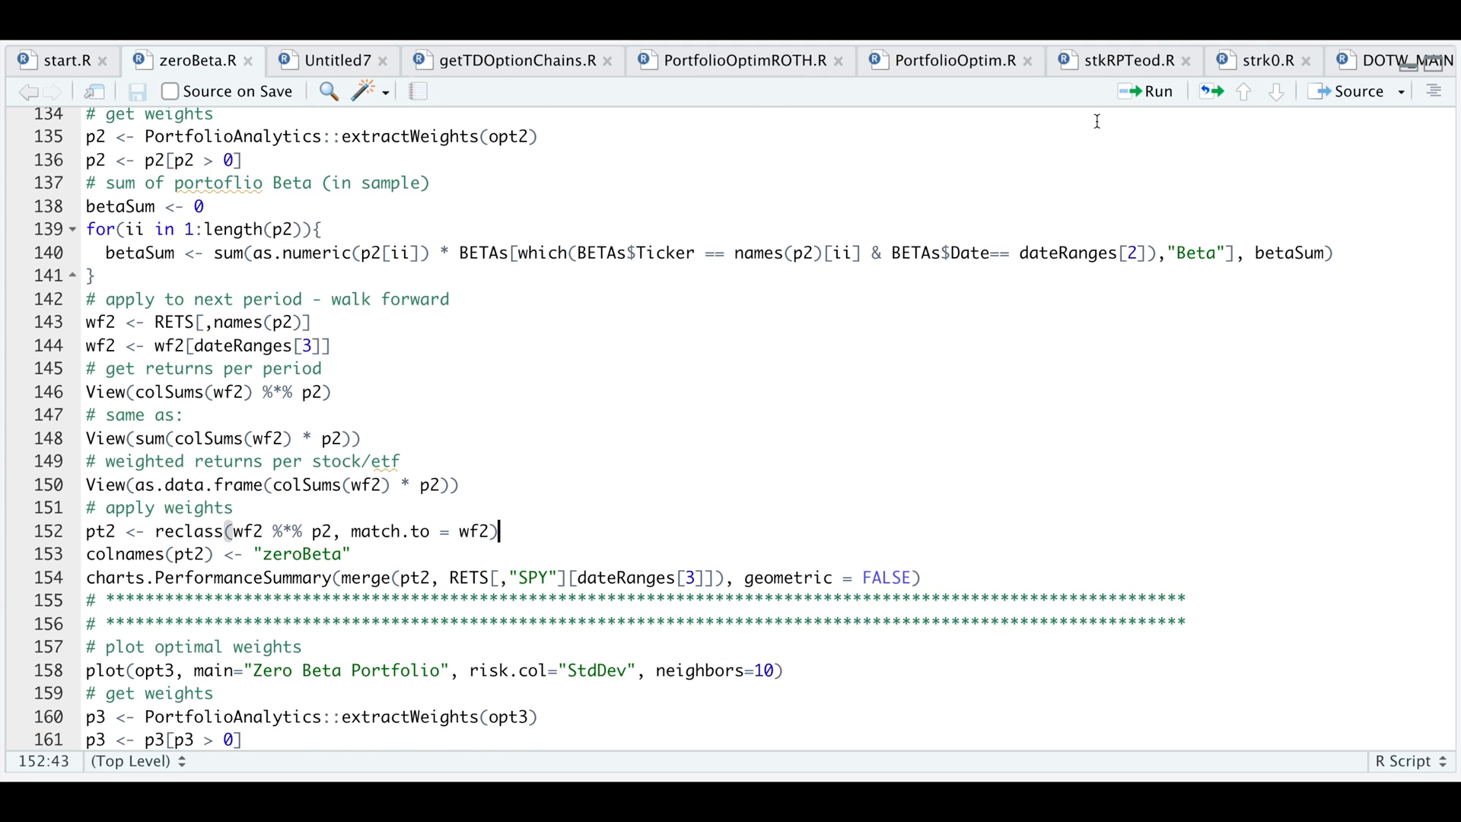
- Run lines 182–183 to chart all periods' combined zeroBeta returns against SPY, July 2021 to July 2022
scroll(down, 3)
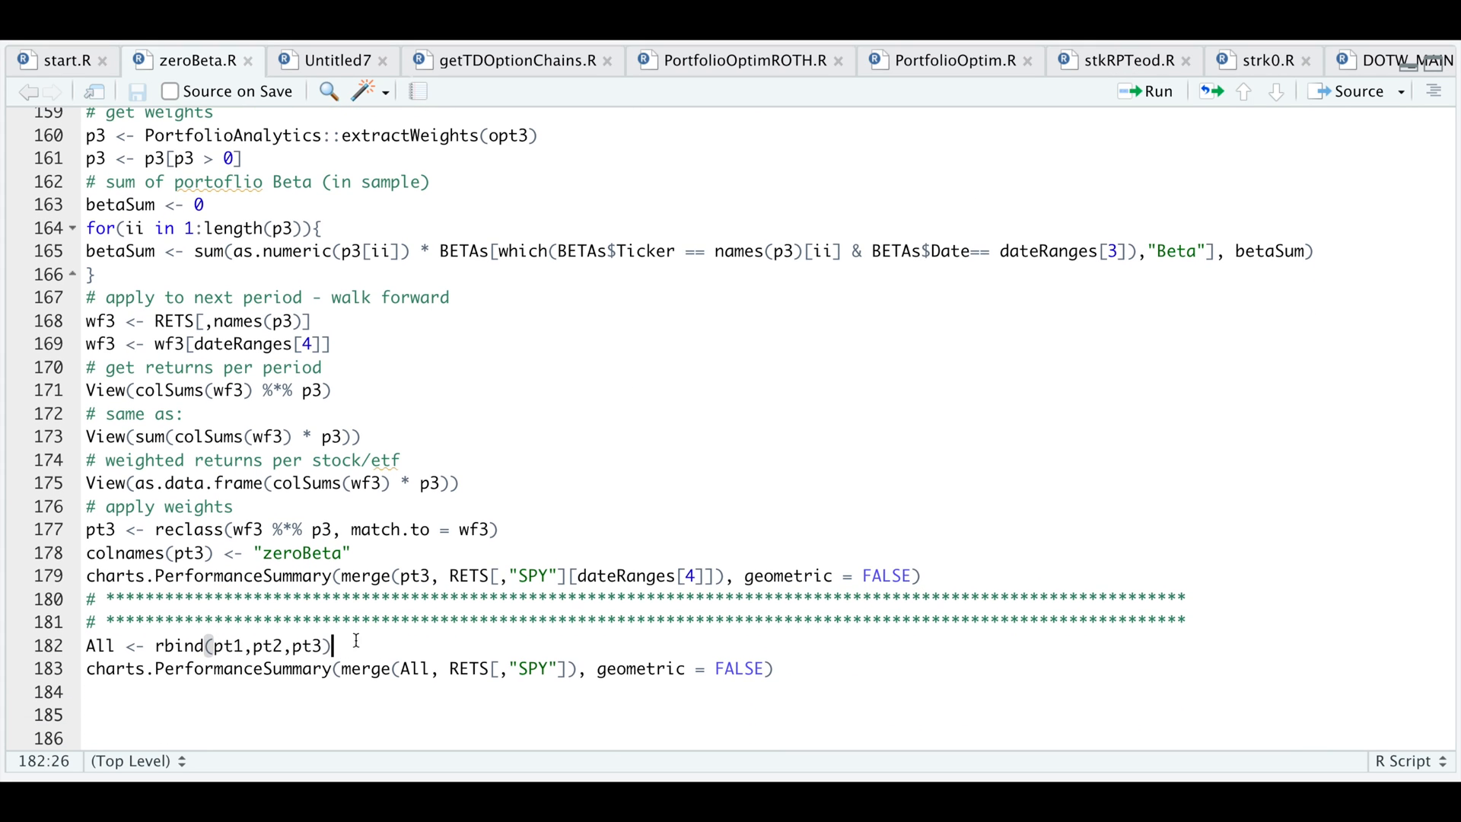
click(387, 701)
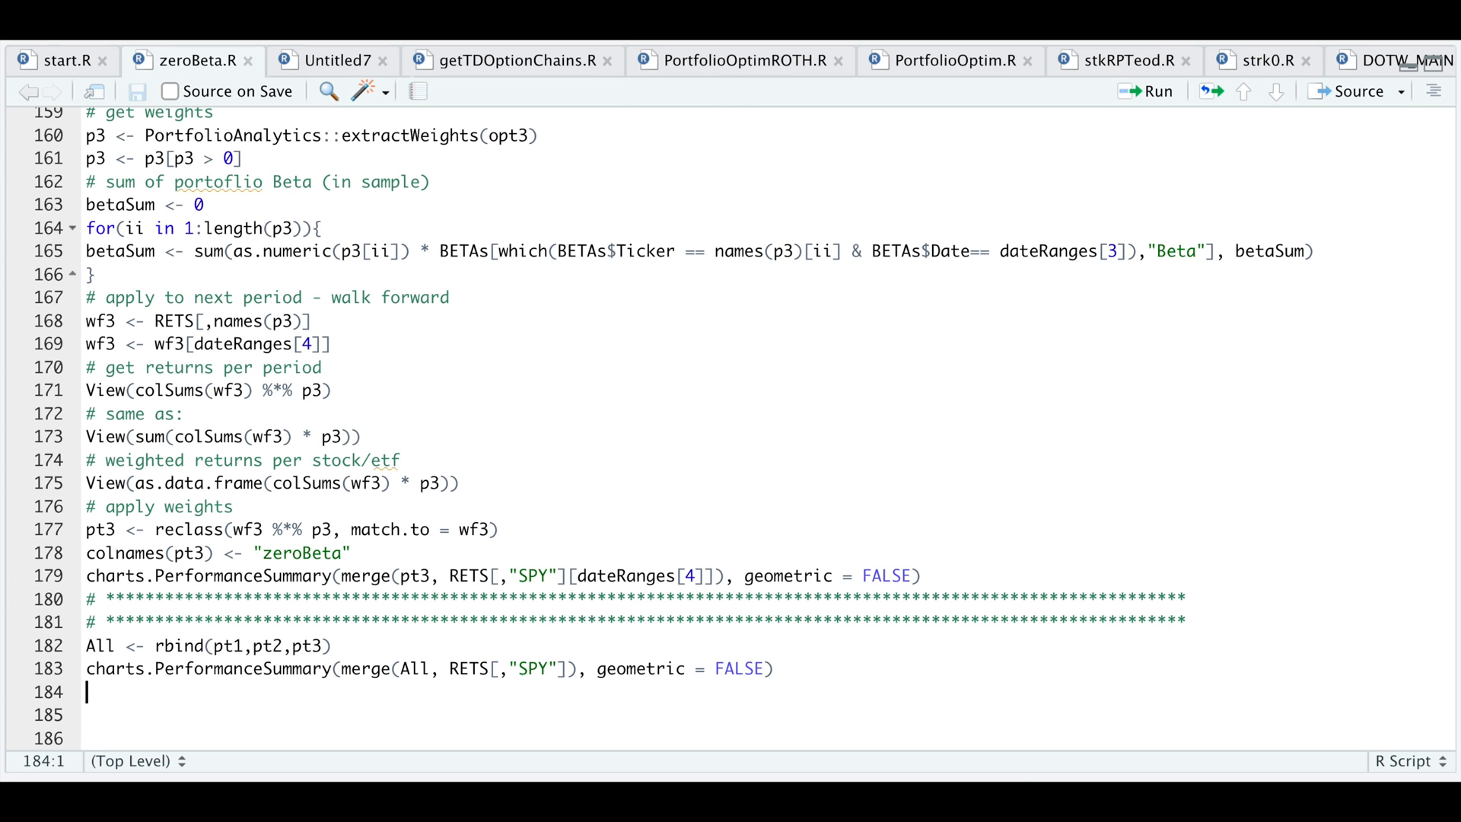
click(1151, 91)
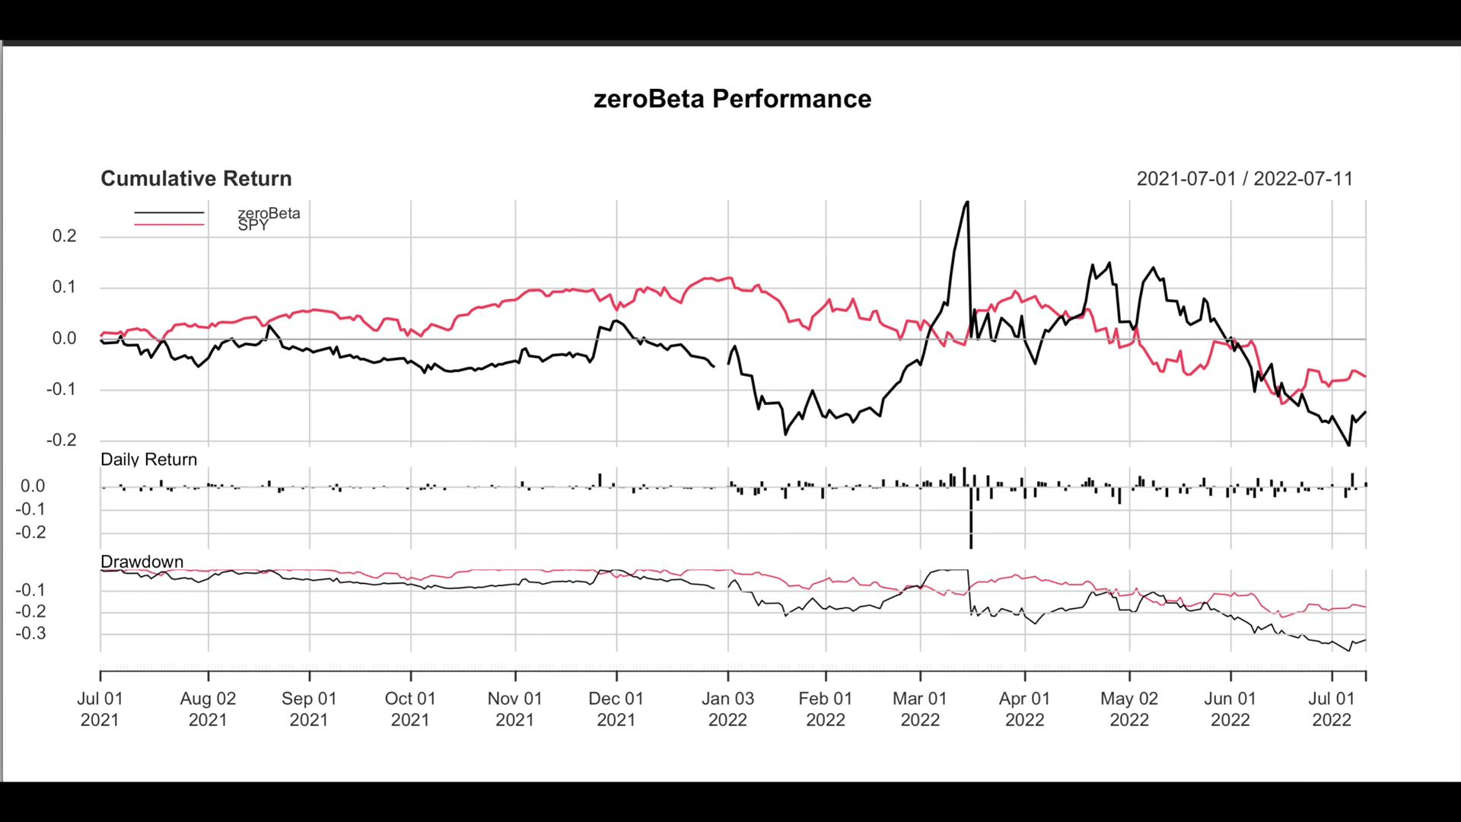